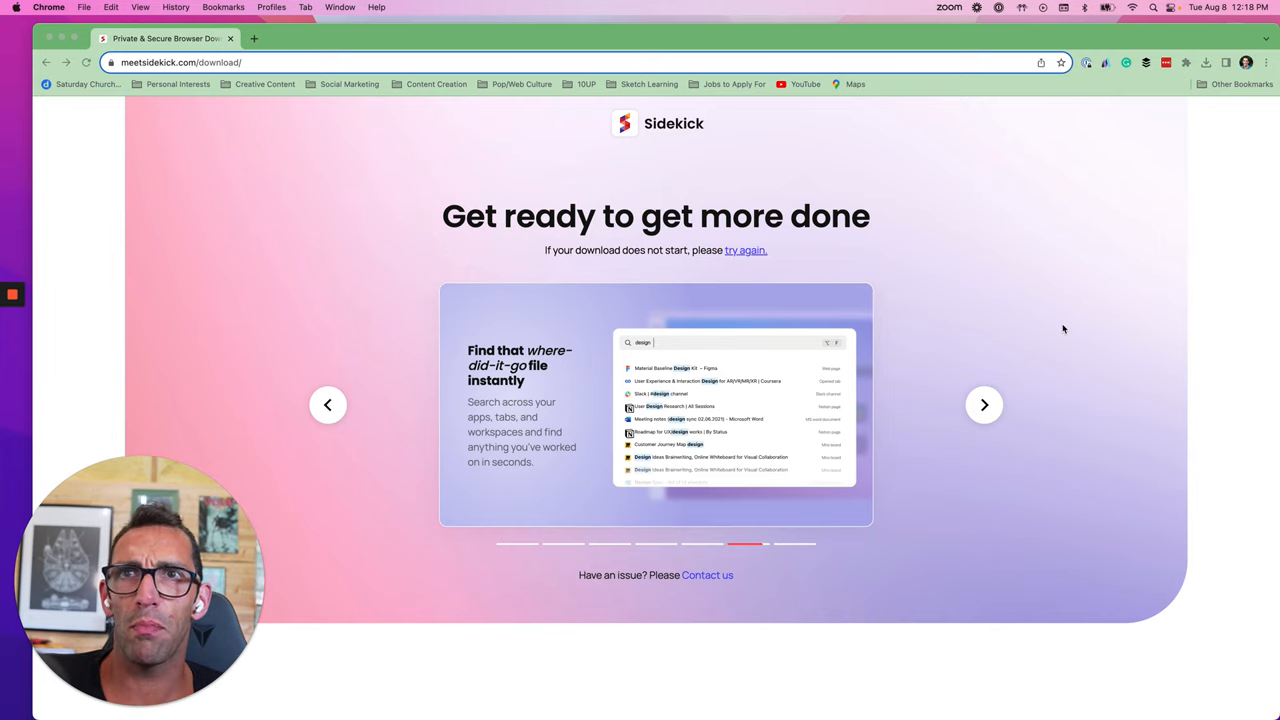
Step: Return to the Sidekick download page in Chrome and open the downloaded Sidekick installer
left_click(983, 404)
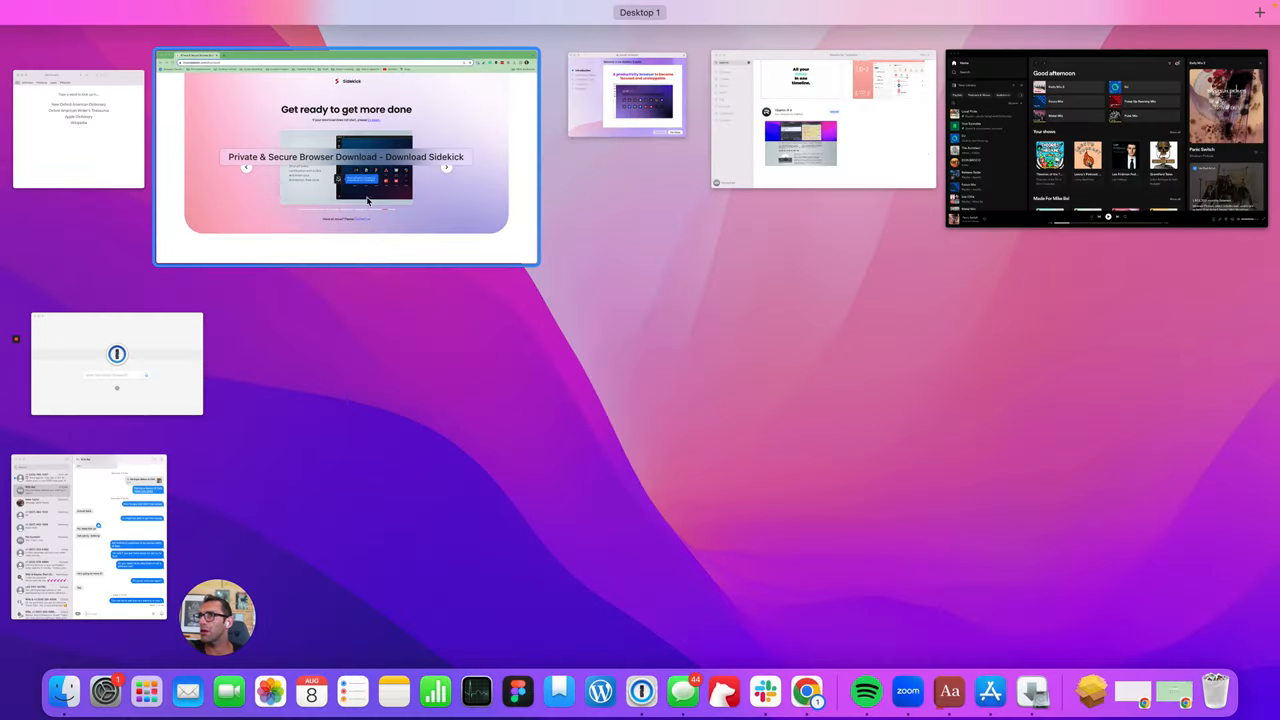
left_click(345, 160)
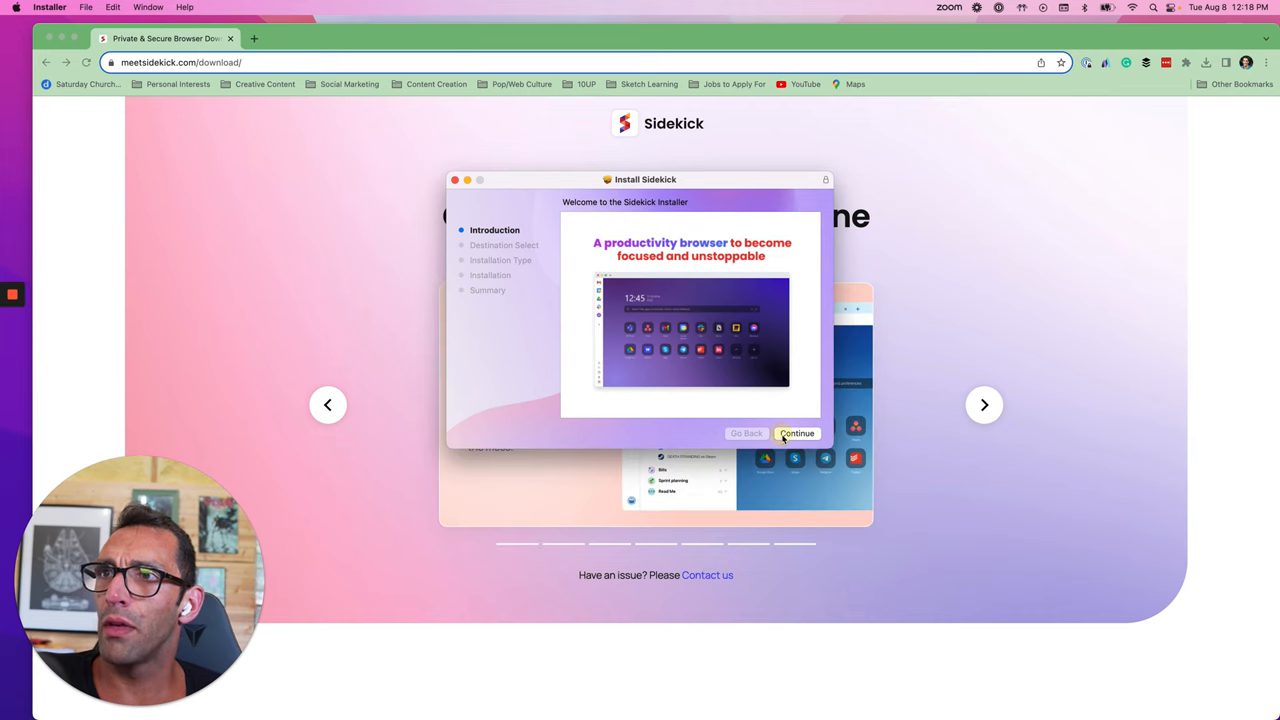
Step: Move past the introduction, install Sidekick on Macintosh HD, and authorize the installation
left_click(797, 433)
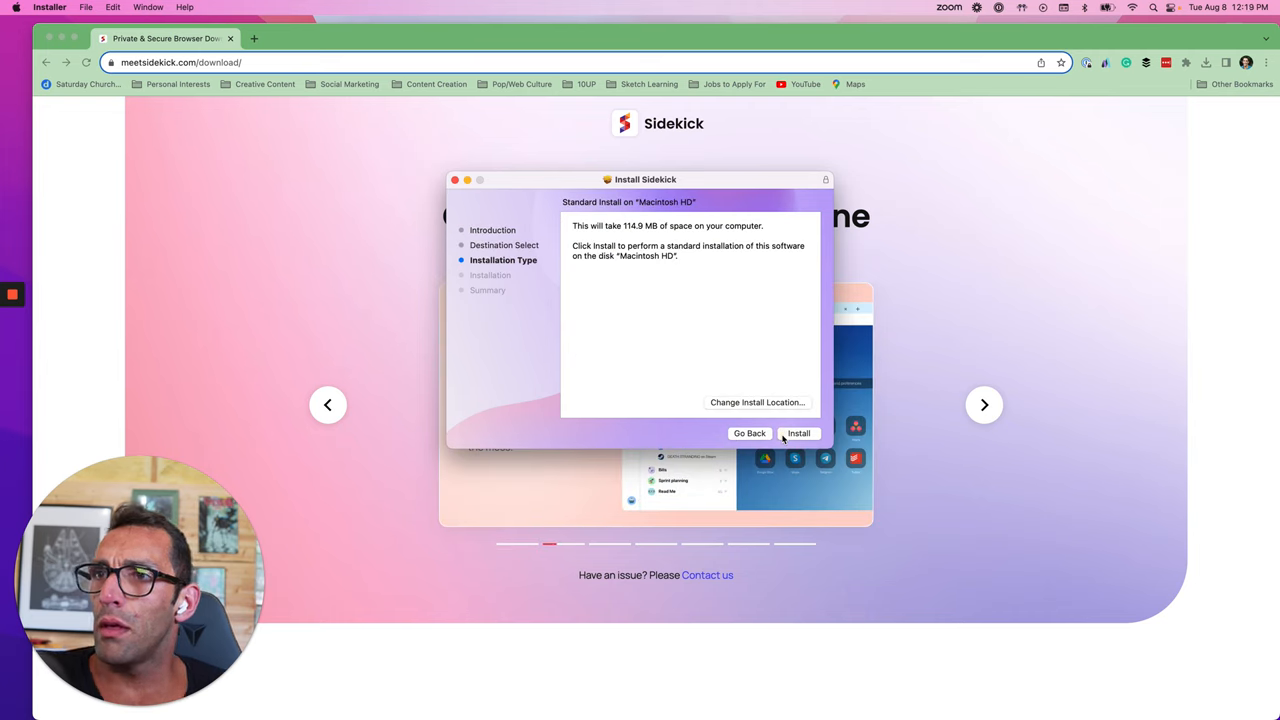
left_click(798, 433)
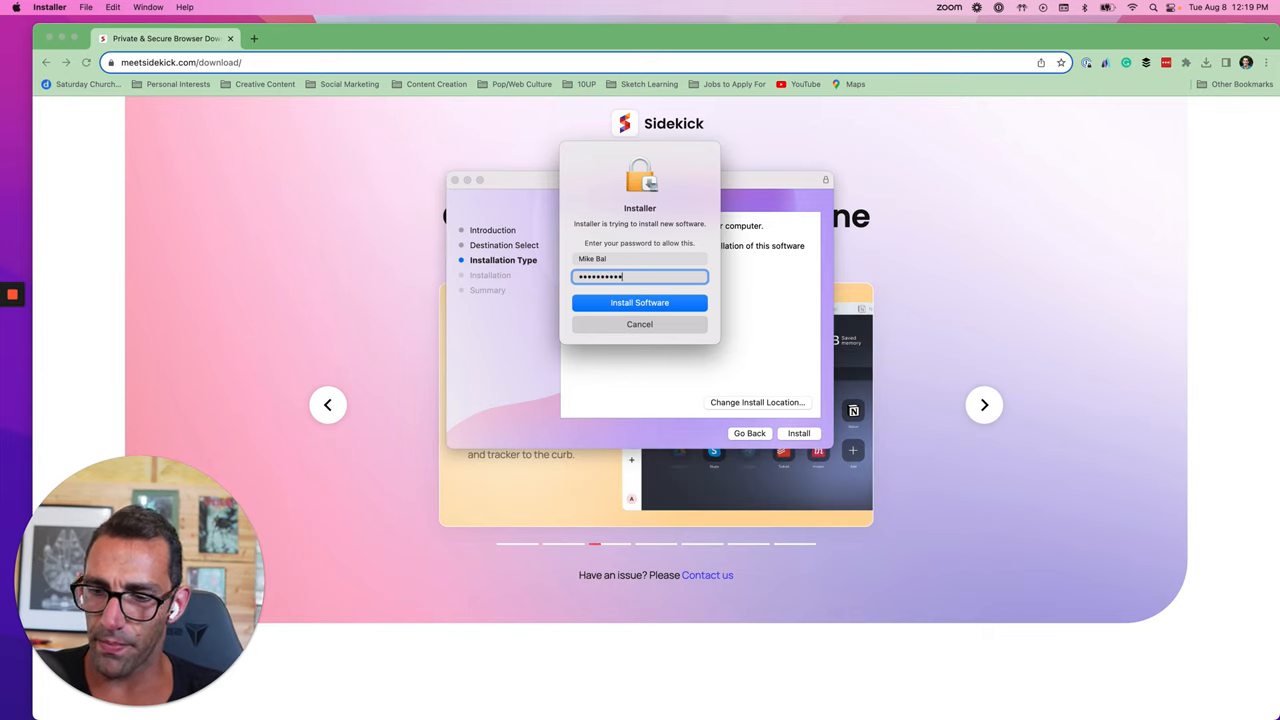
left_click(639, 302)
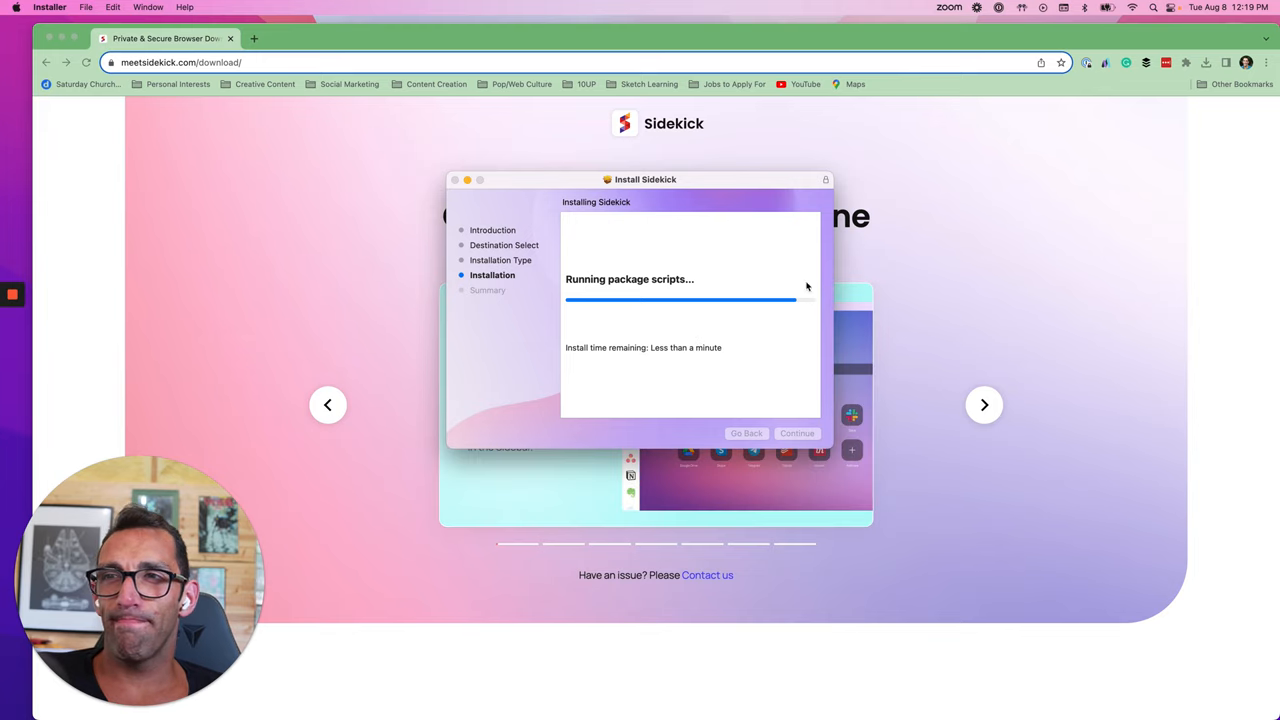
mouse_move(782, 292)
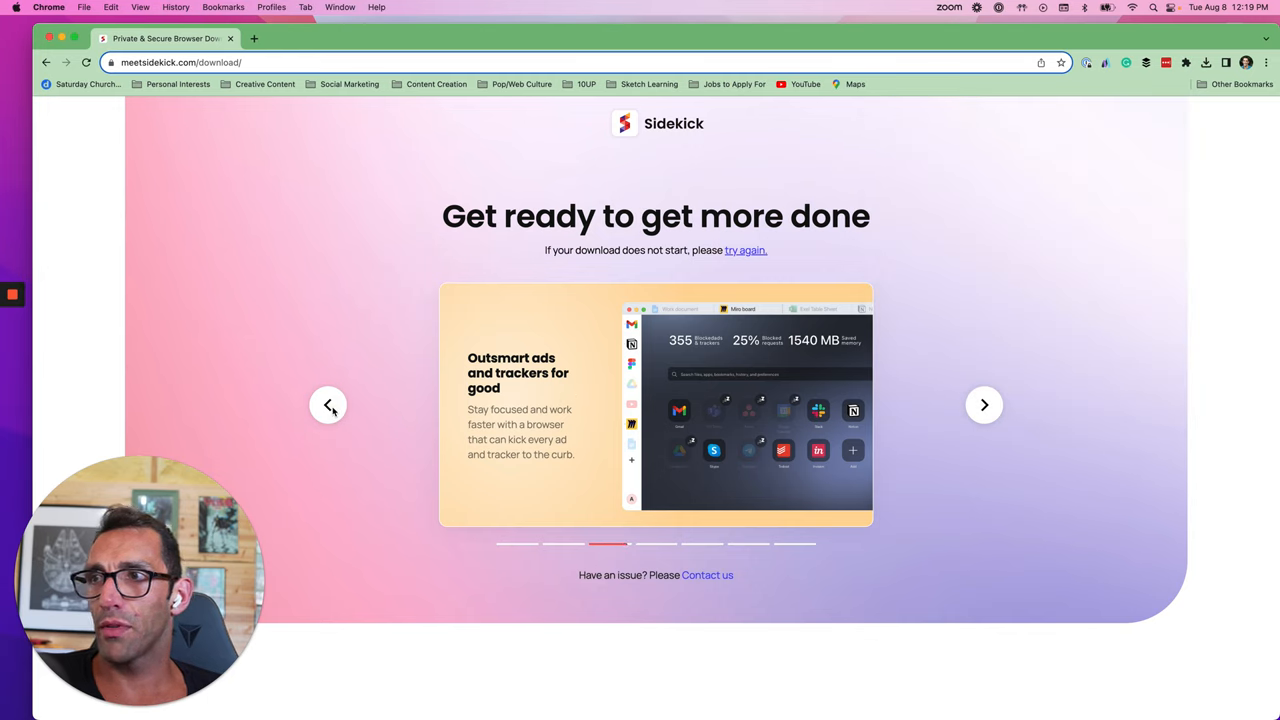
left_click(984, 405)
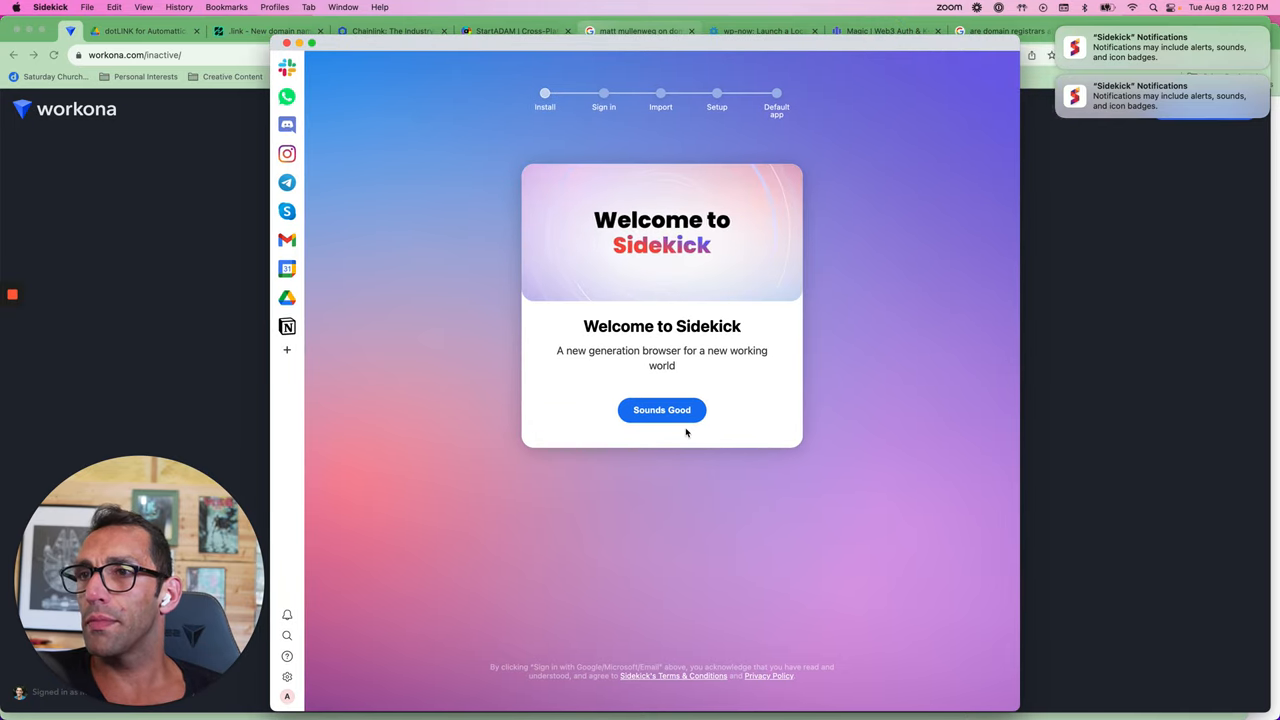
left_click(661, 410)
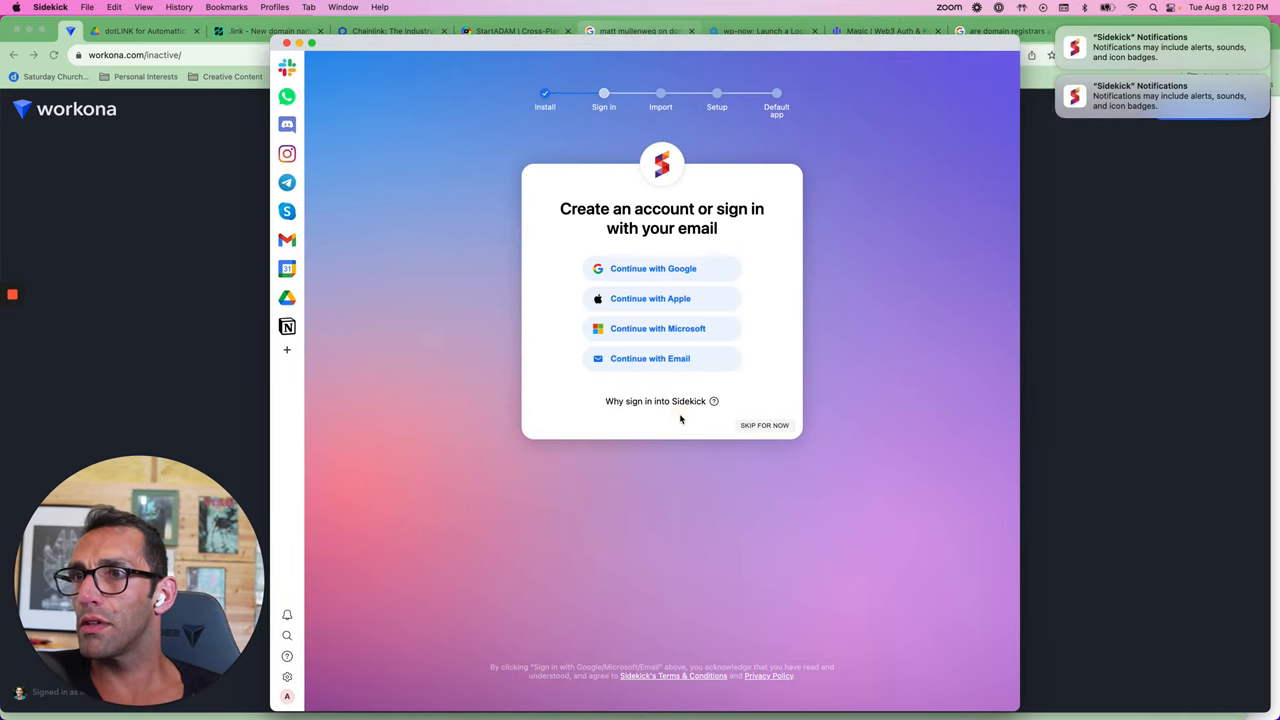
mouse_move(729, 270)
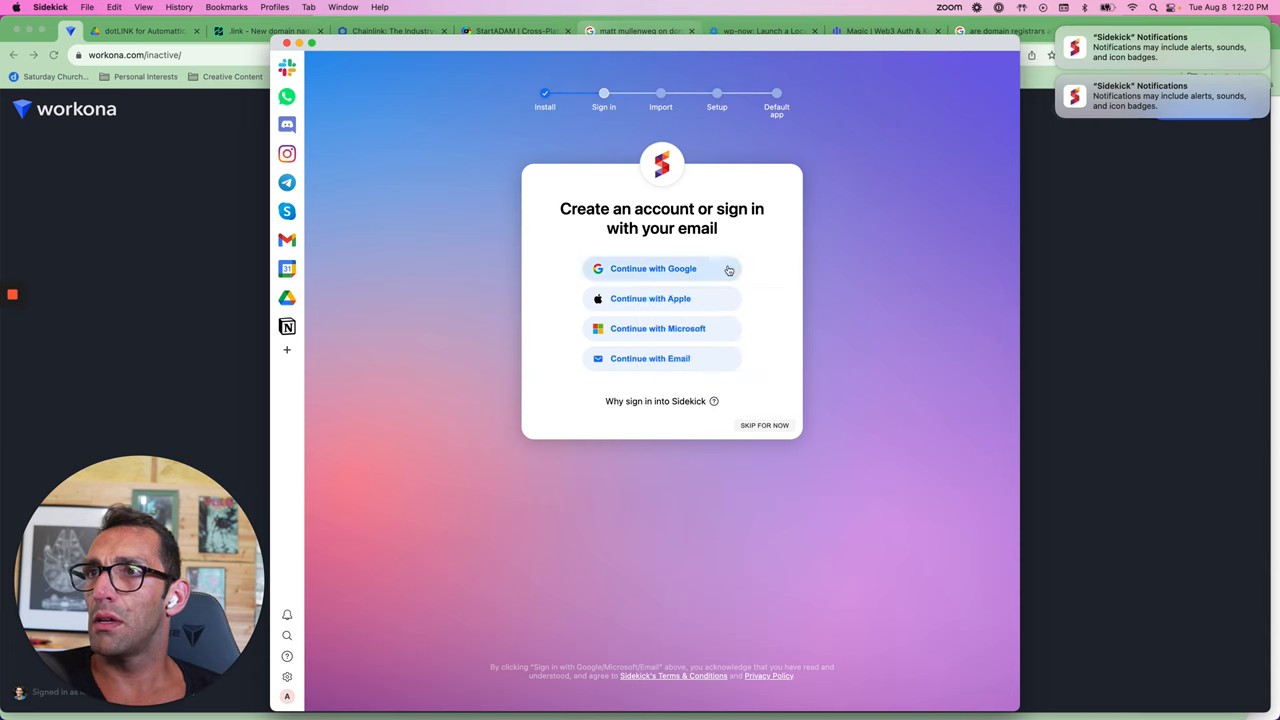
left_click(661, 269)
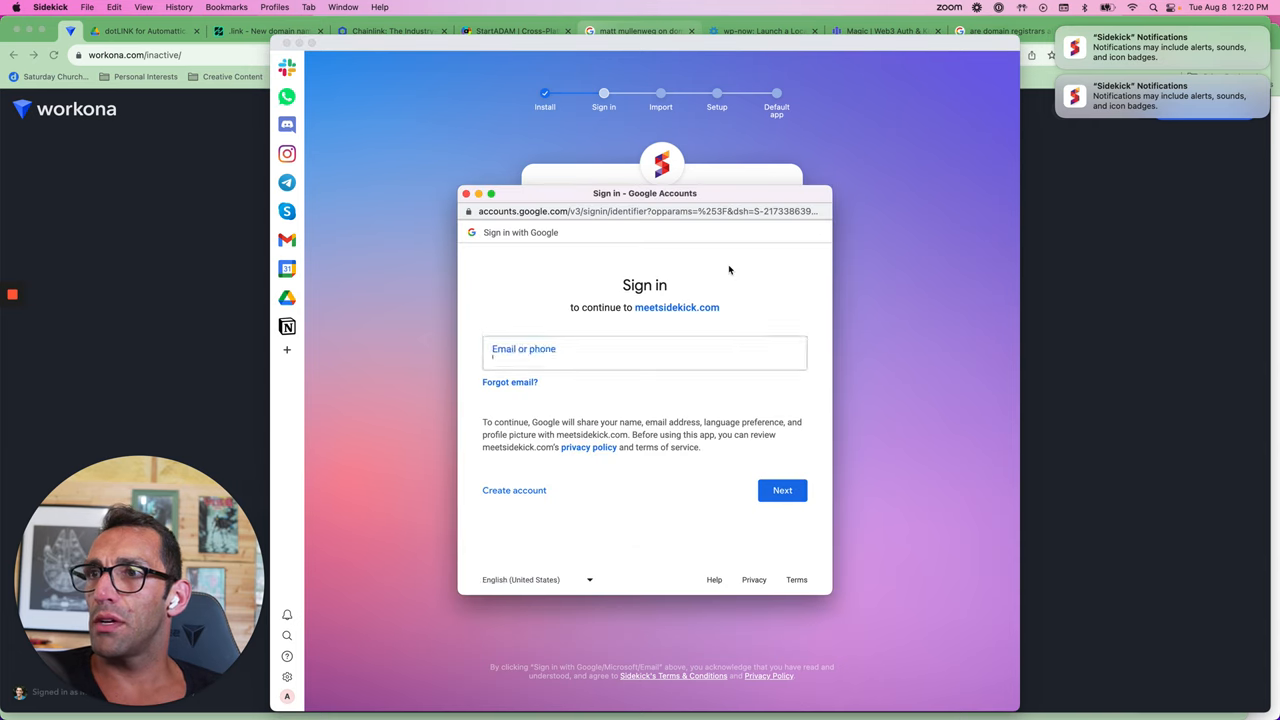
left_click(644, 352)
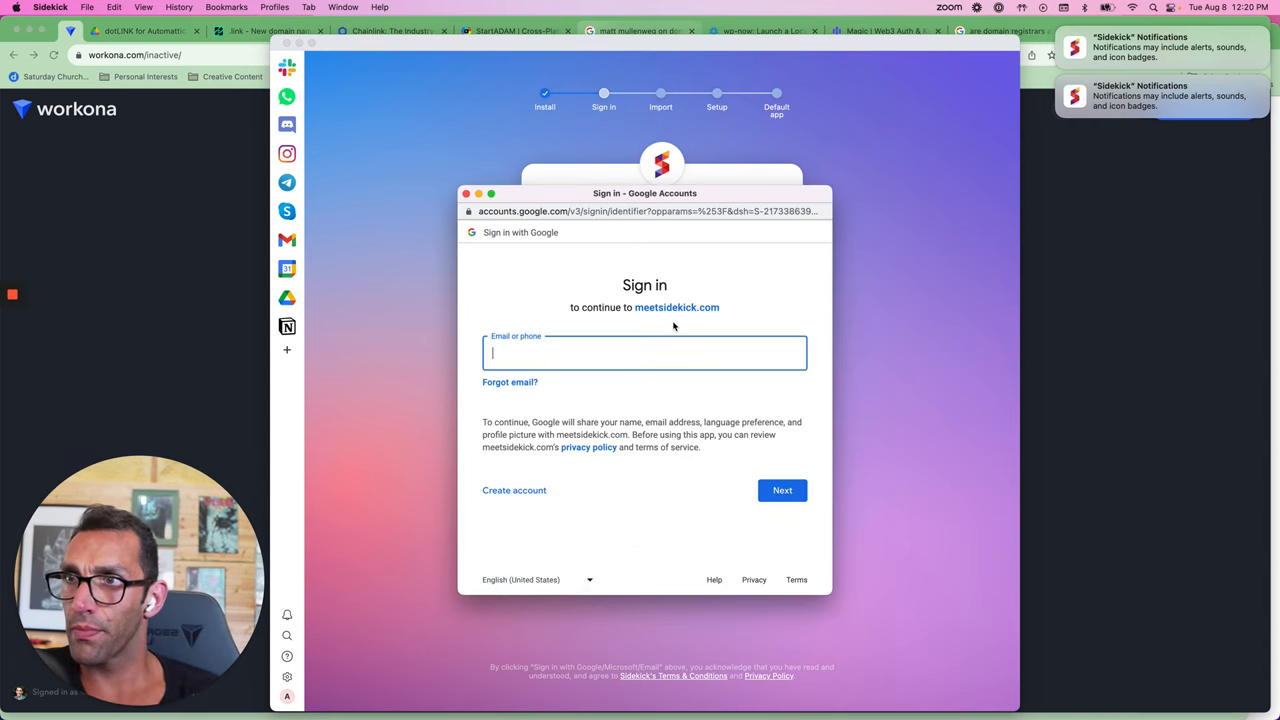
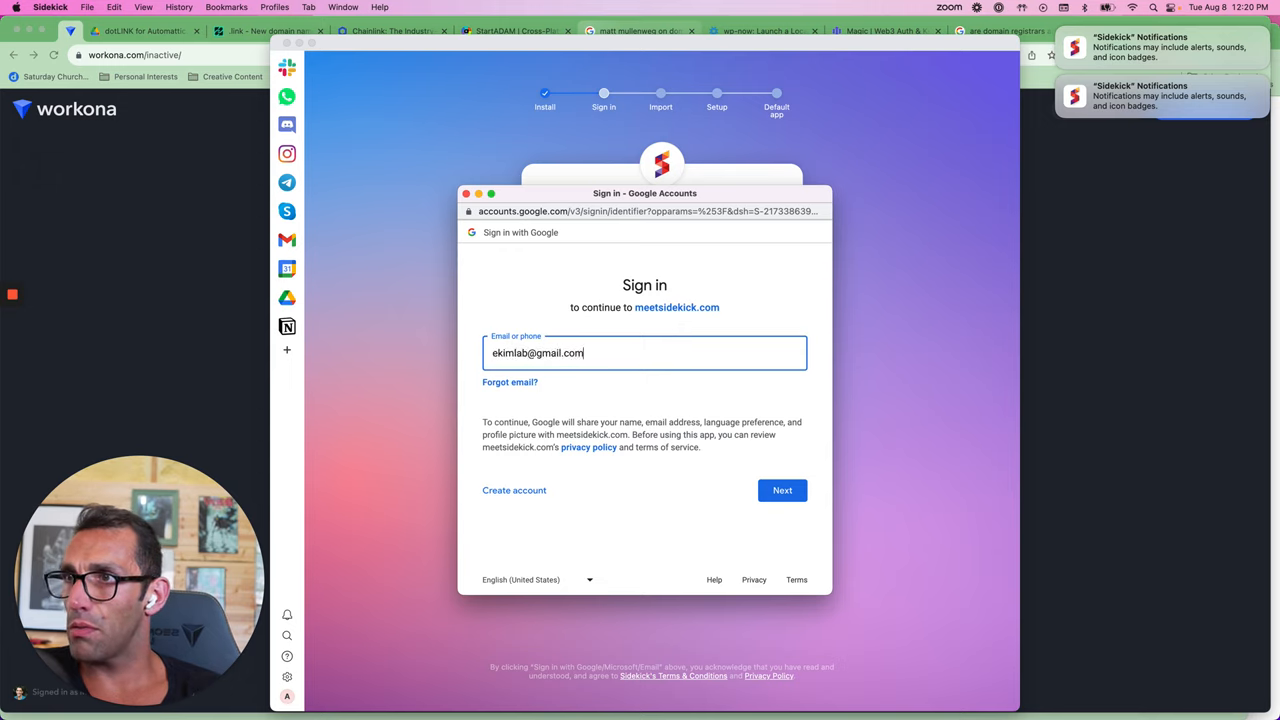
left_click(782, 490)
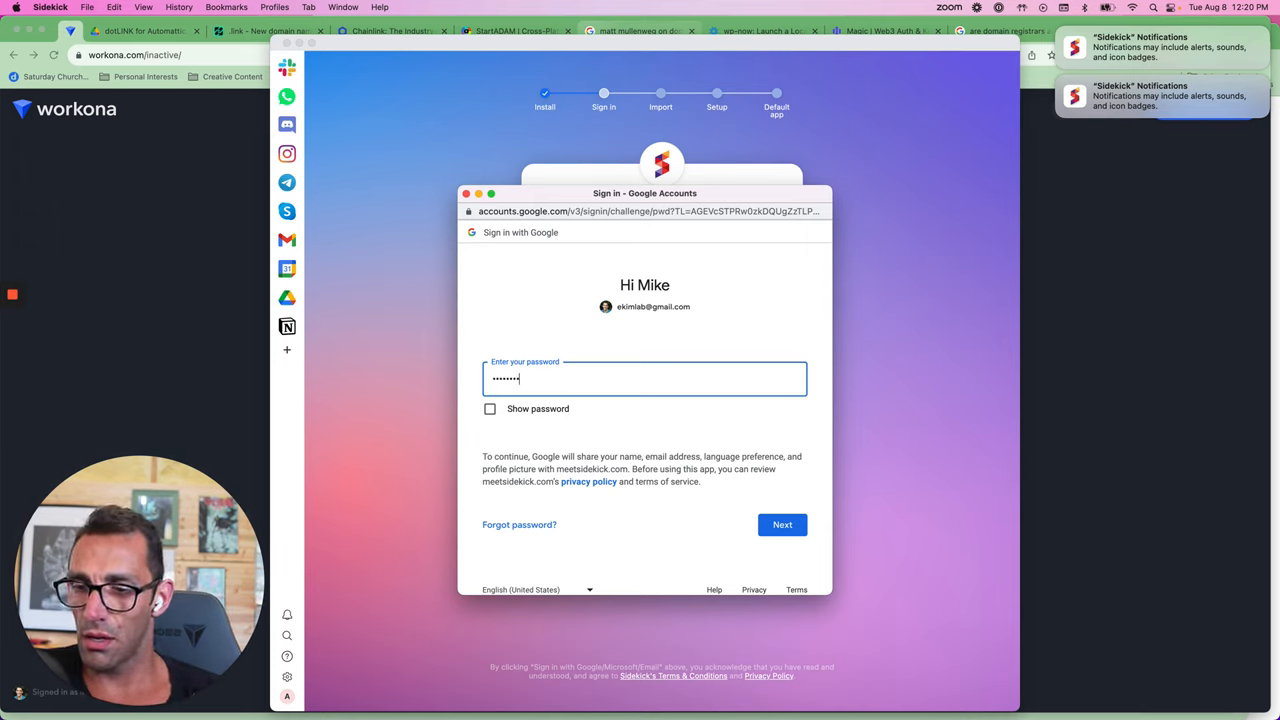
left_click(782, 524)
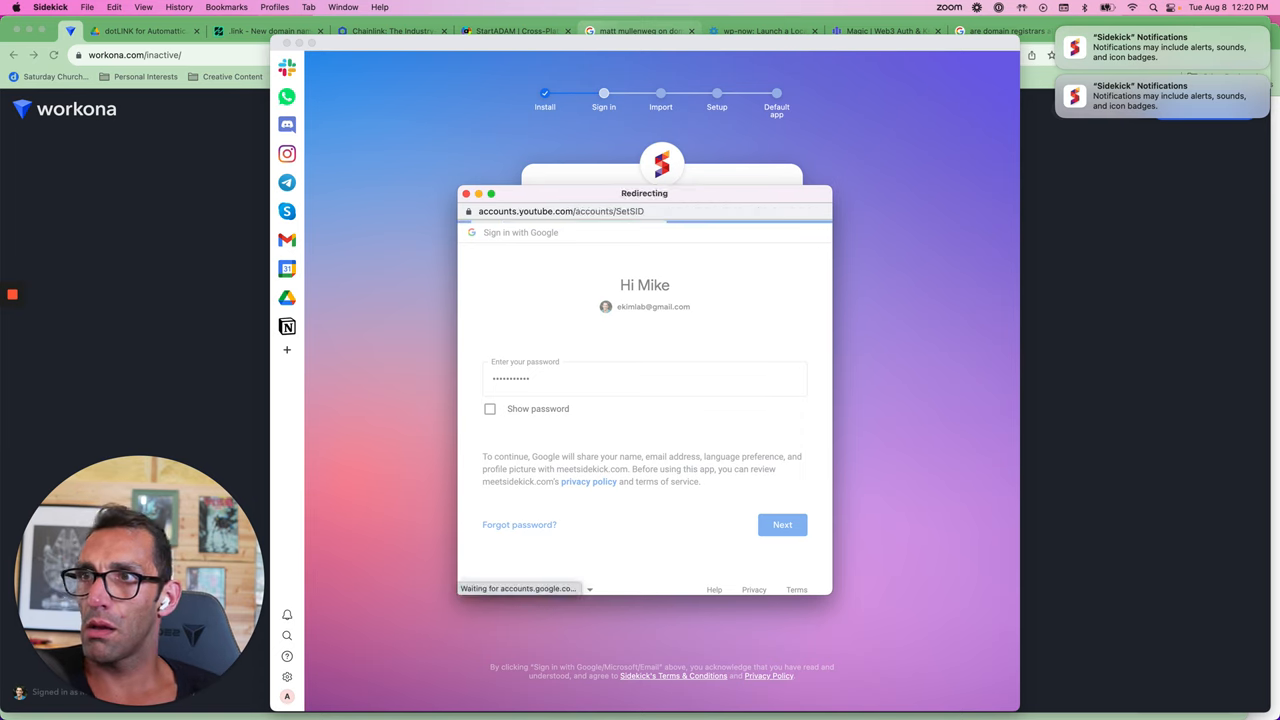
Step: Accept the privacy statement, import Chrome data, and allow keychain access with the password
left_click(782, 525)
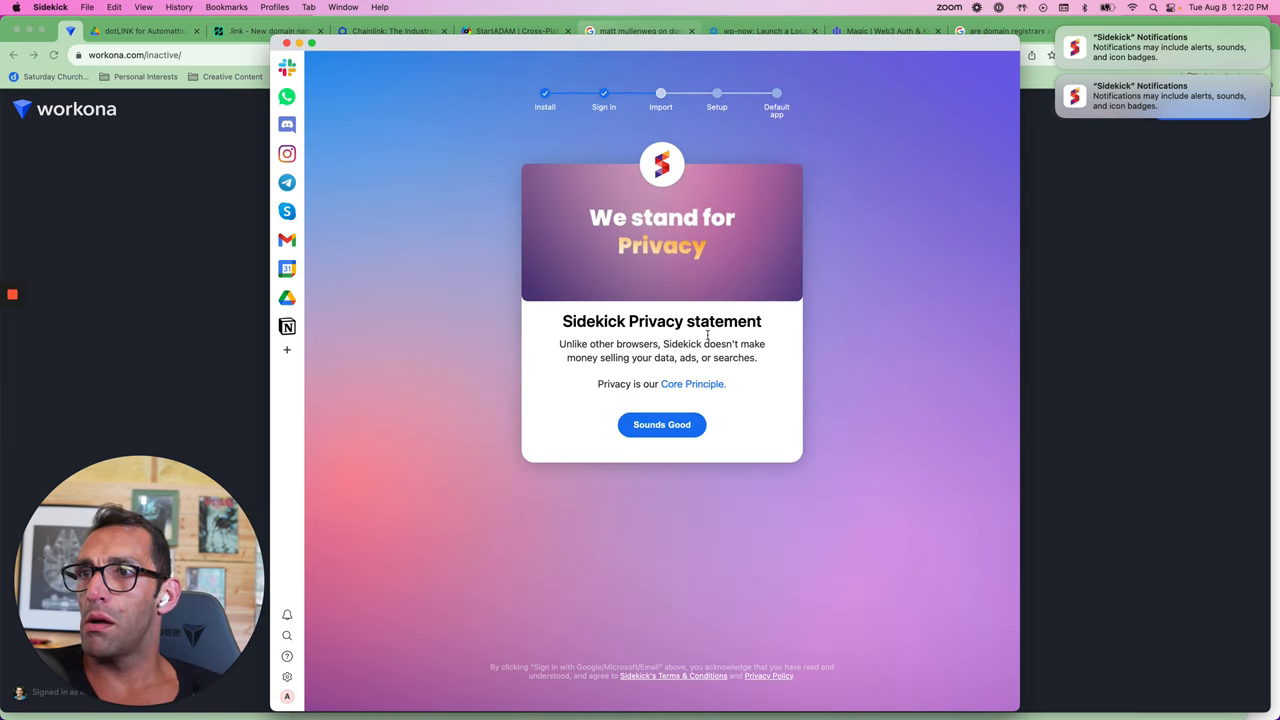
left_click(661, 424)
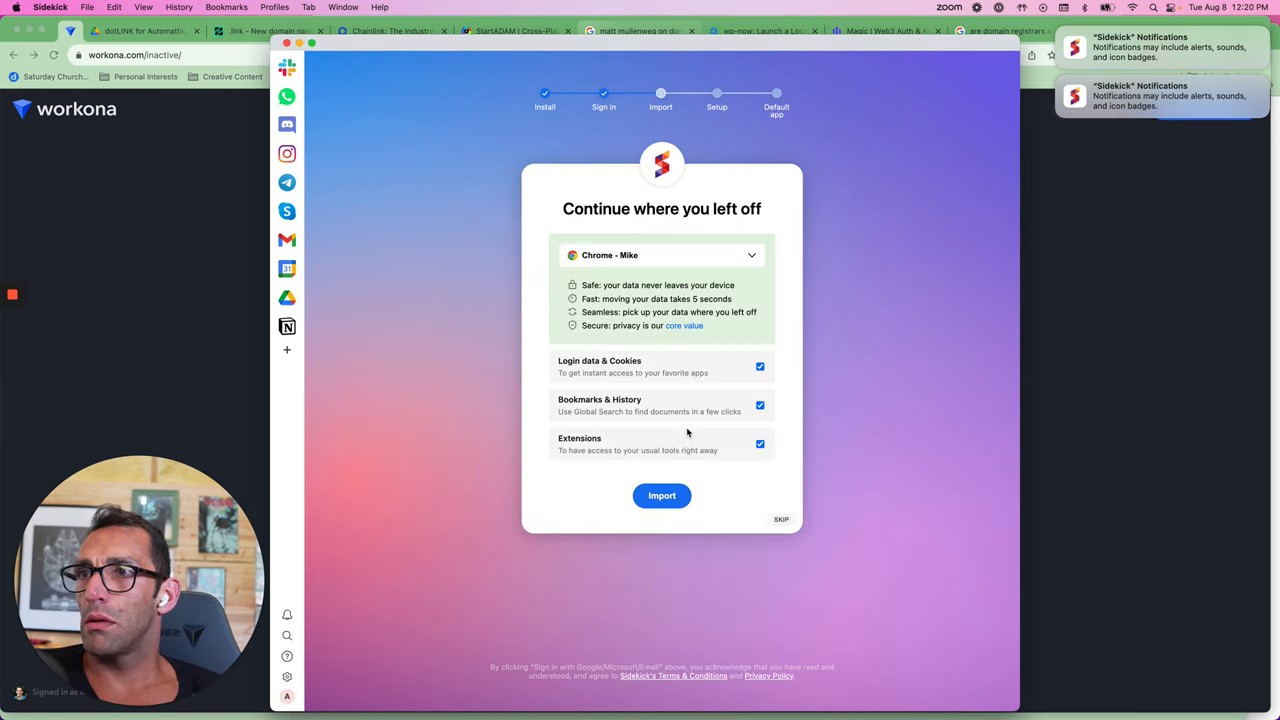
mouse_move(739, 300)
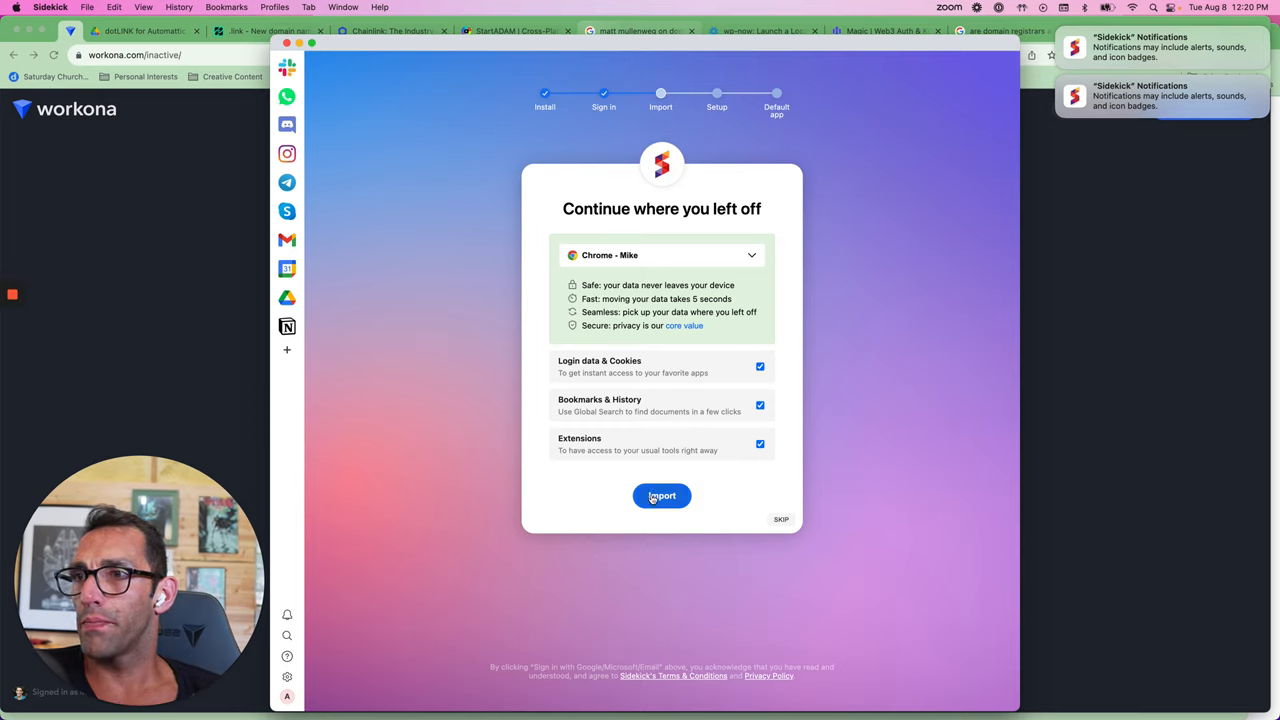
left_click(661, 496)
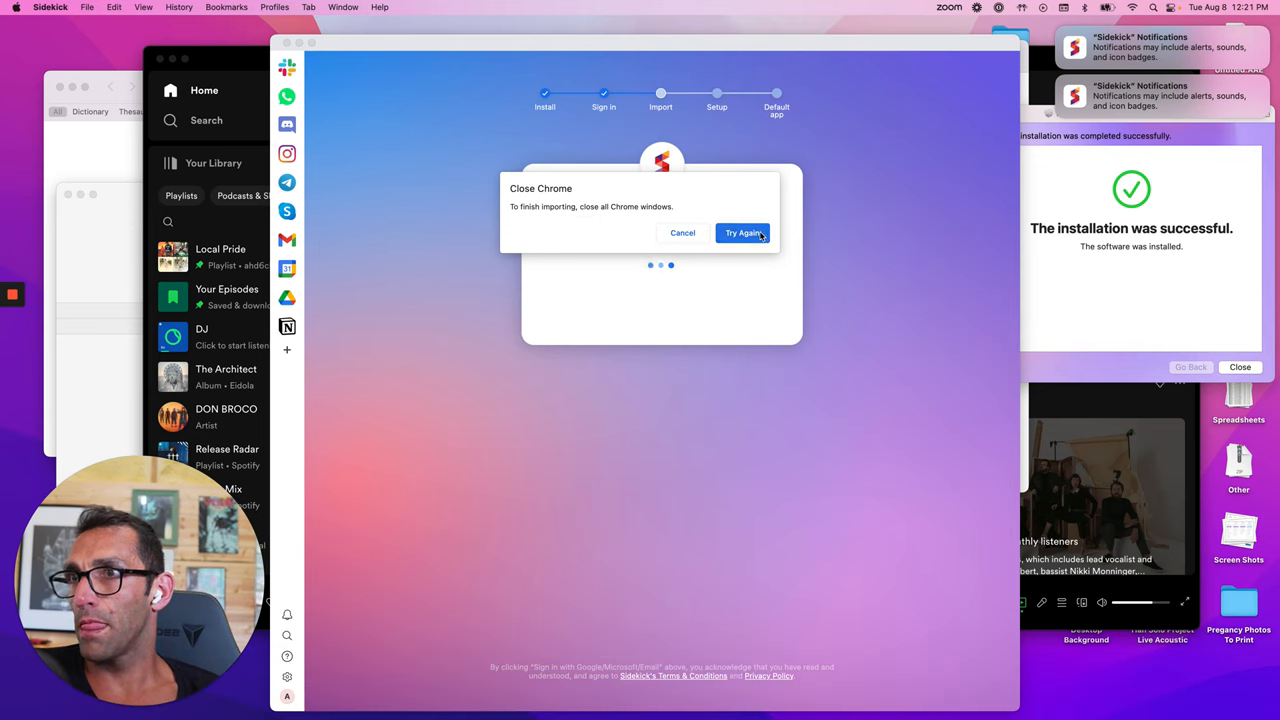
left_click(742, 232)
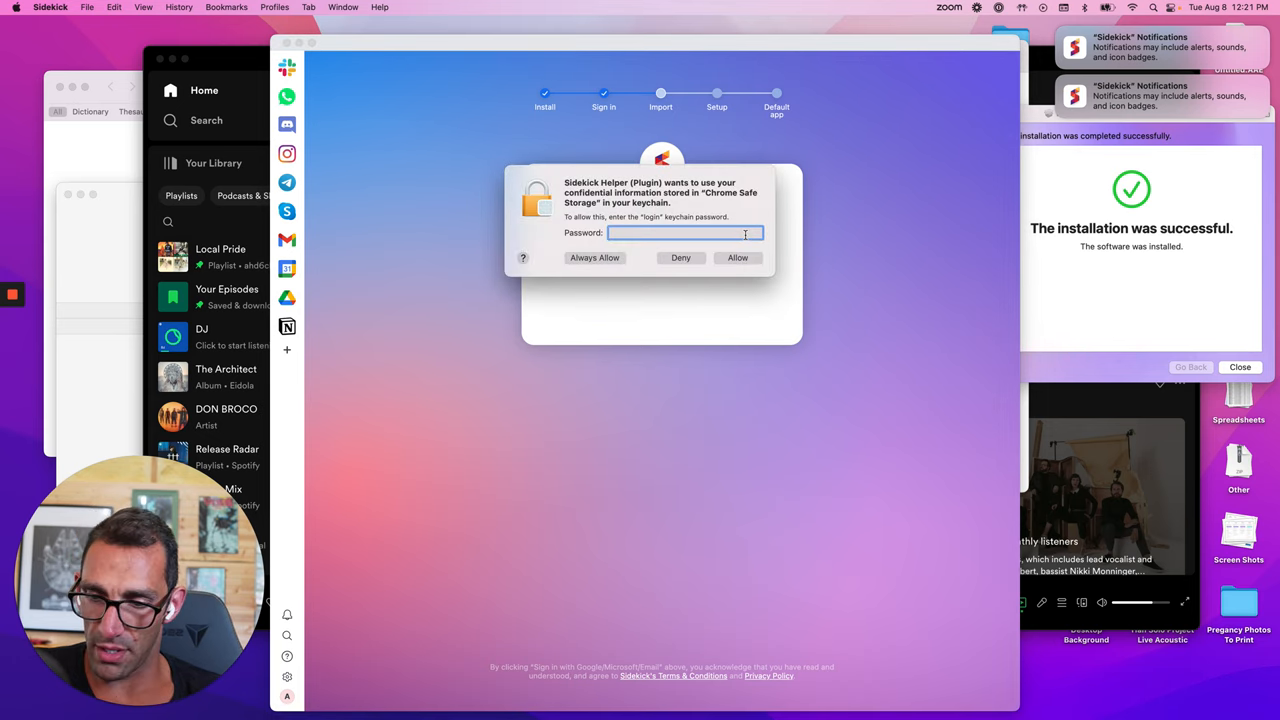
type("••••••••••")
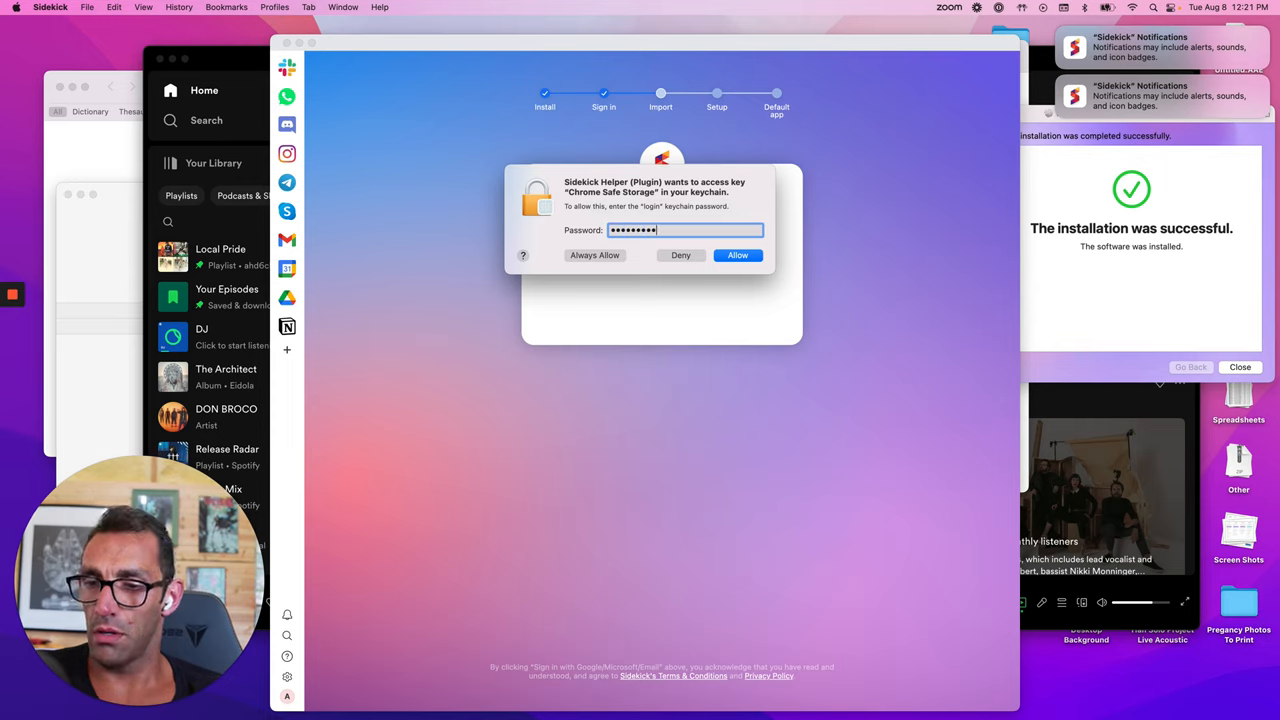
left_click(737, 255)
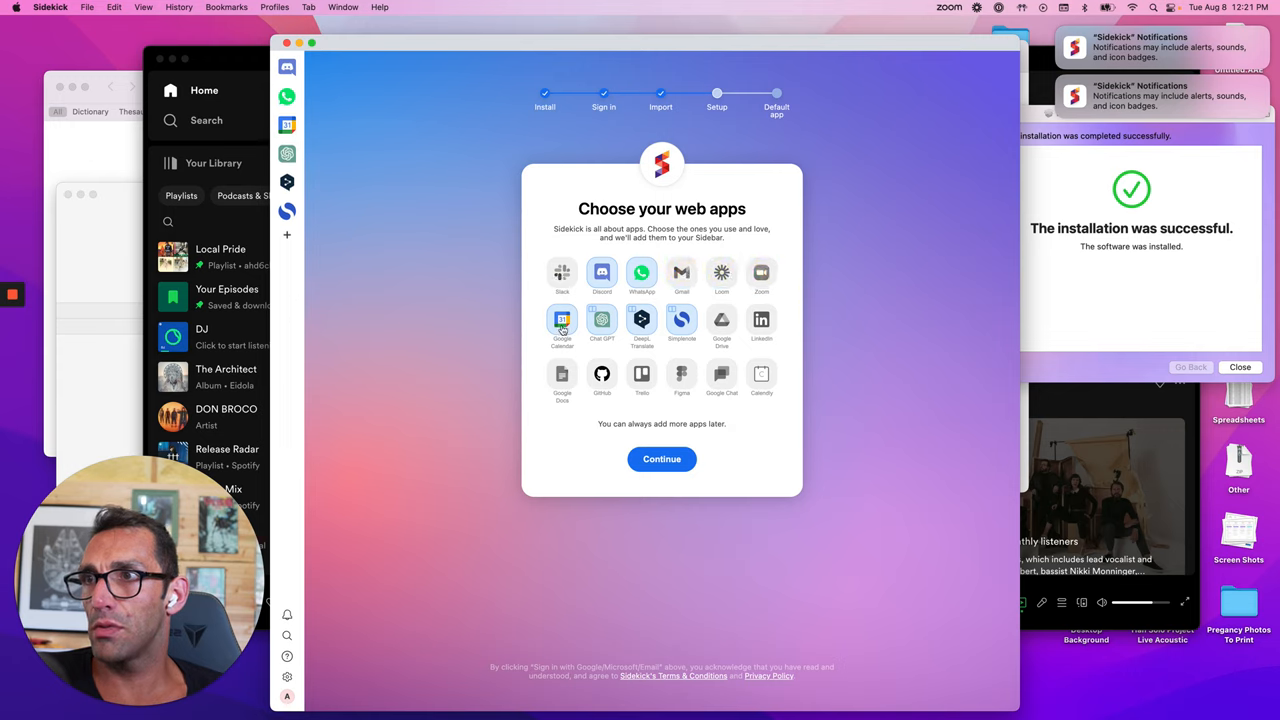
mouse_move(601, 320)
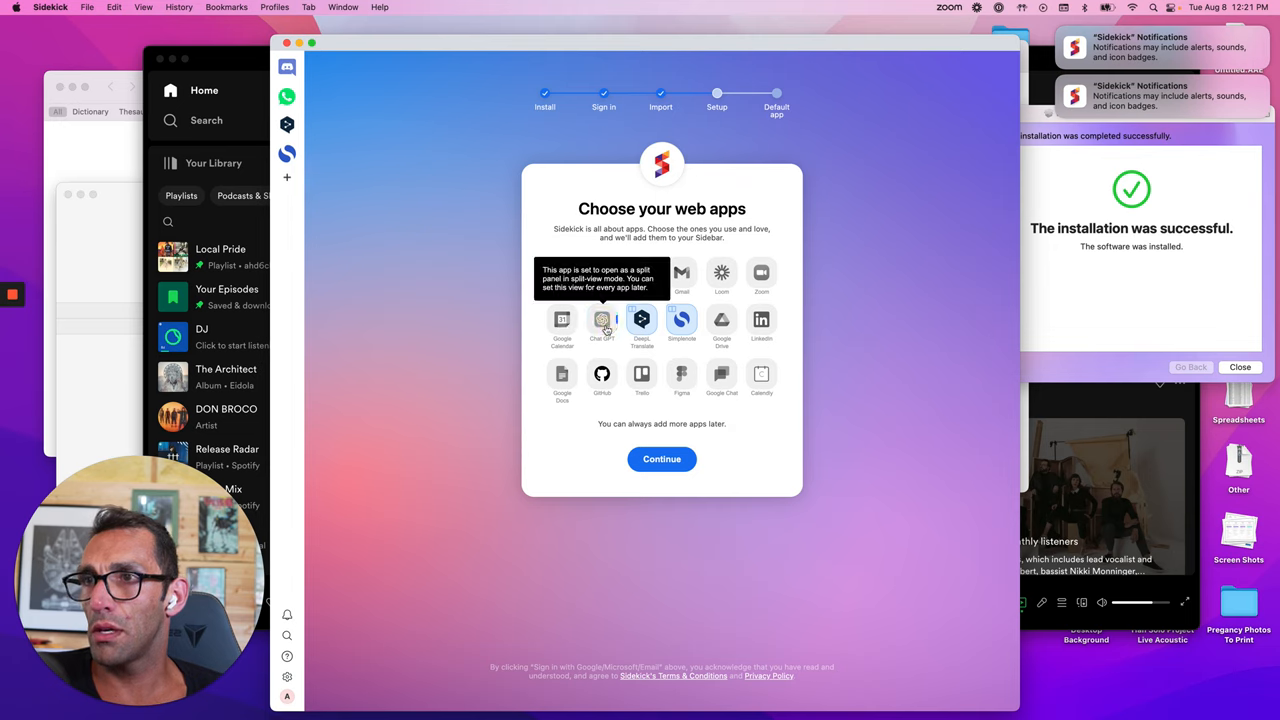
mouse_move(906, 293)
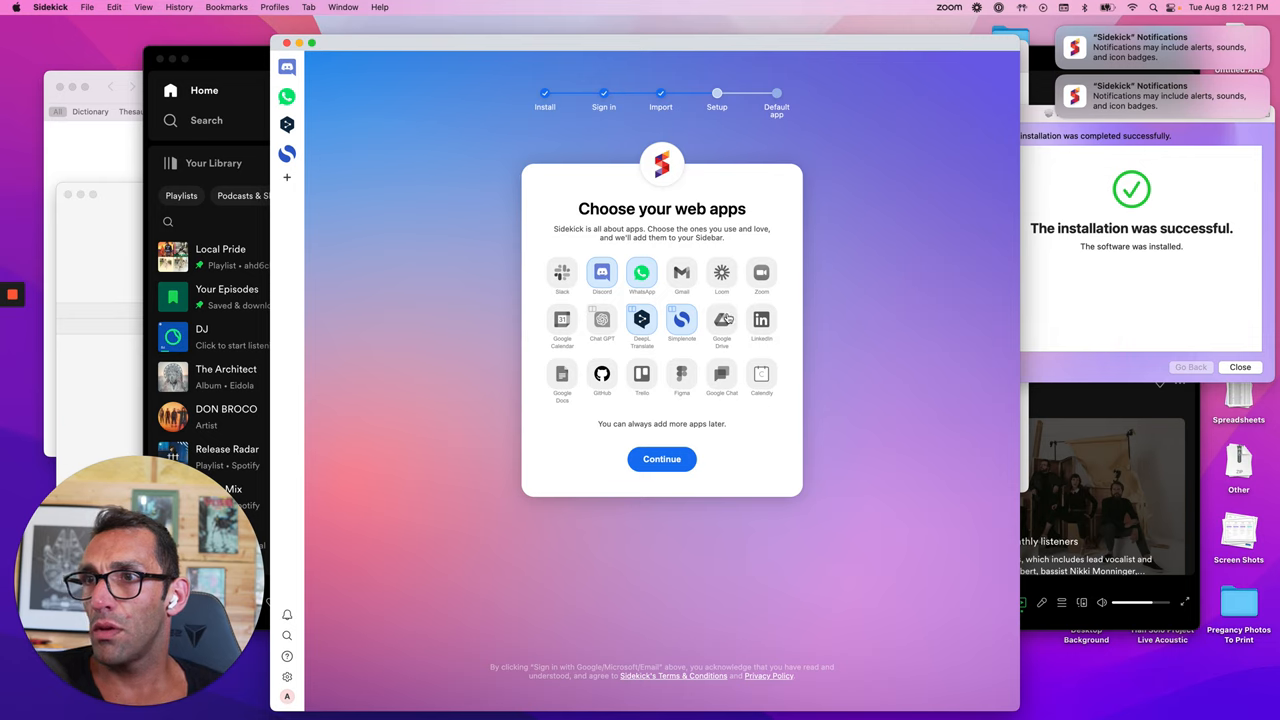
mouse_move(690, 377)
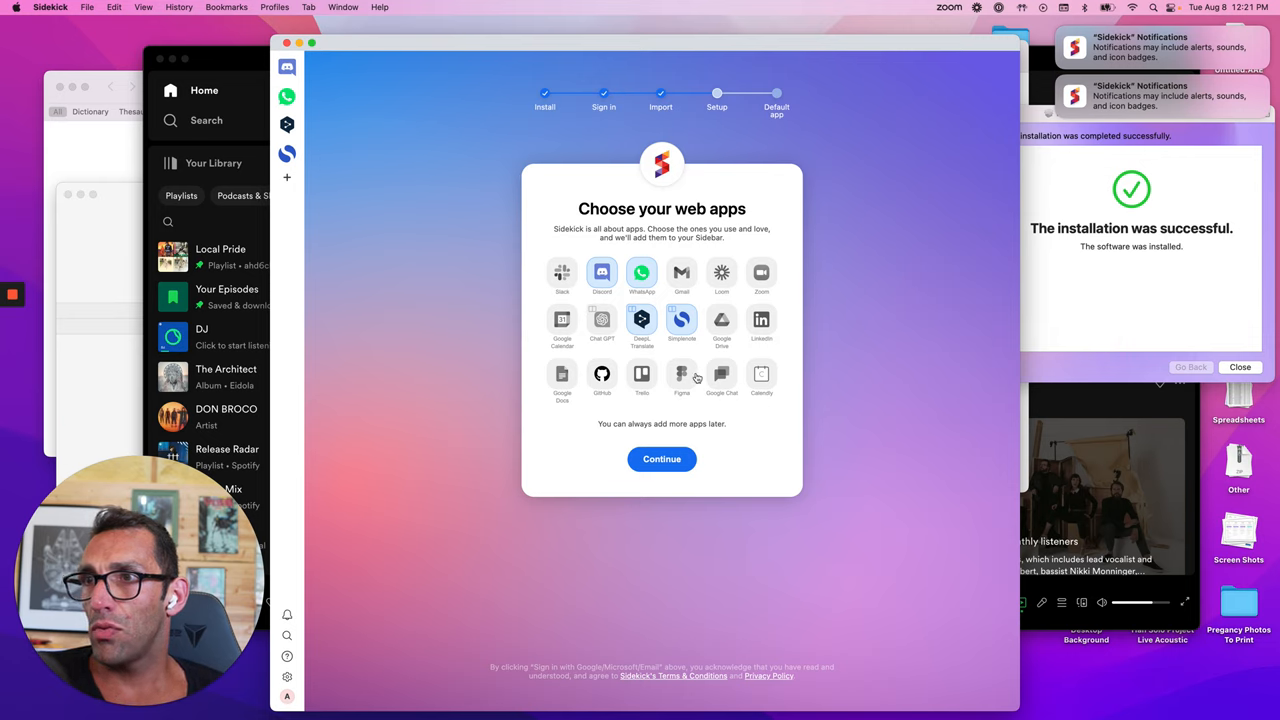
Step: Add Figma, Slack and Gmail to the sidebar web apps
left_click(681, 374)
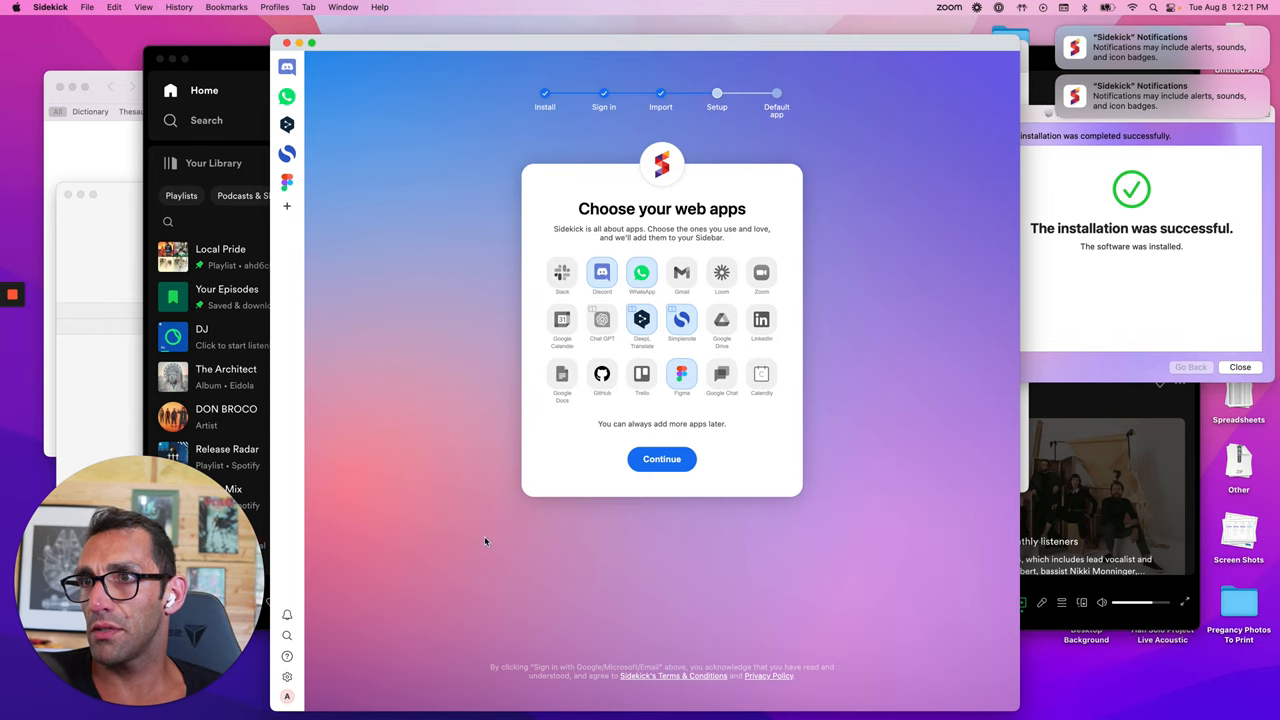
mouse_move(745, 462)
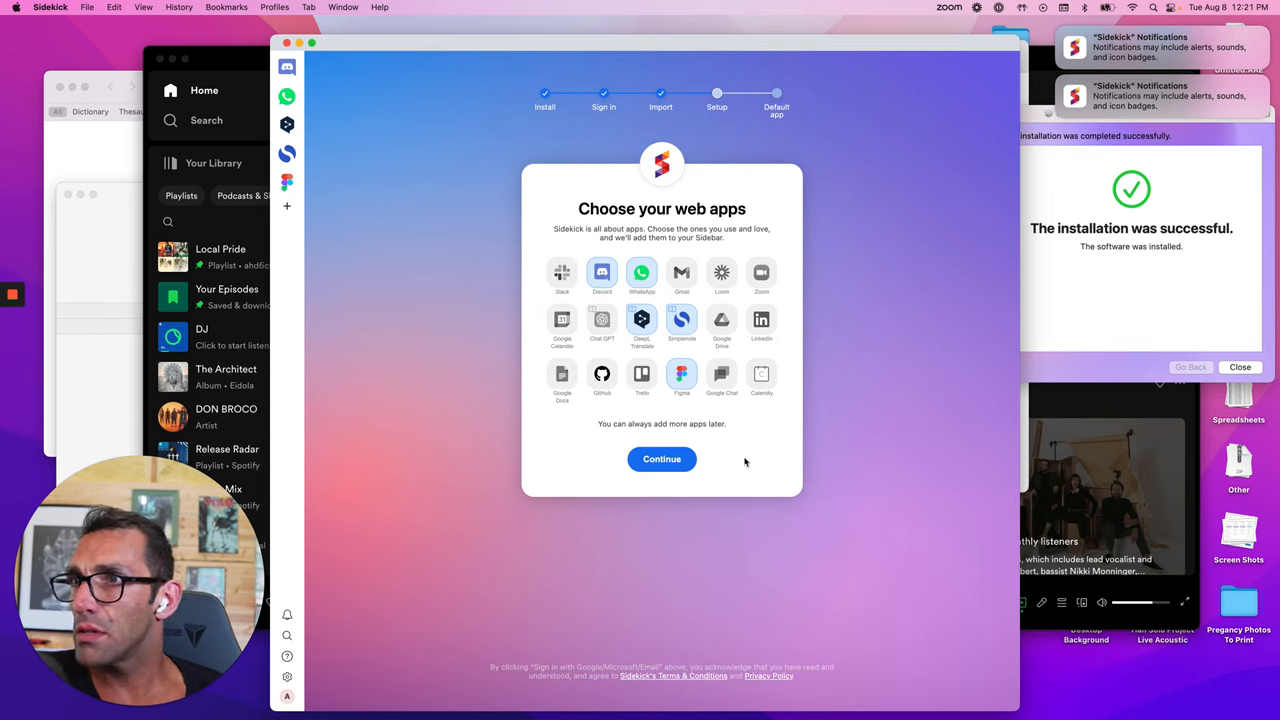
mouse_move(794, 347)
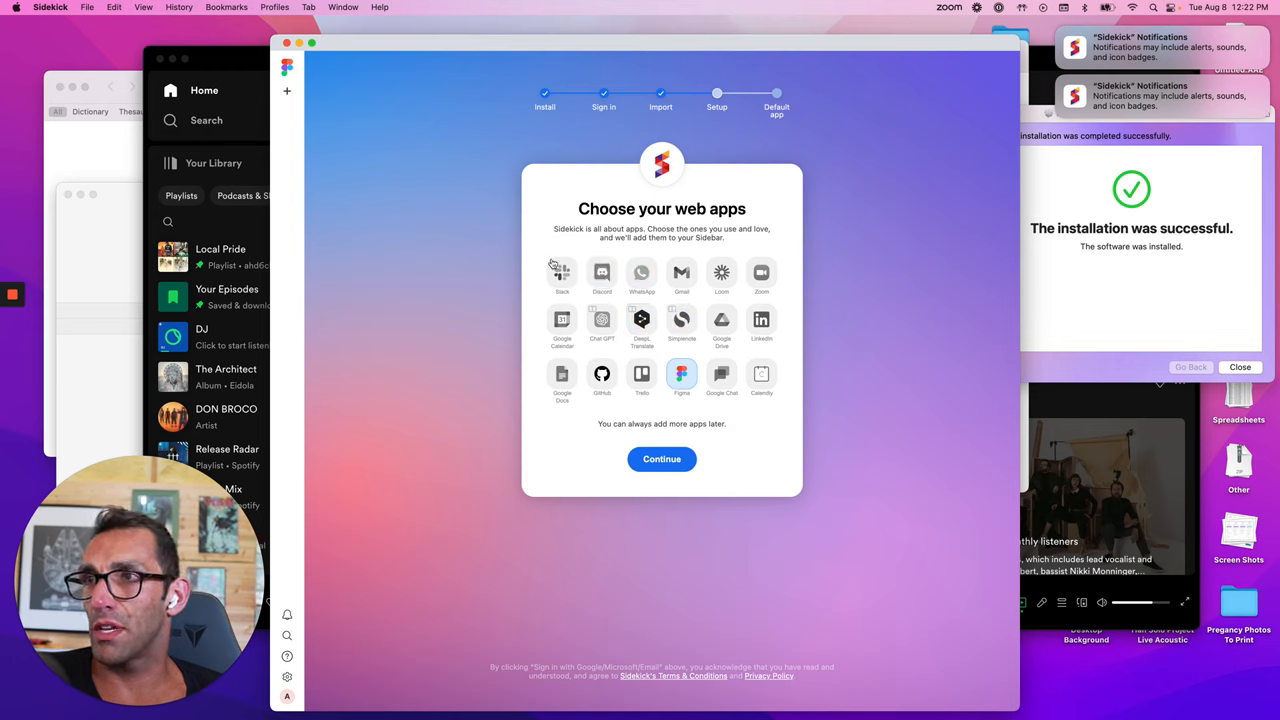
left_click(561, 273)
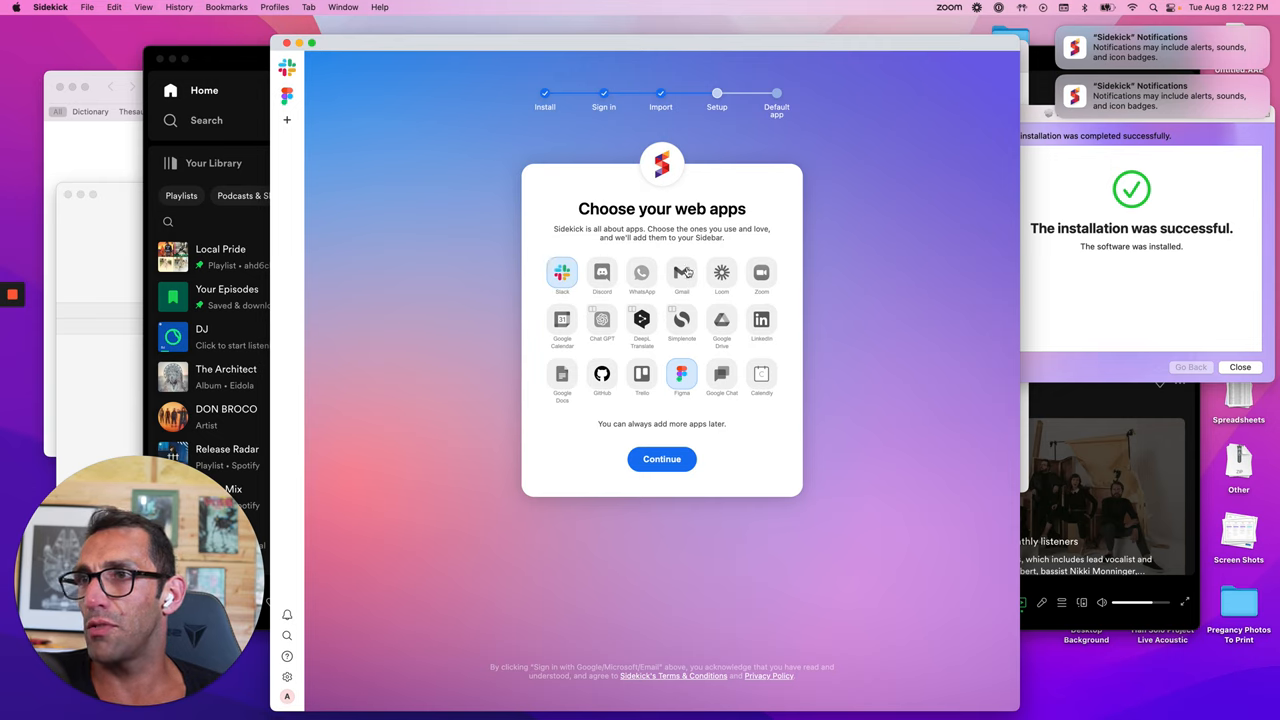
left_click(682, 272)
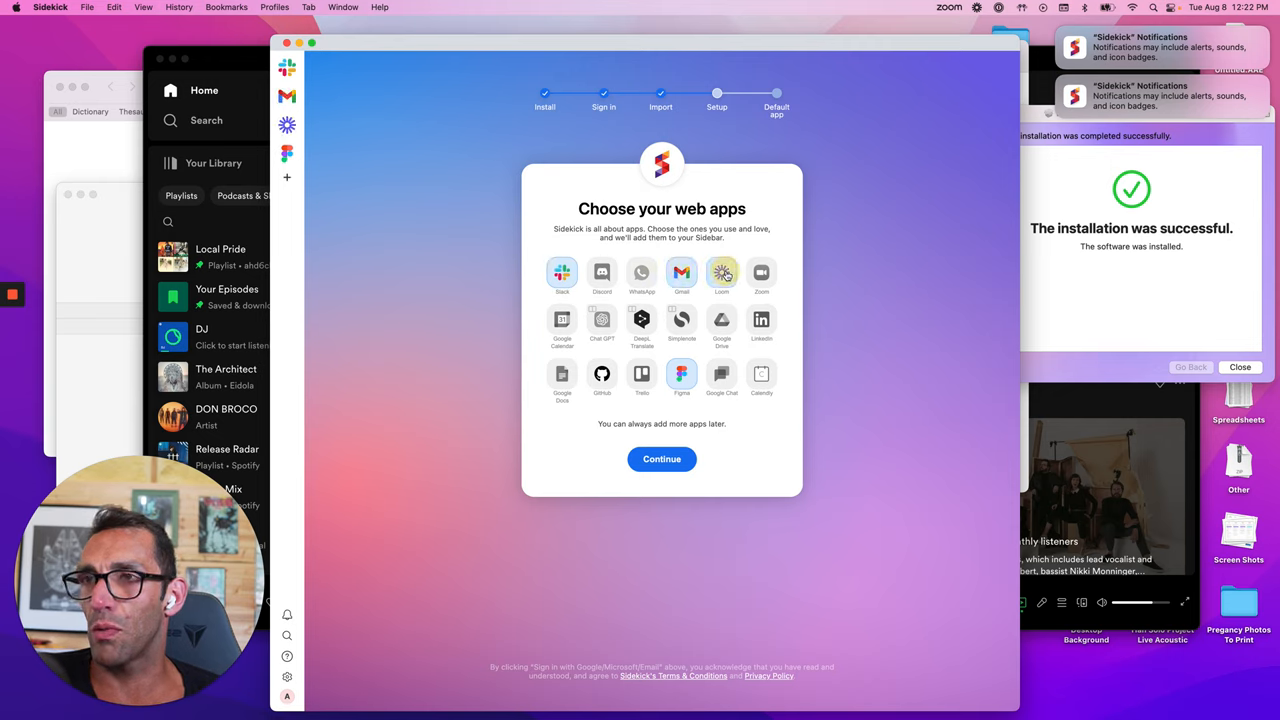
mouse_move(601, 320)
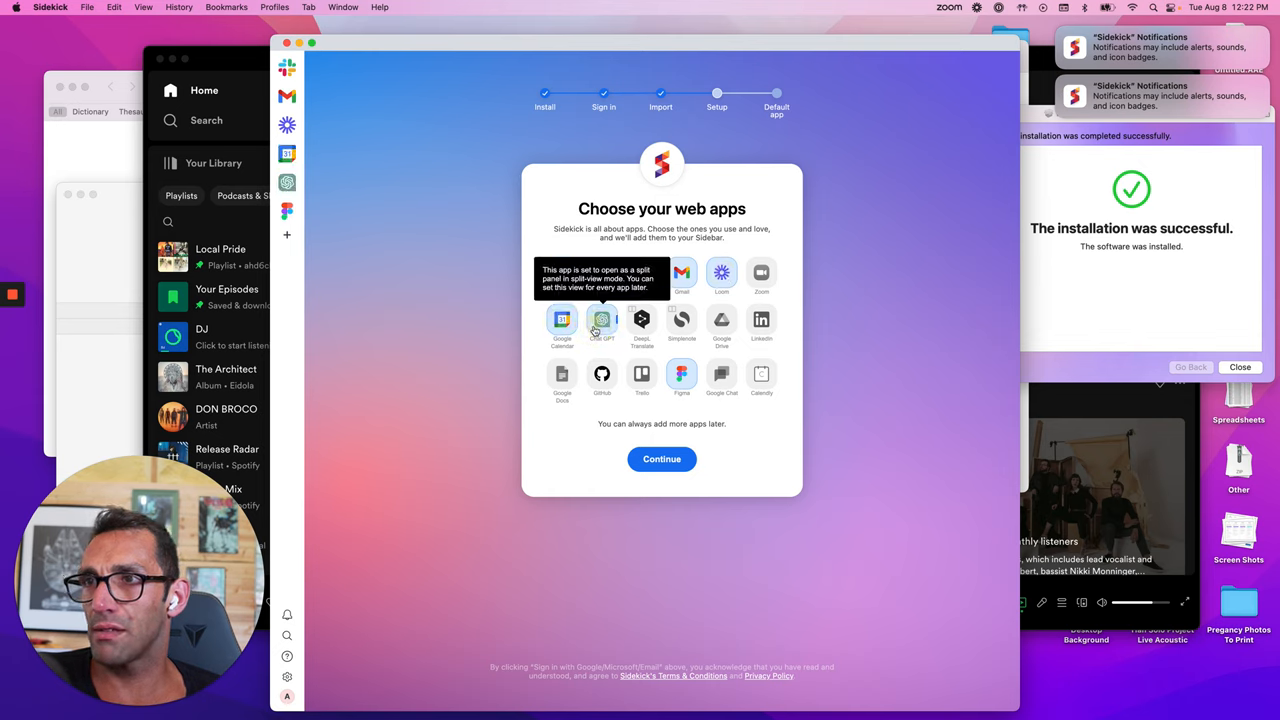
mouse_move(782, 258)
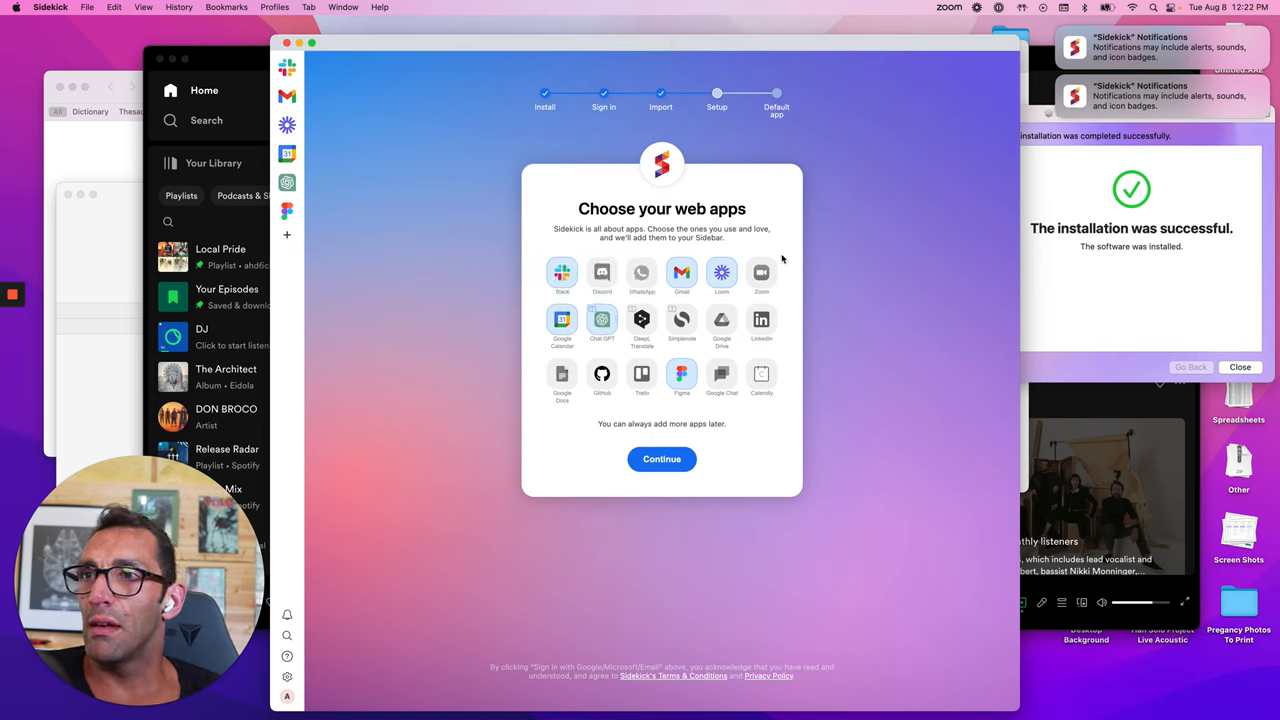
mouse_move(573, 221)
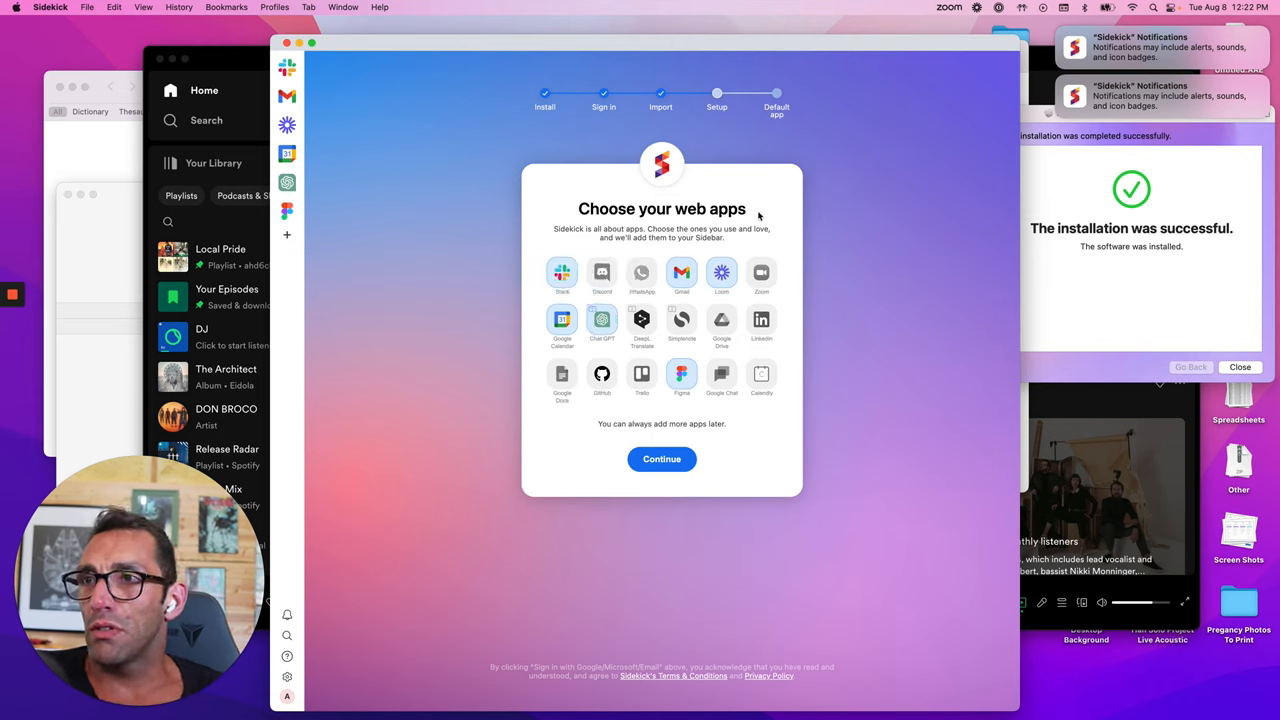
mouse_move(761, 441)
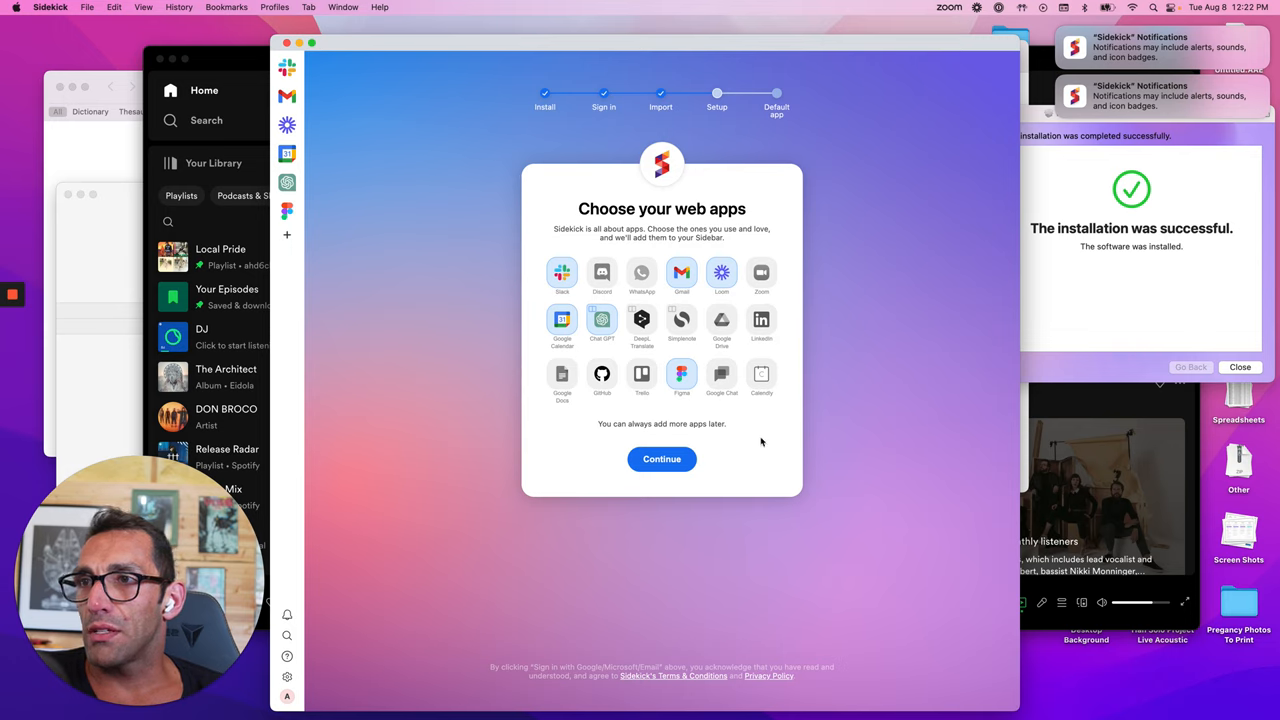
mouse_move(594, 424)
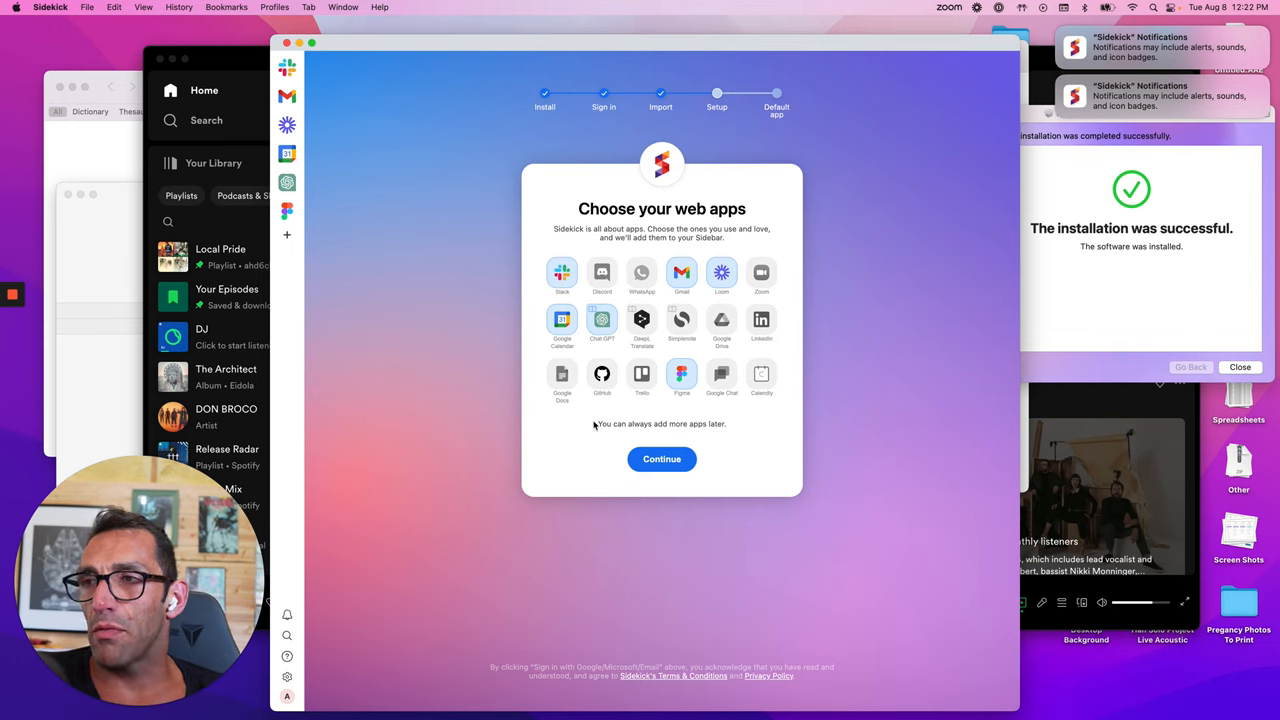
mouse_move(834, 435)
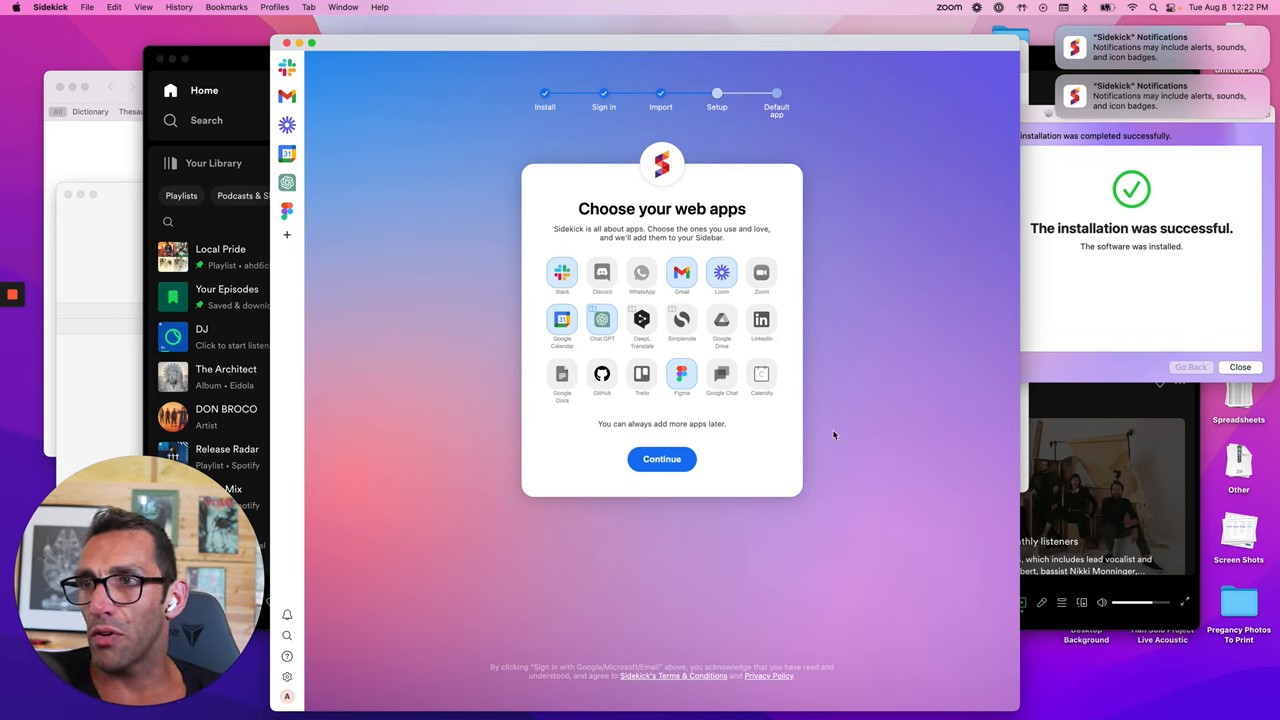
mouse_move(802, 358)
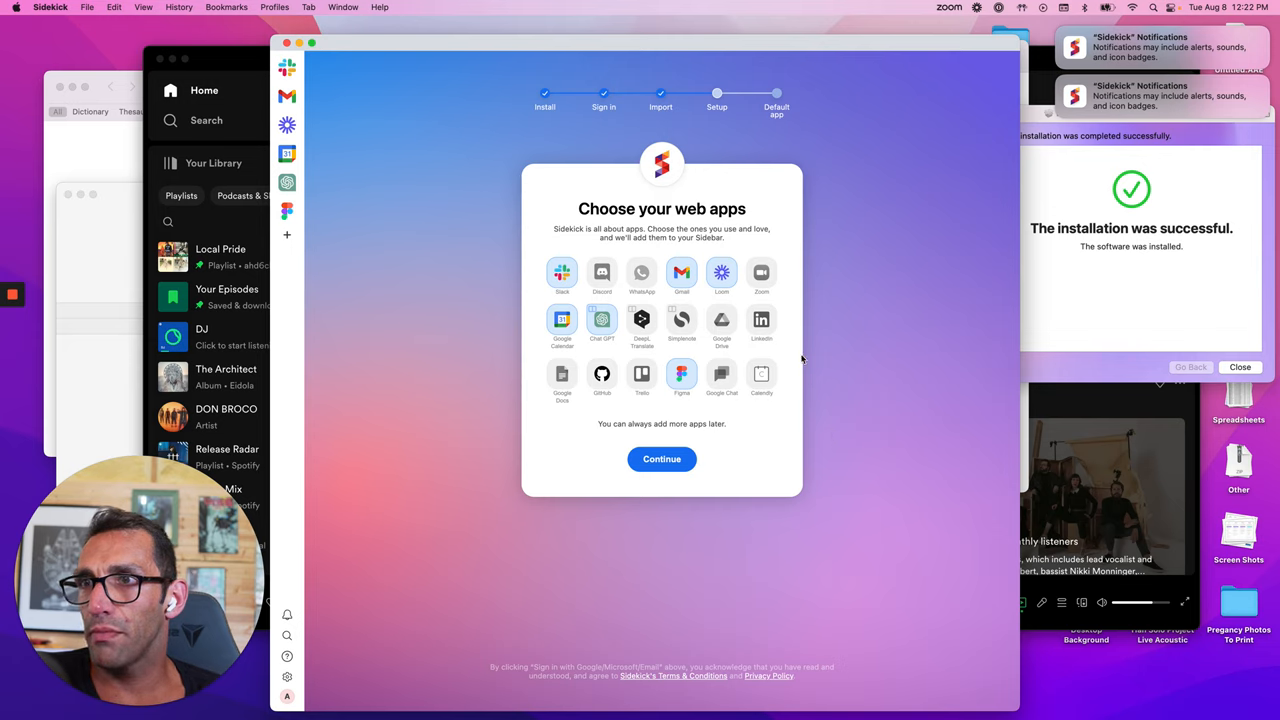
mouse_move(777, 279)
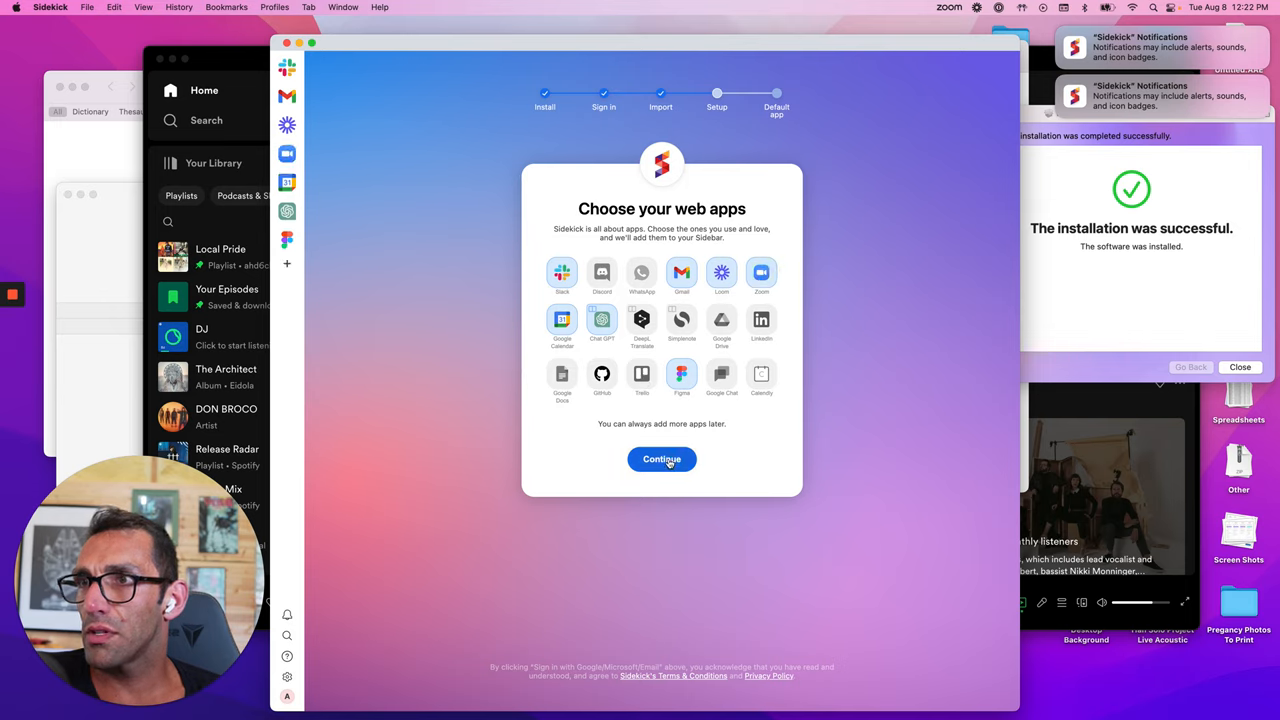
Step: Uncheck 'Run Sidekick on OS startup' and 'Make Sidekick default', then finish setup
left_click(662, 459)
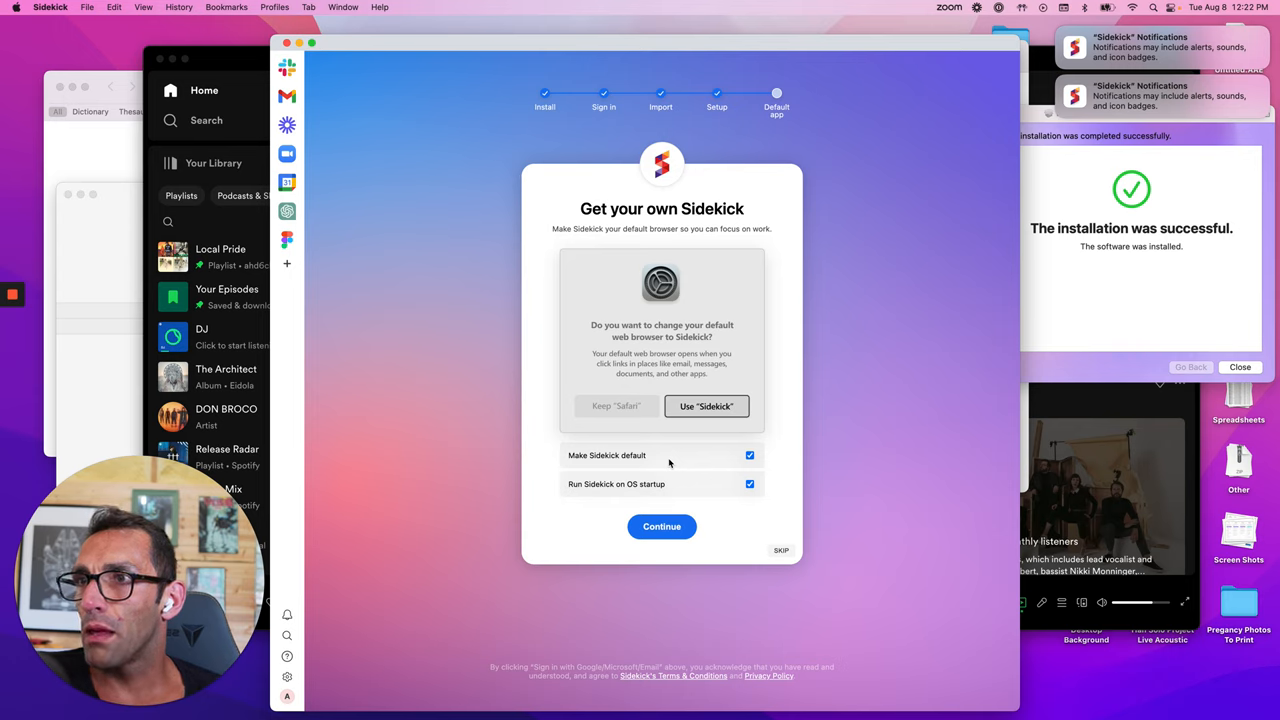
mouse_move(686, 439)
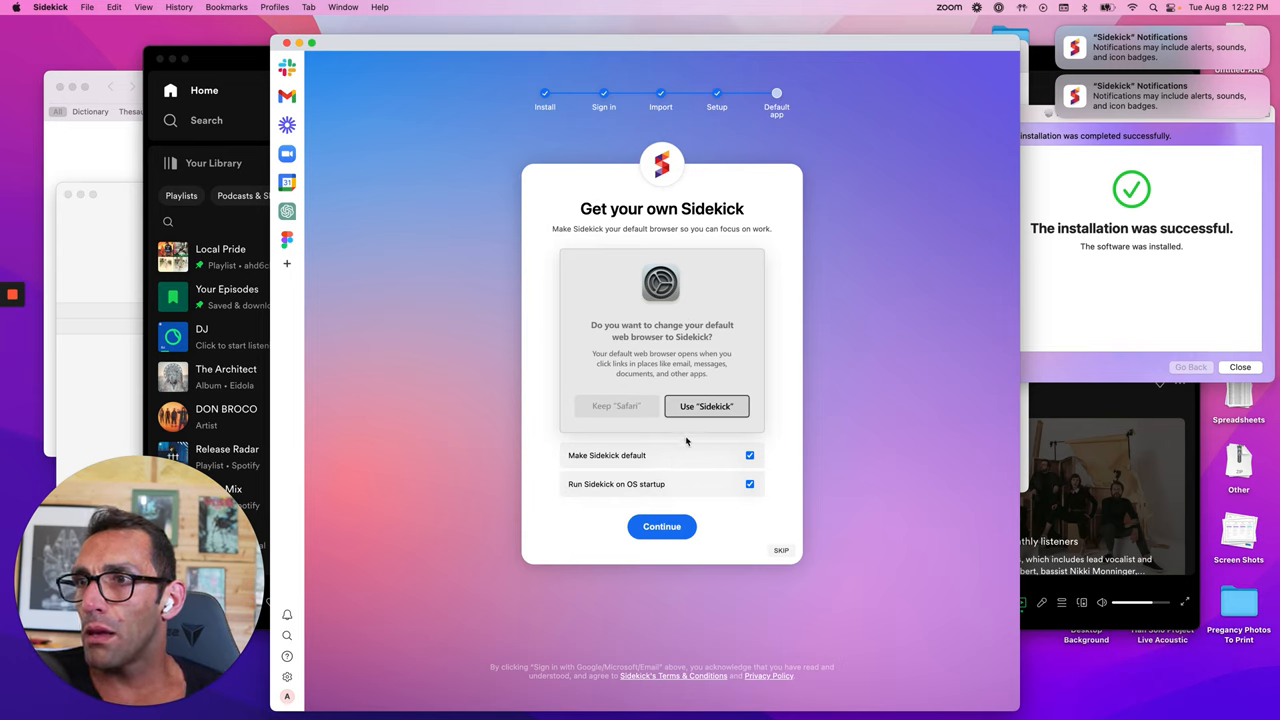
mouse_move(672, 523)
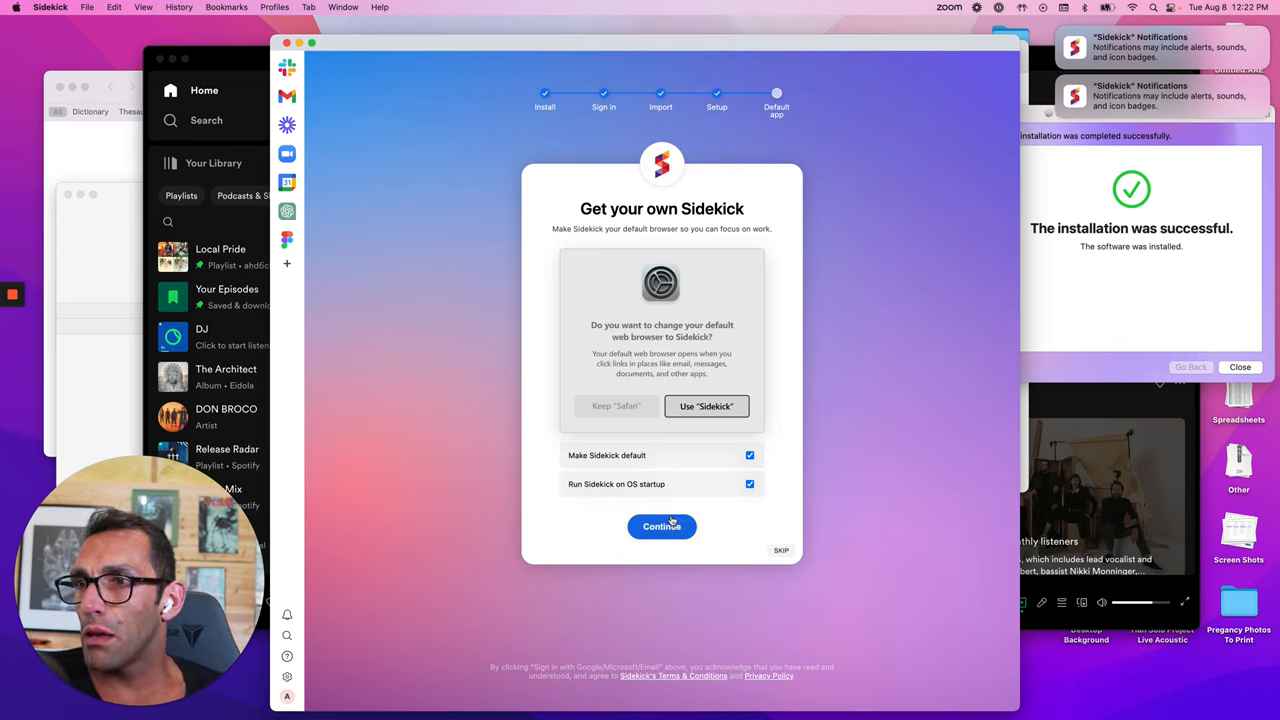
left_click(749, 484)
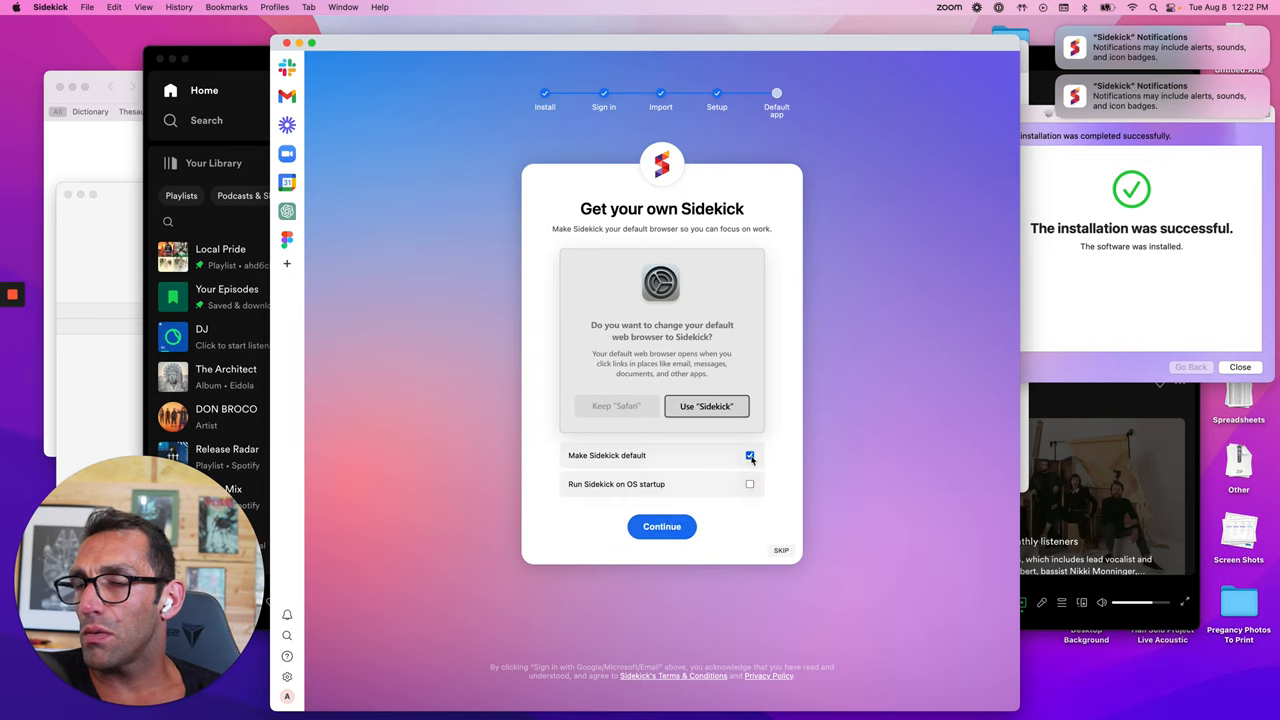
left_click(749, 455)
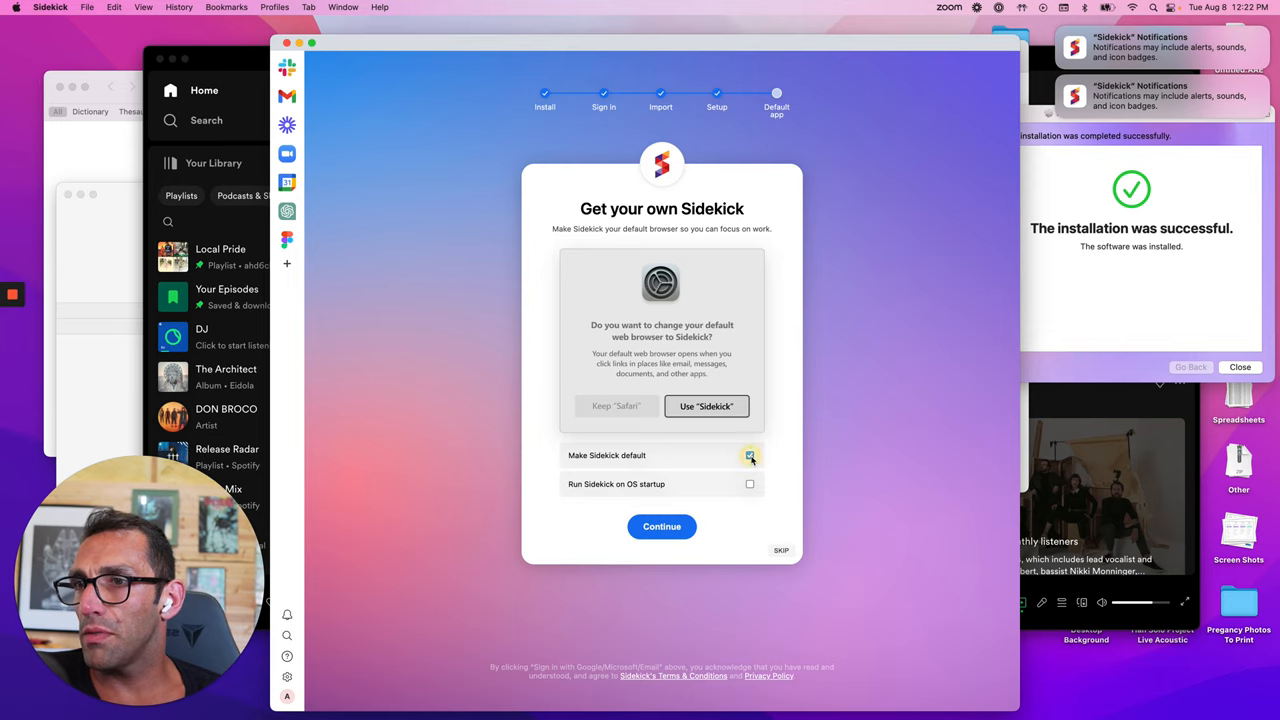
left_click(750, 455)
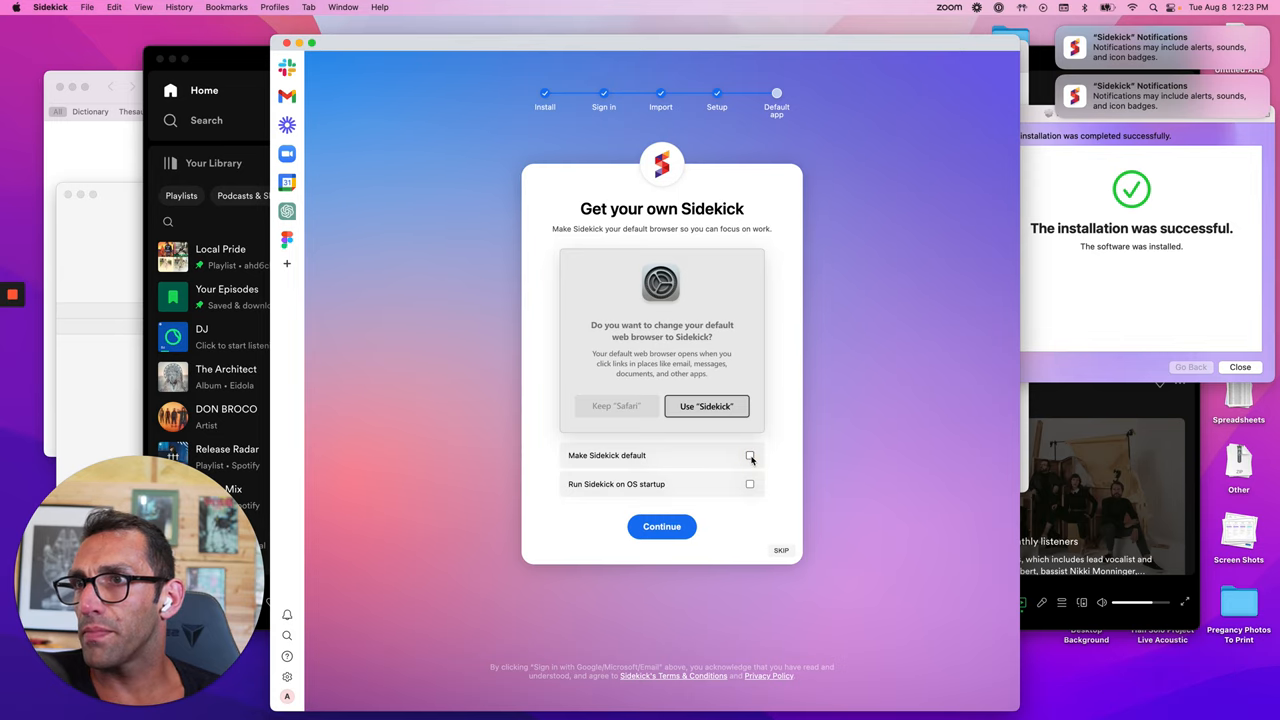
left_click(661, 527)
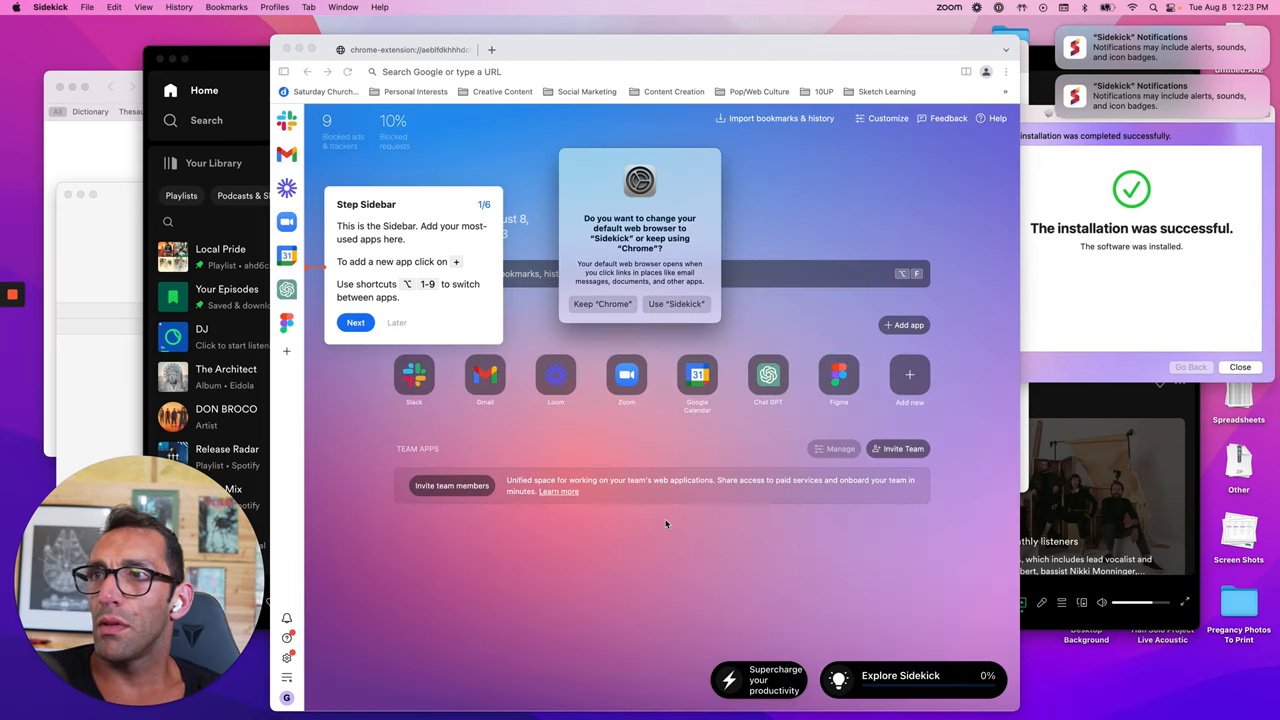
mouse_move(702, 351)
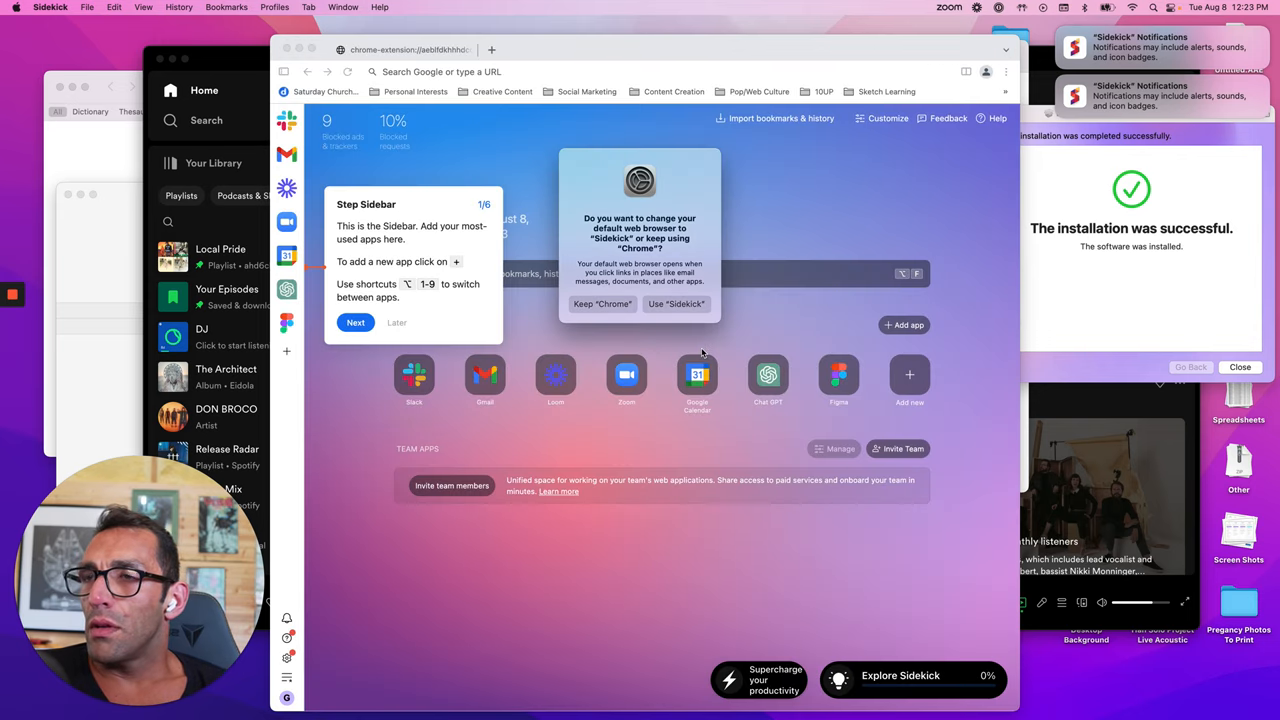
Step: Keep Chrome as the default browser and advance the sidebar tour to step 2
left_click(602, 304)
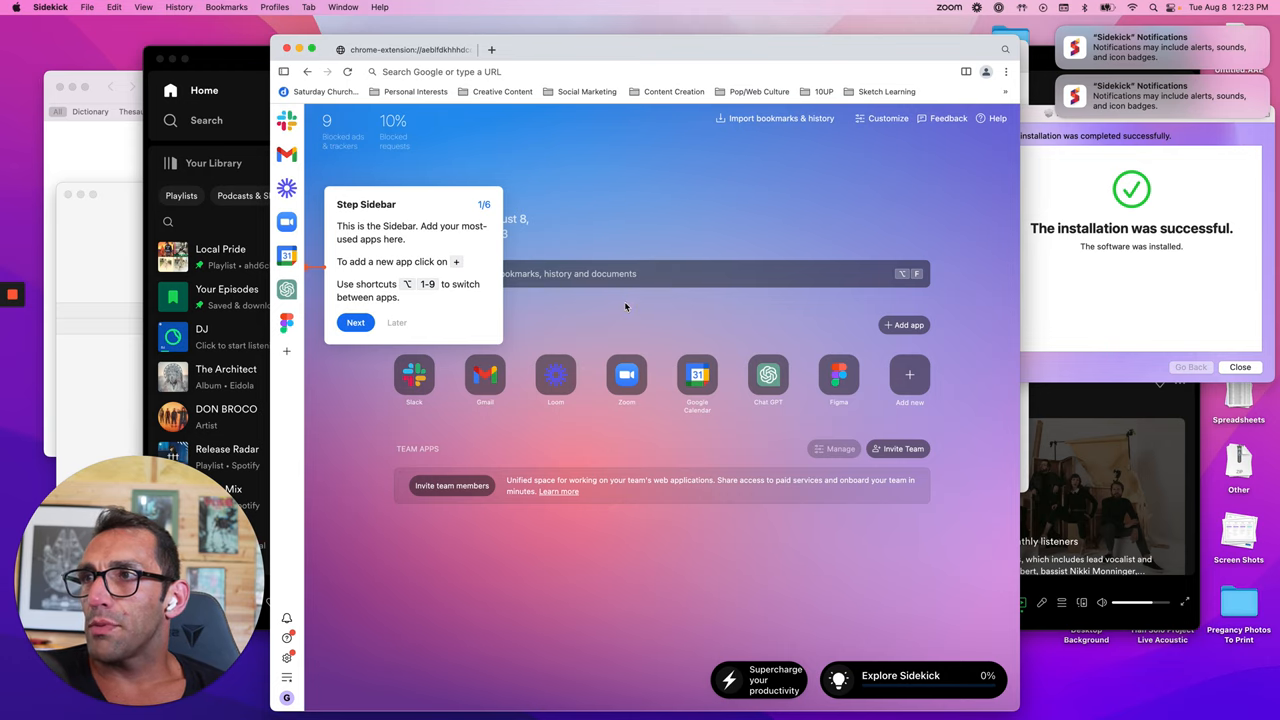
mouse_move(945, 201)
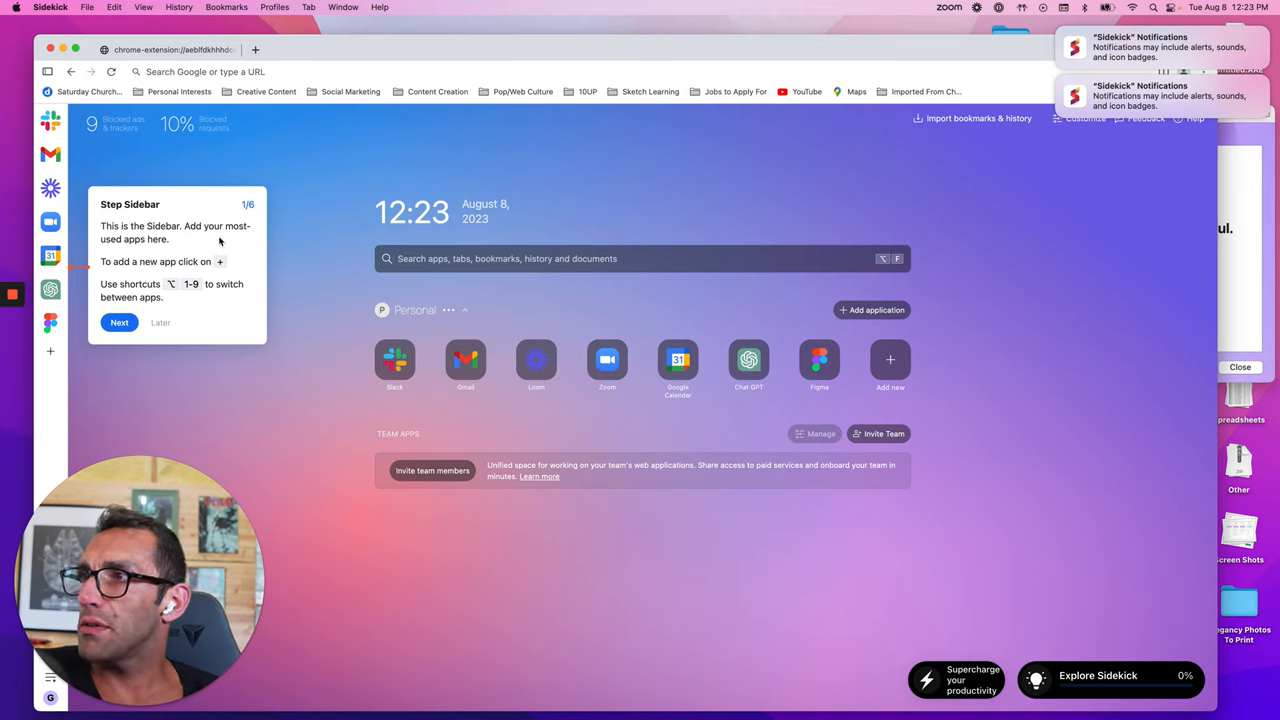
mouse_move(224, 311)
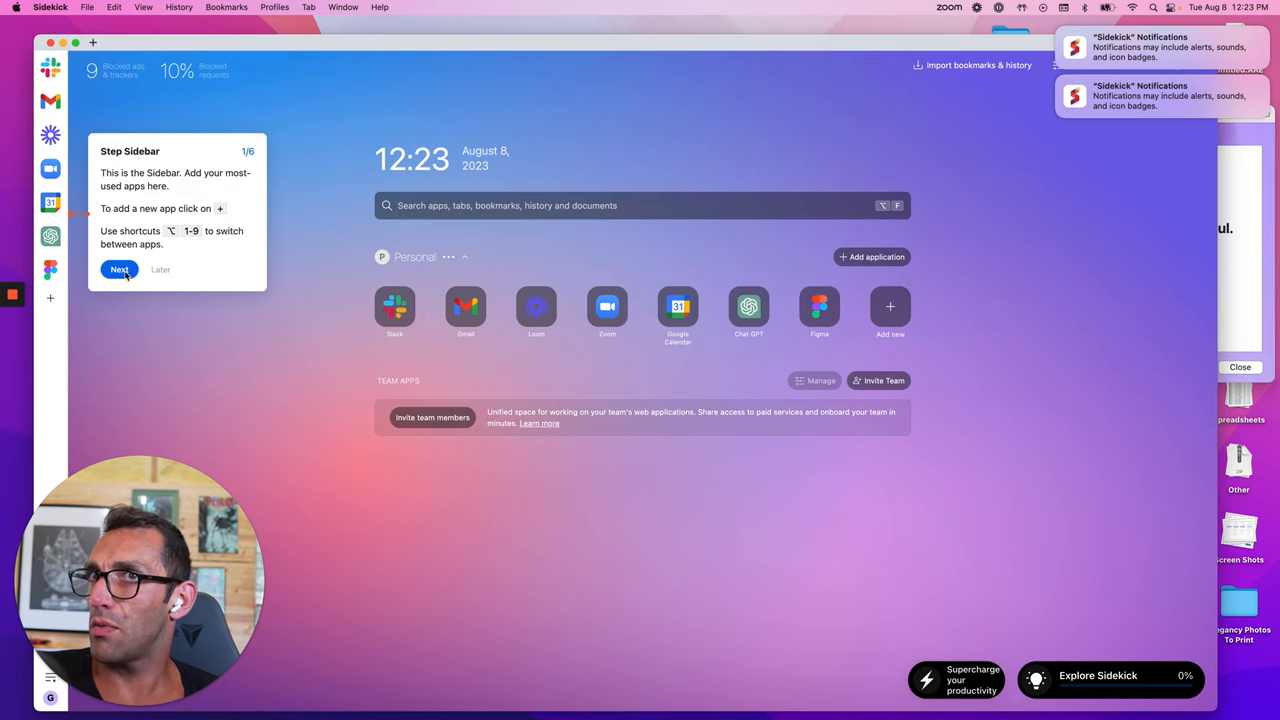
left_click(119, 269)
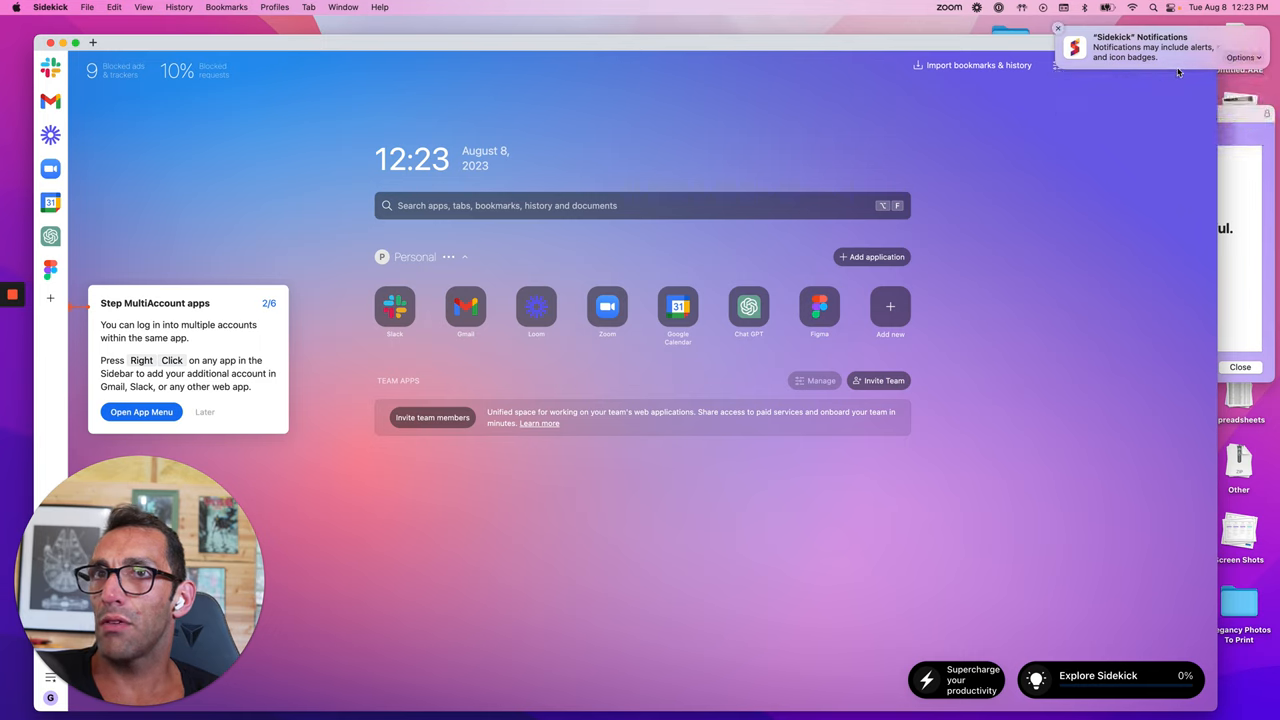
left_click(1249, 57)
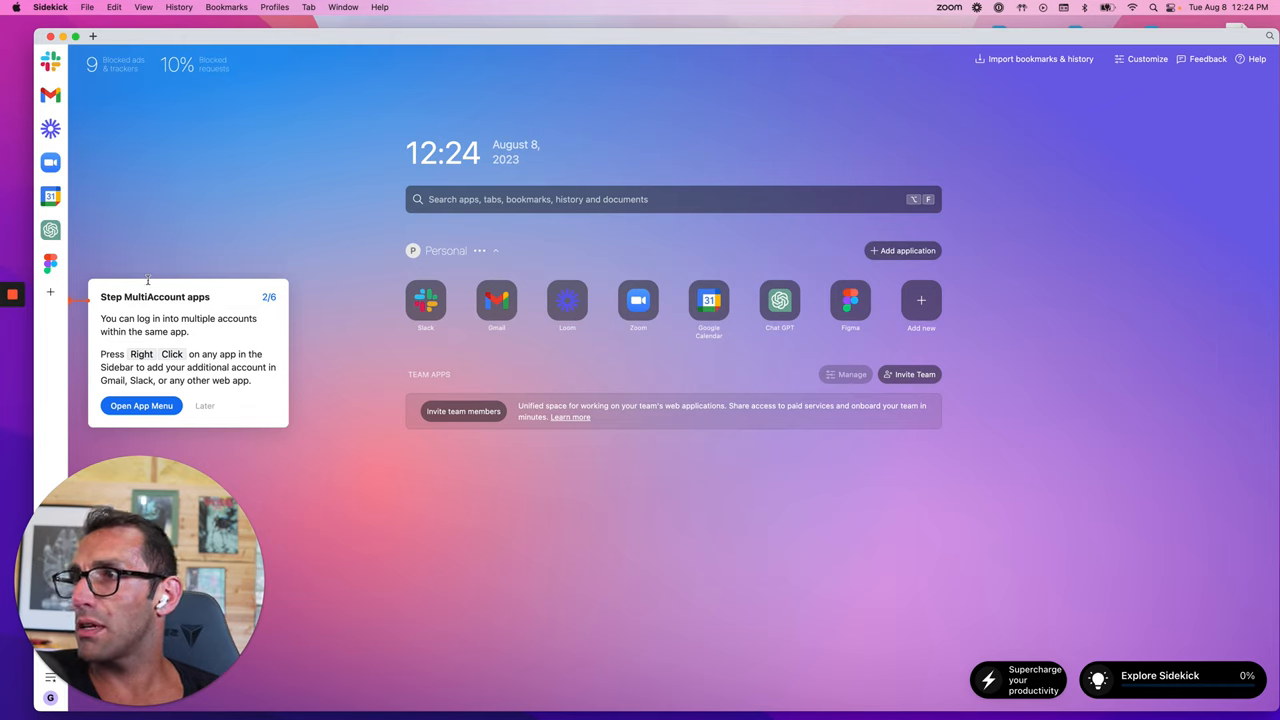
right_click(43, 98)
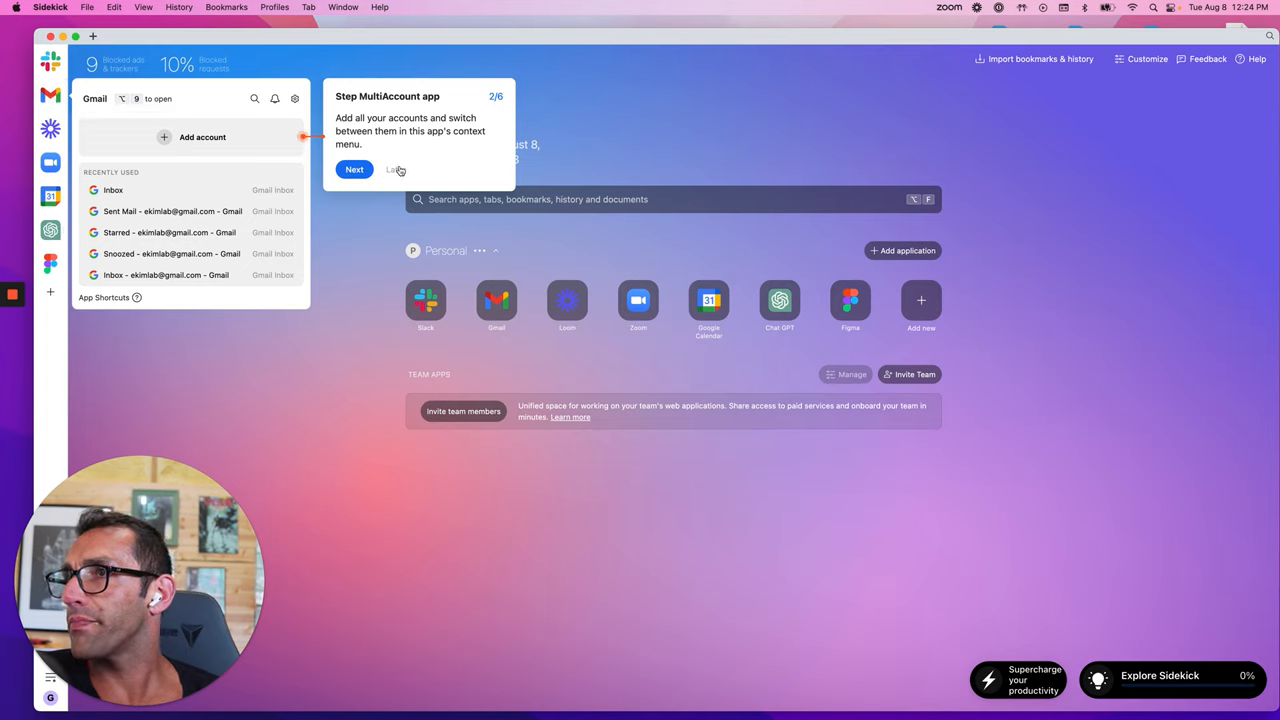
left_click(202, 137)
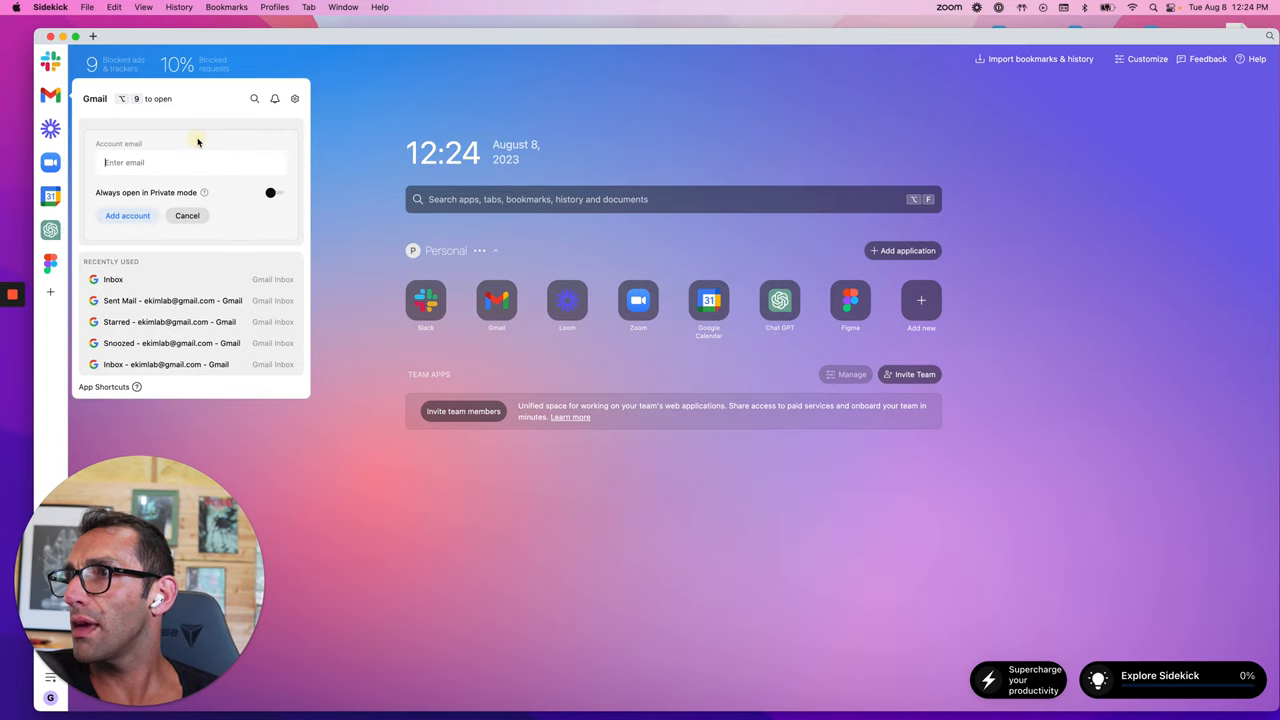
mouse_move(168, 300)
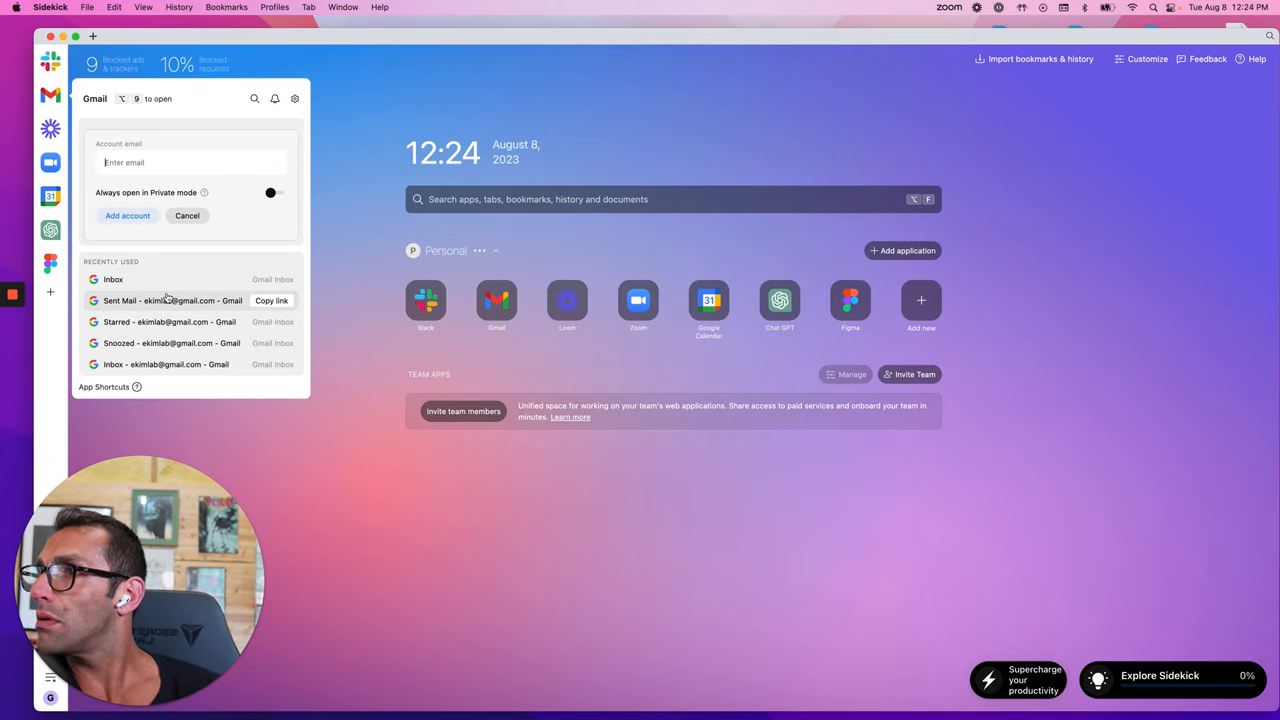
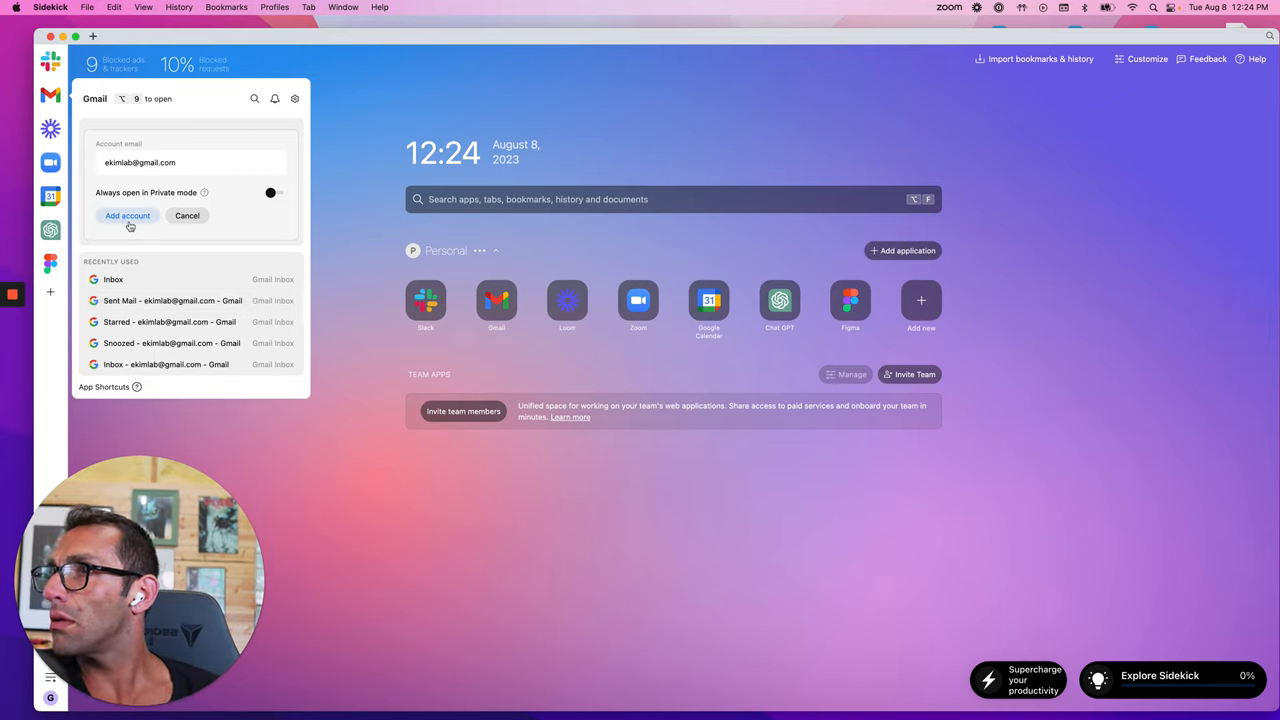
left_click(127, 215)
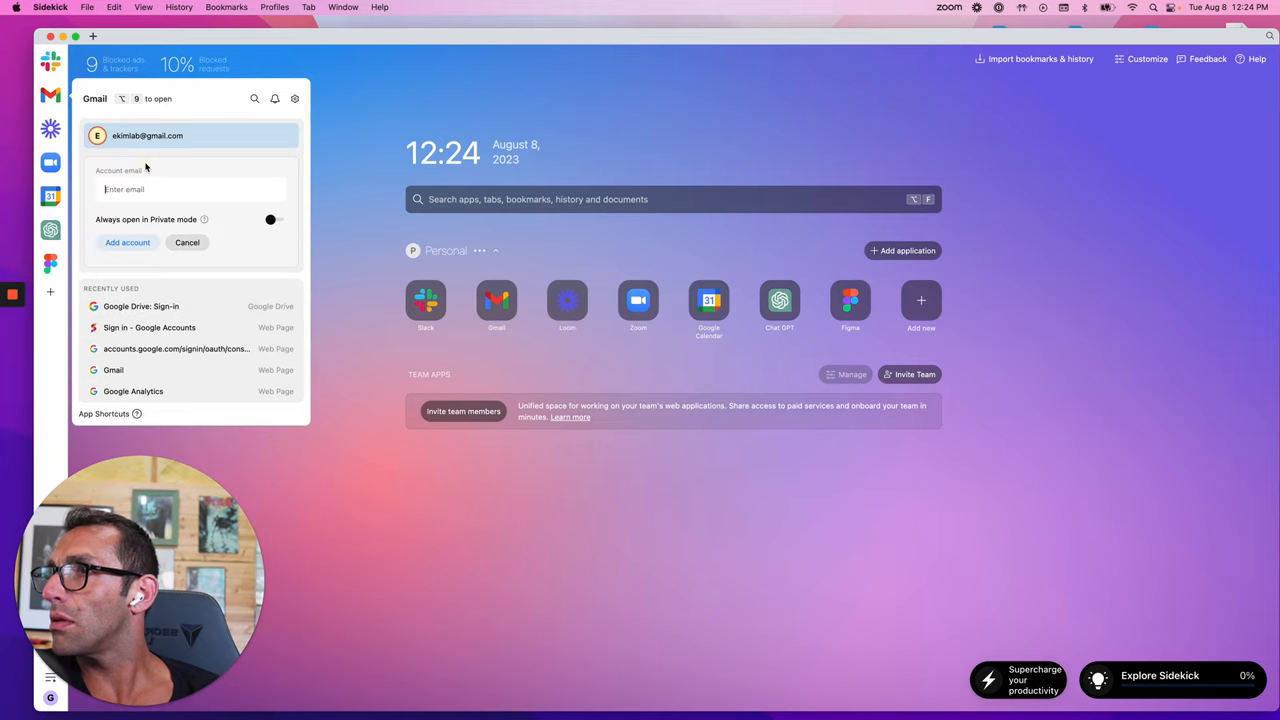
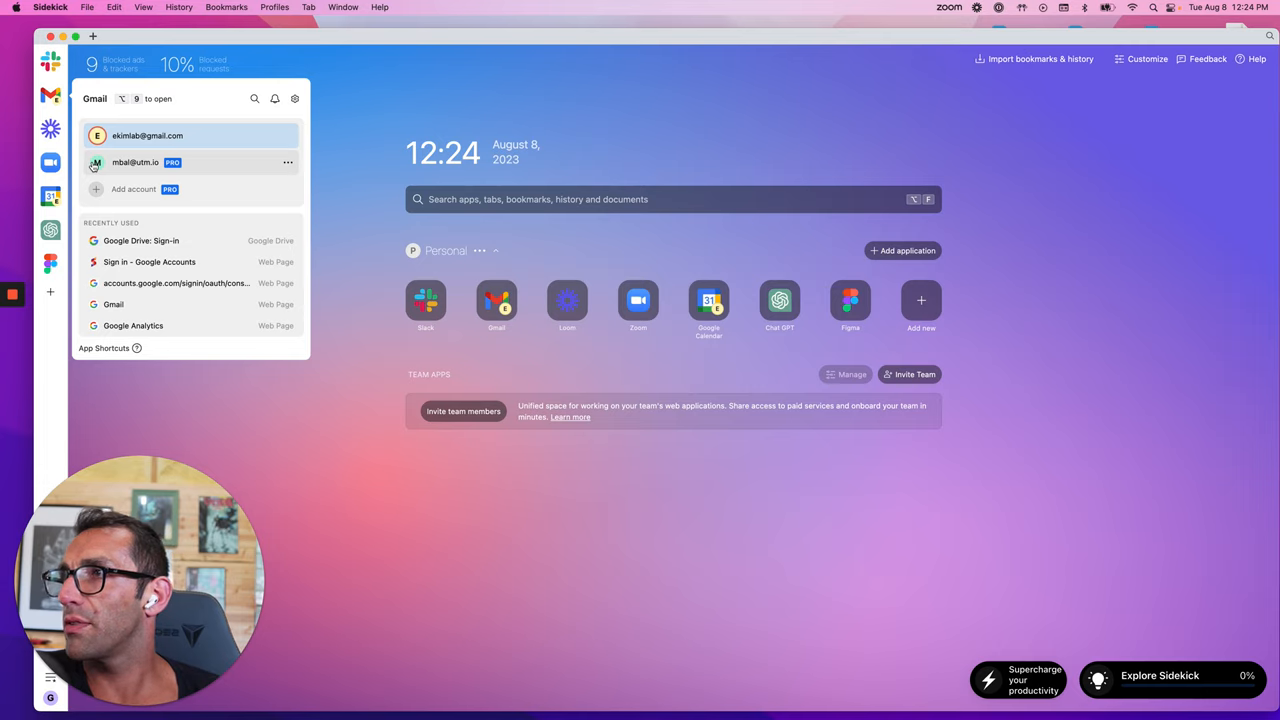
mouse_move(50, 128)
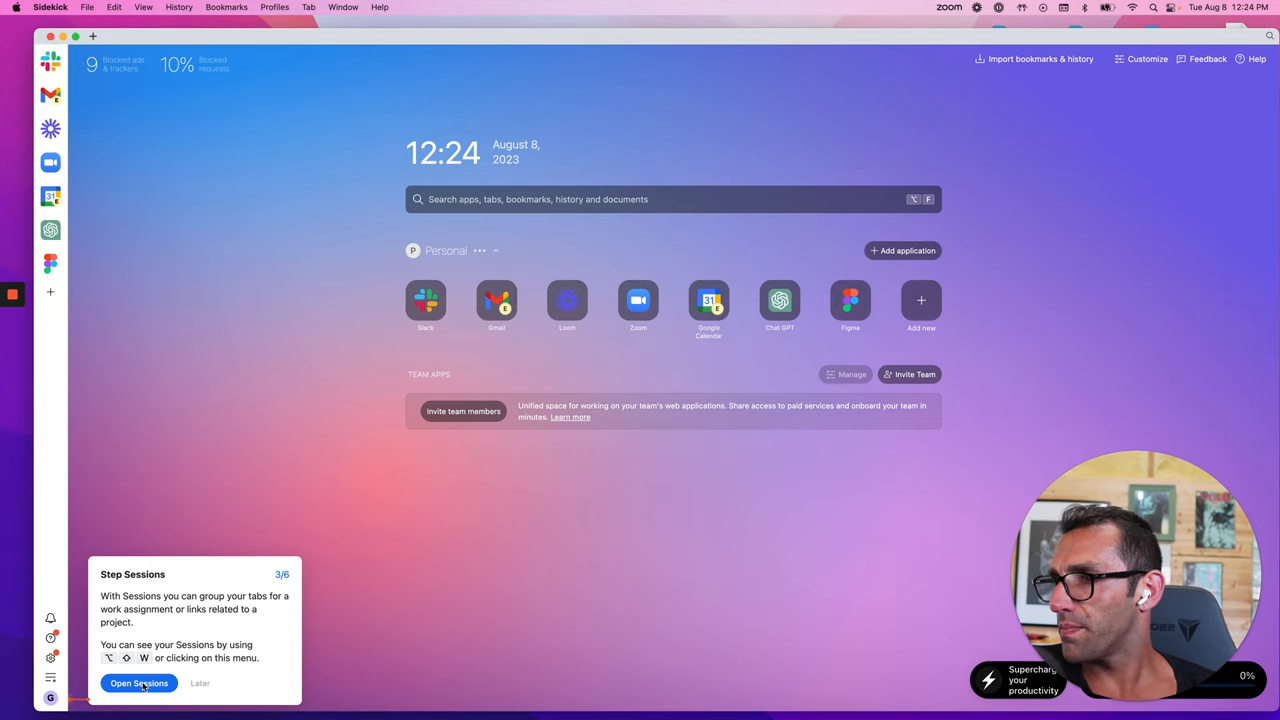
Step: In the Sessions panel, add a new session named 'Personal Work'
left_click(140, 683)
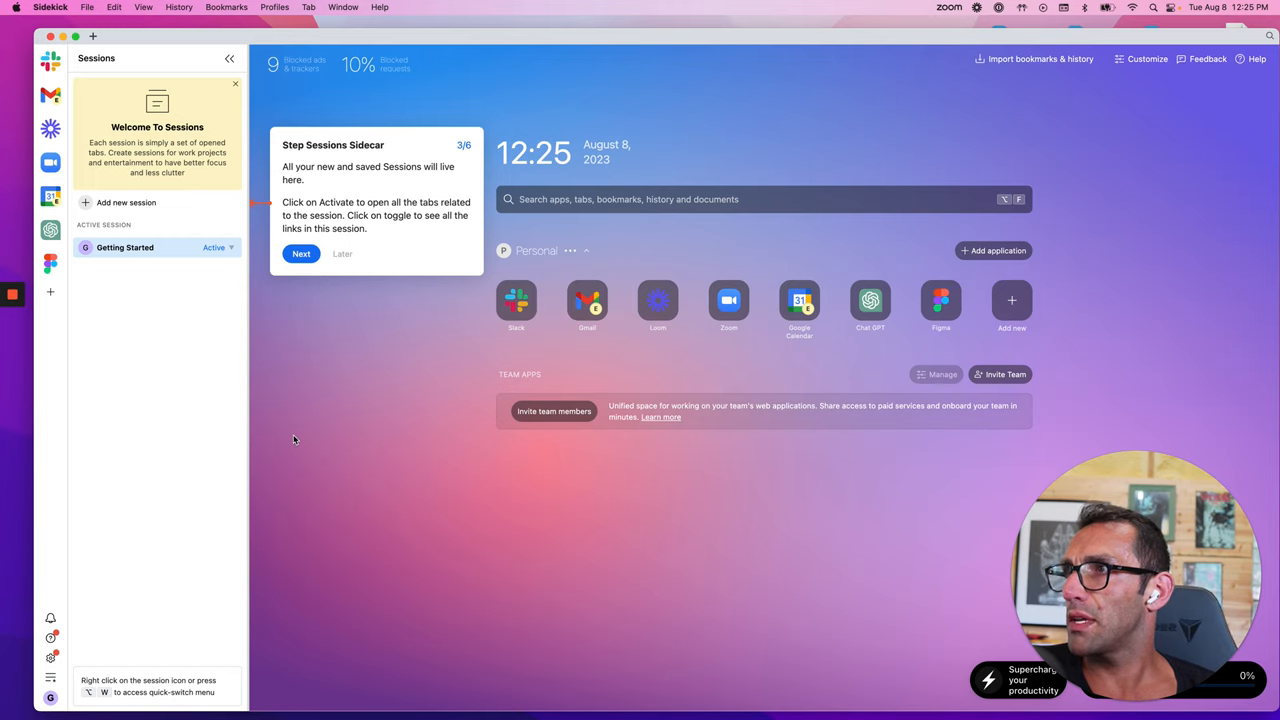
mouse_move(175, 317)
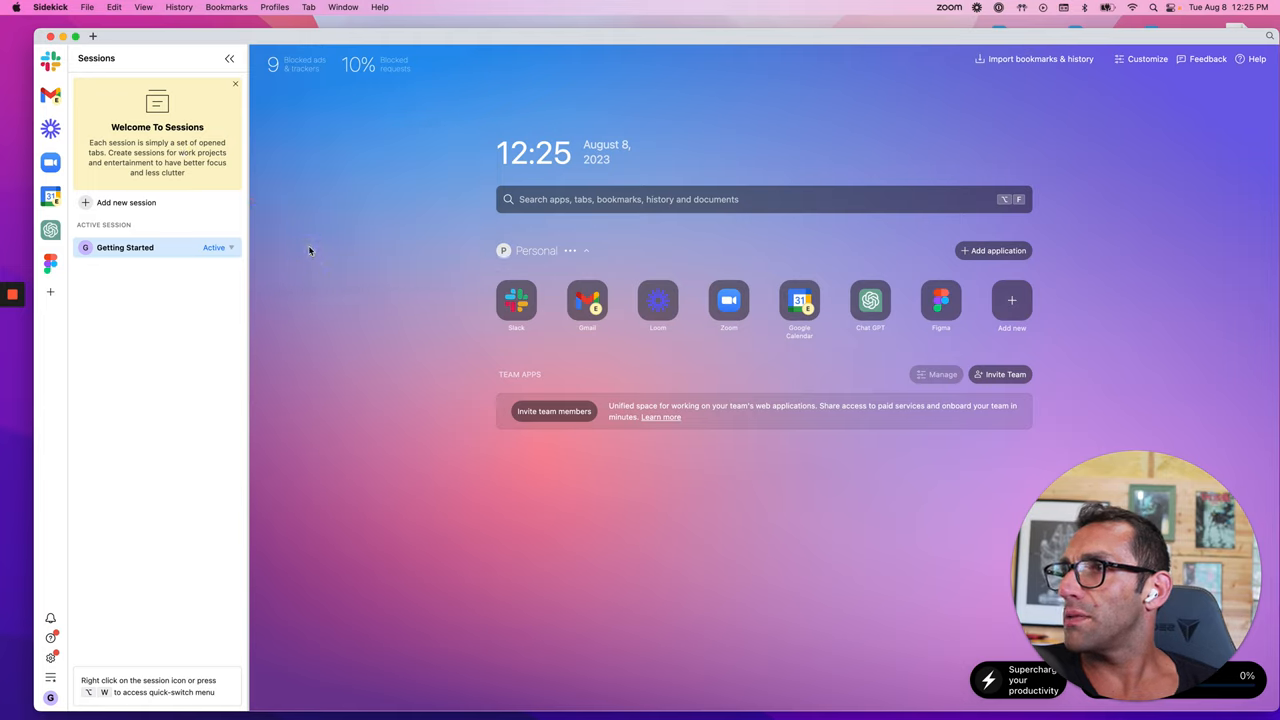
left_click(126, 202)
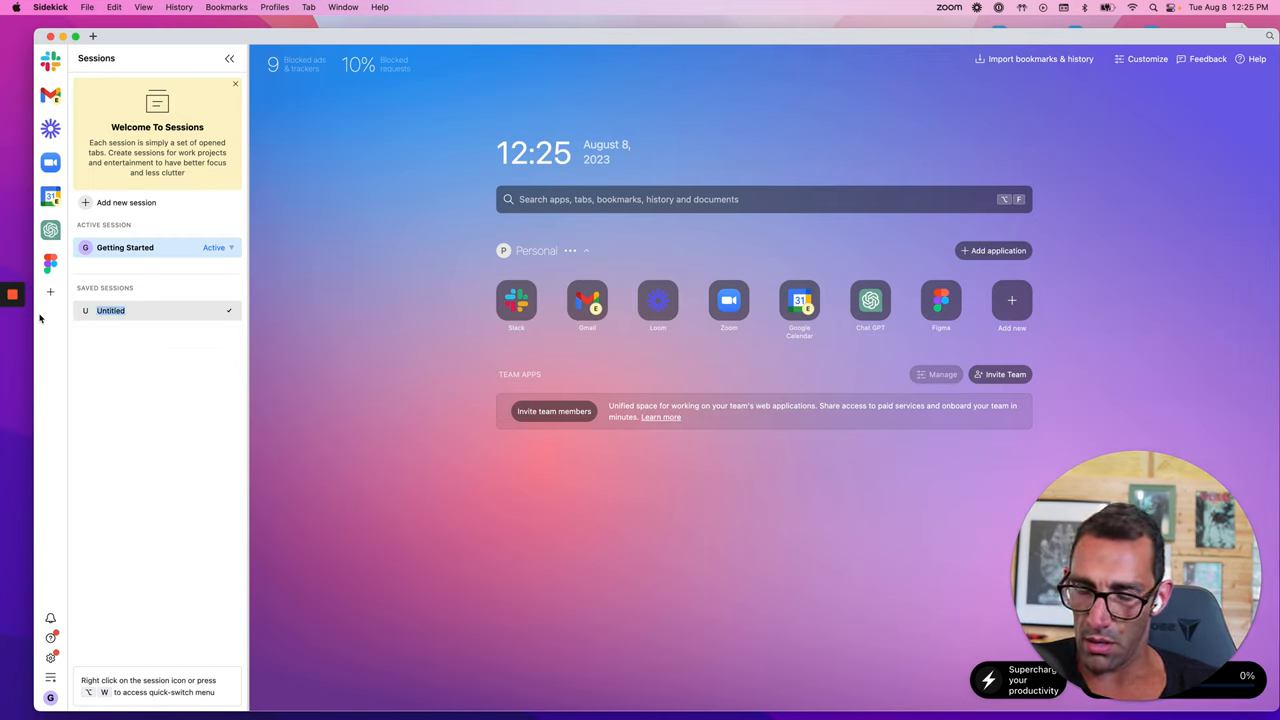
type("Personal Work")
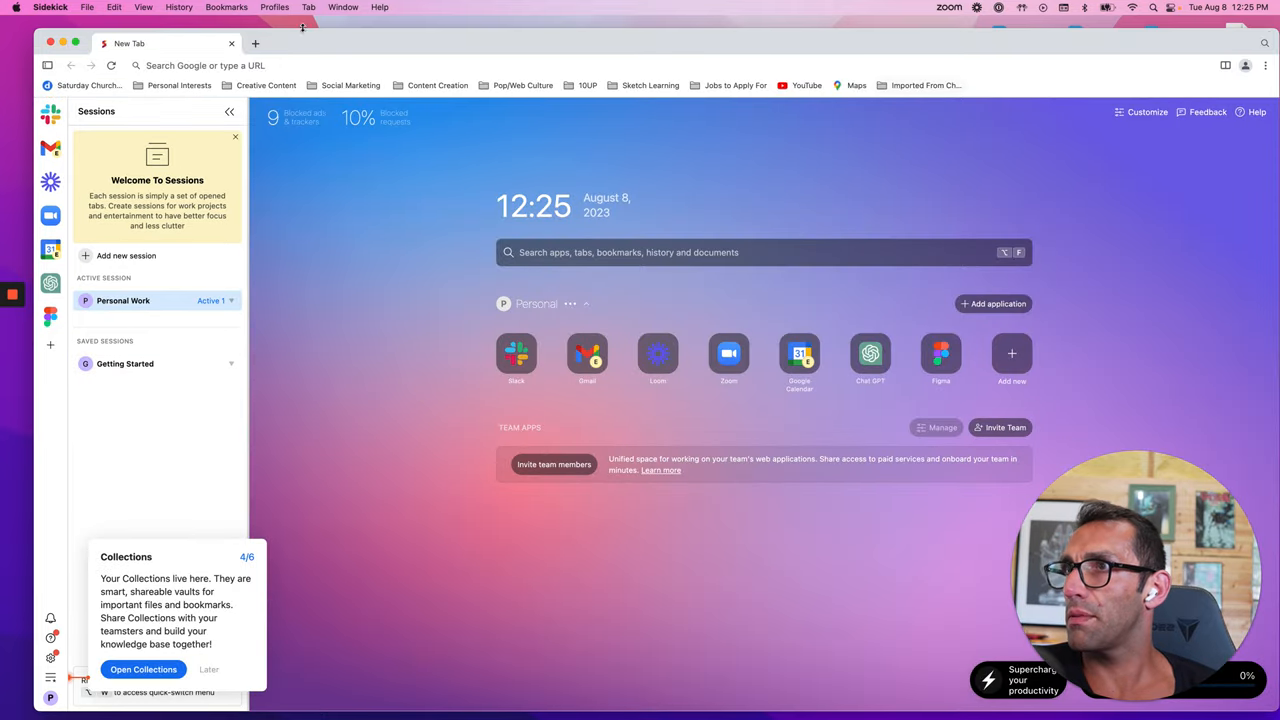
Step: Open coda.io and sign up for free using the Google account
left_click(258, 43)
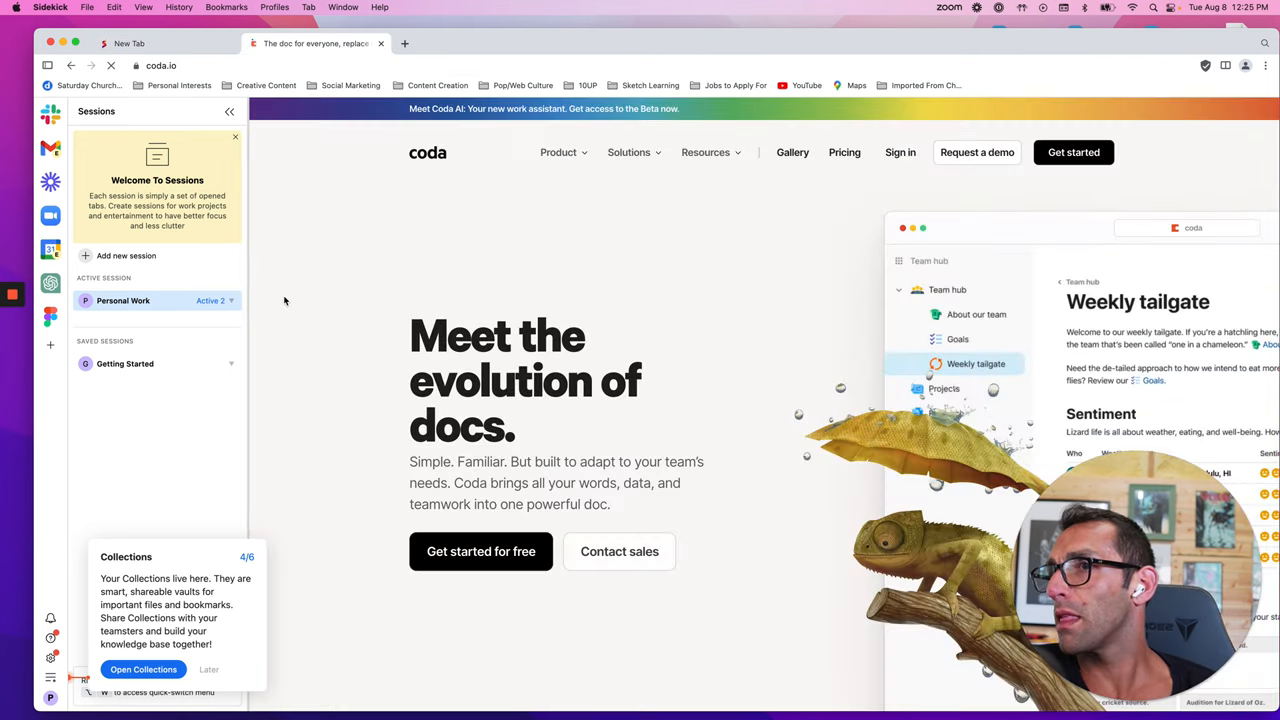
mouse_move(1073, 152)
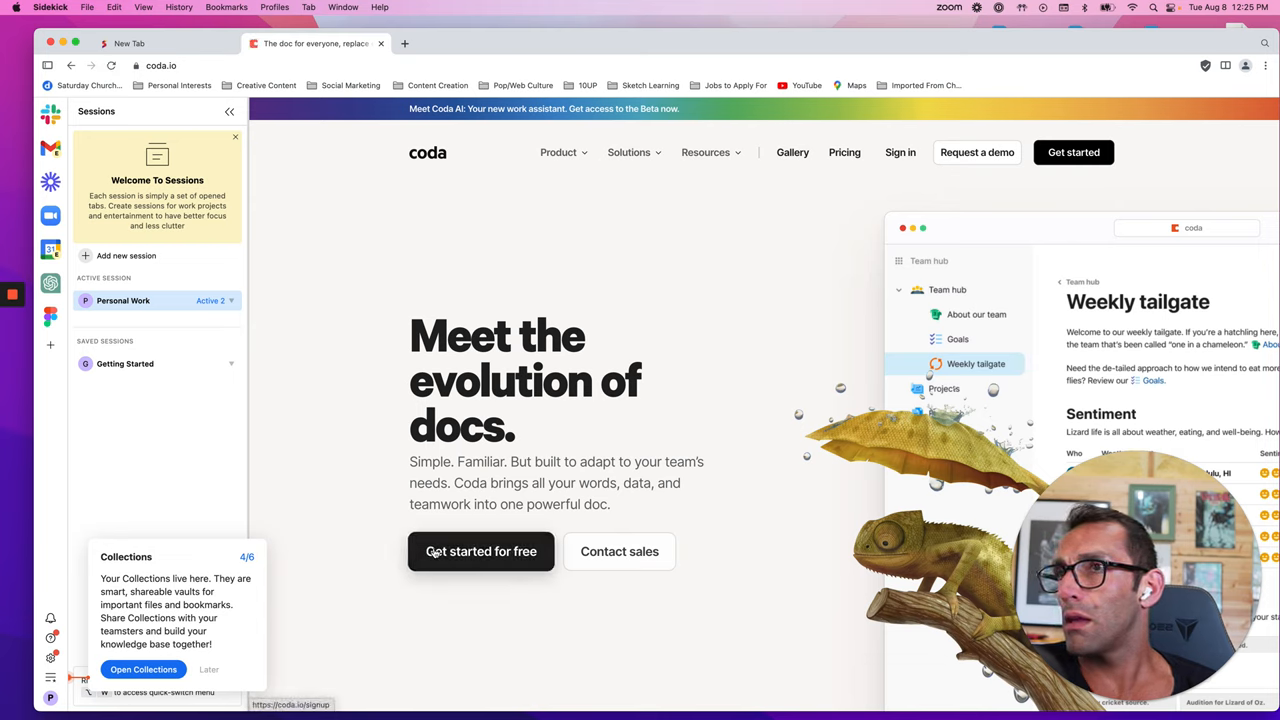
mouse_move(507, 551)
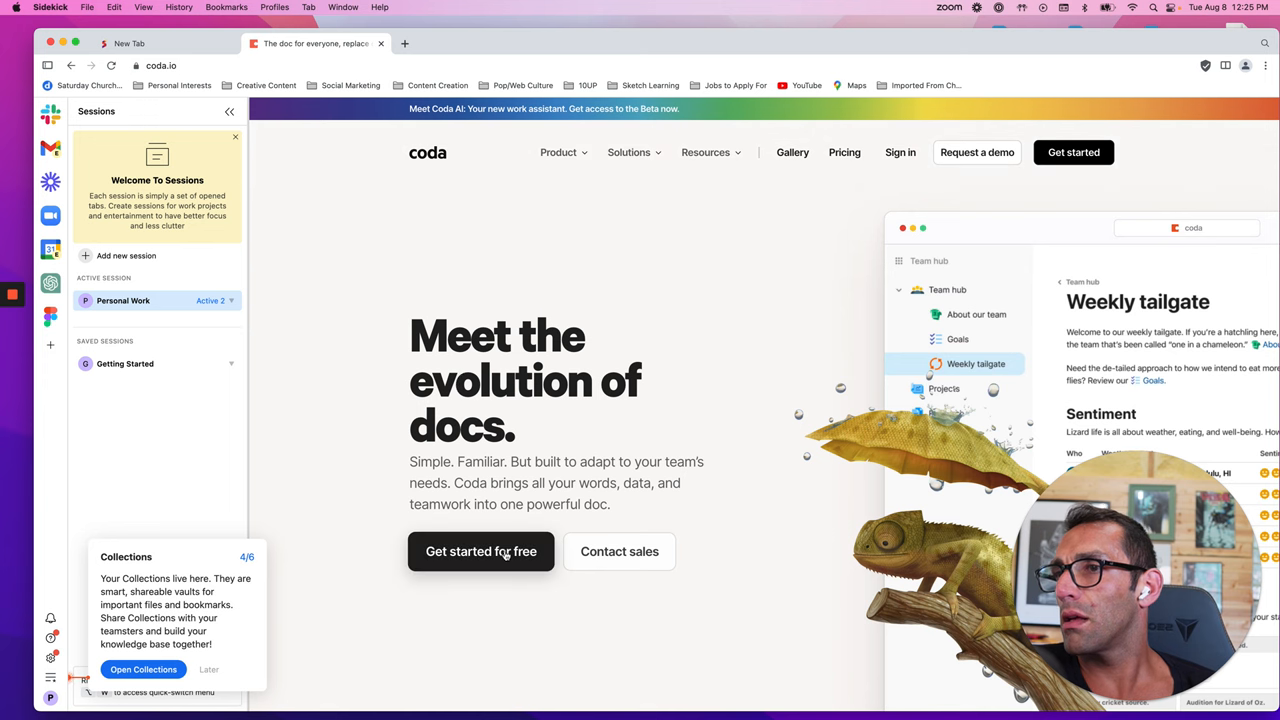
left_click(480, 551)
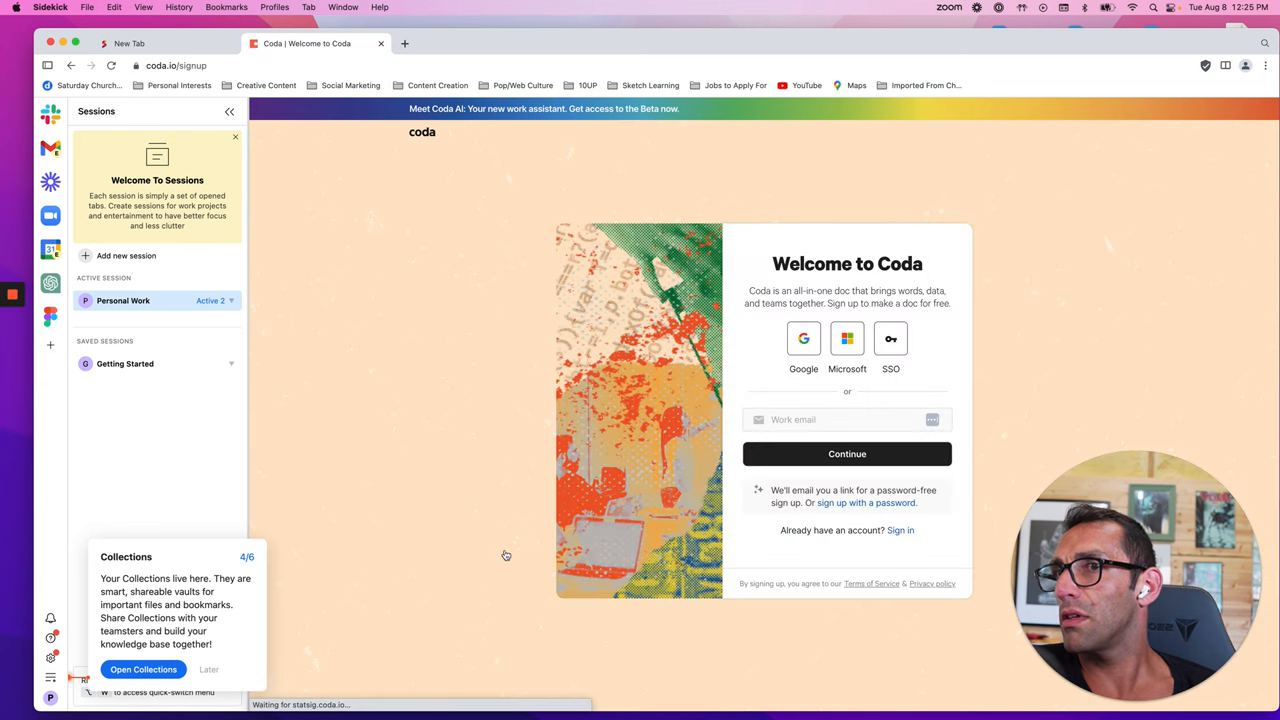
left_click(803, 338)
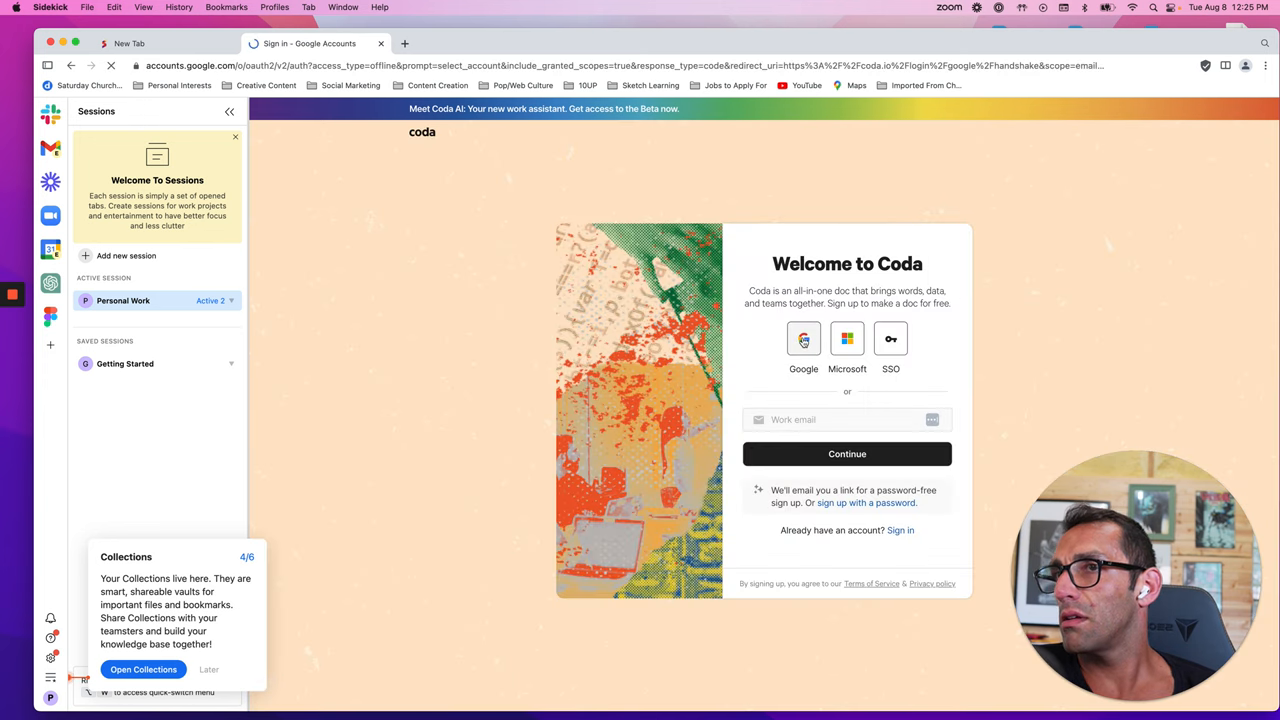
left_click(804, 338)
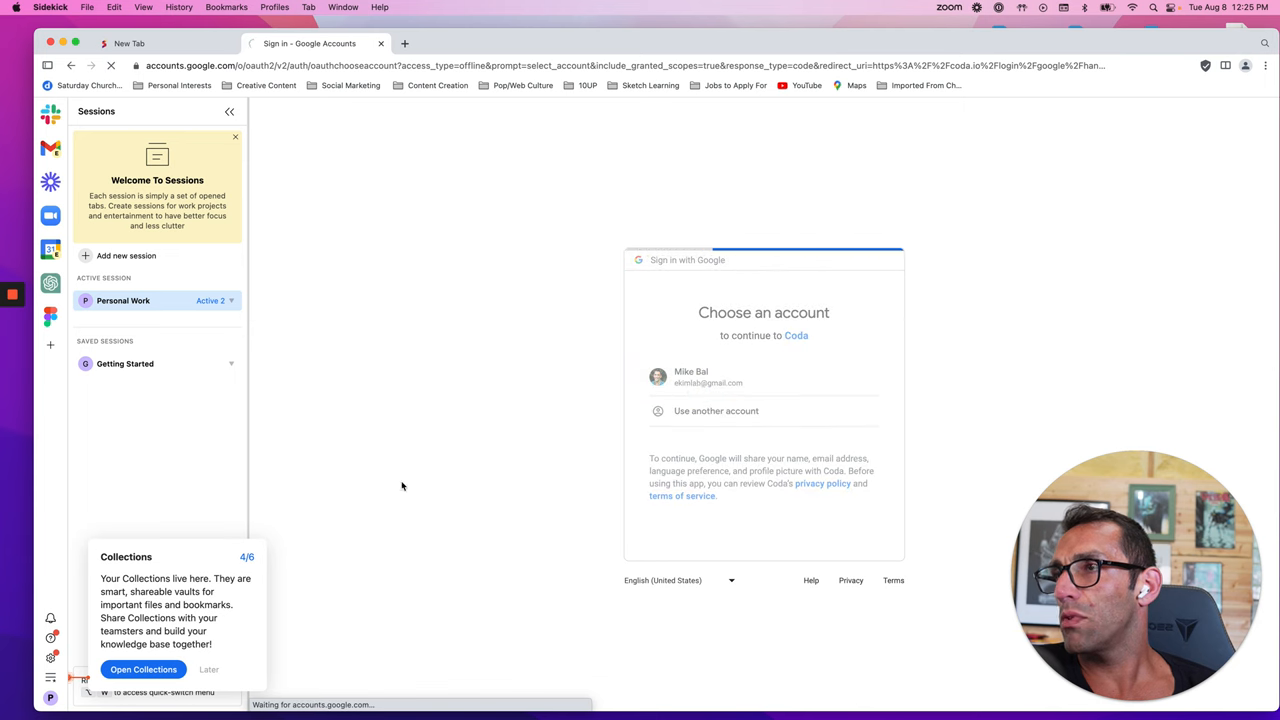
left_click(691, 376)
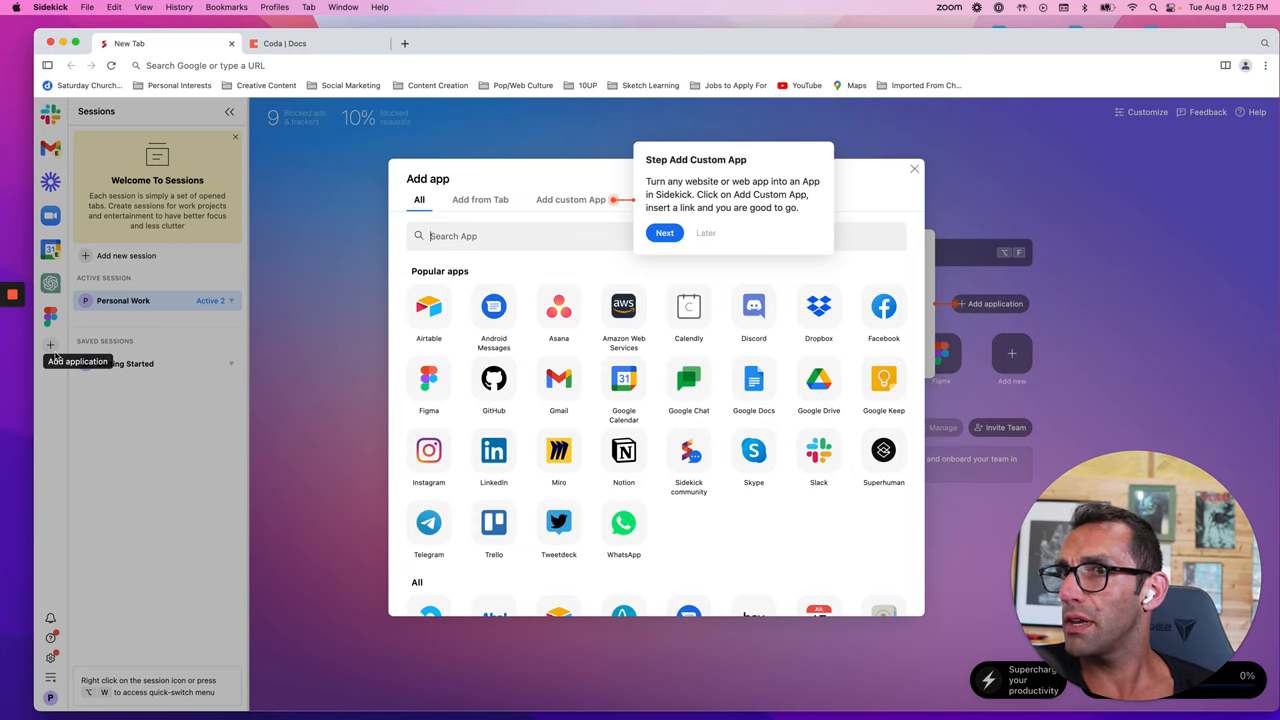
Step: Search the app catalog for 'coda' and add Coda, pinned to the sidebar
type("coda")
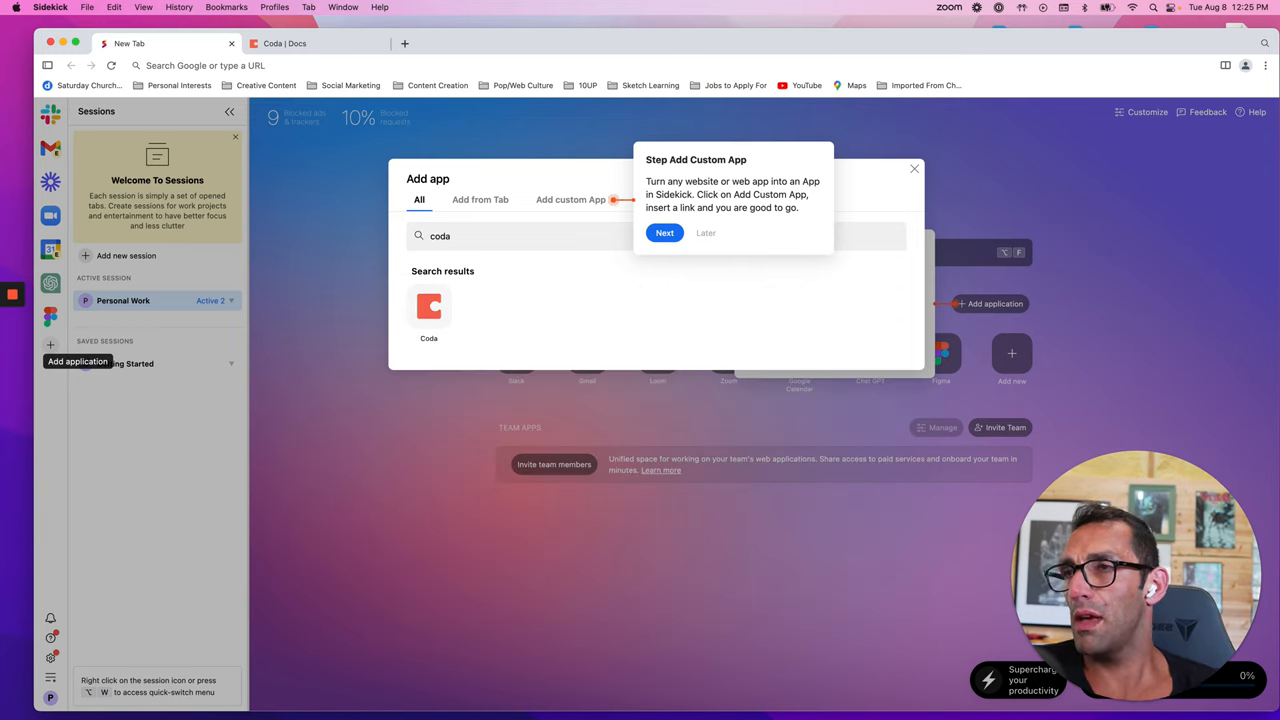
left_click(428, 307)
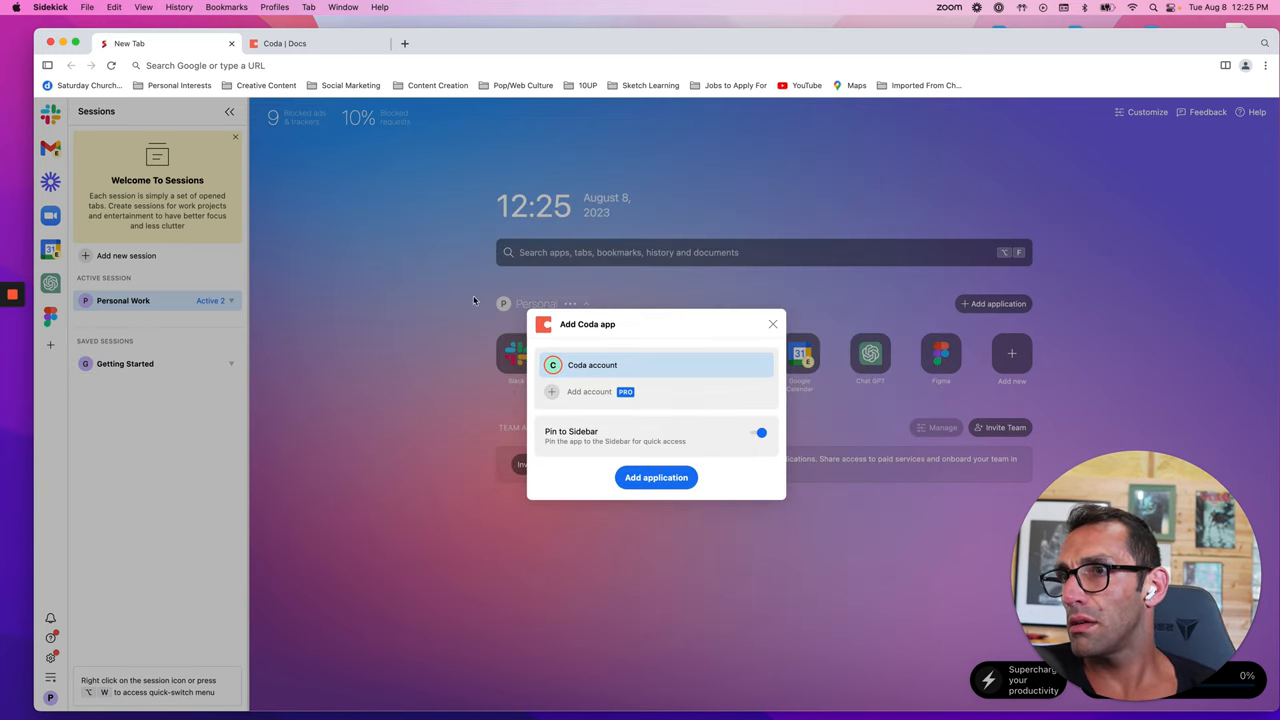
mouse_move(721, 468)
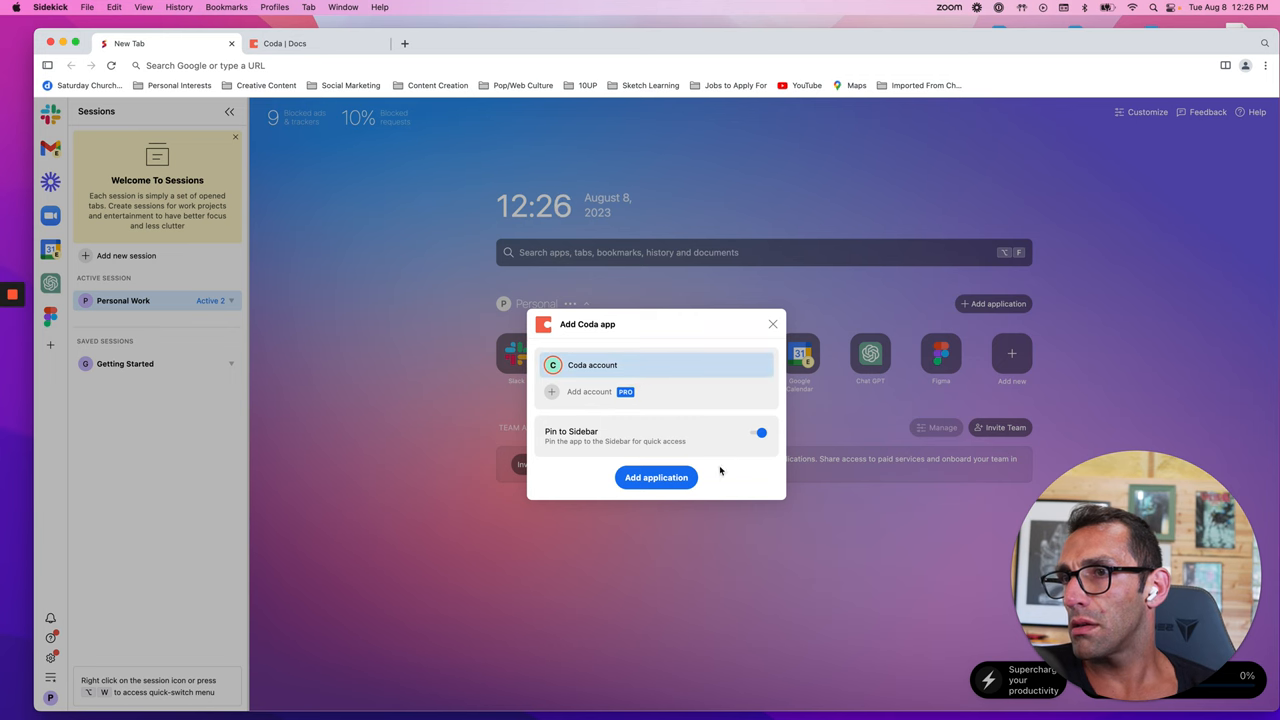
left_click(655, 477)
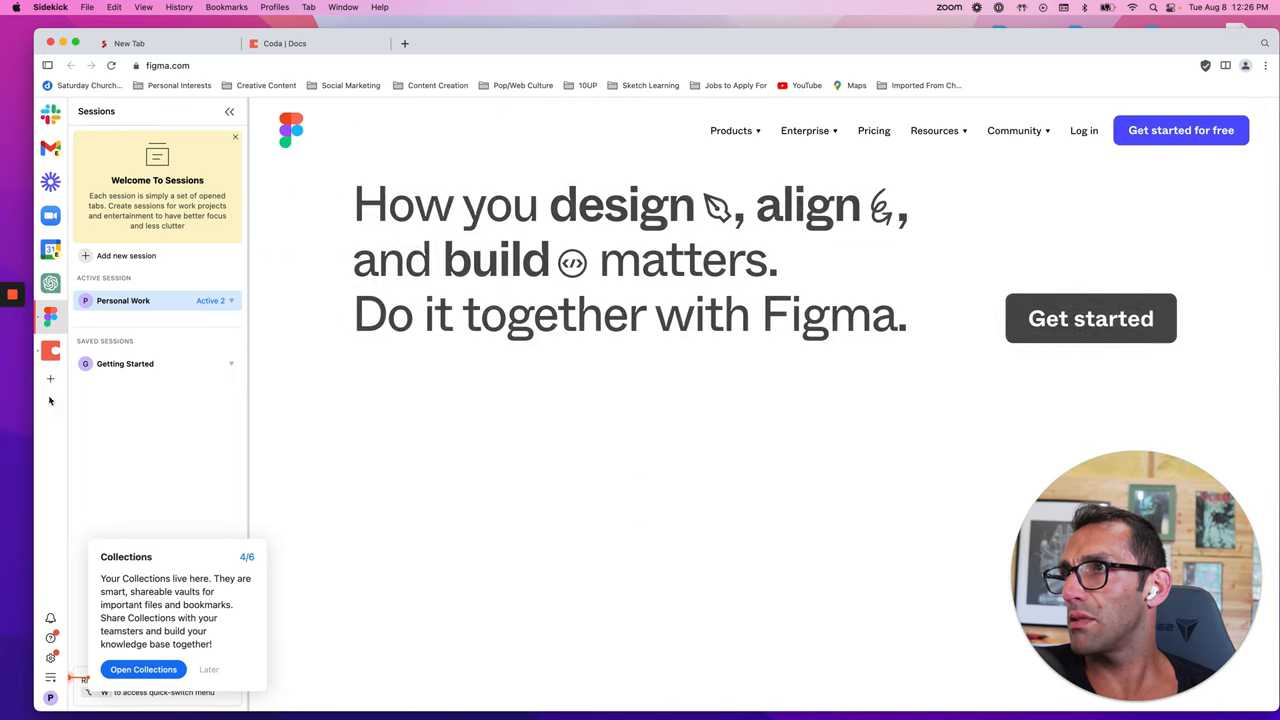
Step: Open the Slack app and start the WooCommerce Community sign-in with Google
left_click(50, 351)
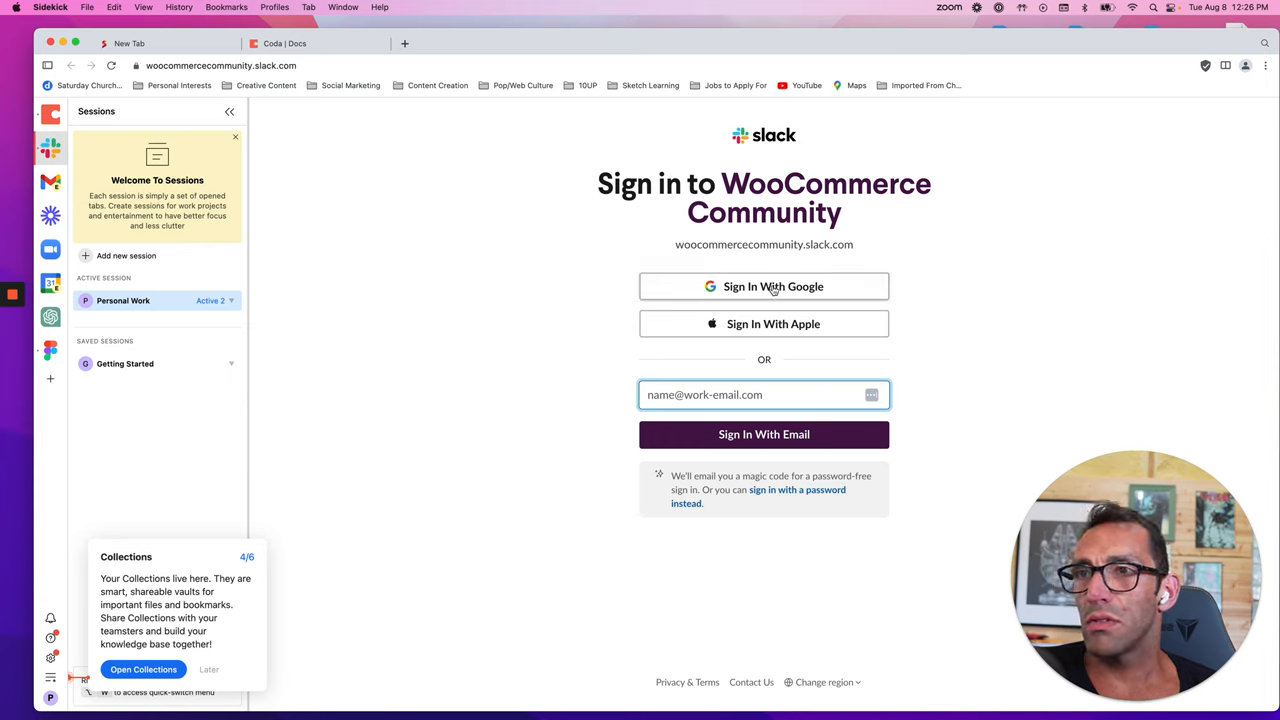
left_click(763, 286)
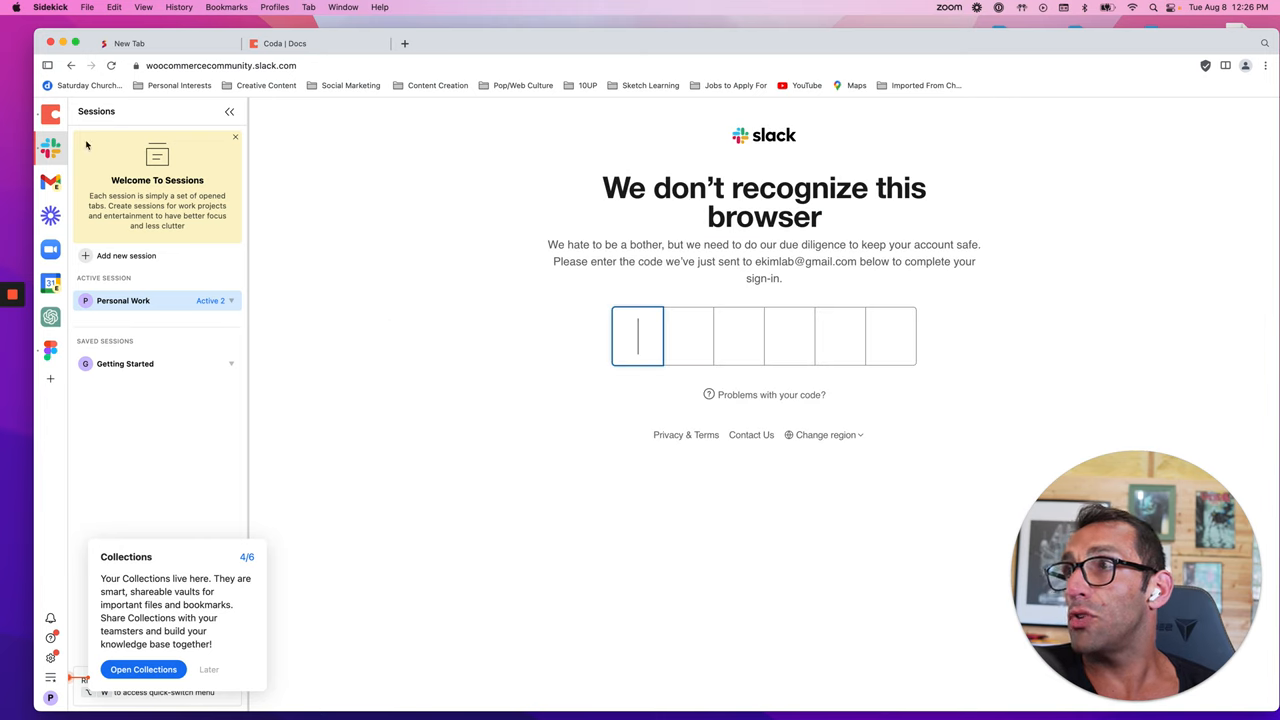
mouse_move(49, 181)
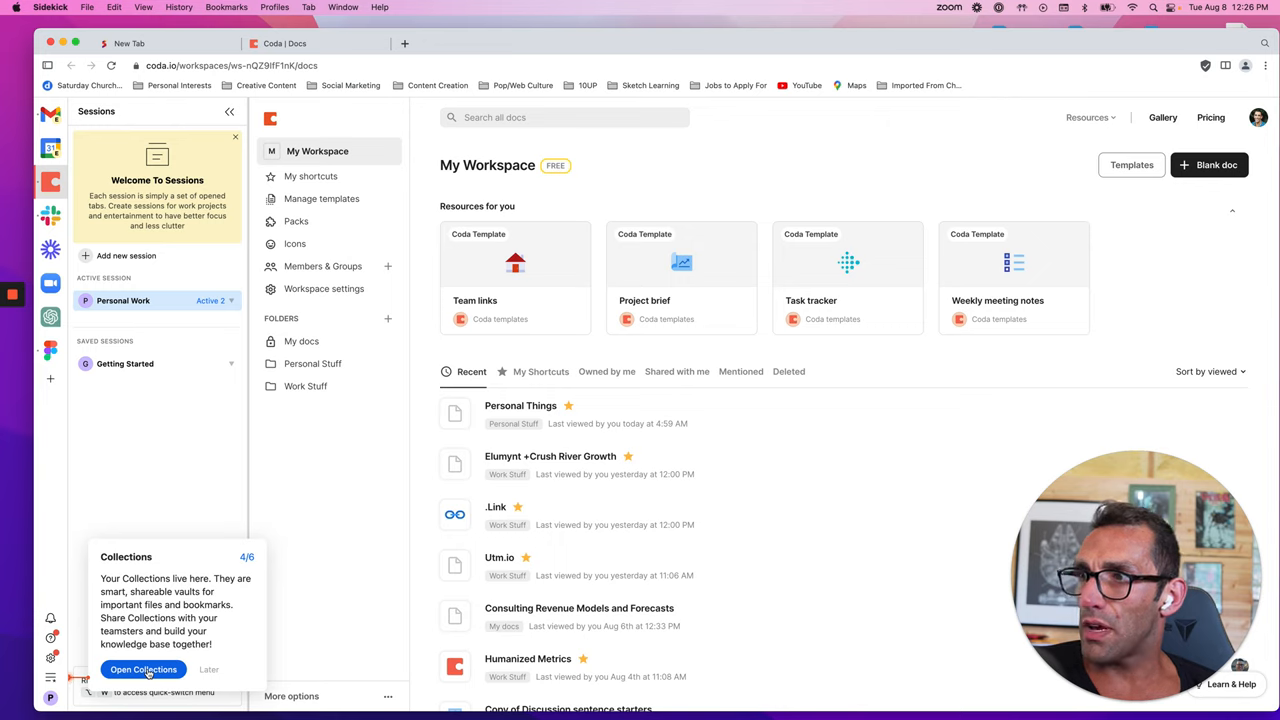
Step: Create untitled personal collections in the Collections panel and expand the first one
left_click(143, 669)
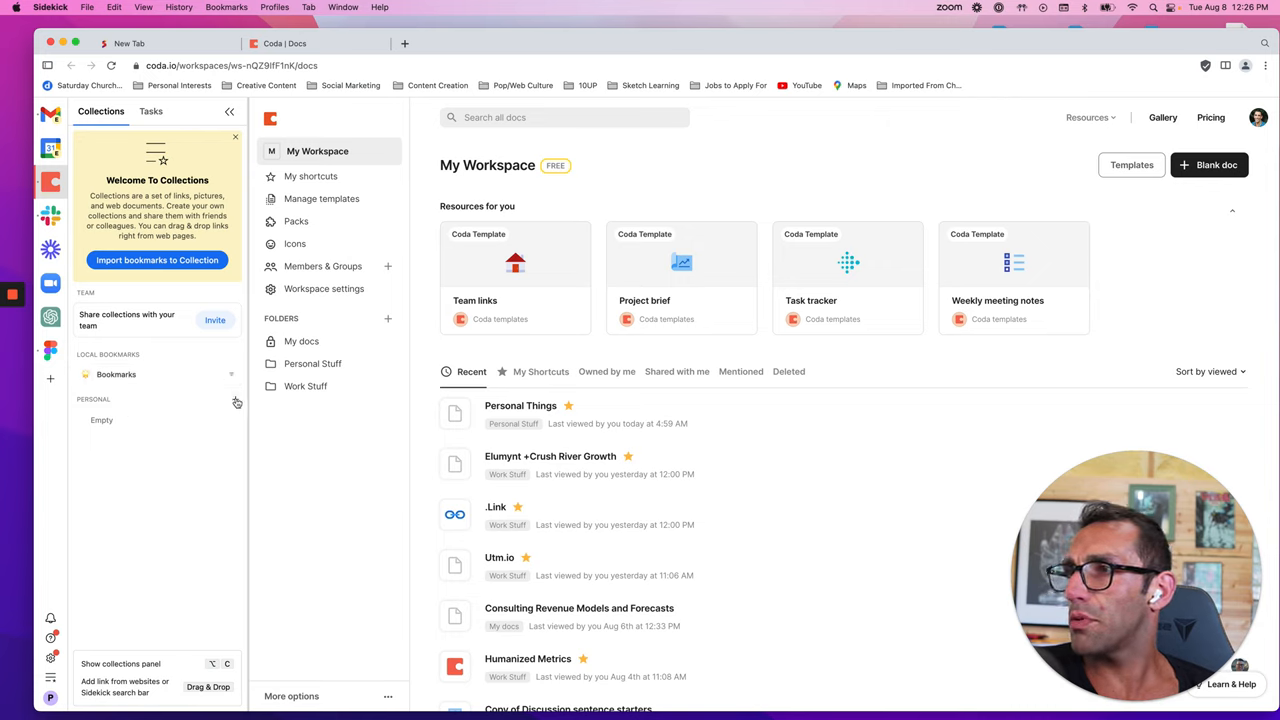
mouse_move(237, 401)
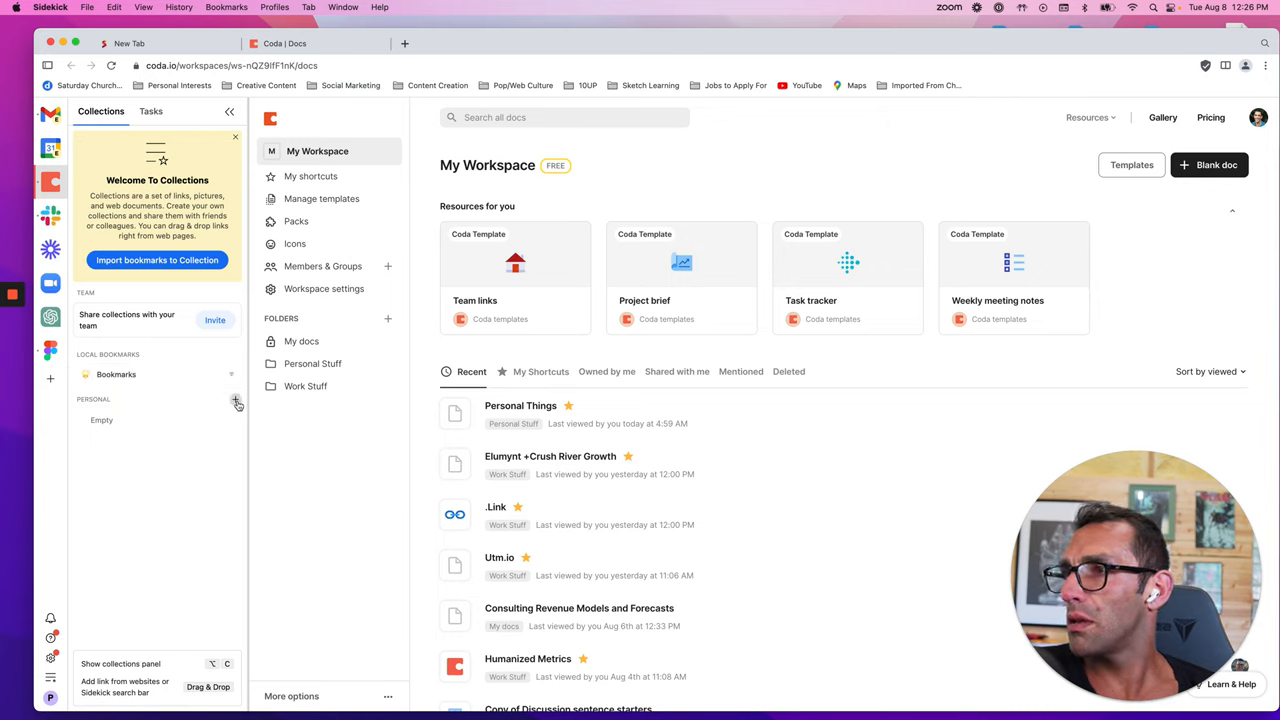
left_click(237, 401)
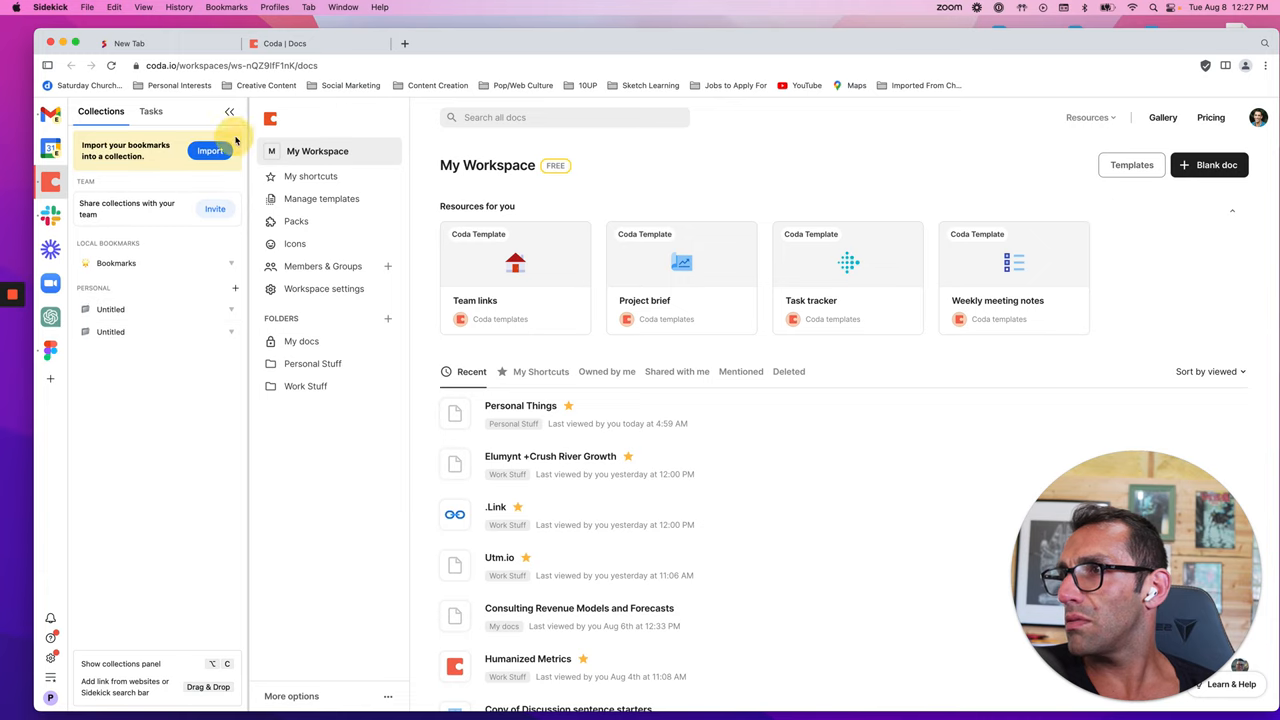
mouse_move(118, 263)
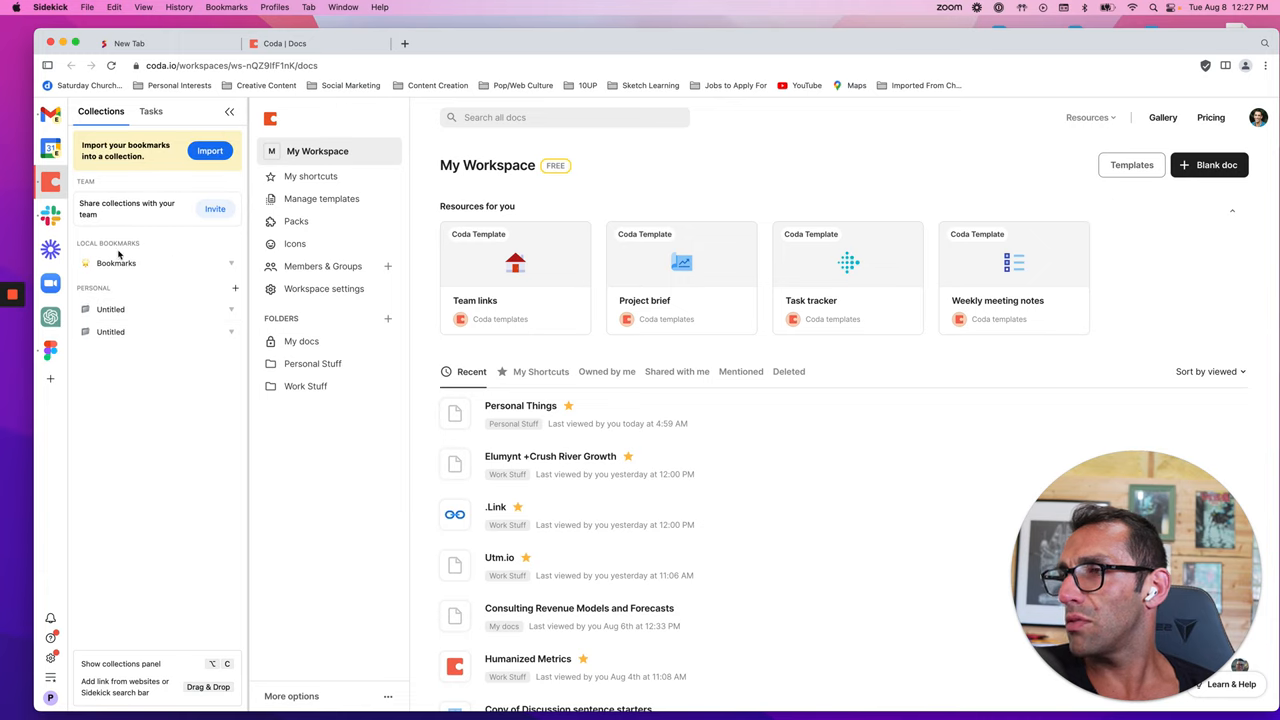
mouse_move(72, 292)
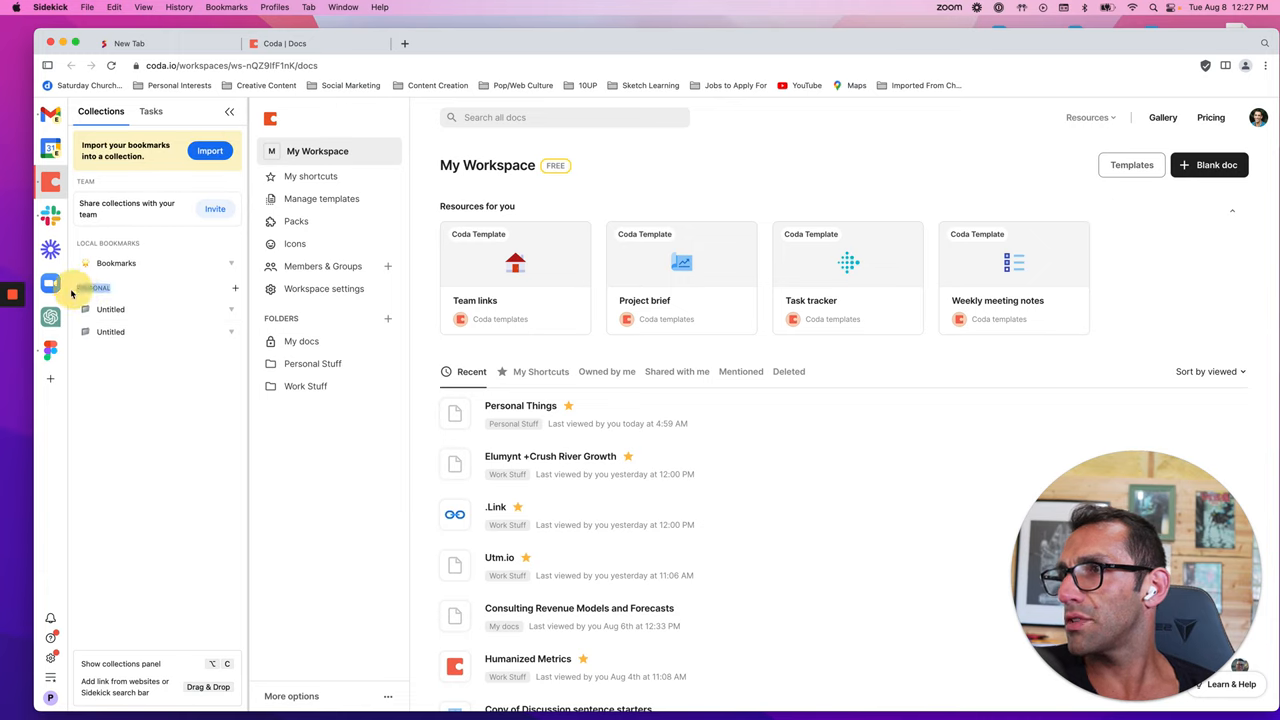
mouse_move(137, 643)
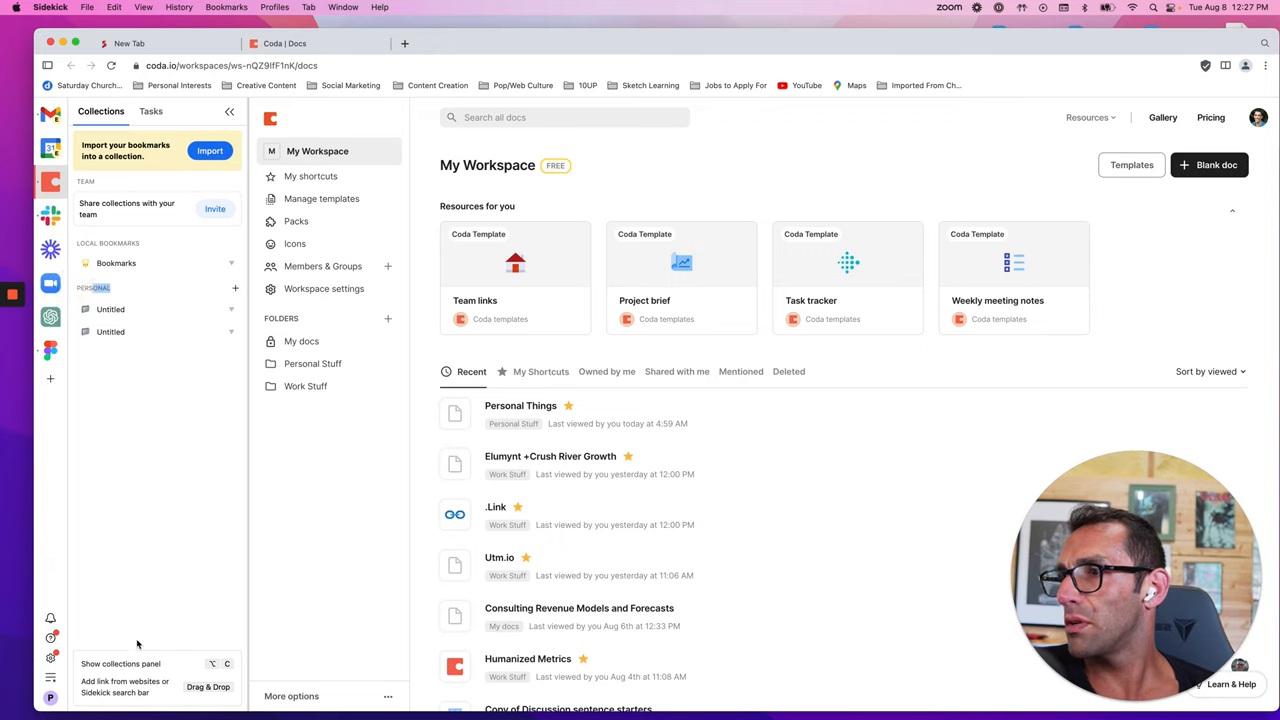
mouse_move(185, 575)
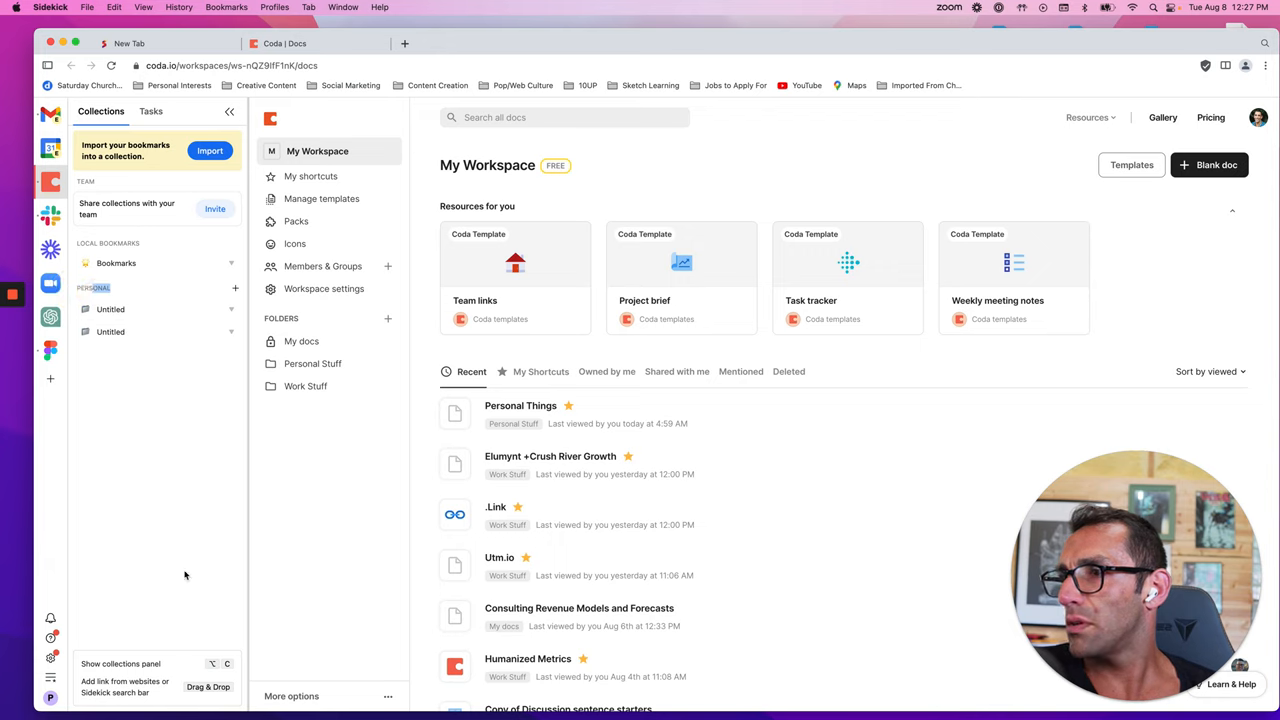
mouse_move(313, 117)
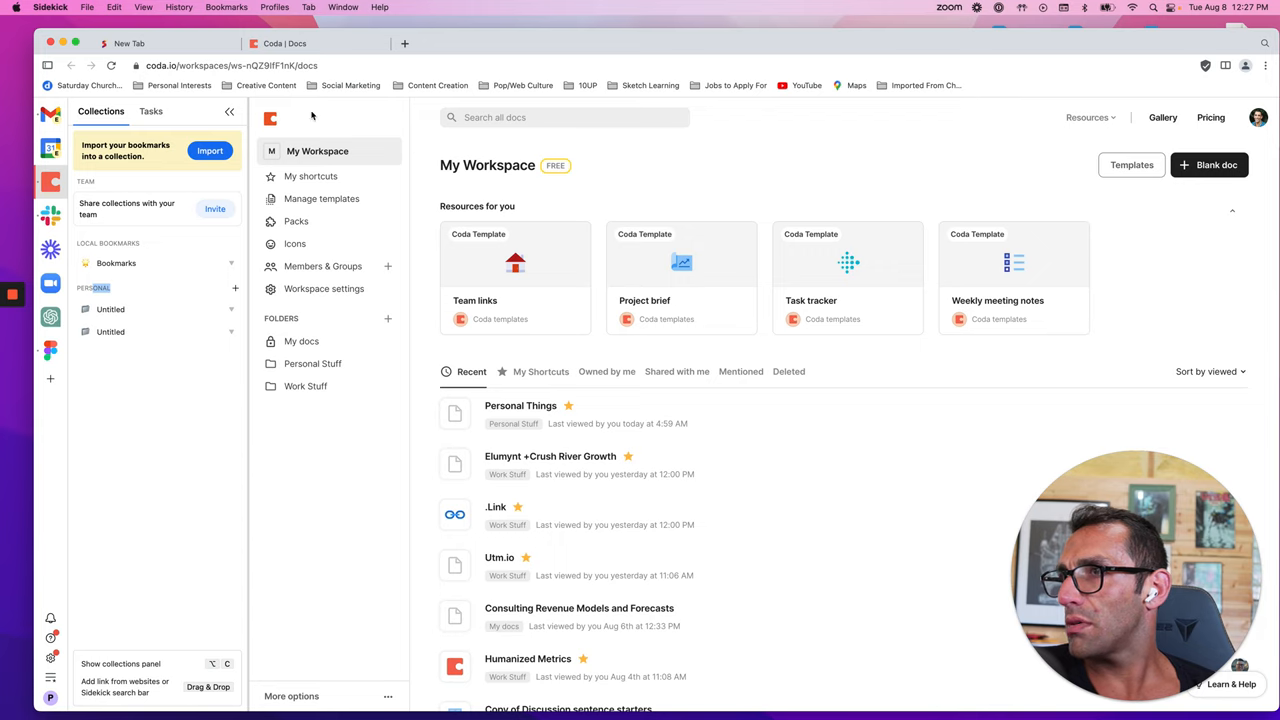
mouse_move(458, 295)
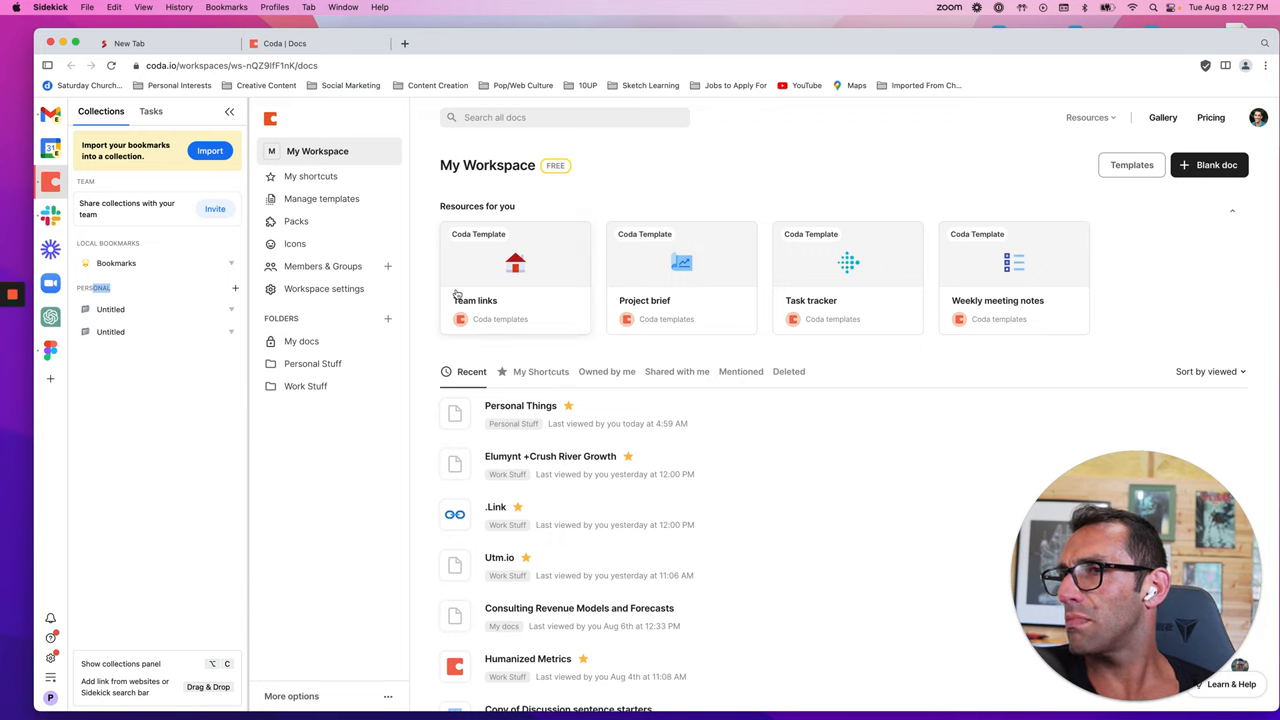
left_click(112, 309)
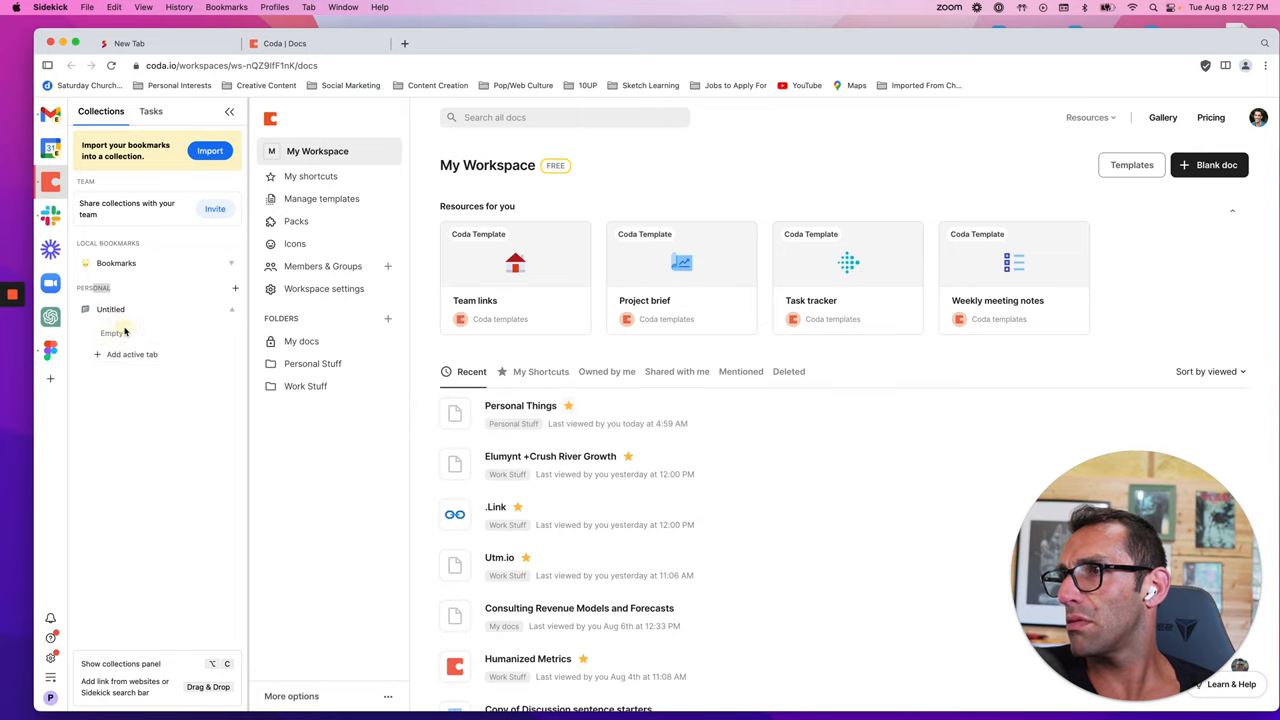
left_click(521, 405)
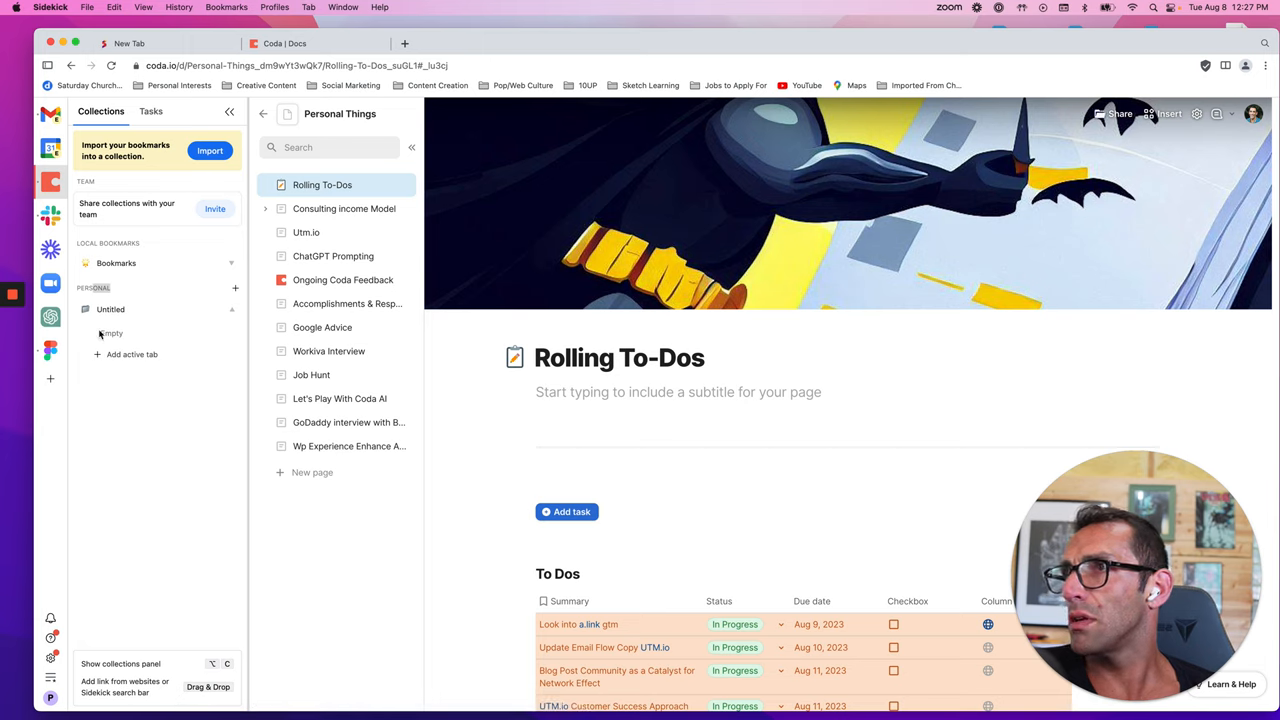
mouse_move(188, 597)
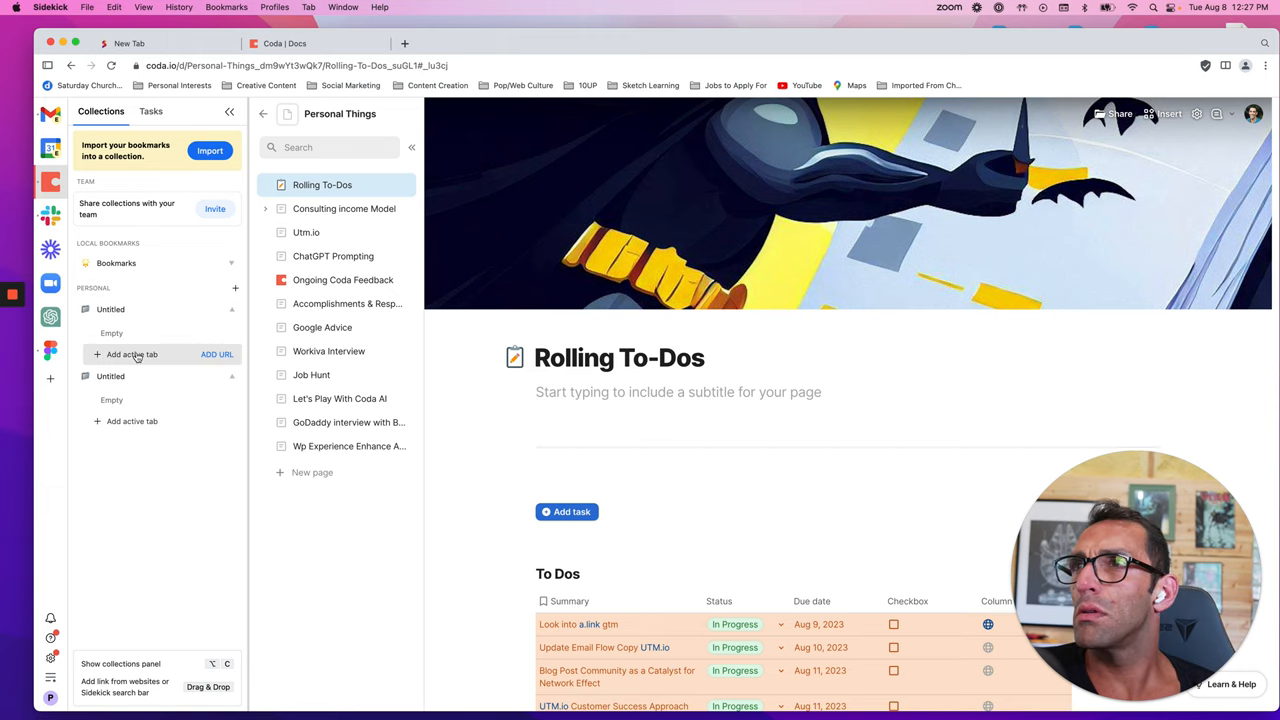
mouse_move(199, 180)
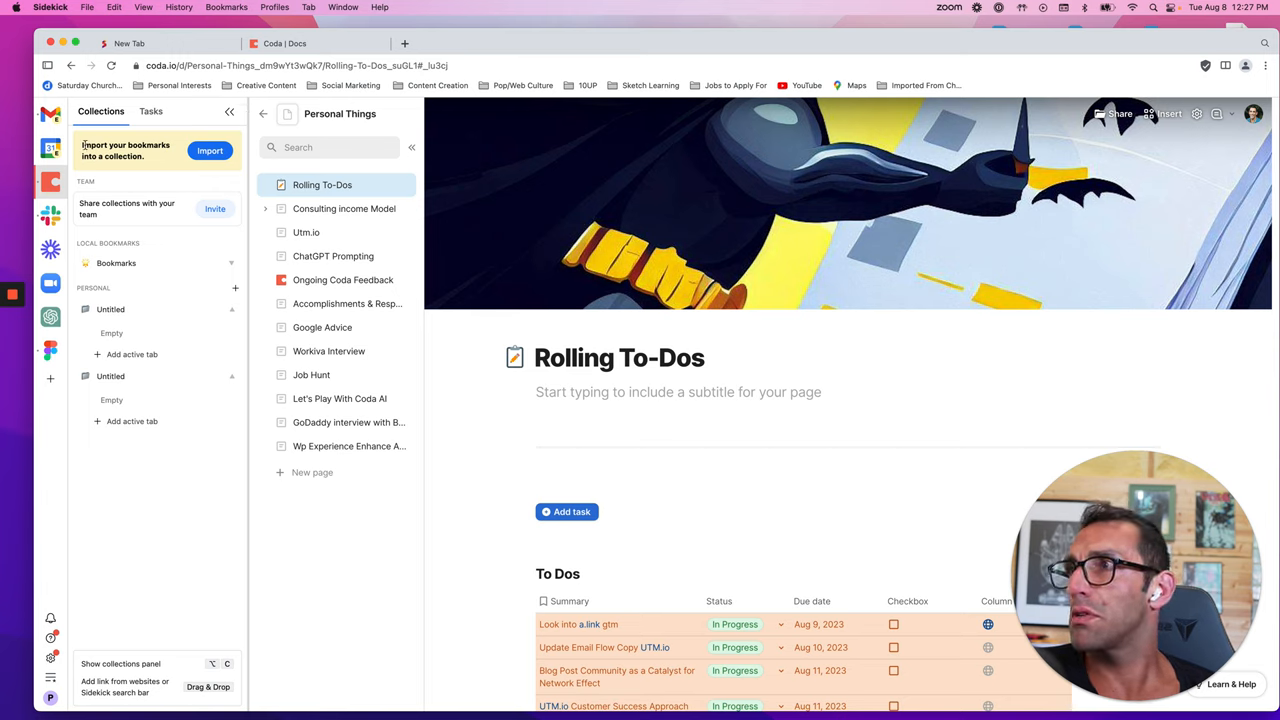
Step: Collapse the empty local Bookmarks folder in the Collections sidebar
left_click(116, 263)
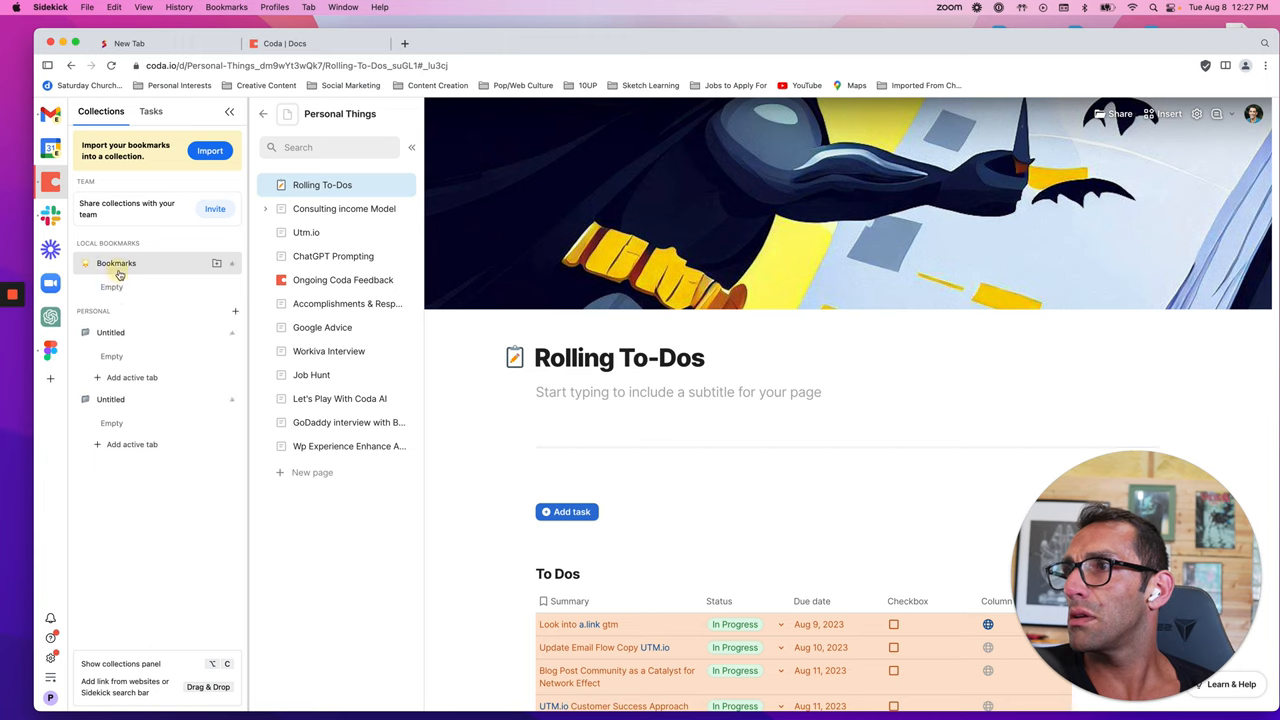
left_click(86, 264)
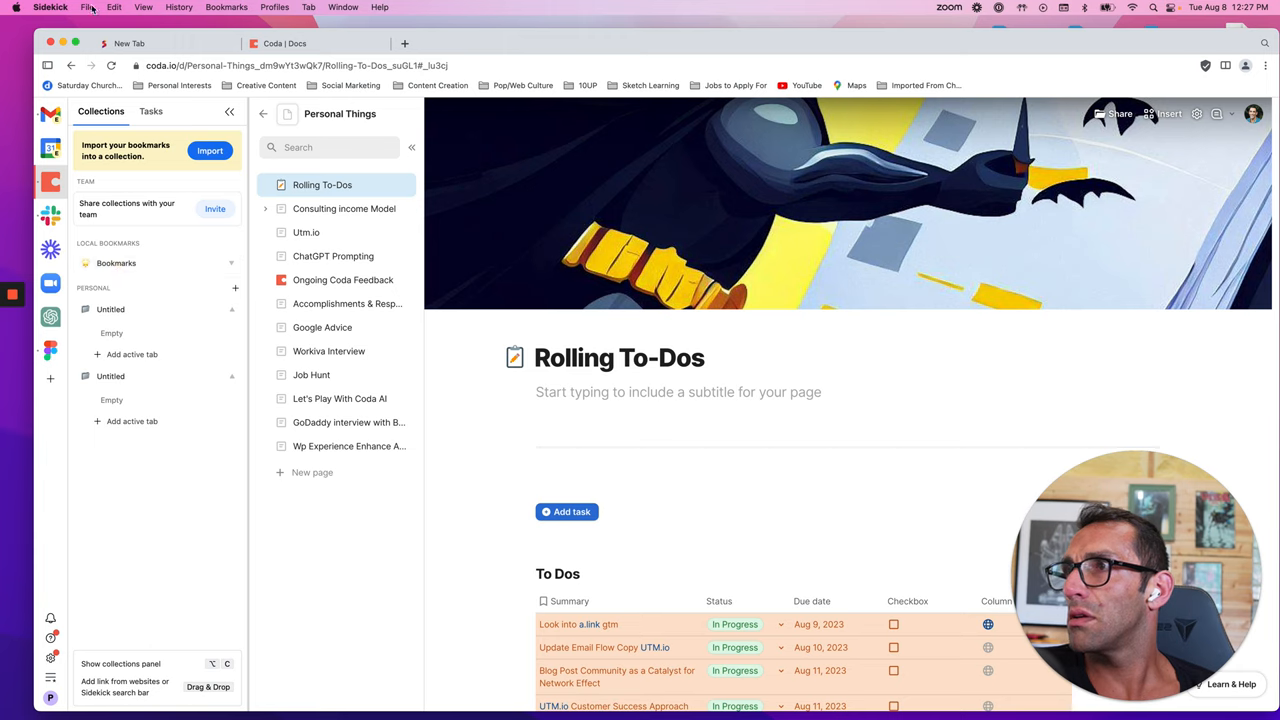
left_click(228, 113)
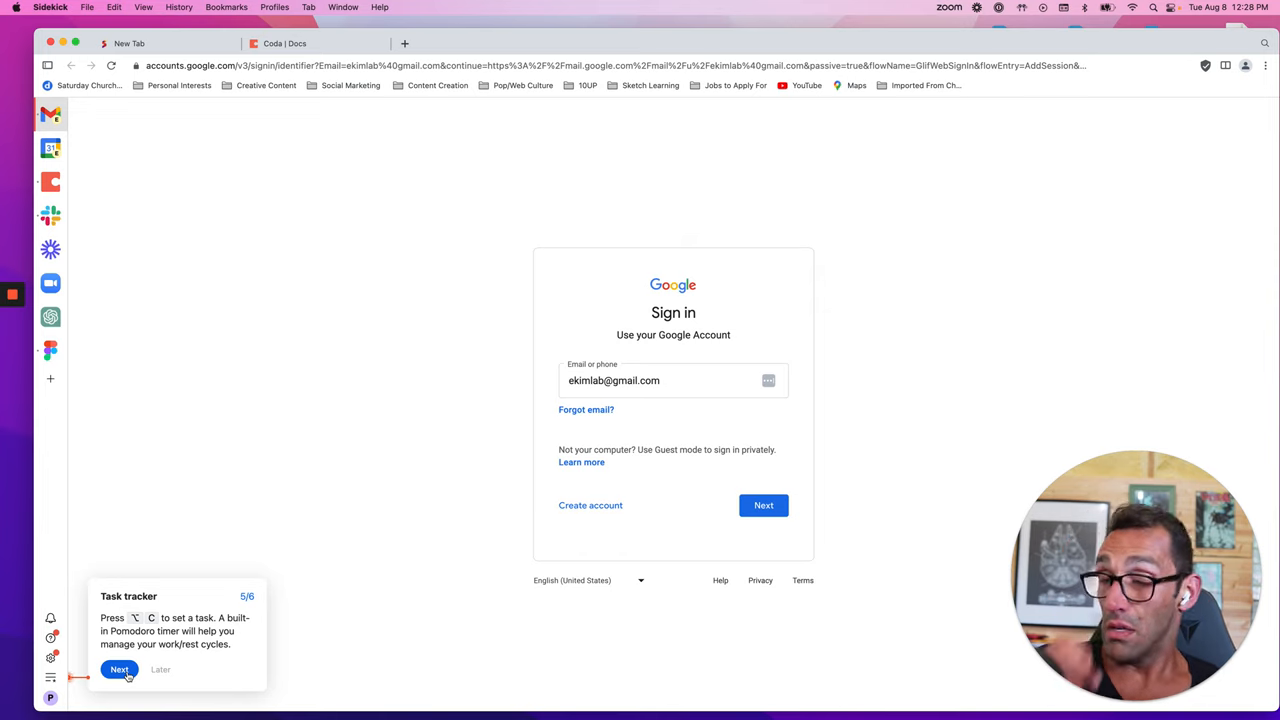
Step: Advance the tour to Task tracker so the Tasks planner lists onboarding steps
left_click(117, 669)
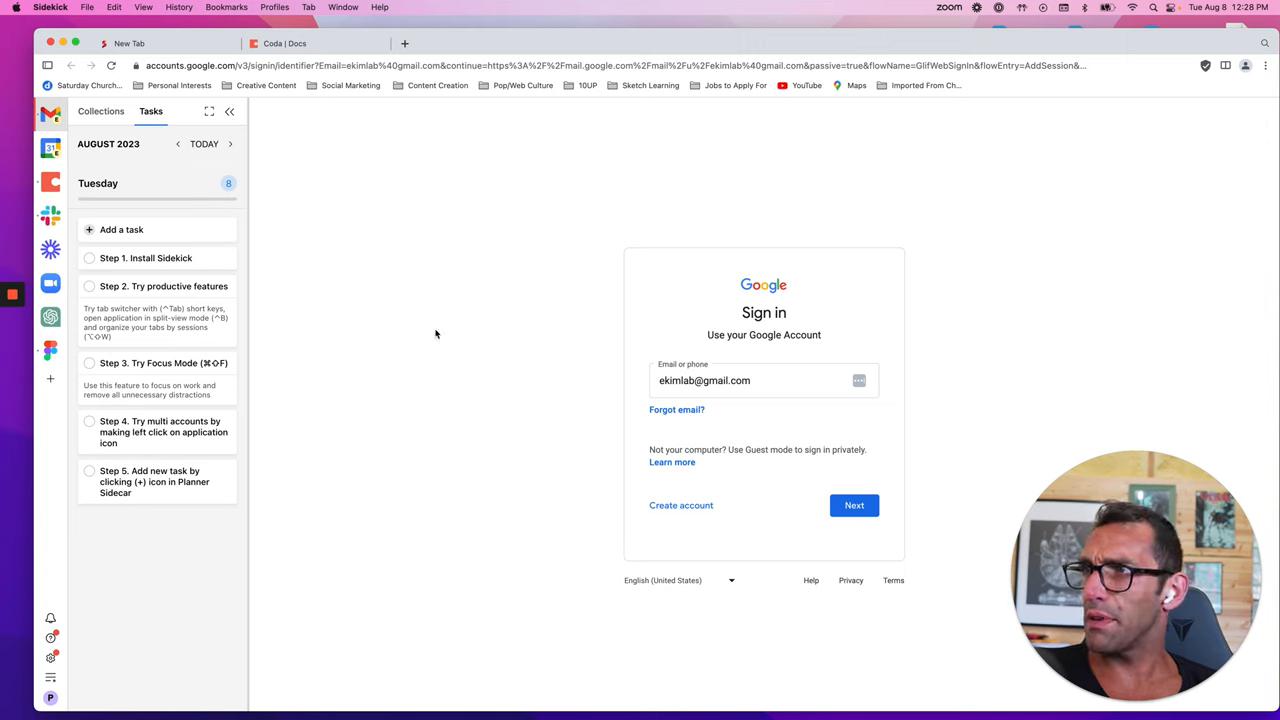
mouse_move(240, 242)
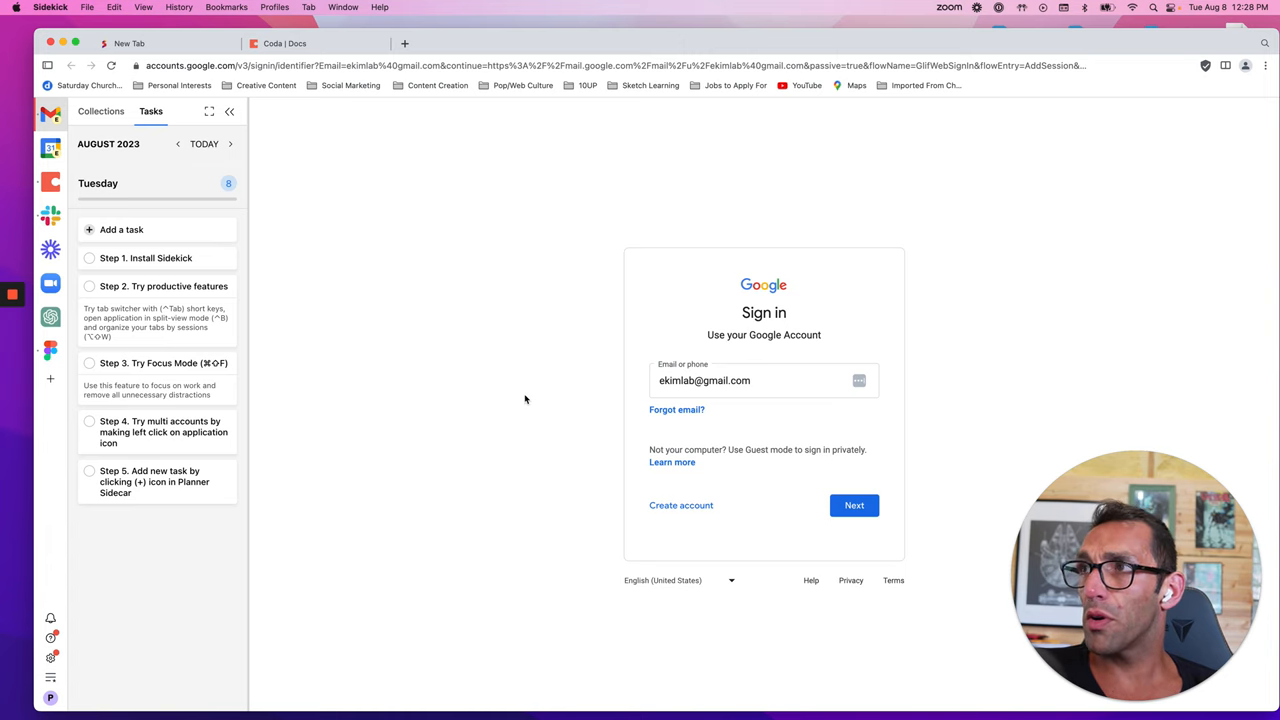
left_click(404, 43)
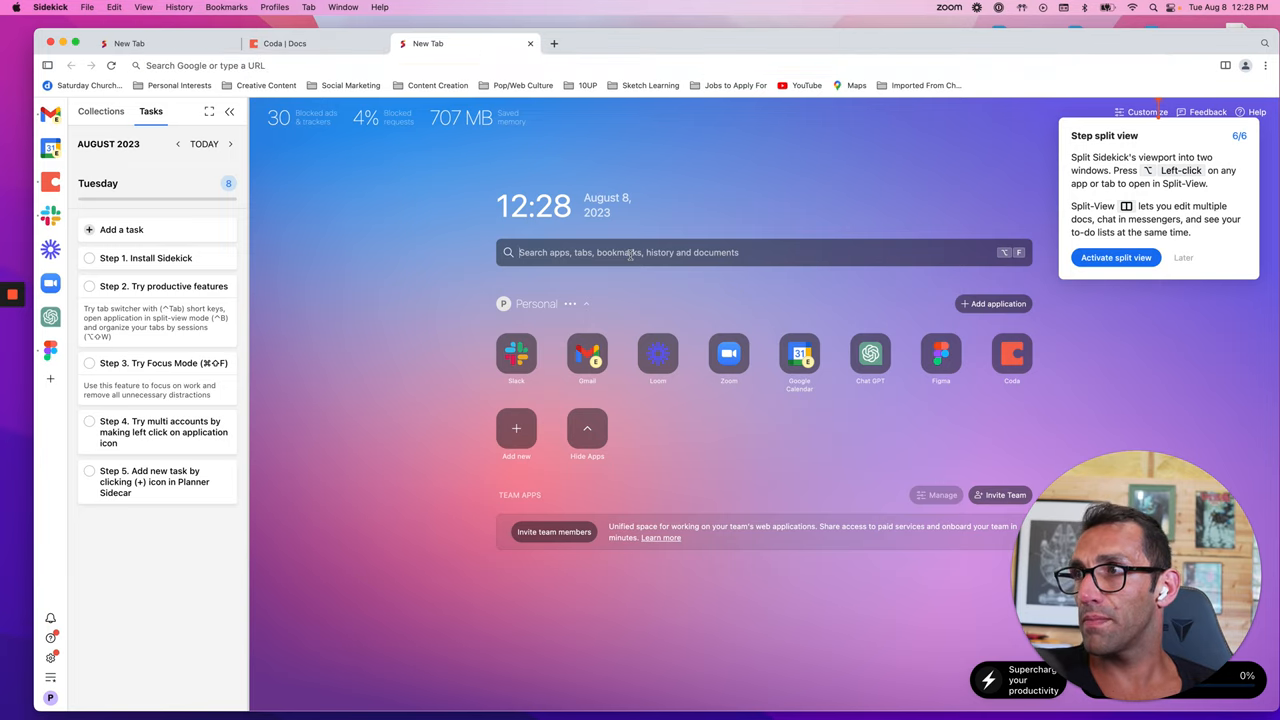
type("f")
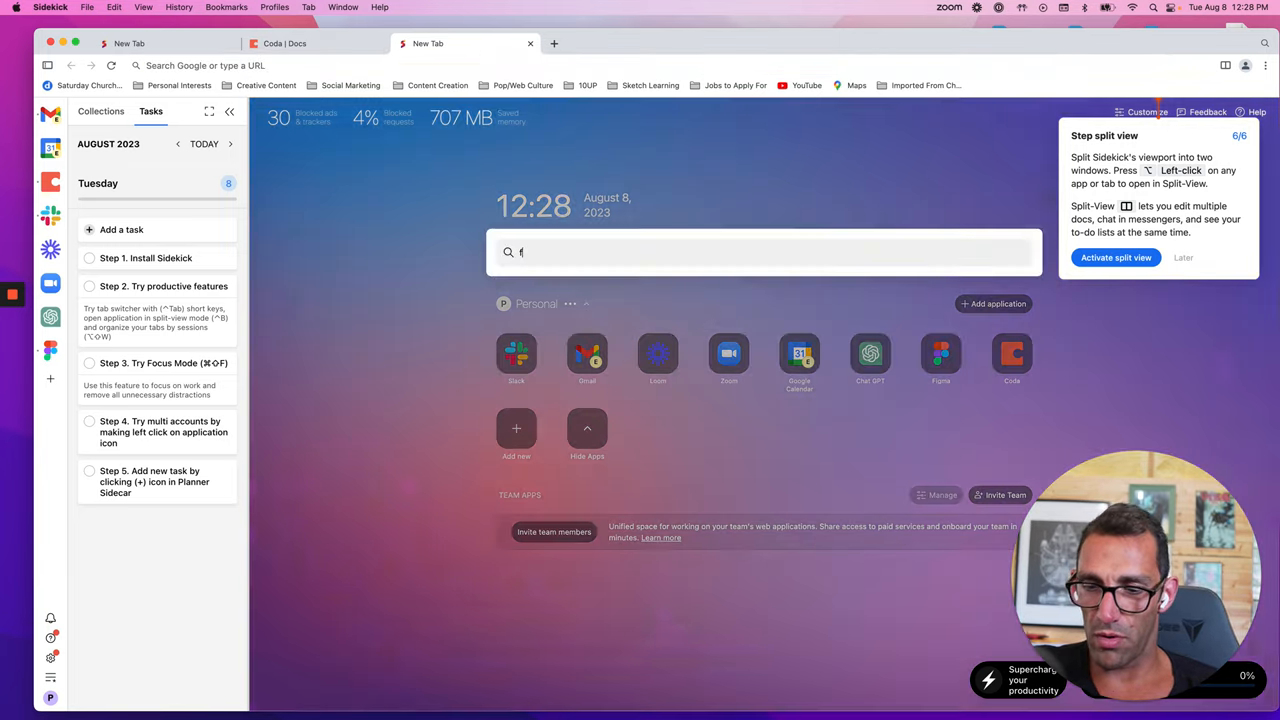
type("igjam")
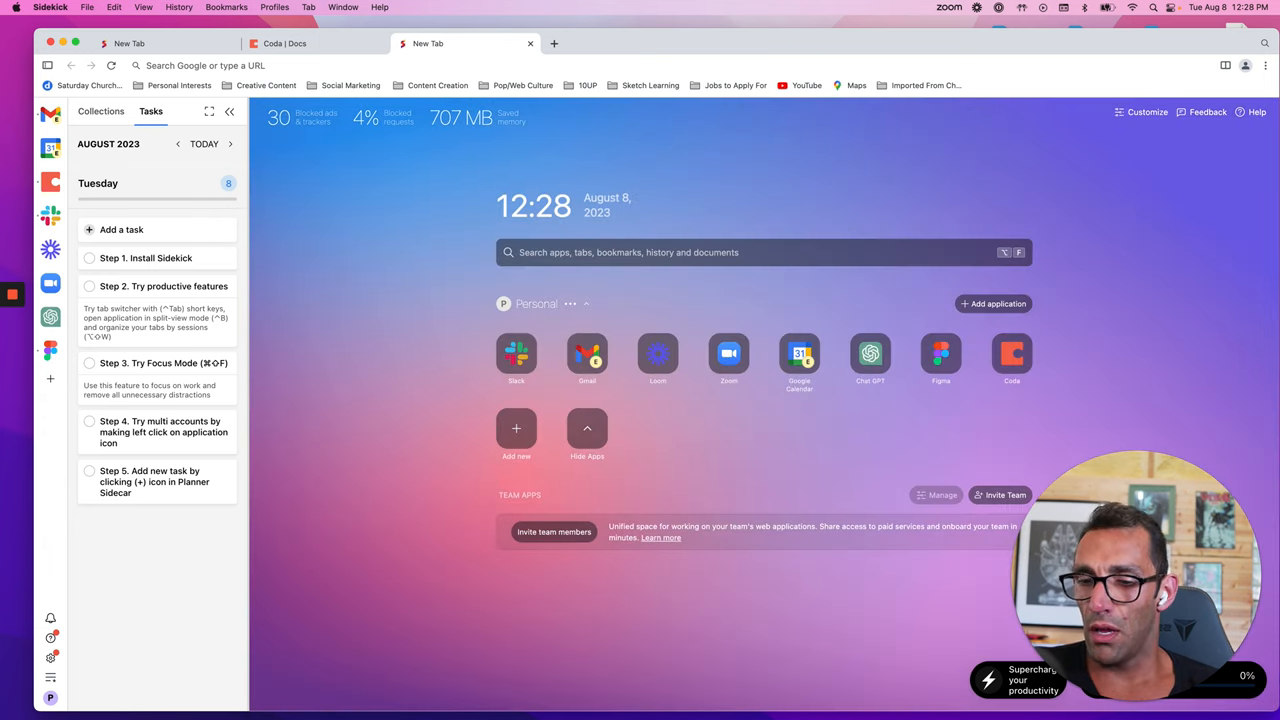
type("notes c")
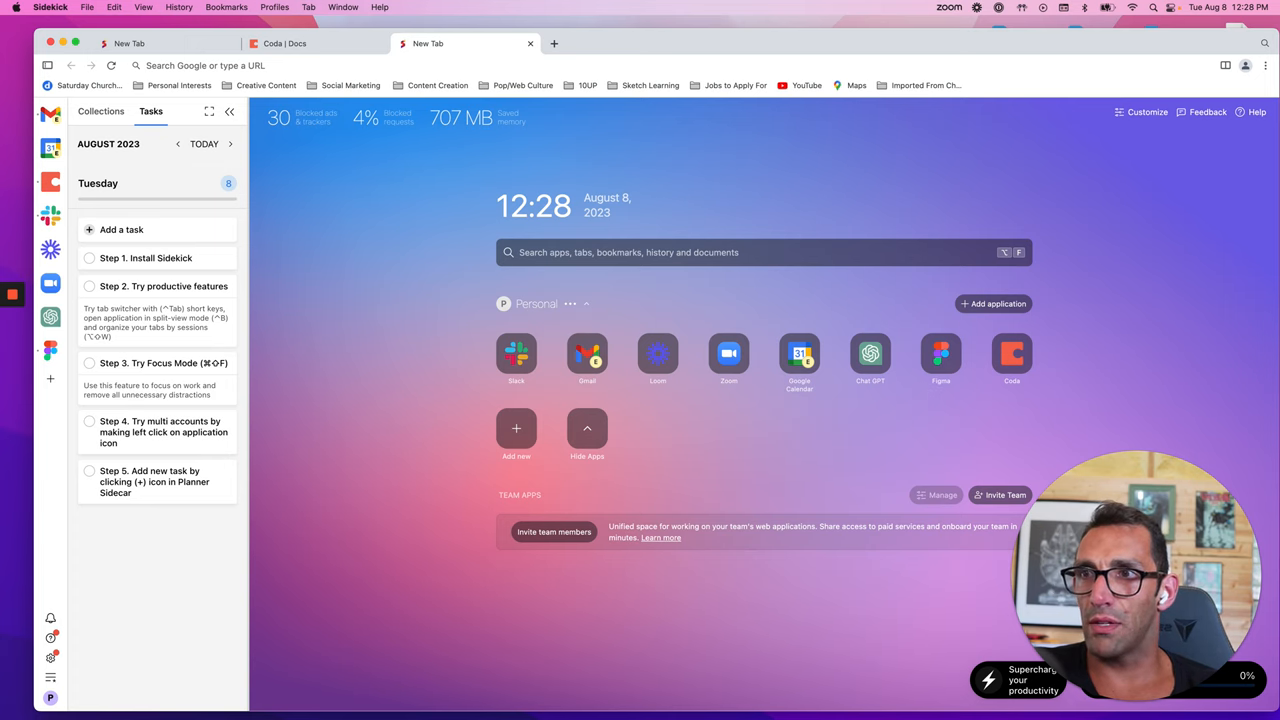
type("call no")
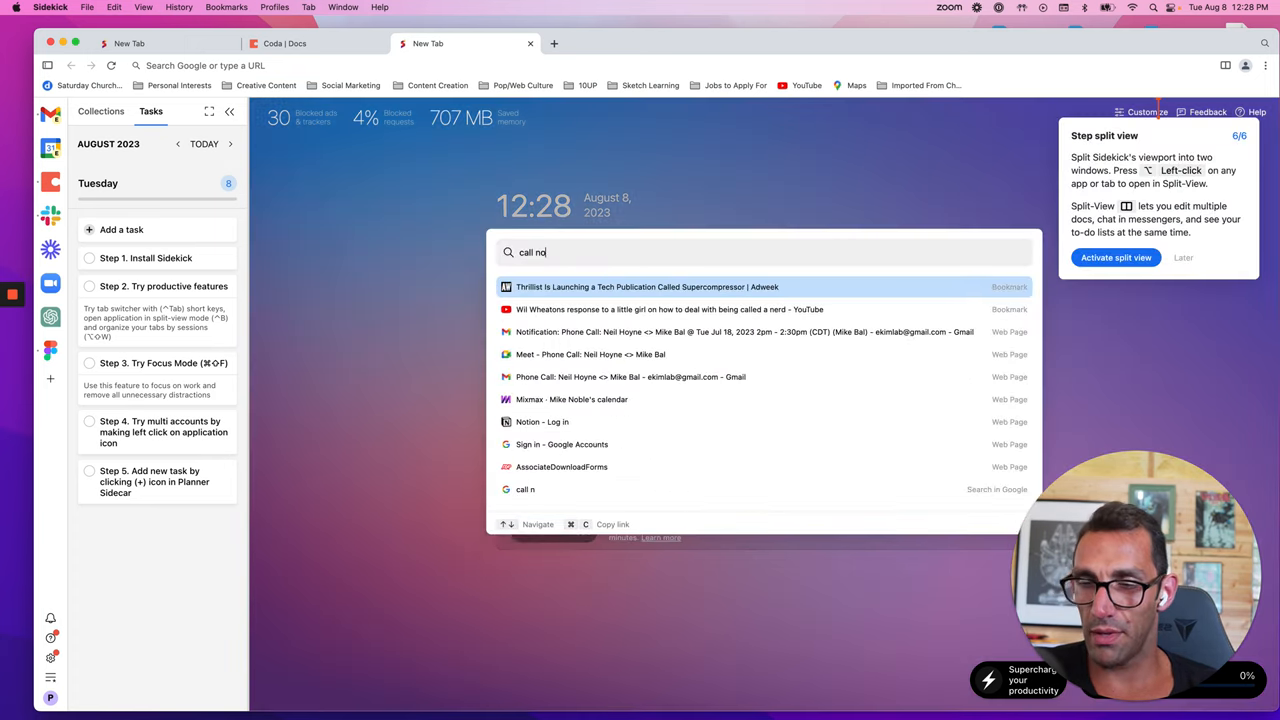
key("Backspace")
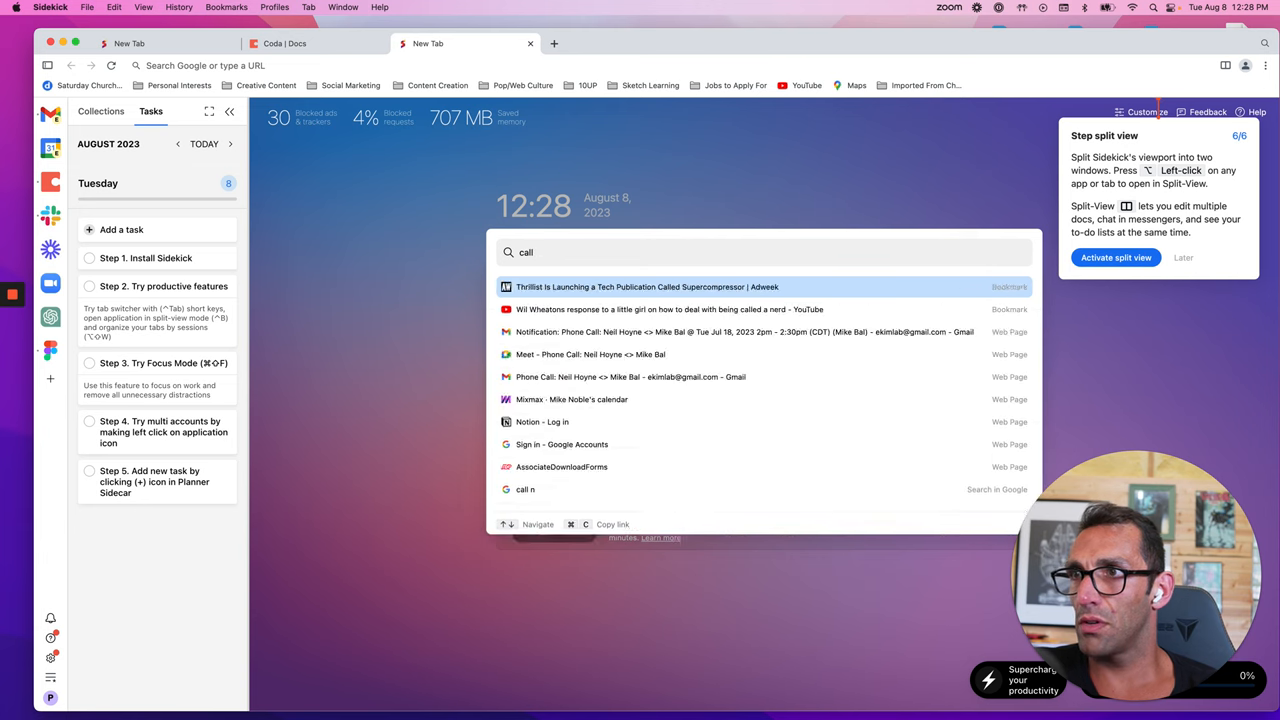
type("meet")
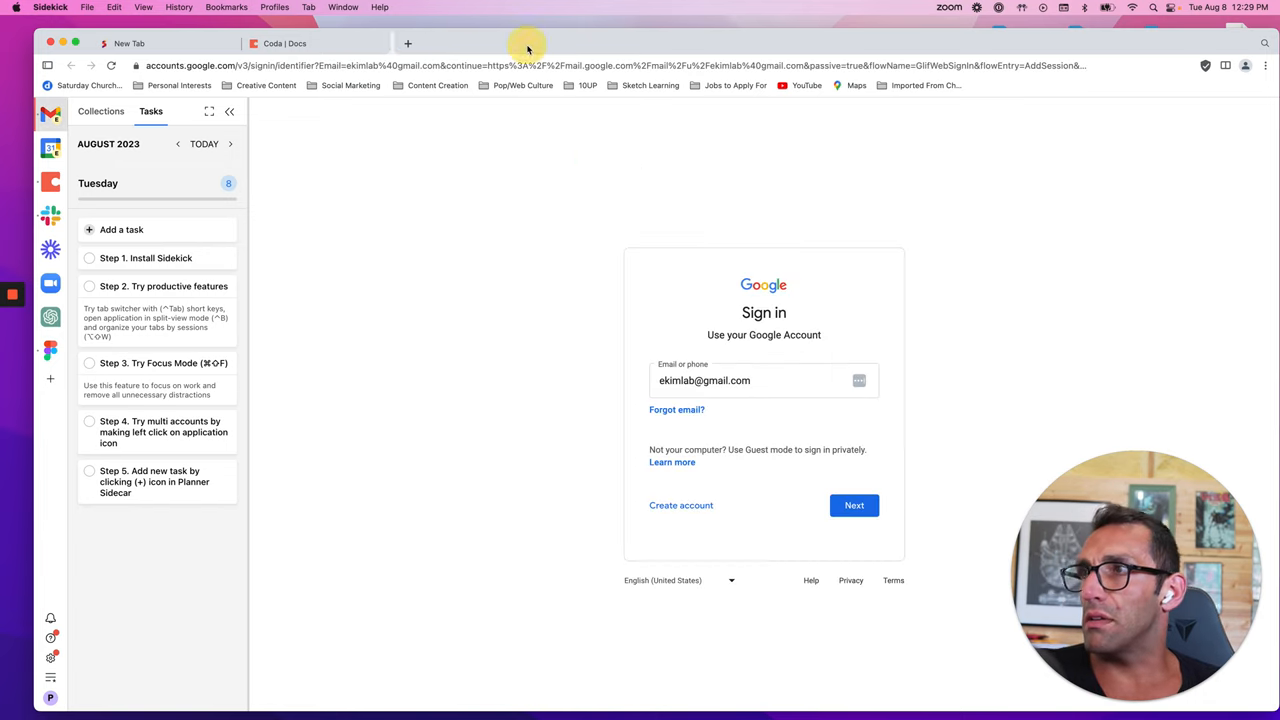
mouse_move(489, 442)
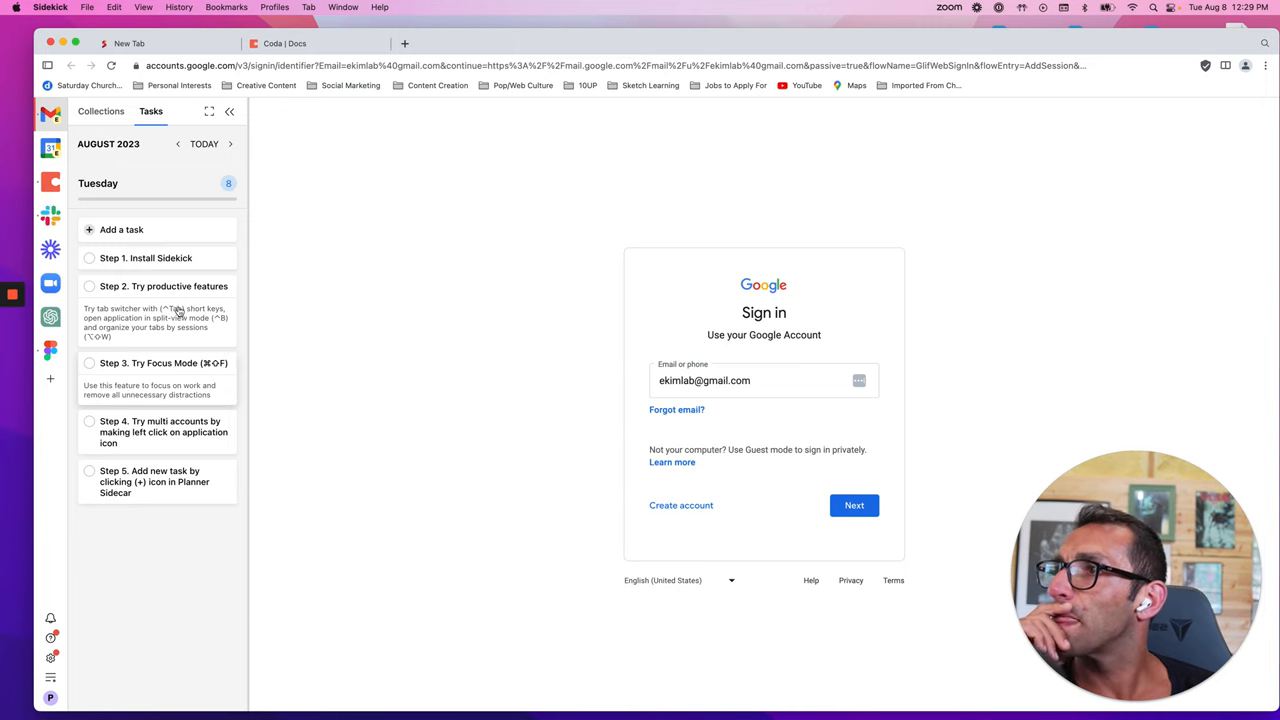
Step: Check off Step 1 'Install Sidekick' and return to the Google sign-in app
left_click(91, 258)
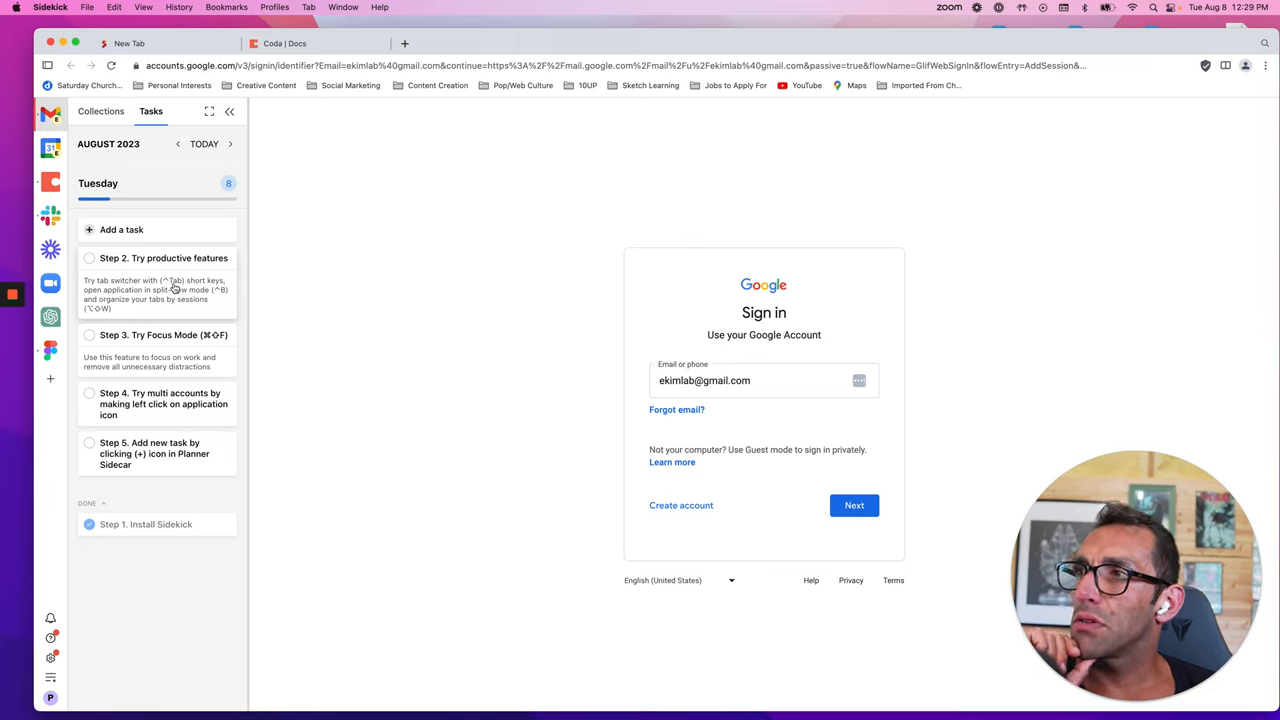
mouse_move(200, 293)
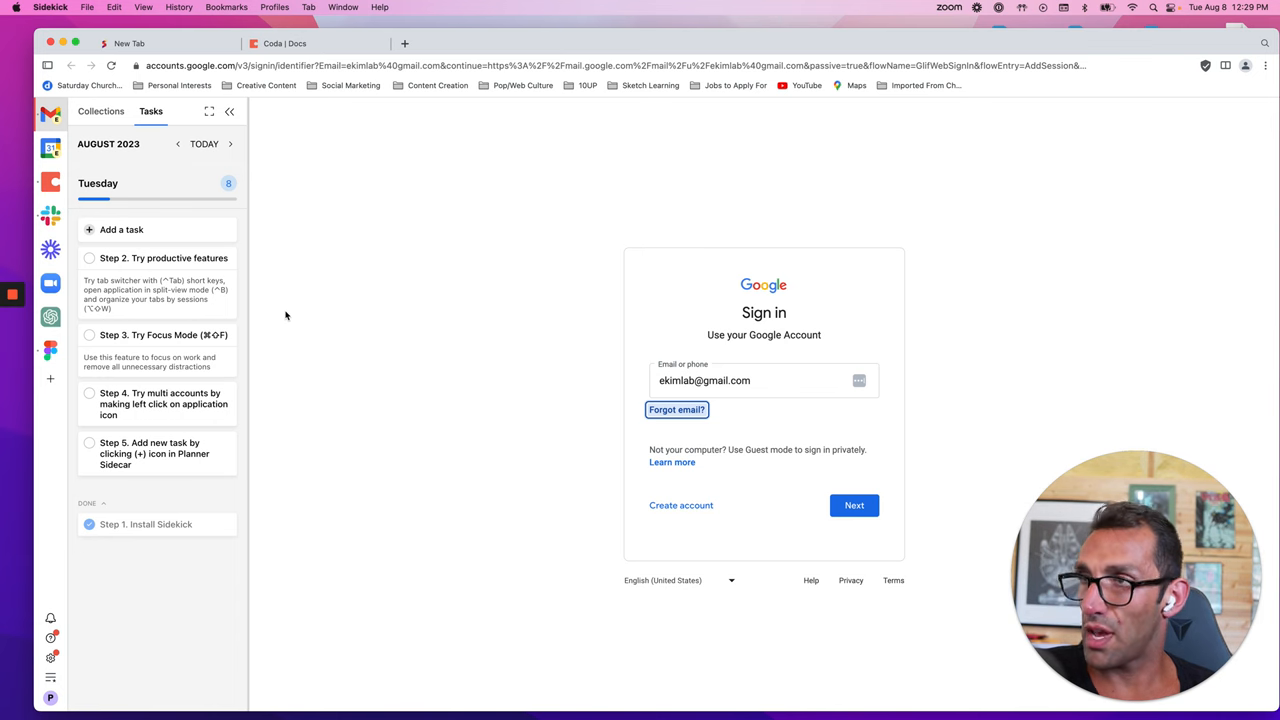
left_click(283, 44)
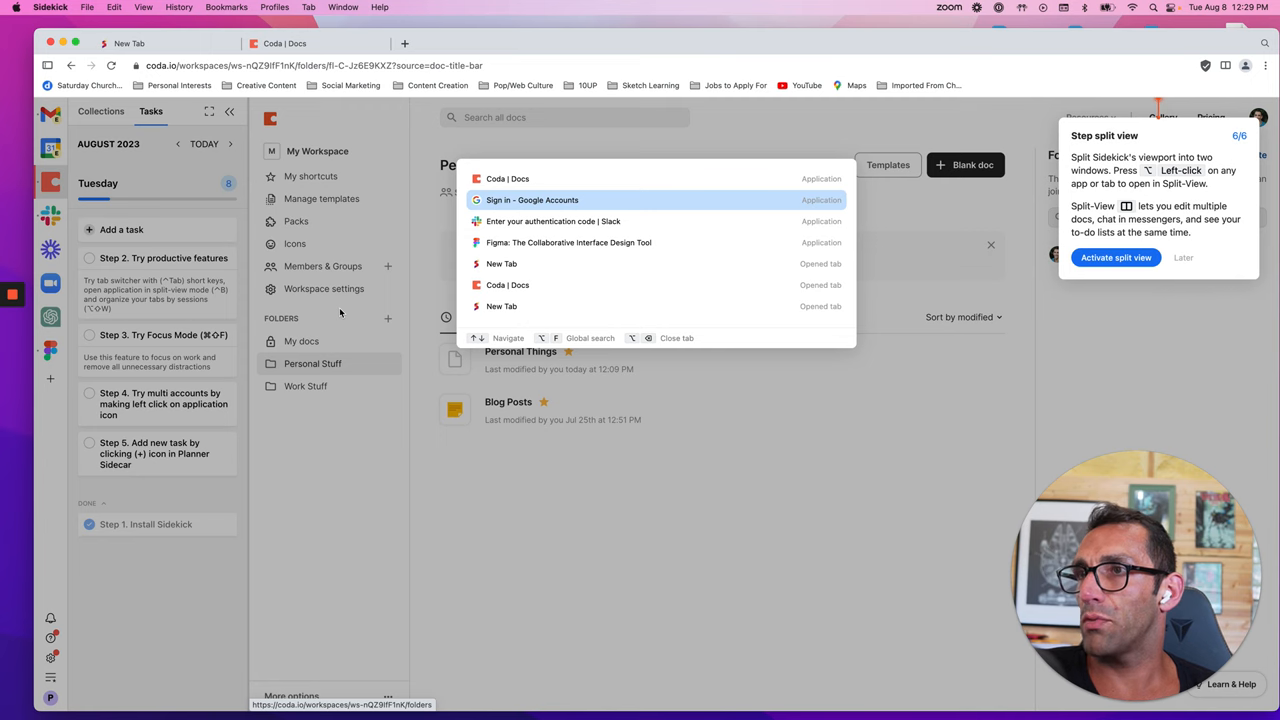
left_click(532, 200)
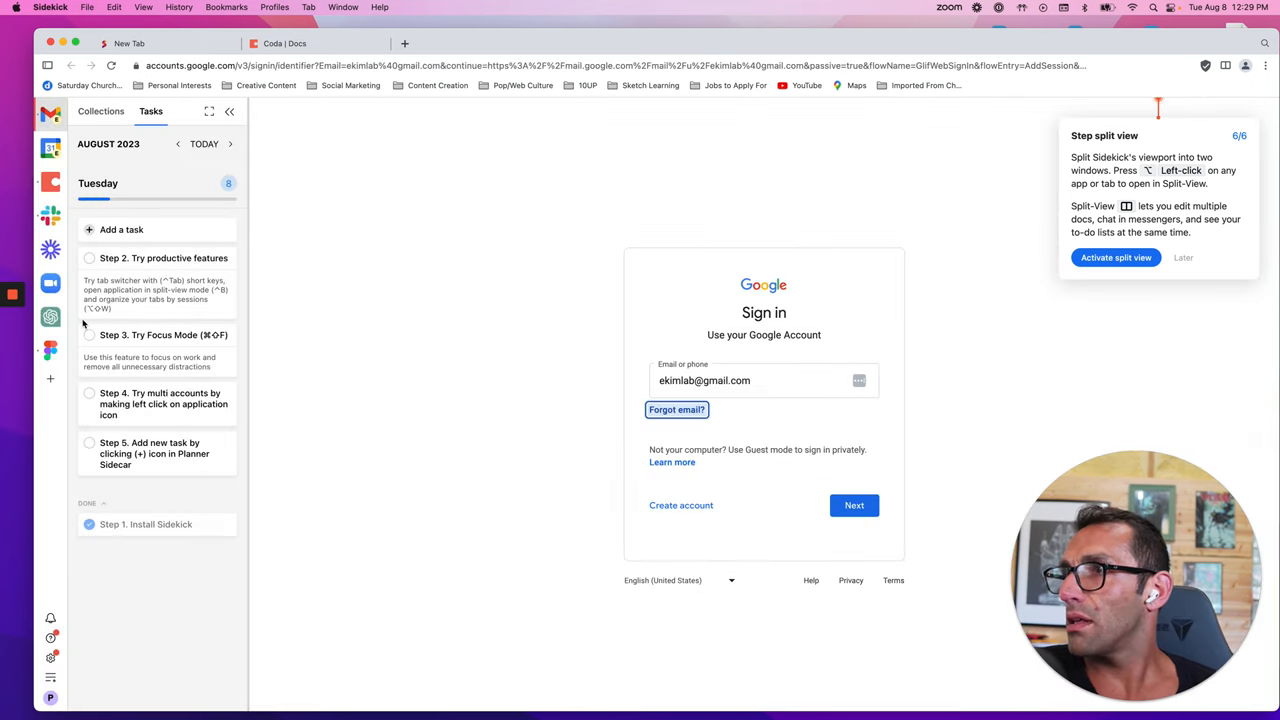
mouse_move(200, 298)
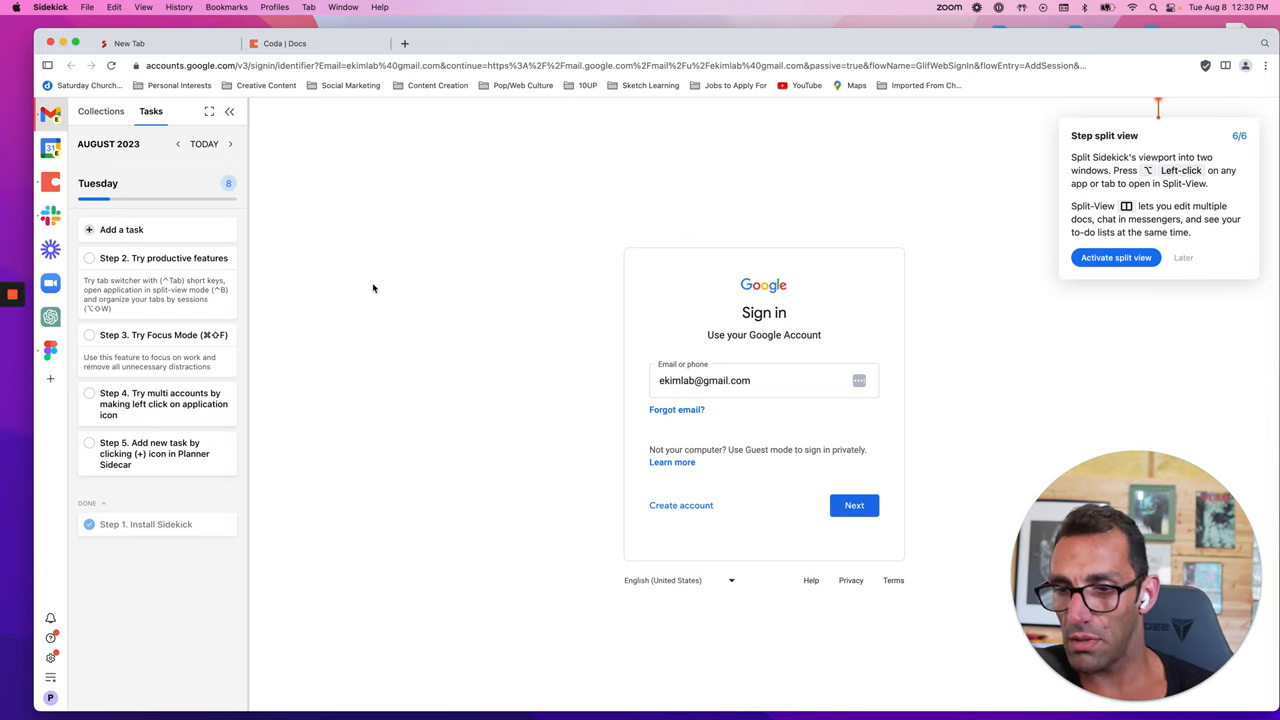
left_click(51, 182)
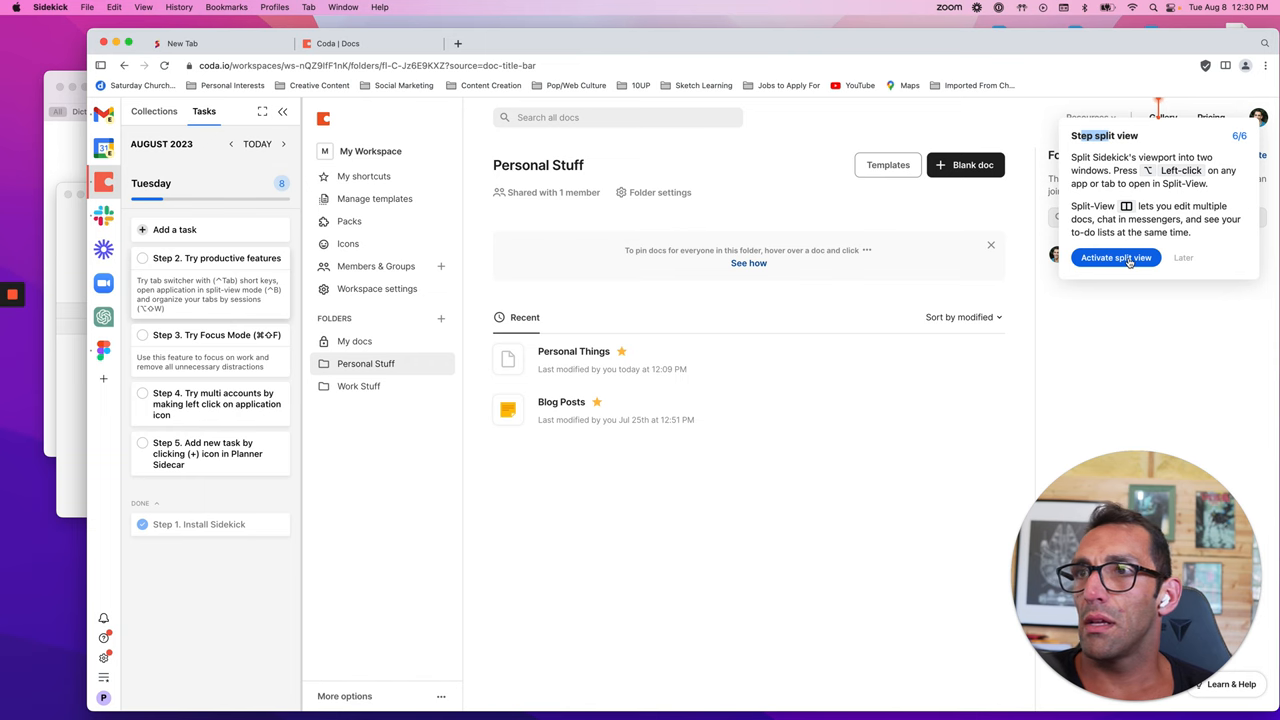
Step: Activate split view with the productivity article, then switch to the Coda Docs app
left_click(1116, 257)
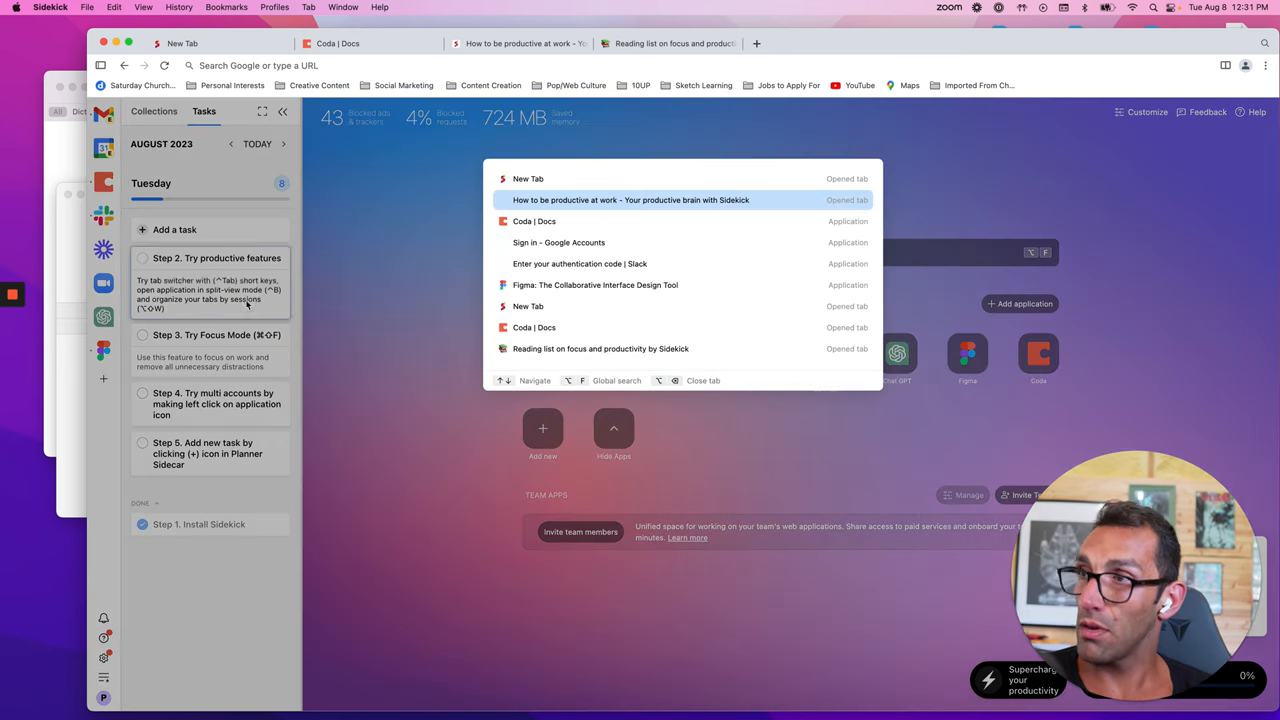
left_click(615, 199)
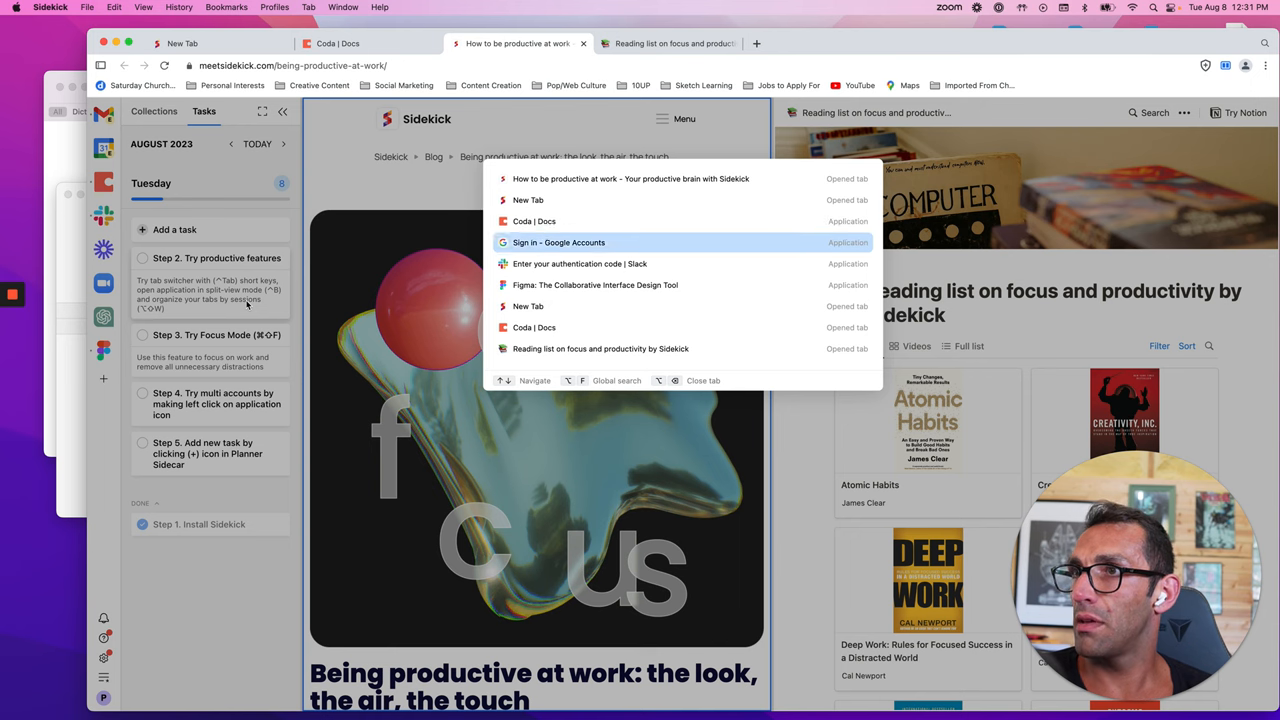
left_click(534, 221)
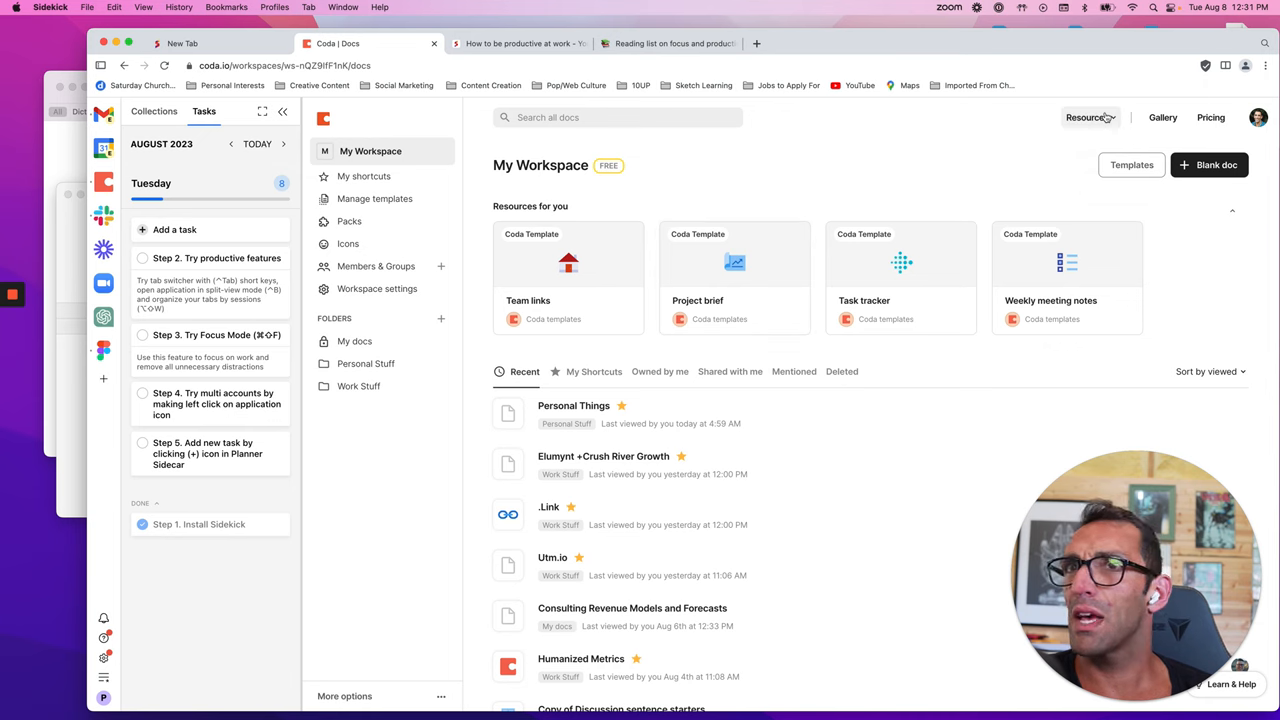
left_click(1217, 62)
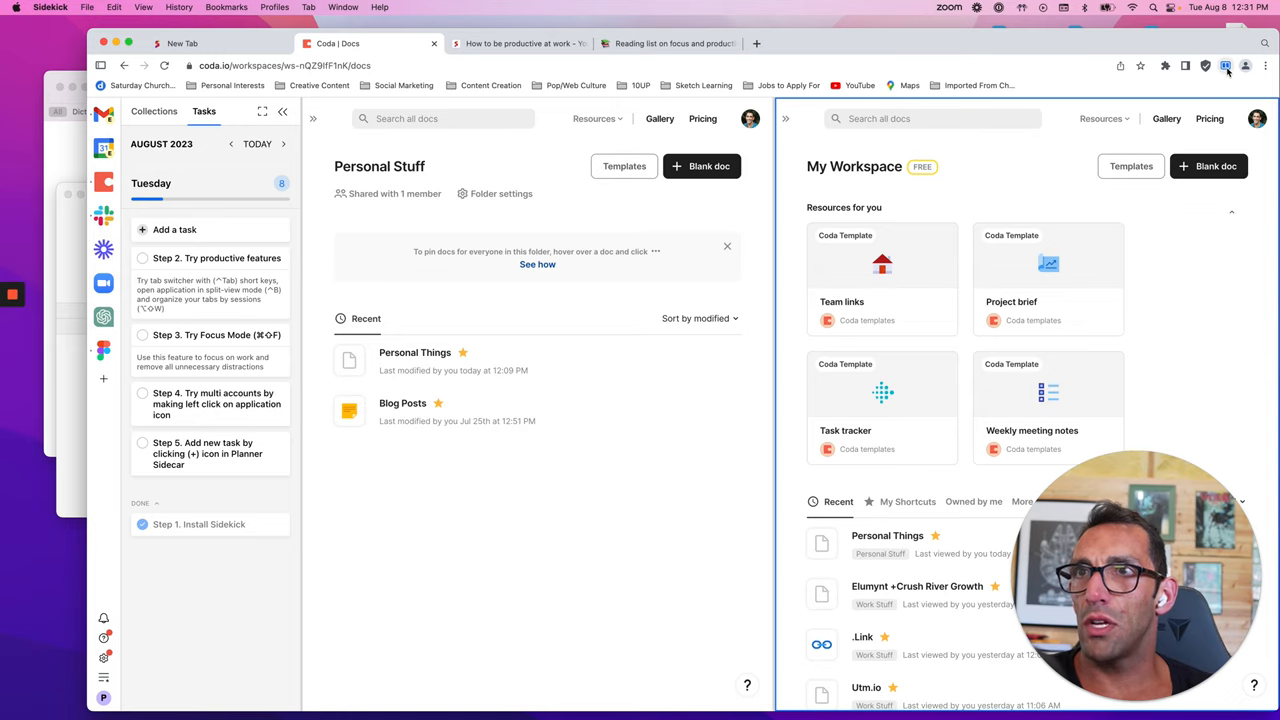
mouse_move(1229, 64)
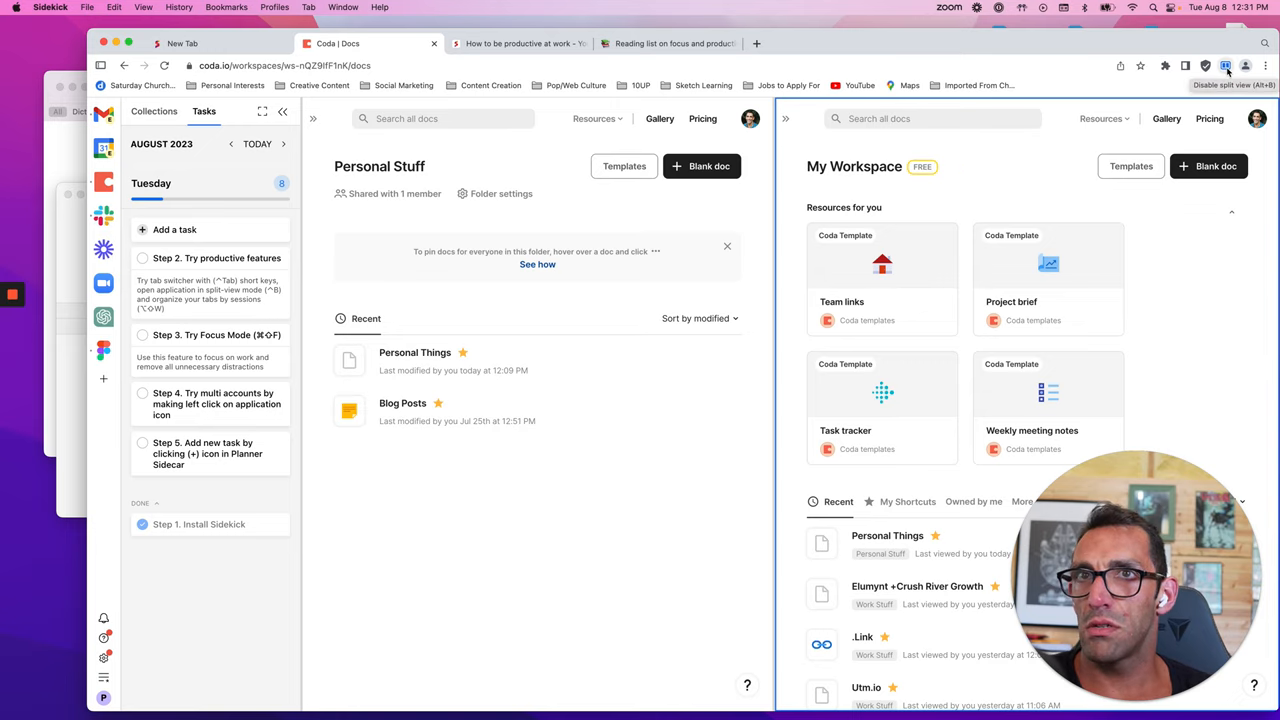
Step: Turn off split view and continue the Google sign-in, entering the account password
left_click(1234, 64)
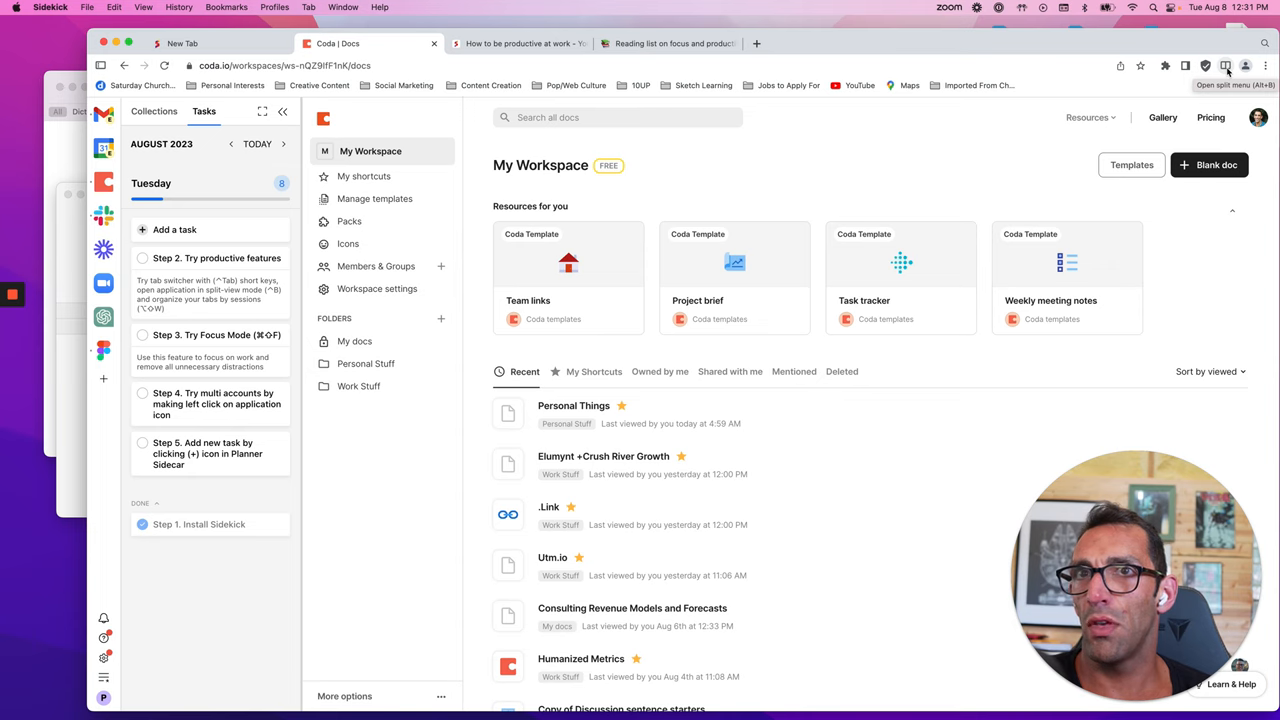
left_click(1233, 65)
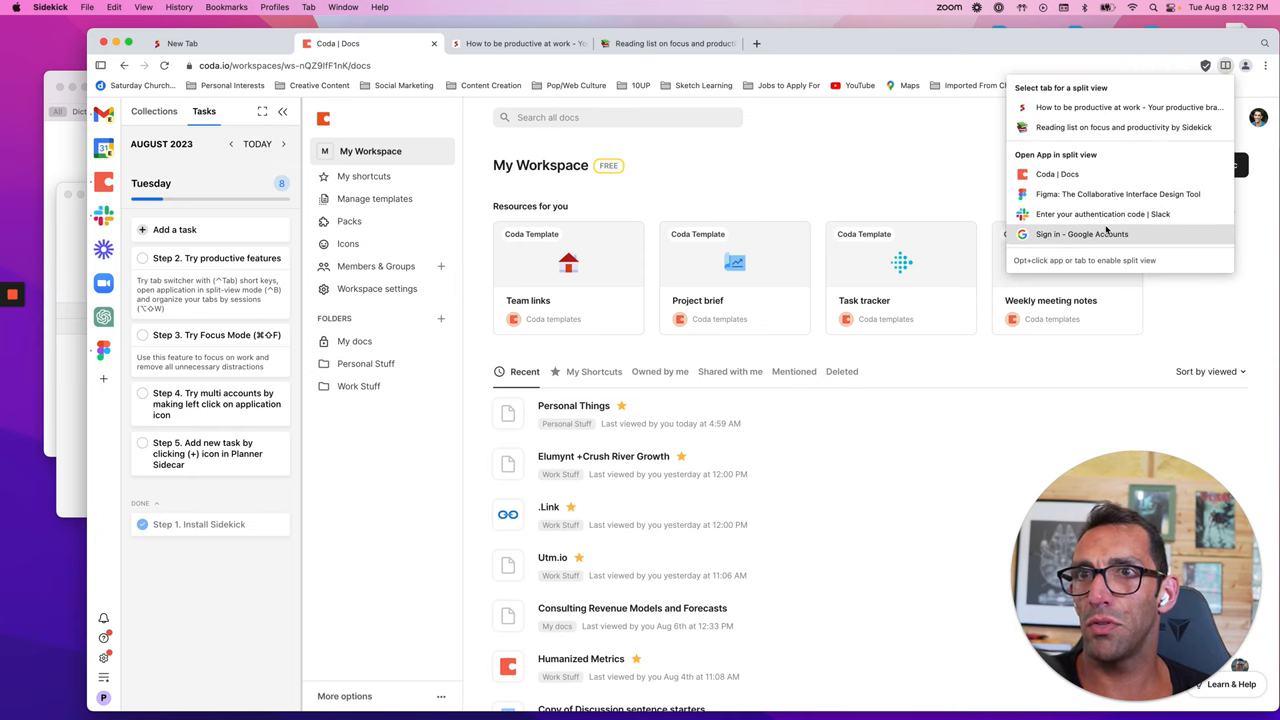
mouse_move(1126, 88)
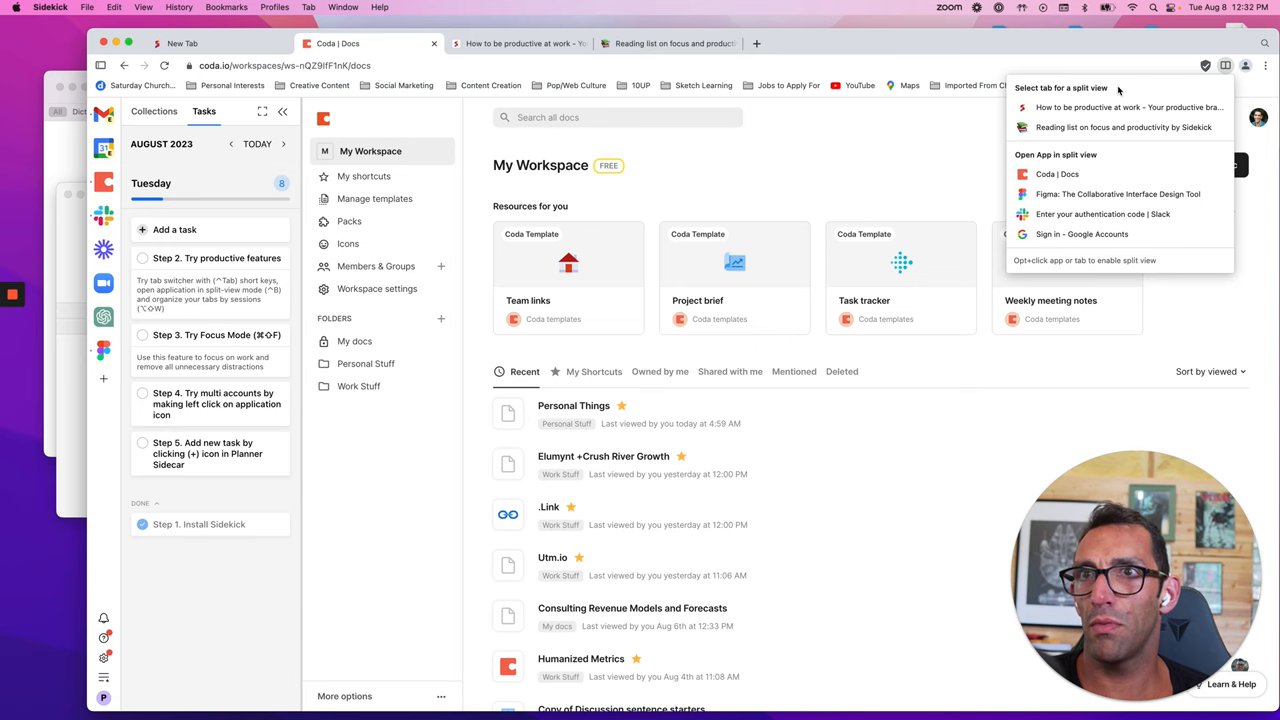
mouse_move(1083, 244)
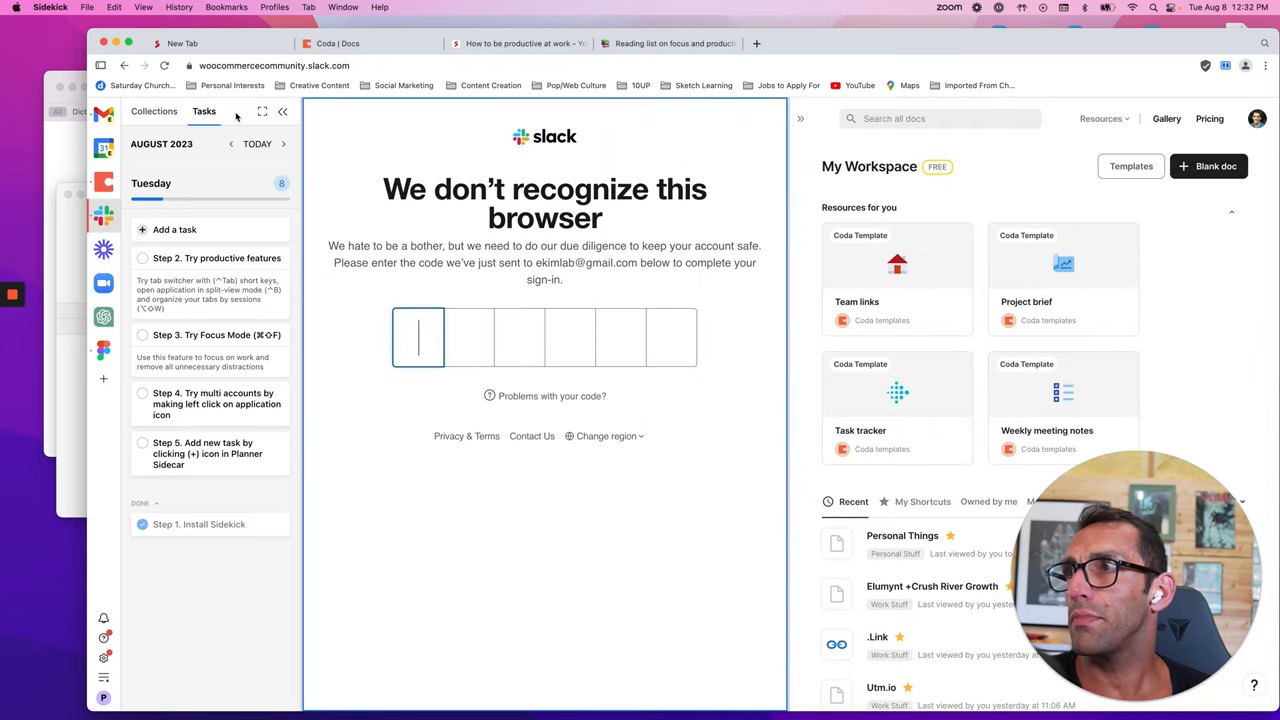
mouse_move(104, 148)
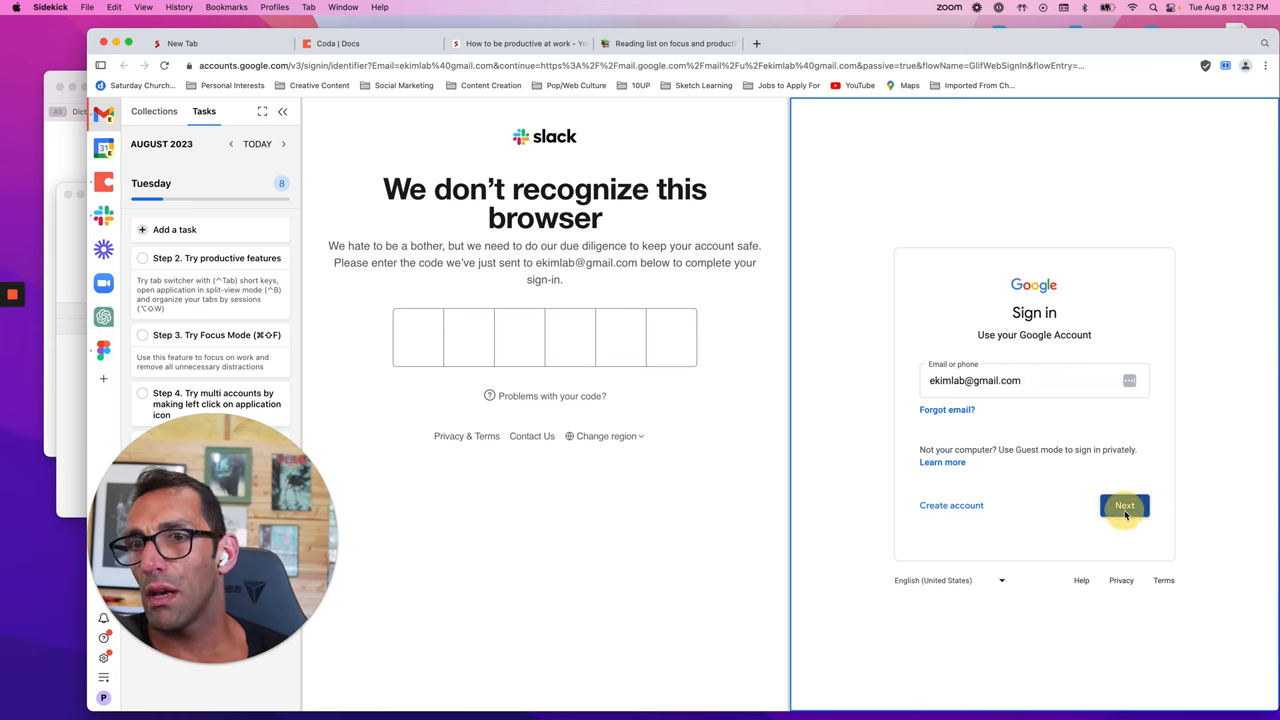
left_click(1126, 505)
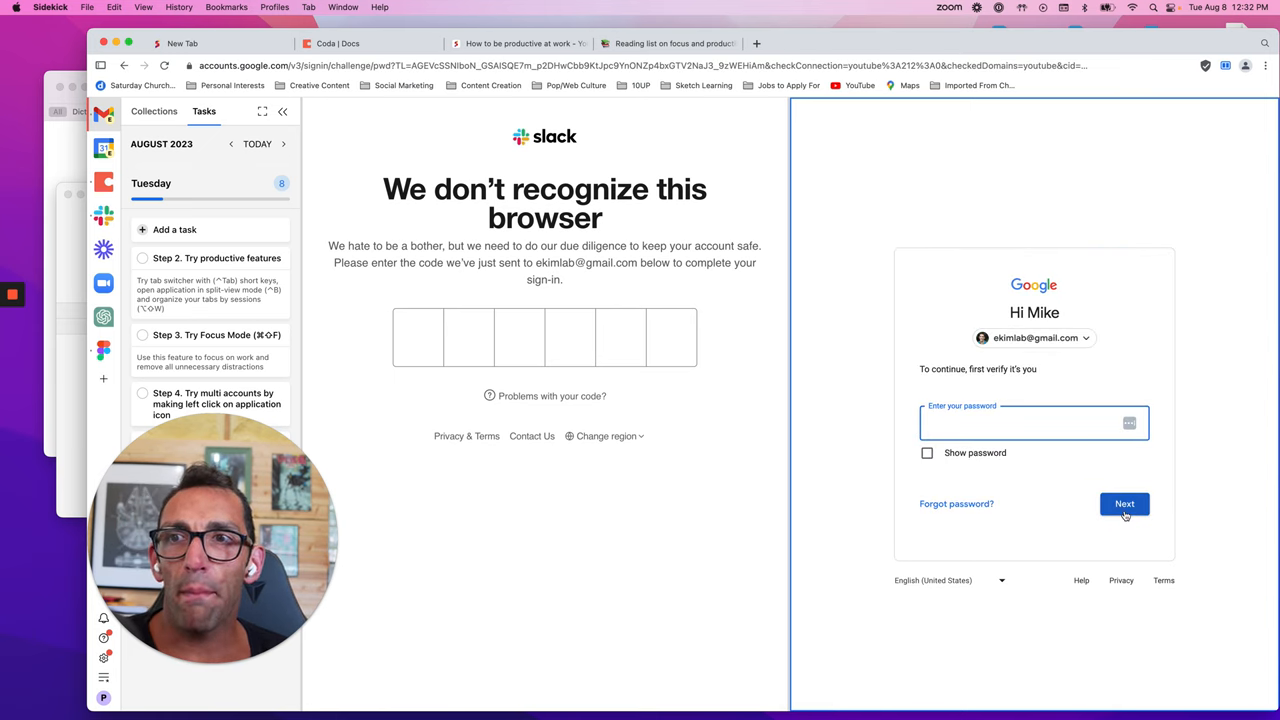
type("••••")
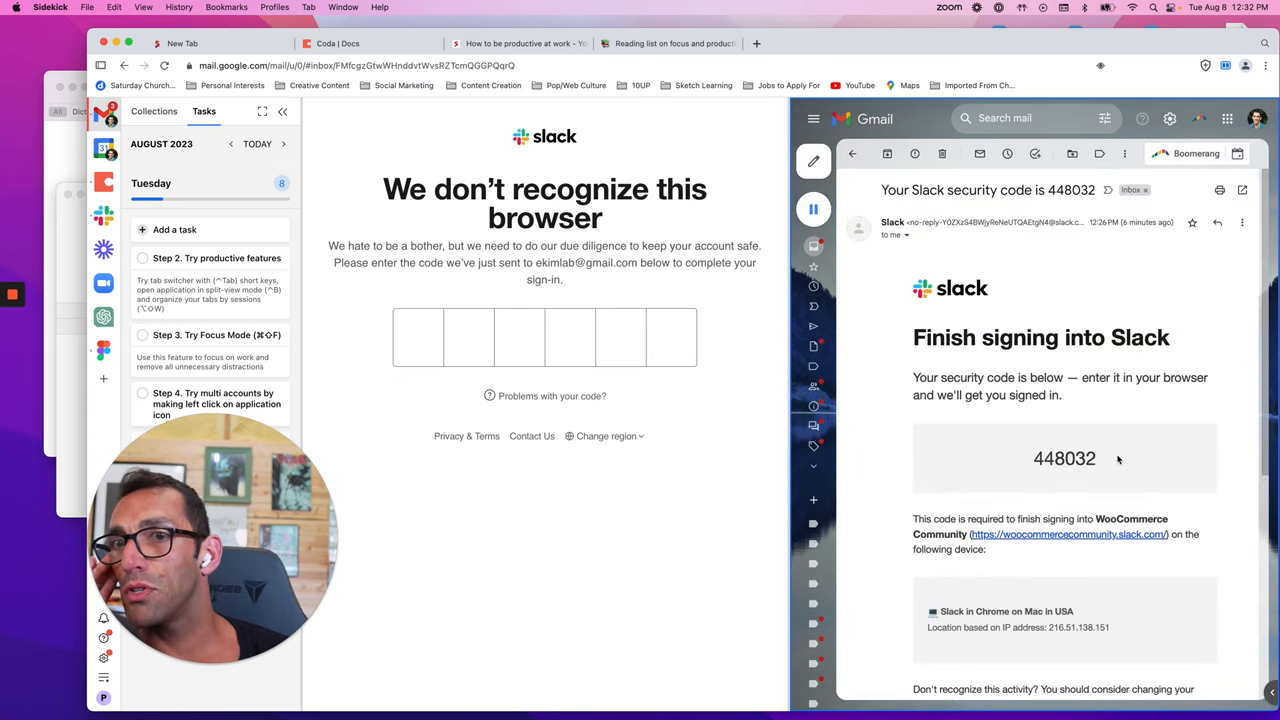
double_click(1064, 458)
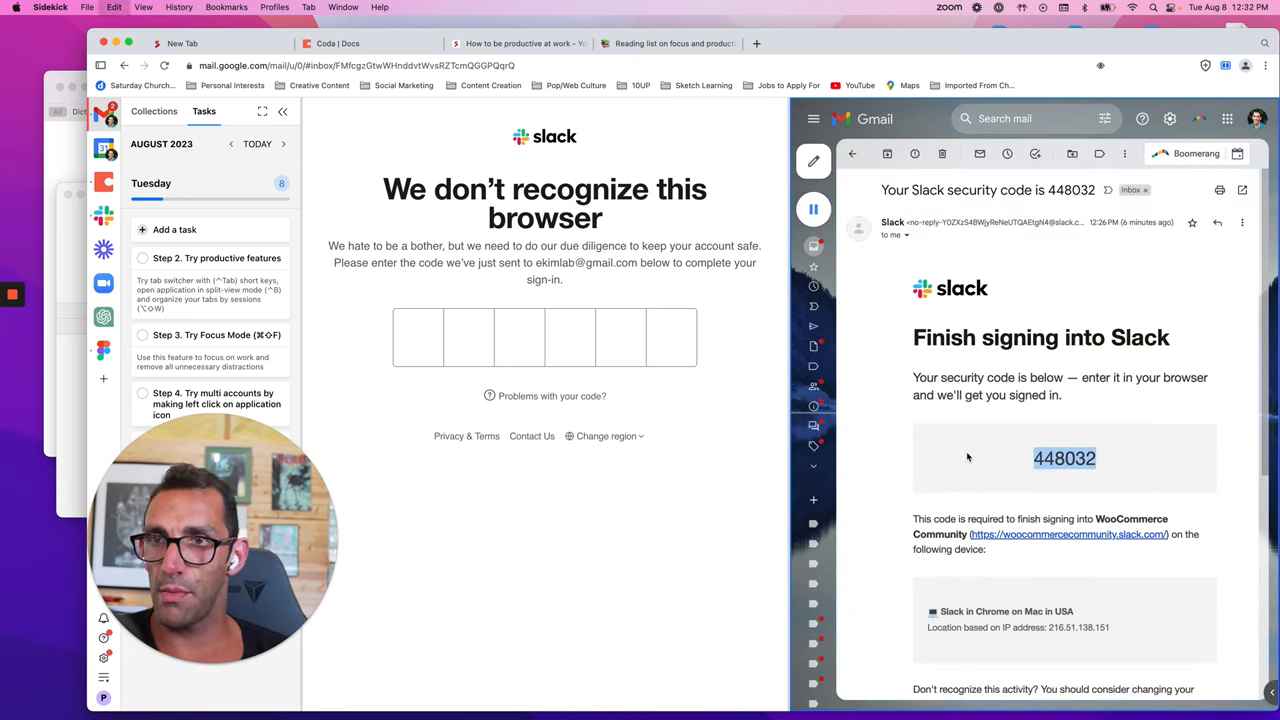
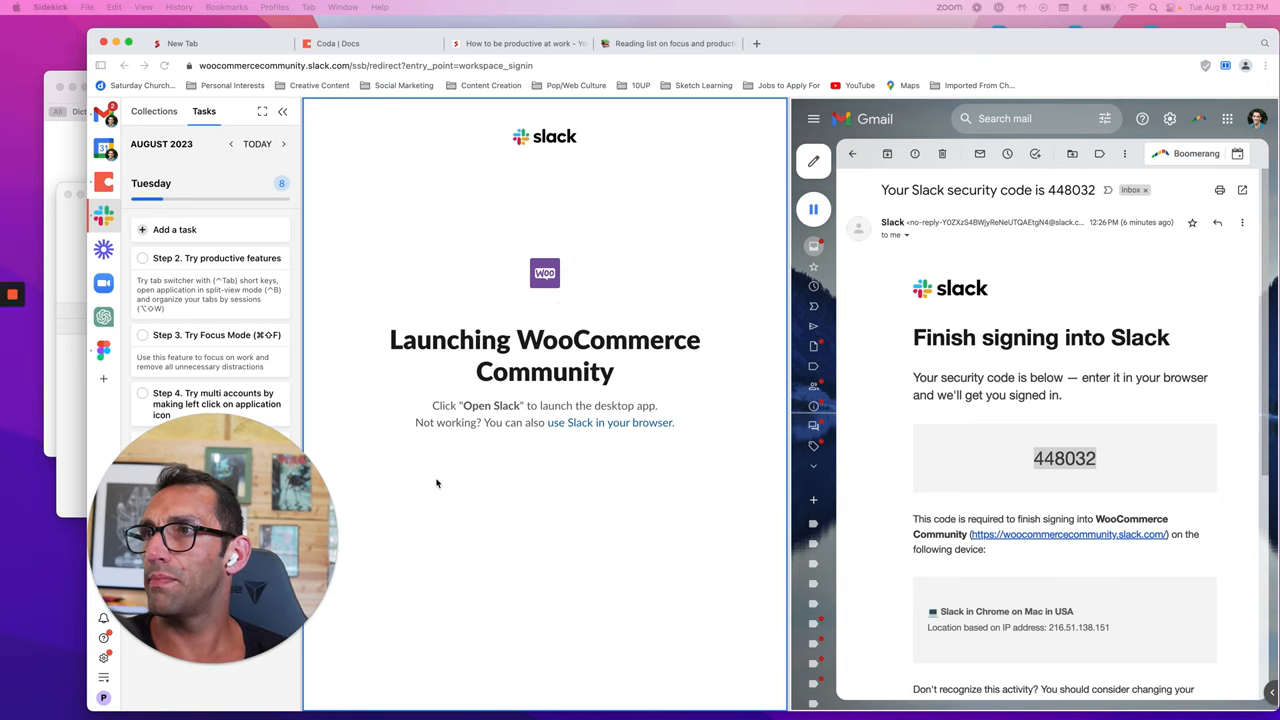
mouse_move(614, 430)
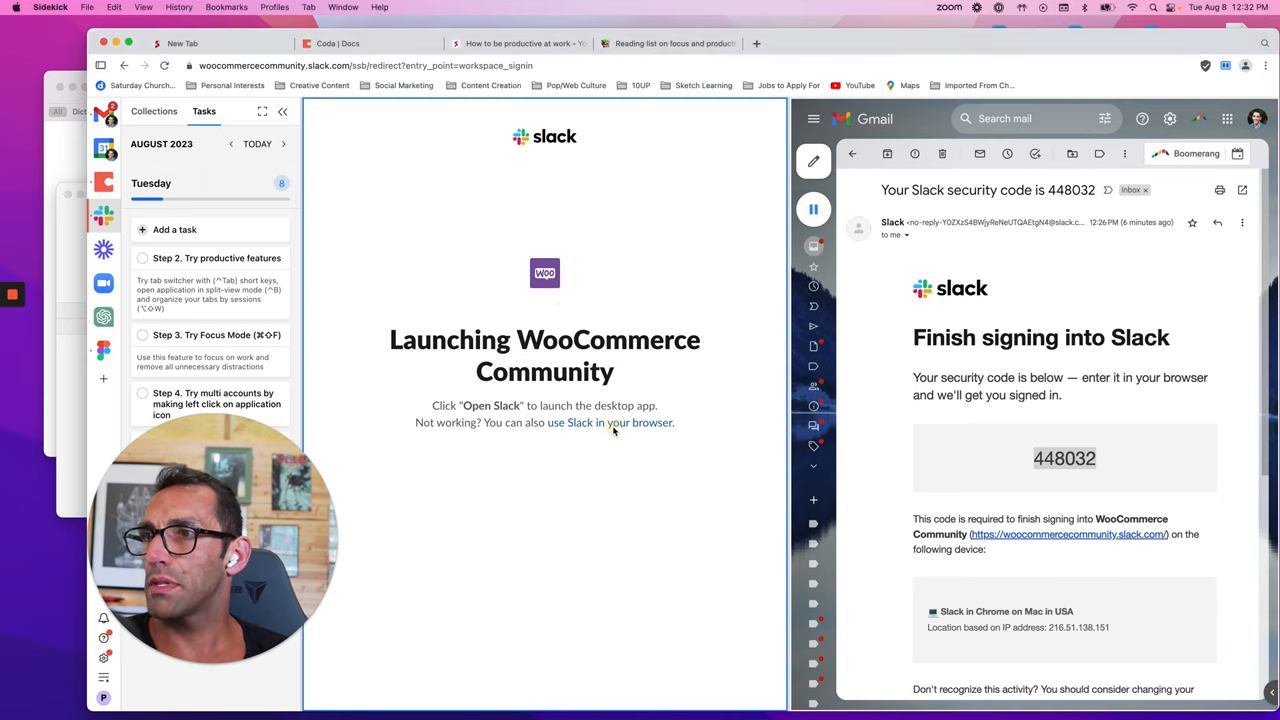
left_click(610, 422)
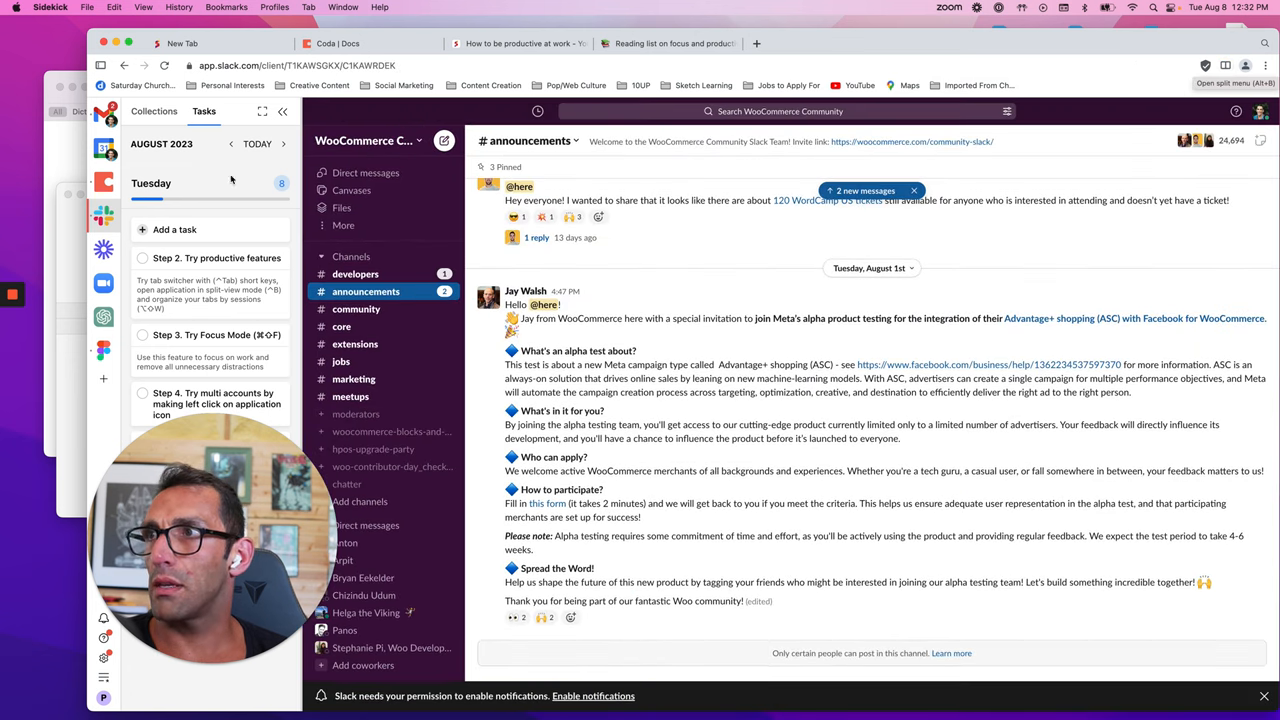
Step: From the WooCommerce Community workspace menu, choose Sign in to another workspace
left_click(367, 140)
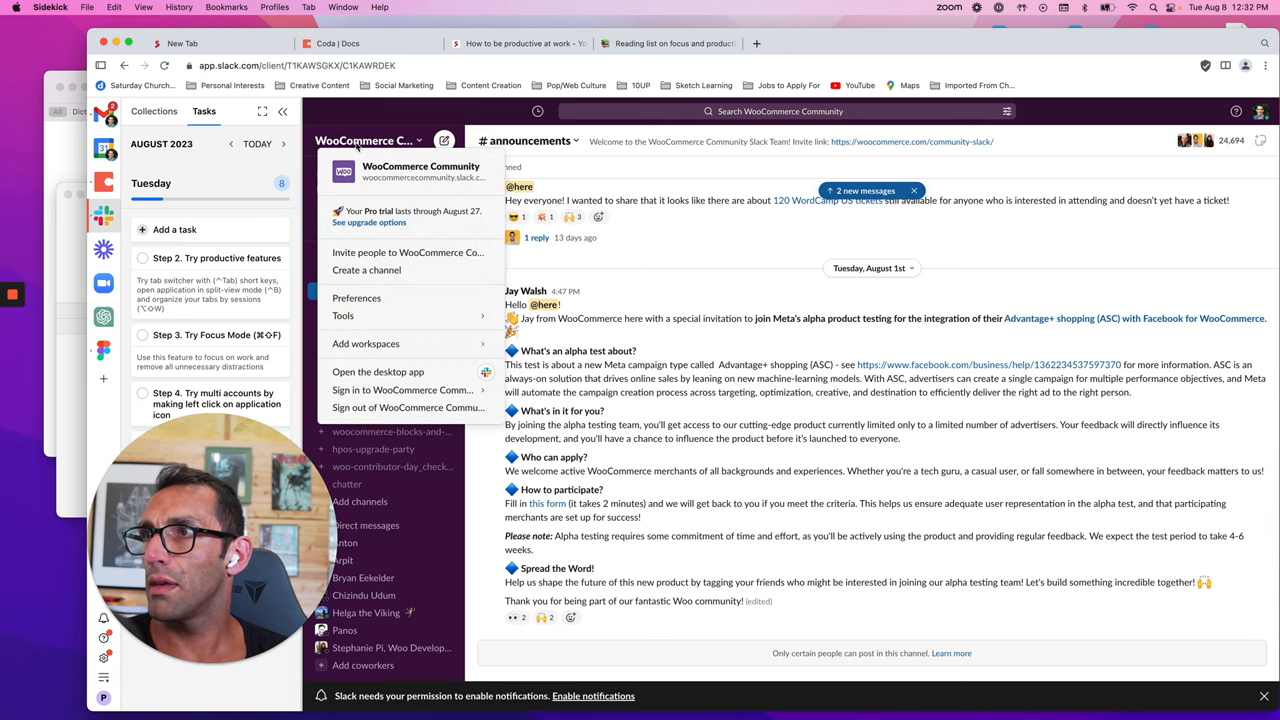
mouse_move(366, 188)
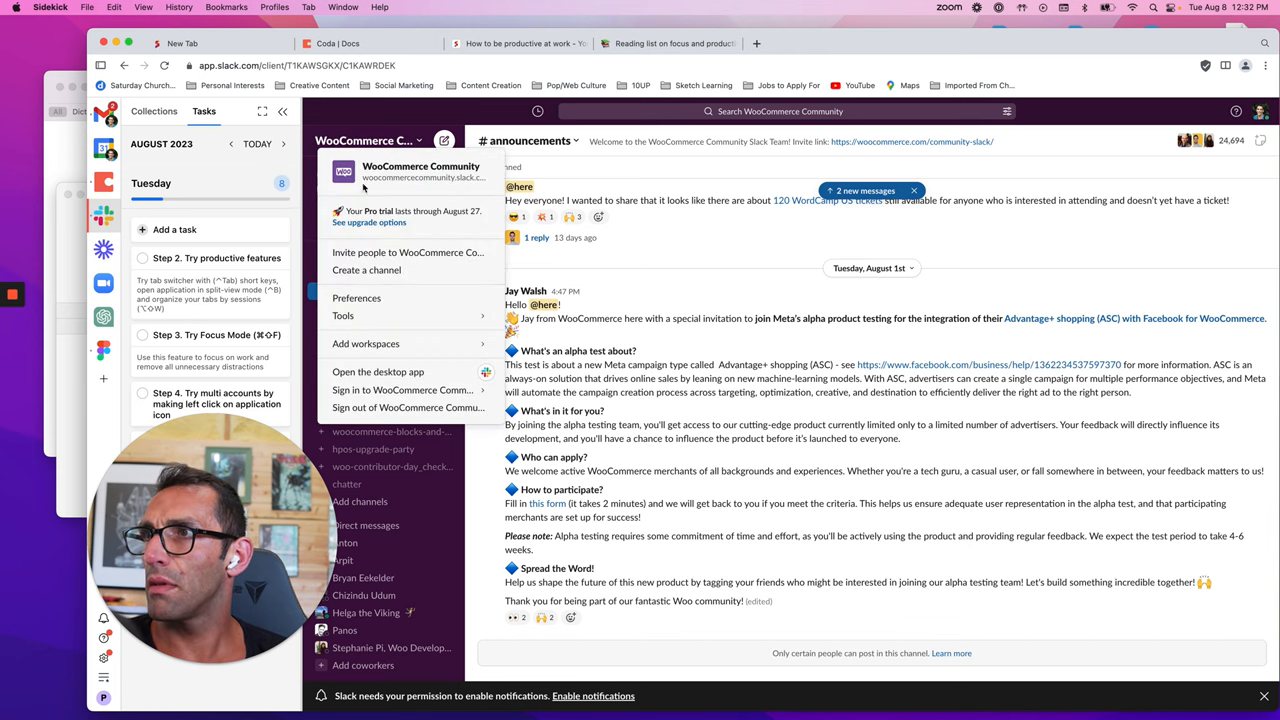
mouse_move(408, 407)
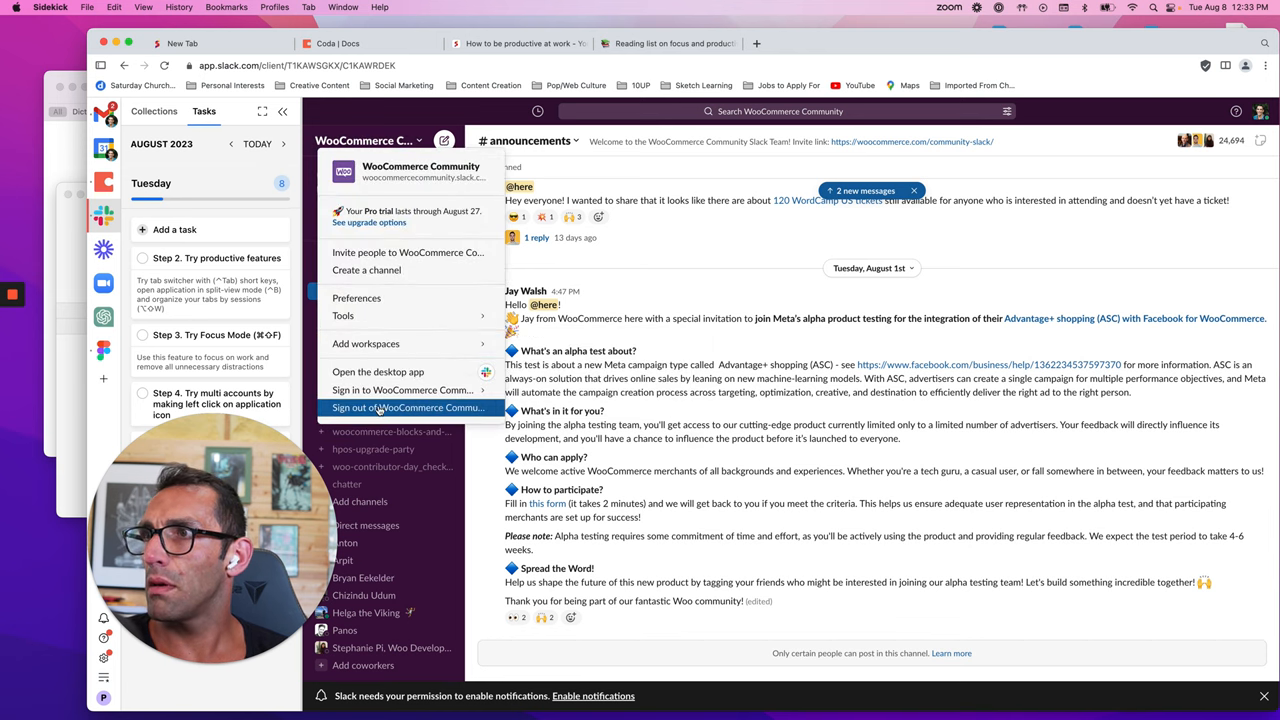
mouse_move(415, 113)
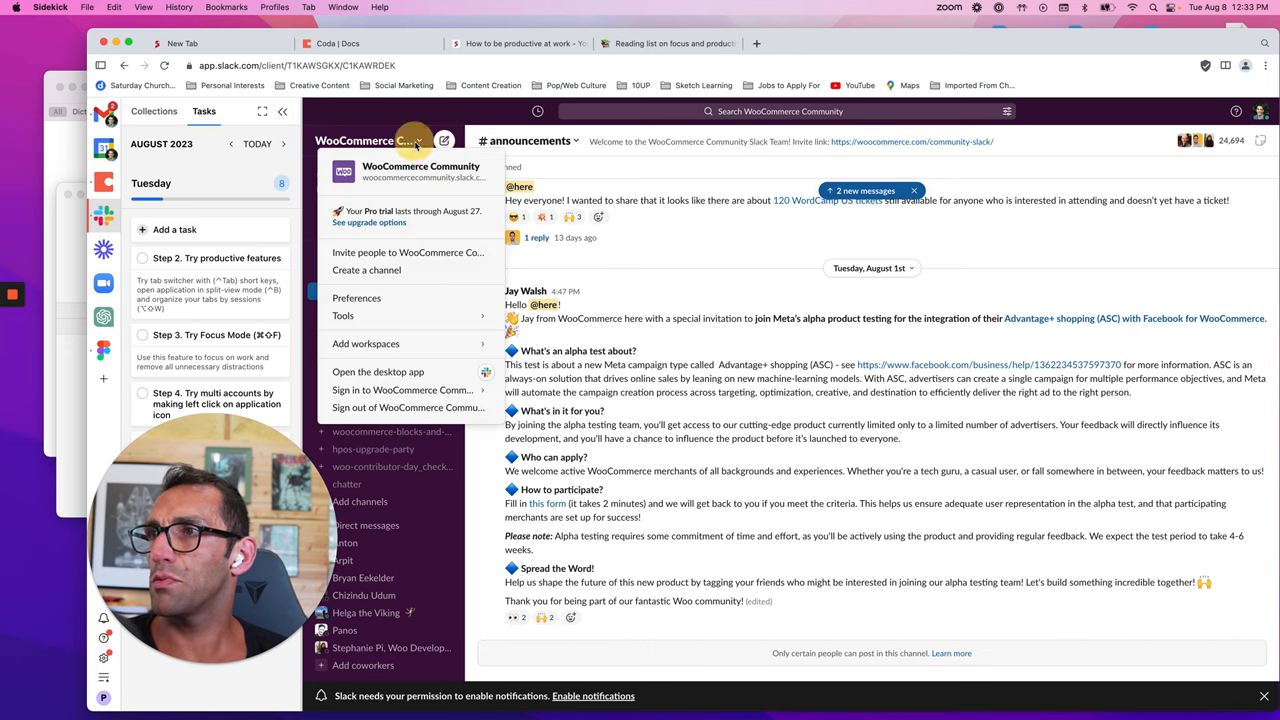
mouse_move(396, 270)
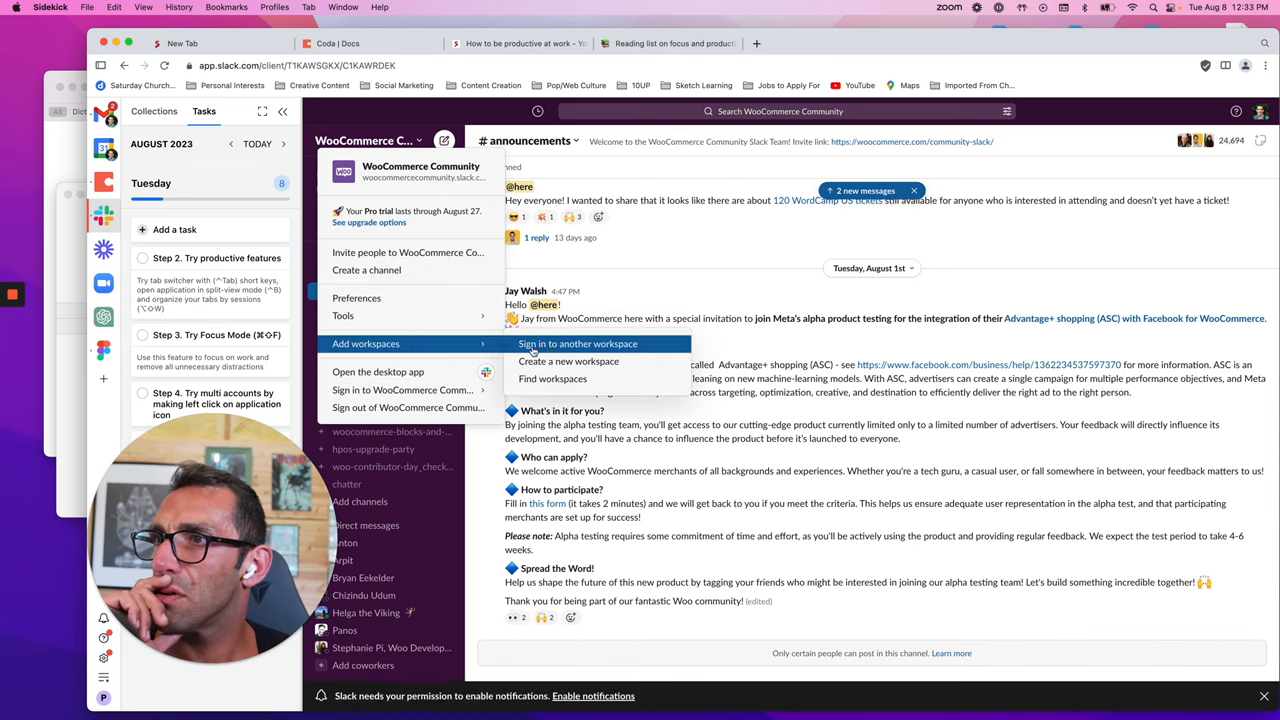
left_click(571, 343)
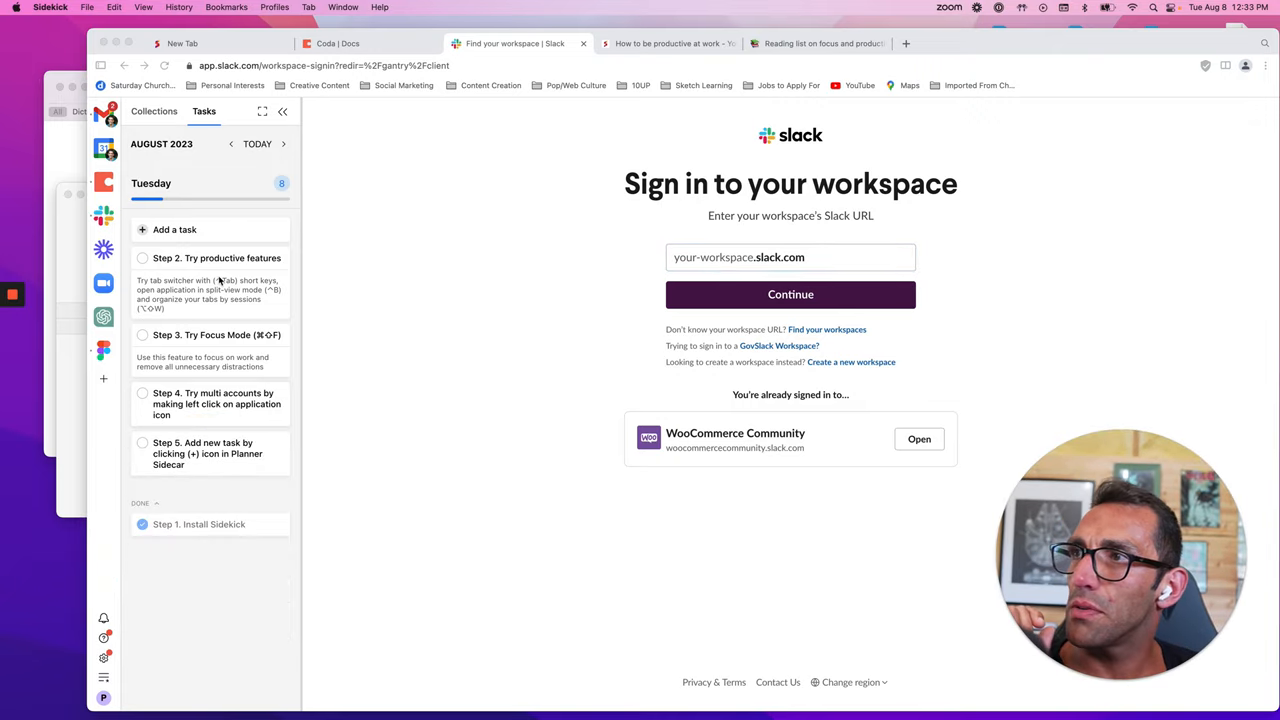
Step: Check off Step 2 'Try productive features' in the Tasks sidecar
left_click(140, 258)
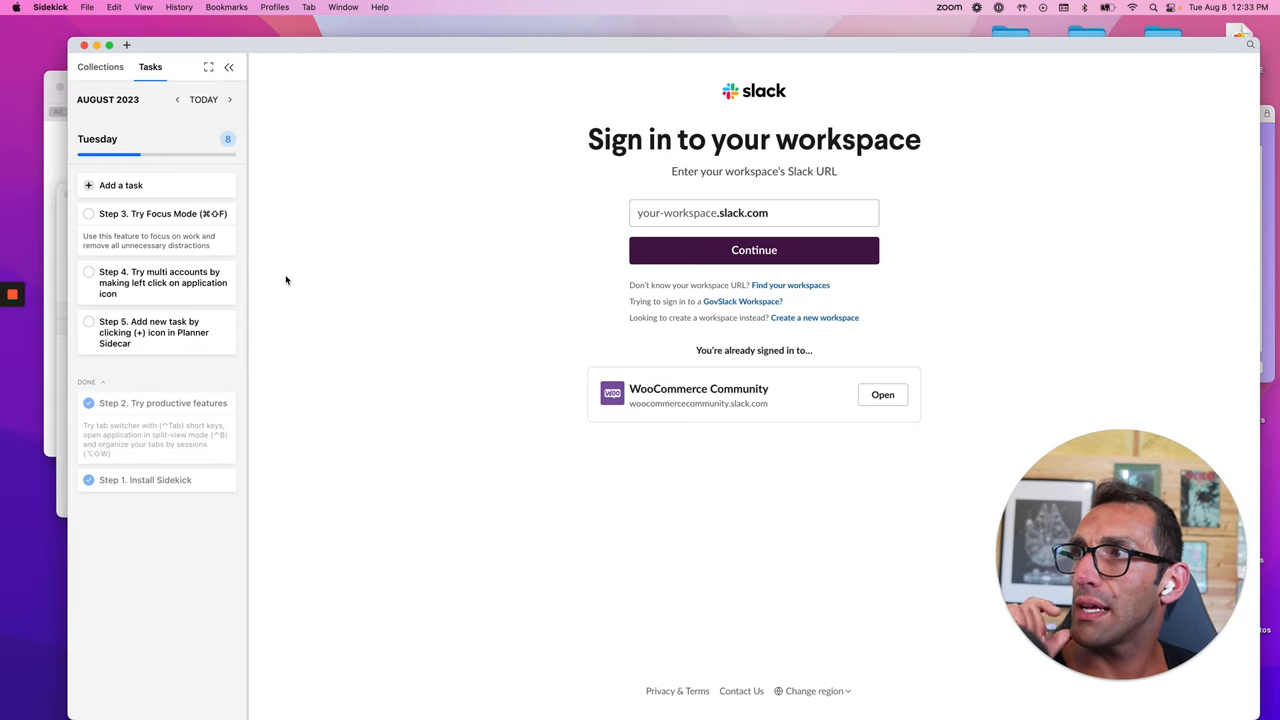
Step: Open Sidekick's global search window over the Slack sign-in page
left_click(230, 67)
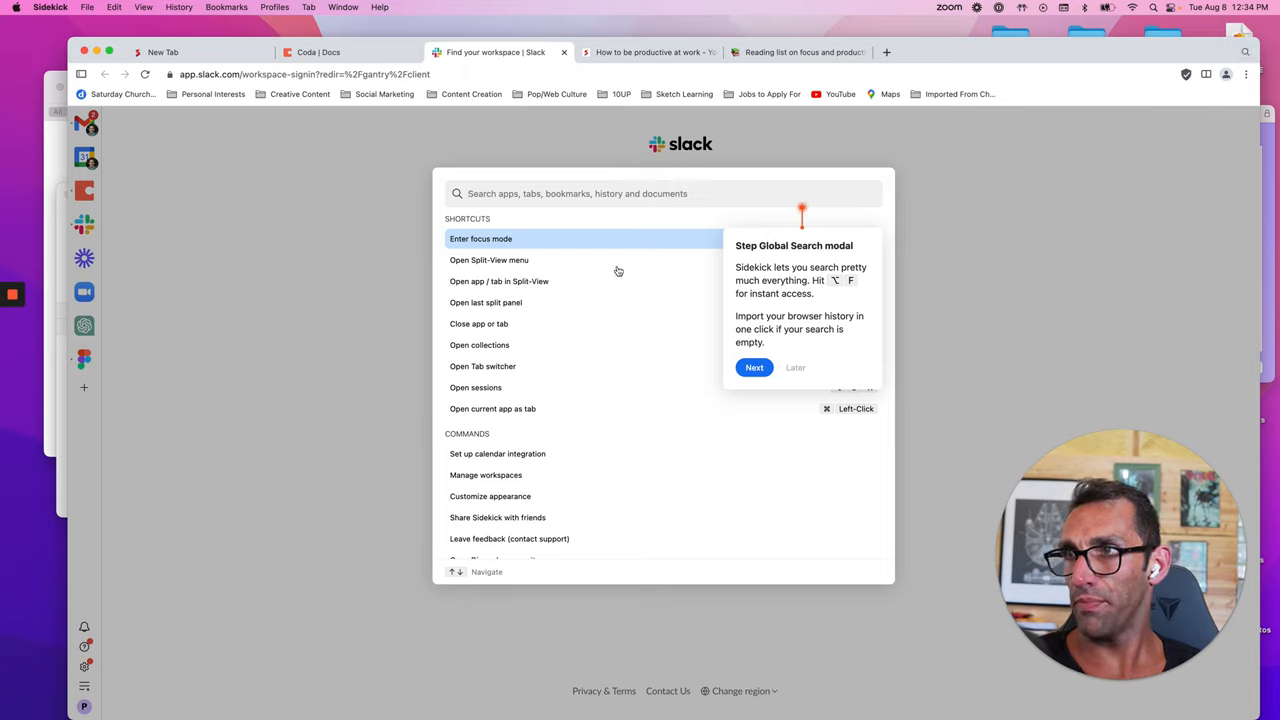
mouse_move(568, 380)
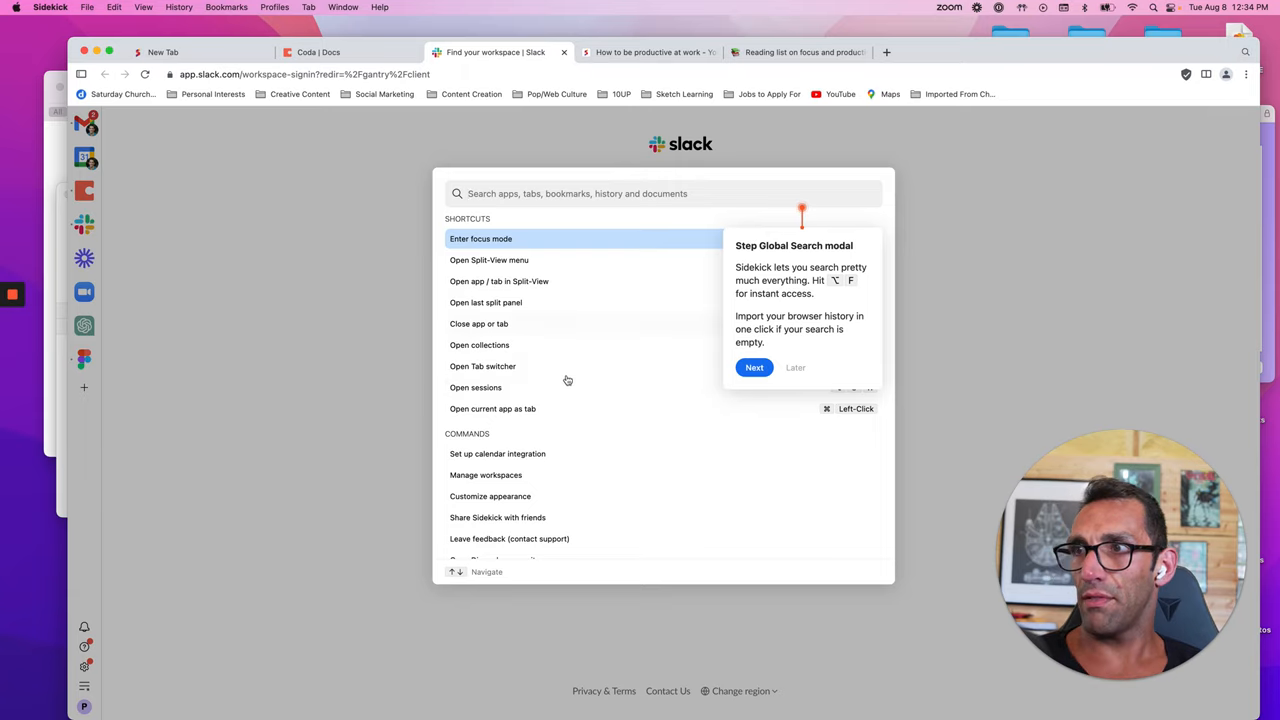
mouse_move(565, 399)
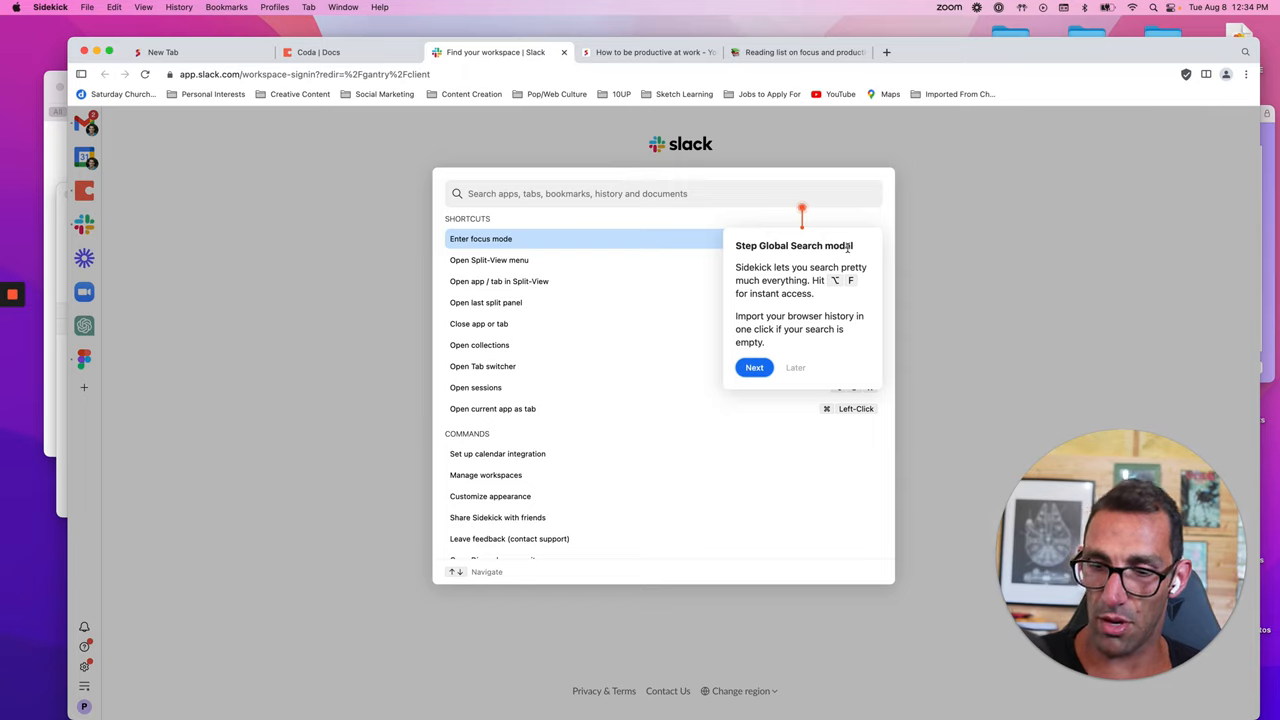
mouse_move(801, 342)
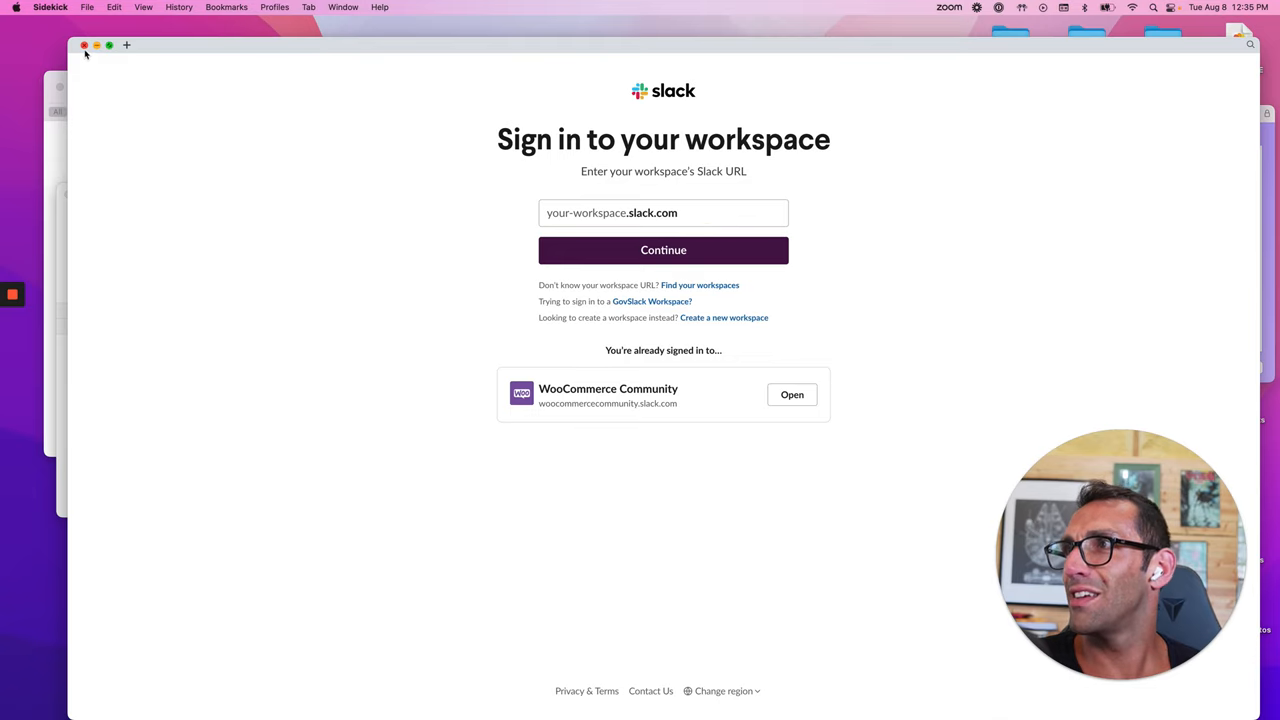
mouse_move(259, 69)
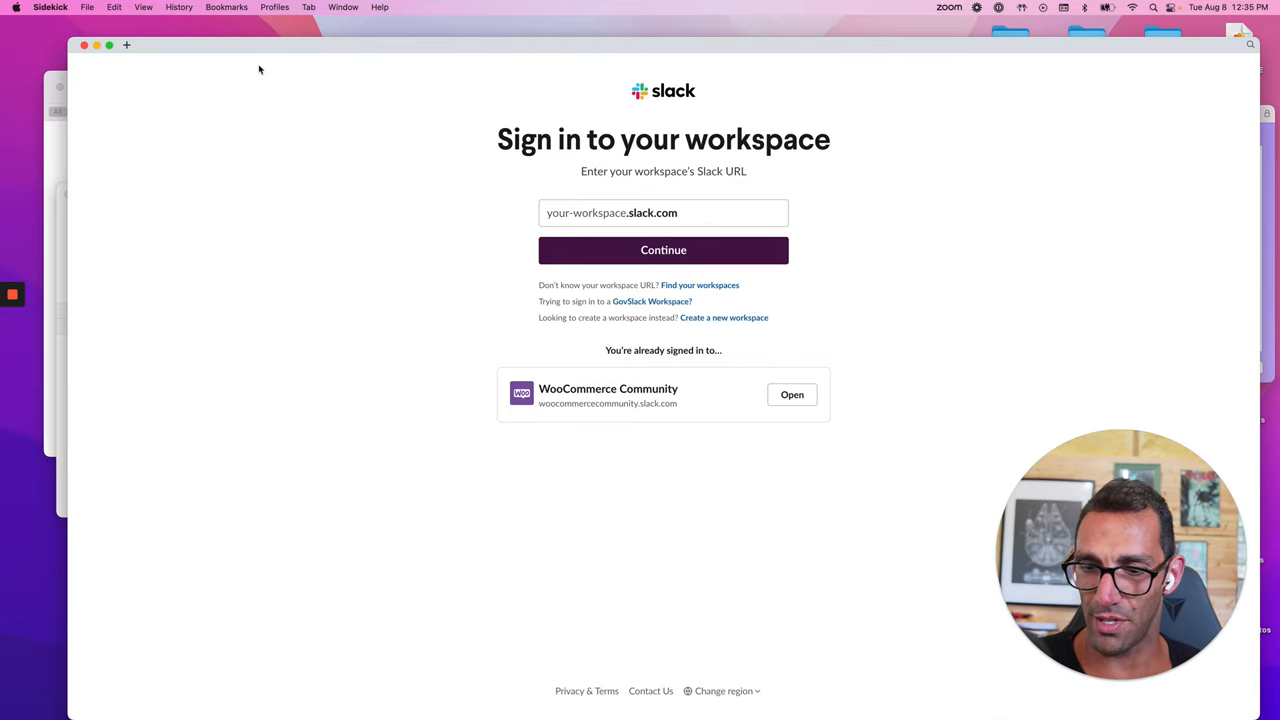
Step: Open find-in-page, then browse the View, Edit and Sidekick menus
key("Cmd+f")
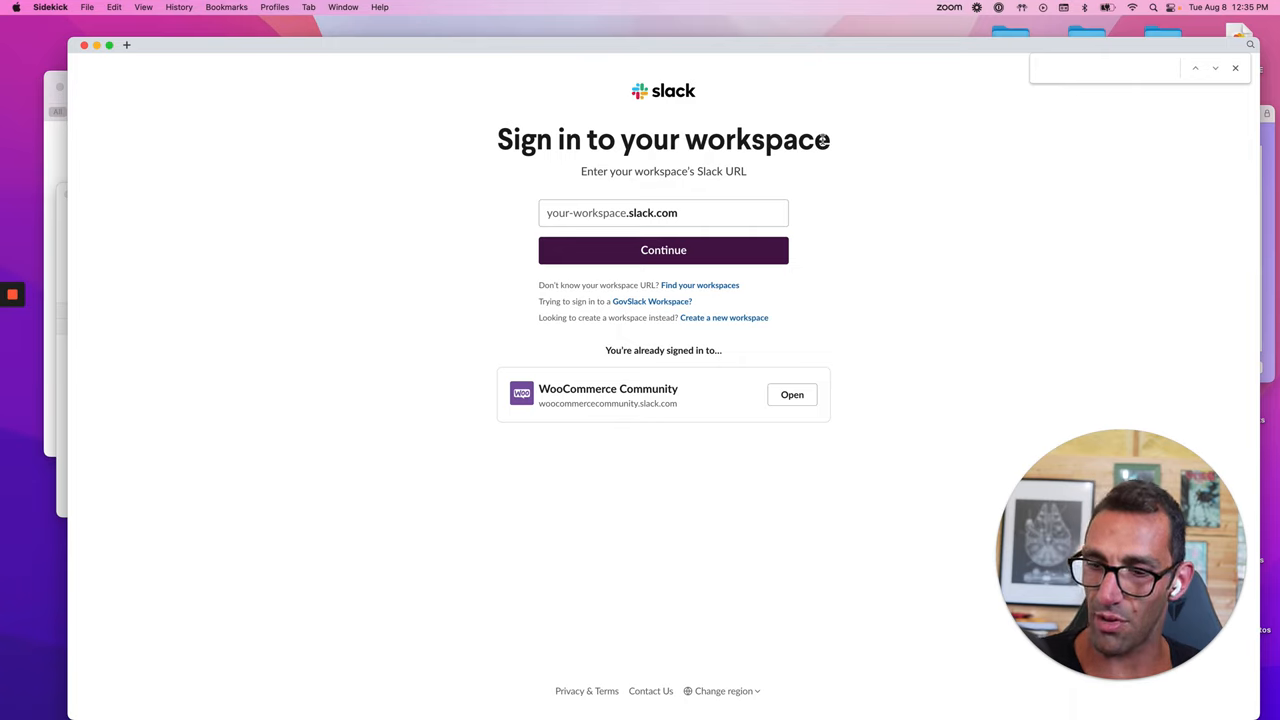
mouse_move(470, 426)
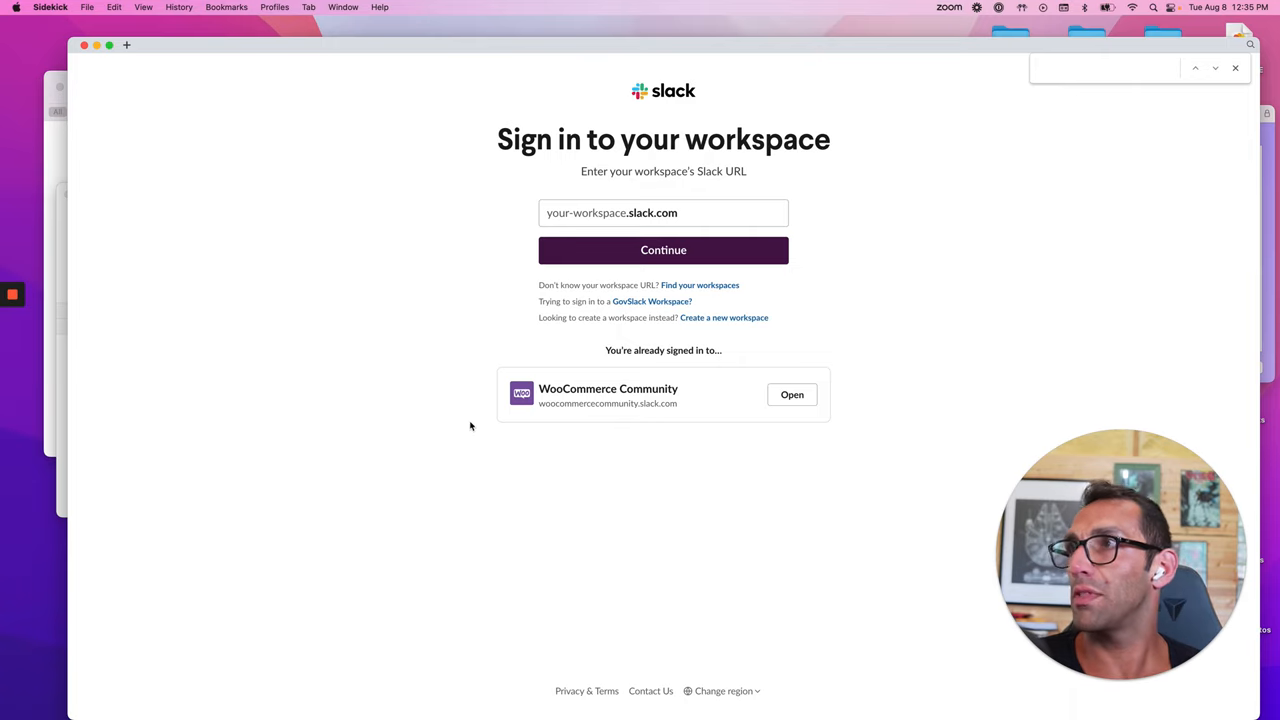
left_click(144, 7)
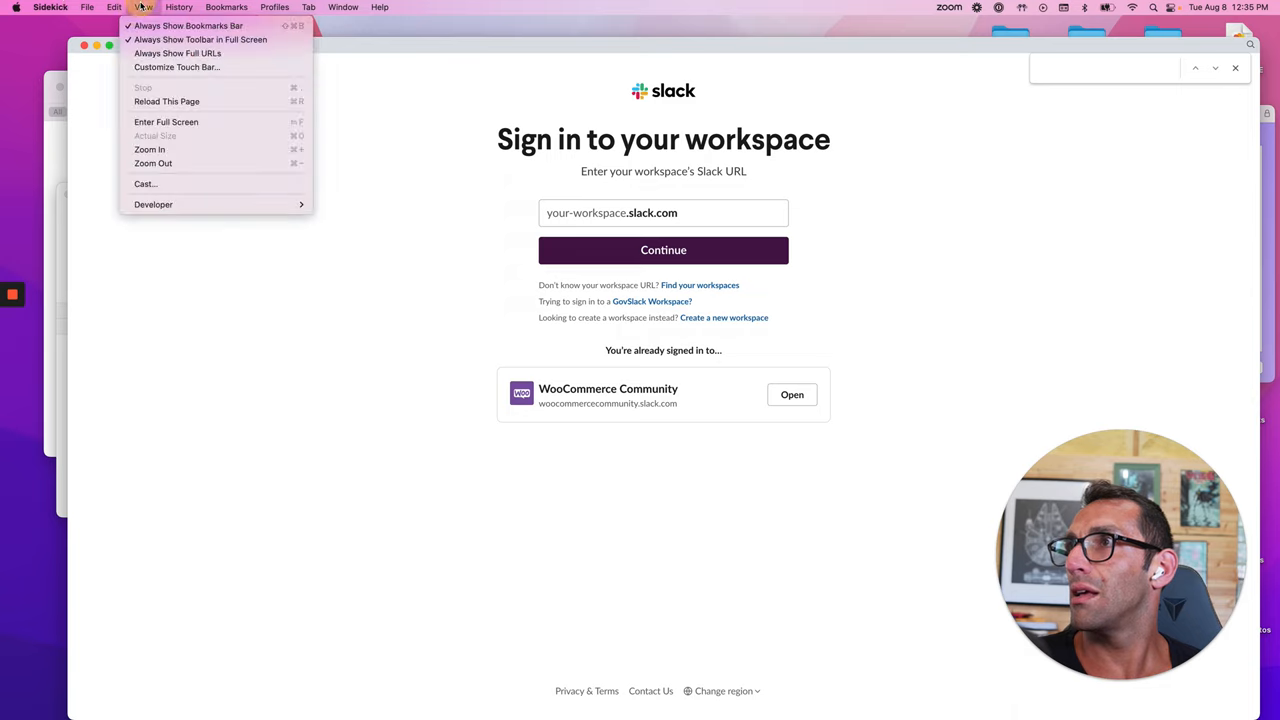
left_click(109, 7)
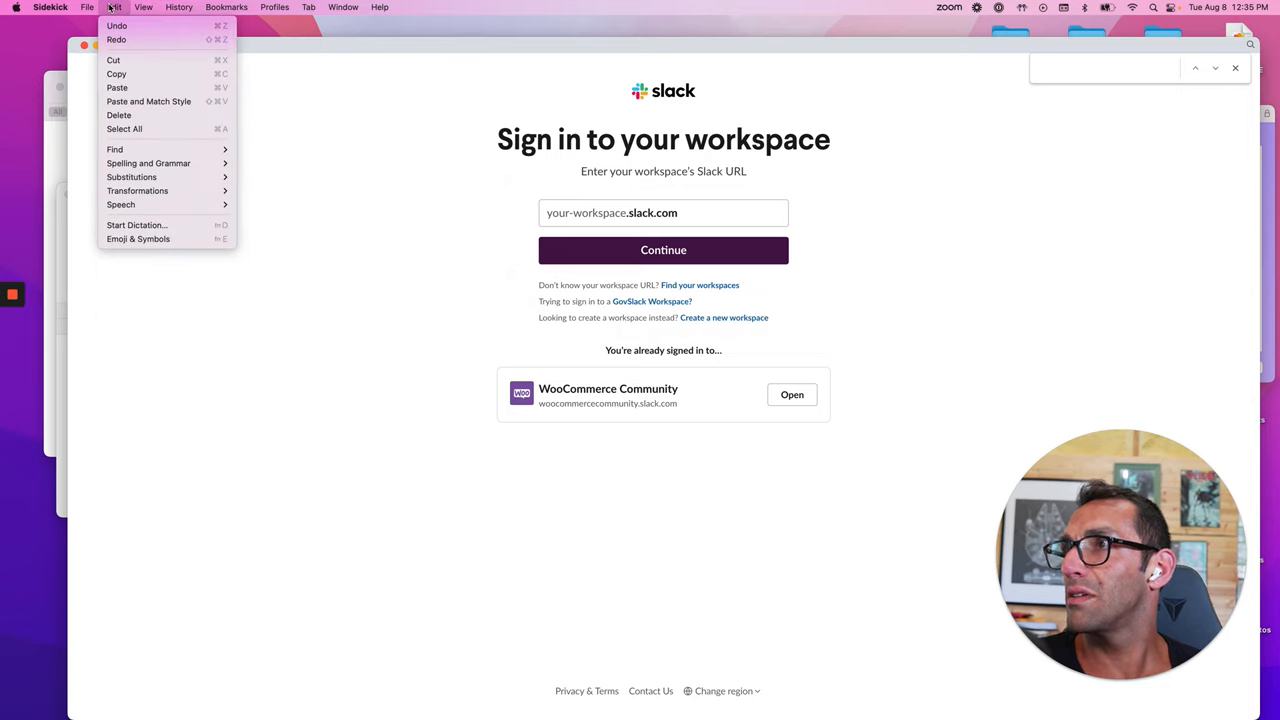
left_click(44, 8)
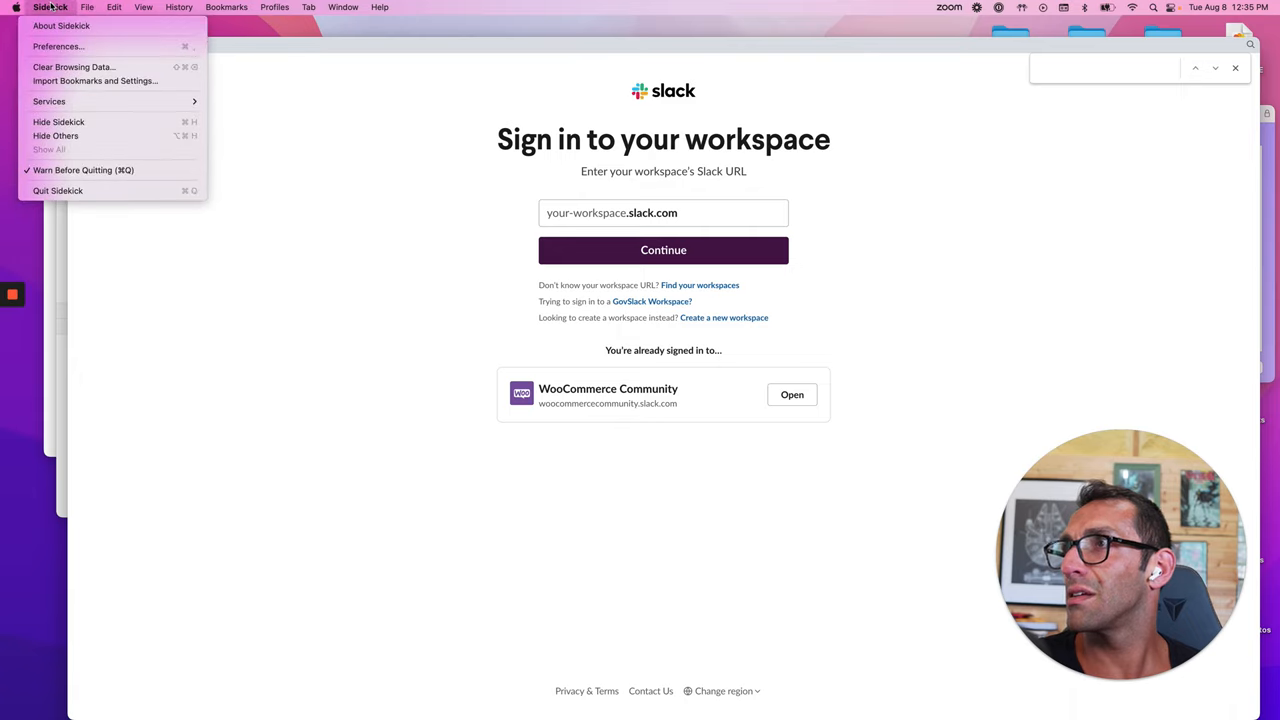
mouse_move(106, 278)
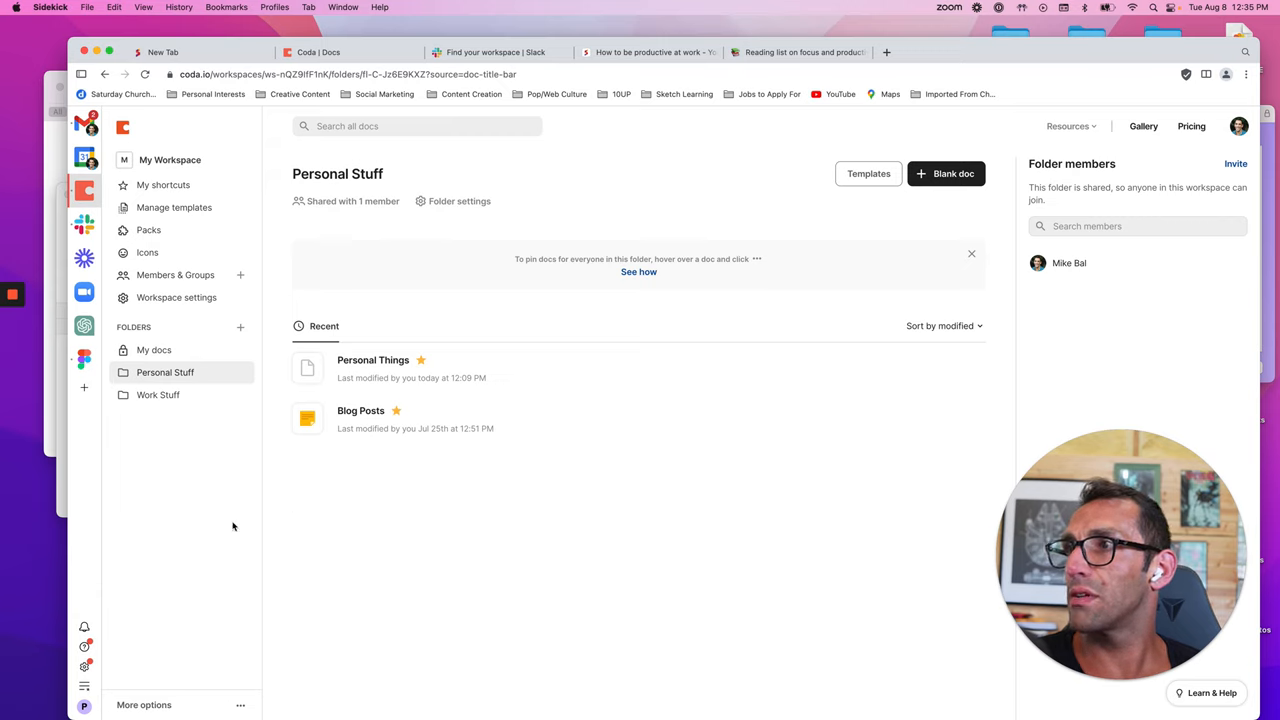
mouse_move(564, 200)
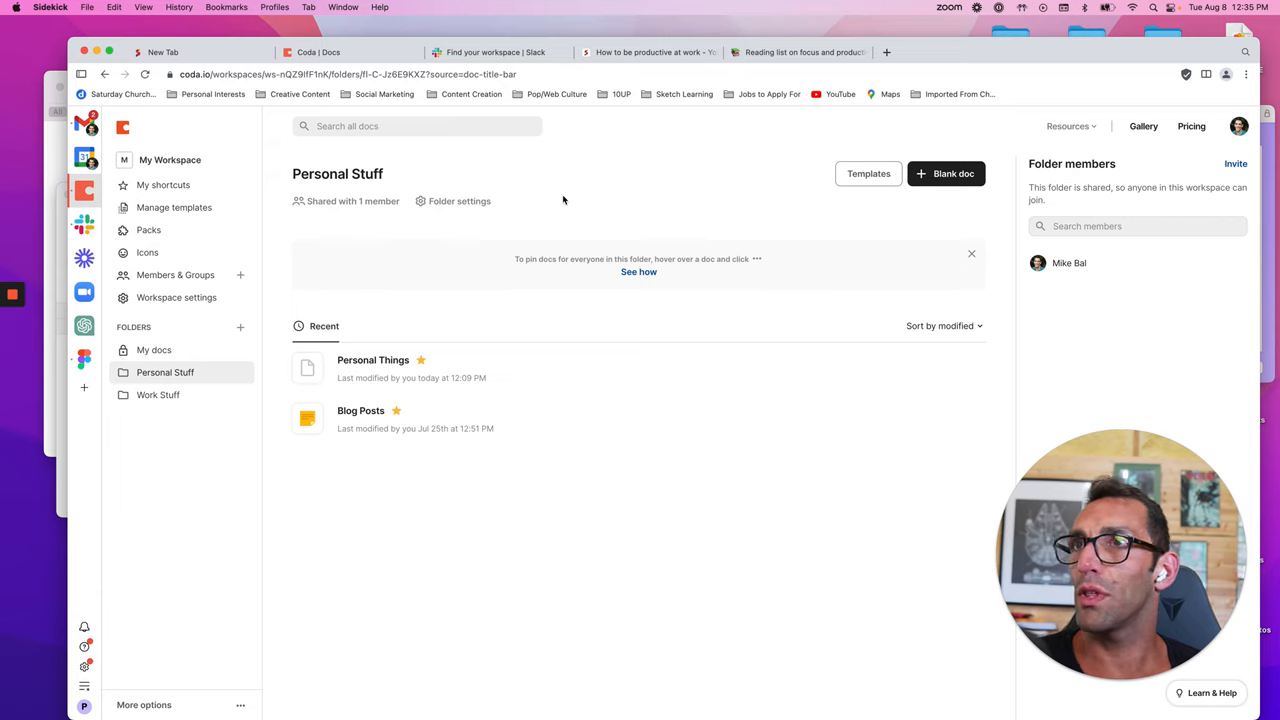
Step: Leave the Coda folder view and bring up Gmail from the app sidebar
left_click(1225, 73)
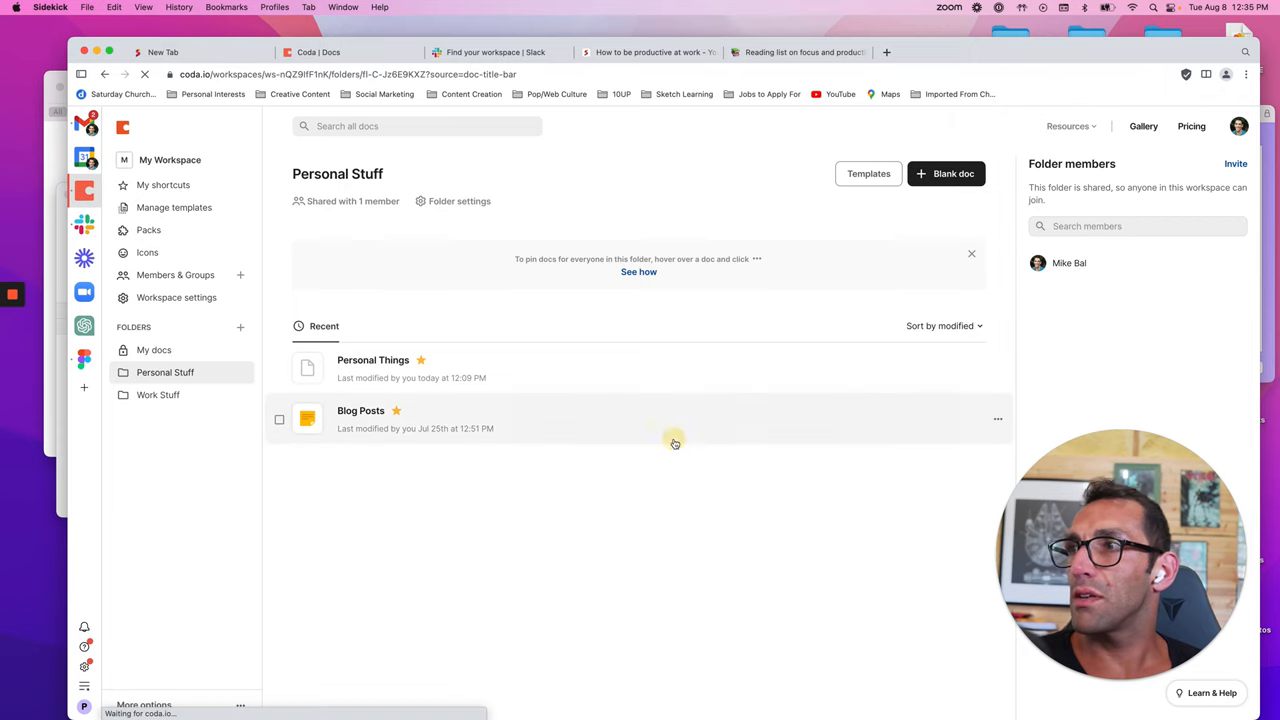
double_click(360, 411)
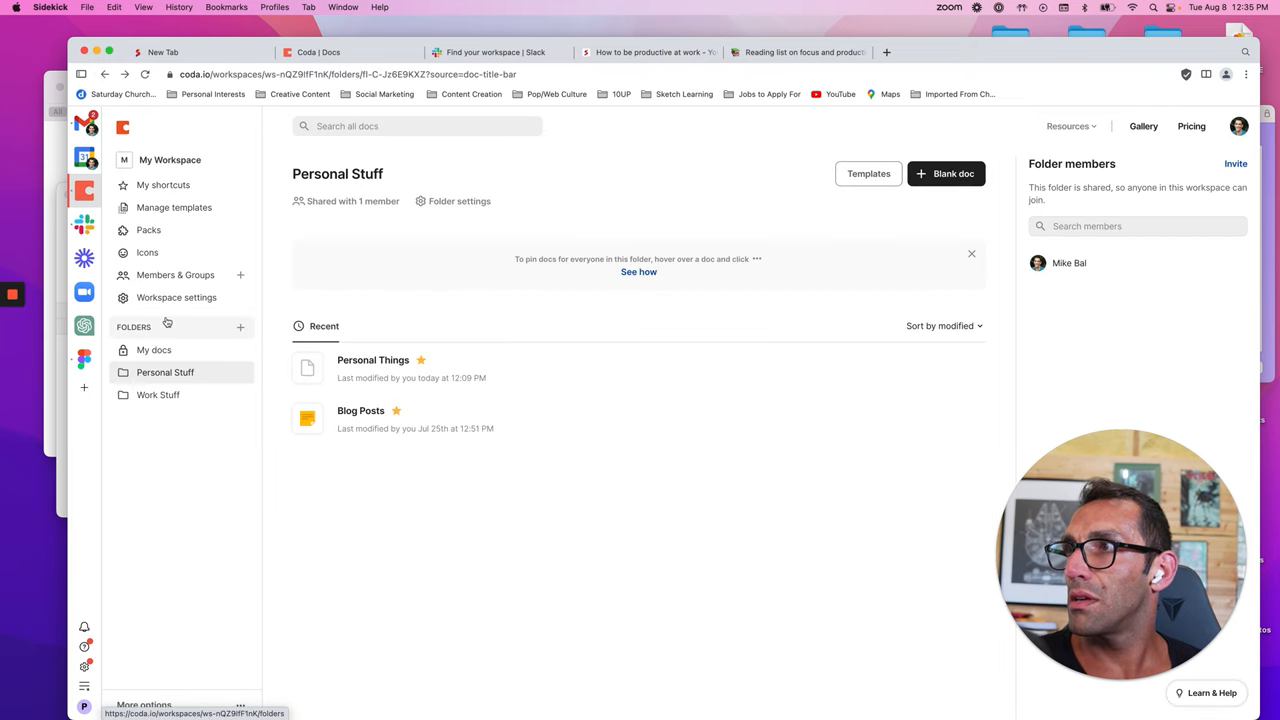
mouse_move(84, 123)
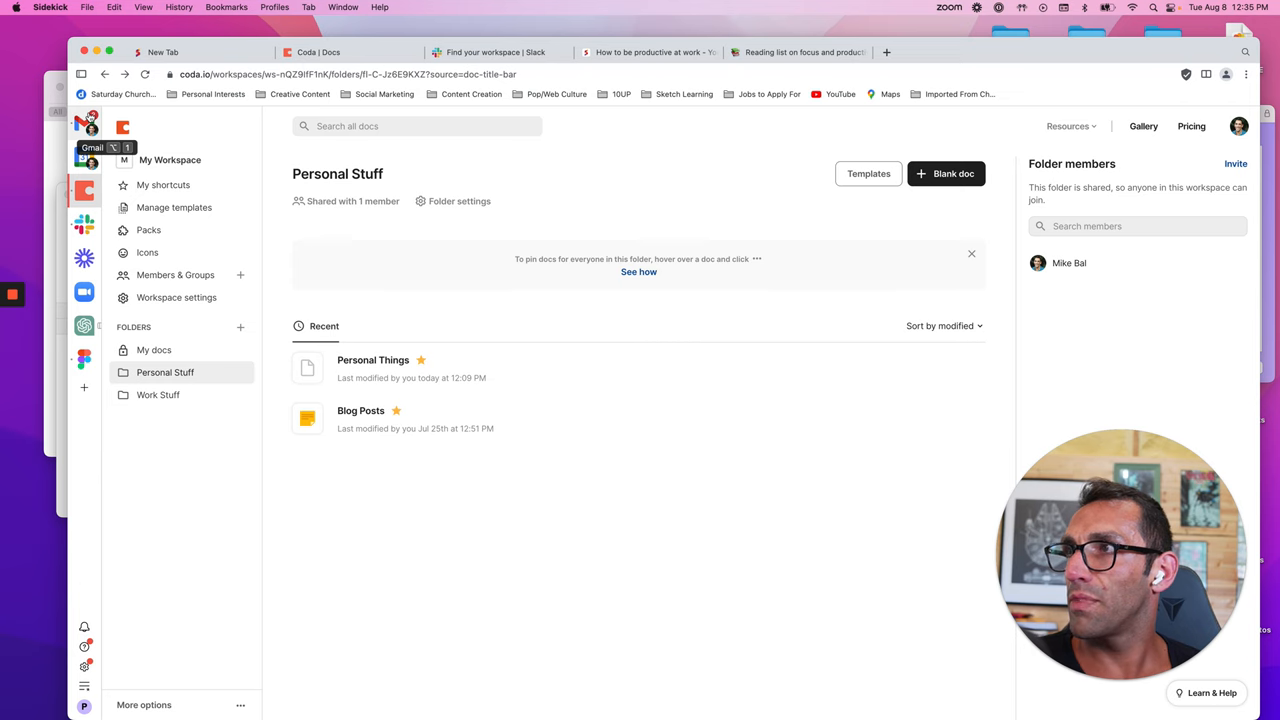
left_click(84, 127)
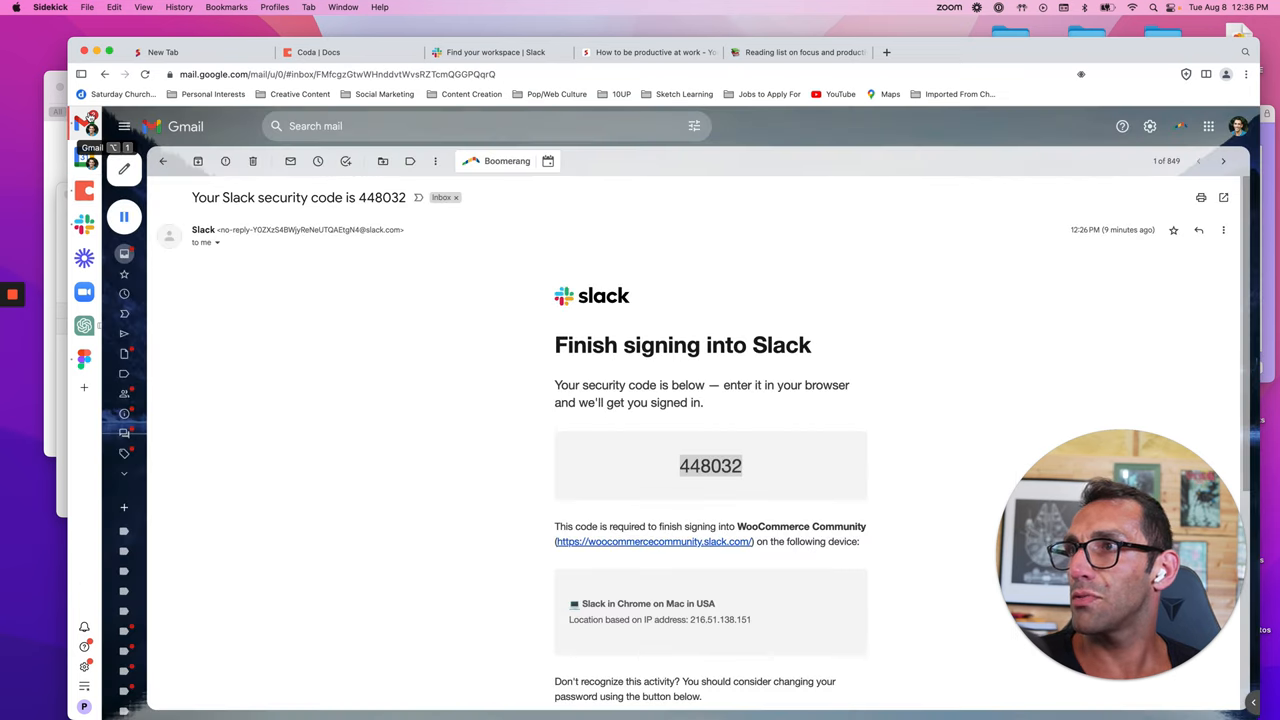
left_click(84, 125)
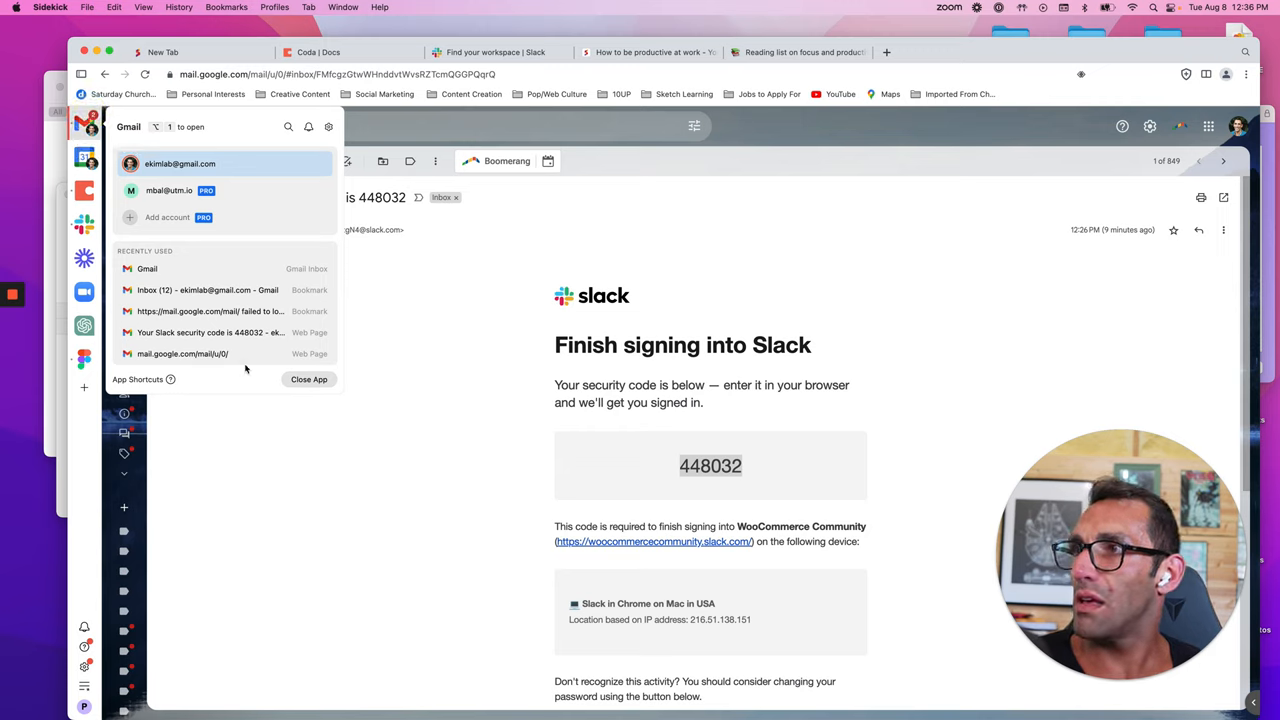
mouse_move(243, 437)
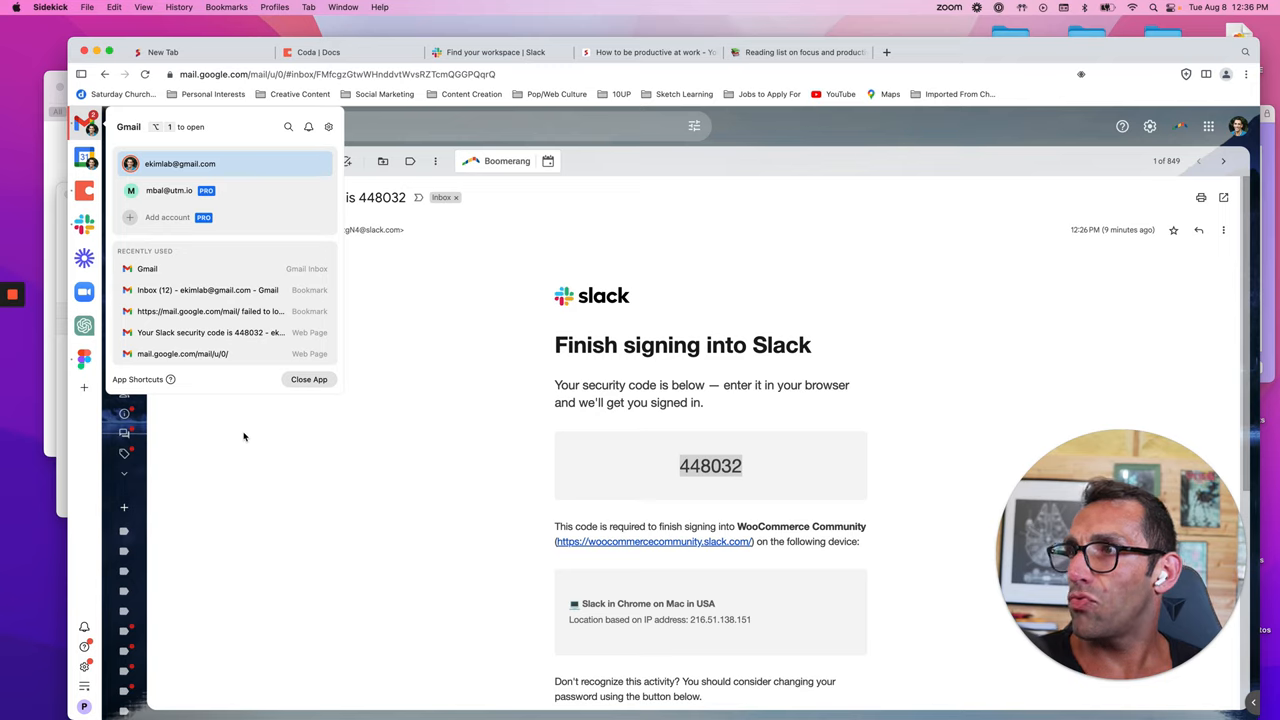
left_click(309, 379)
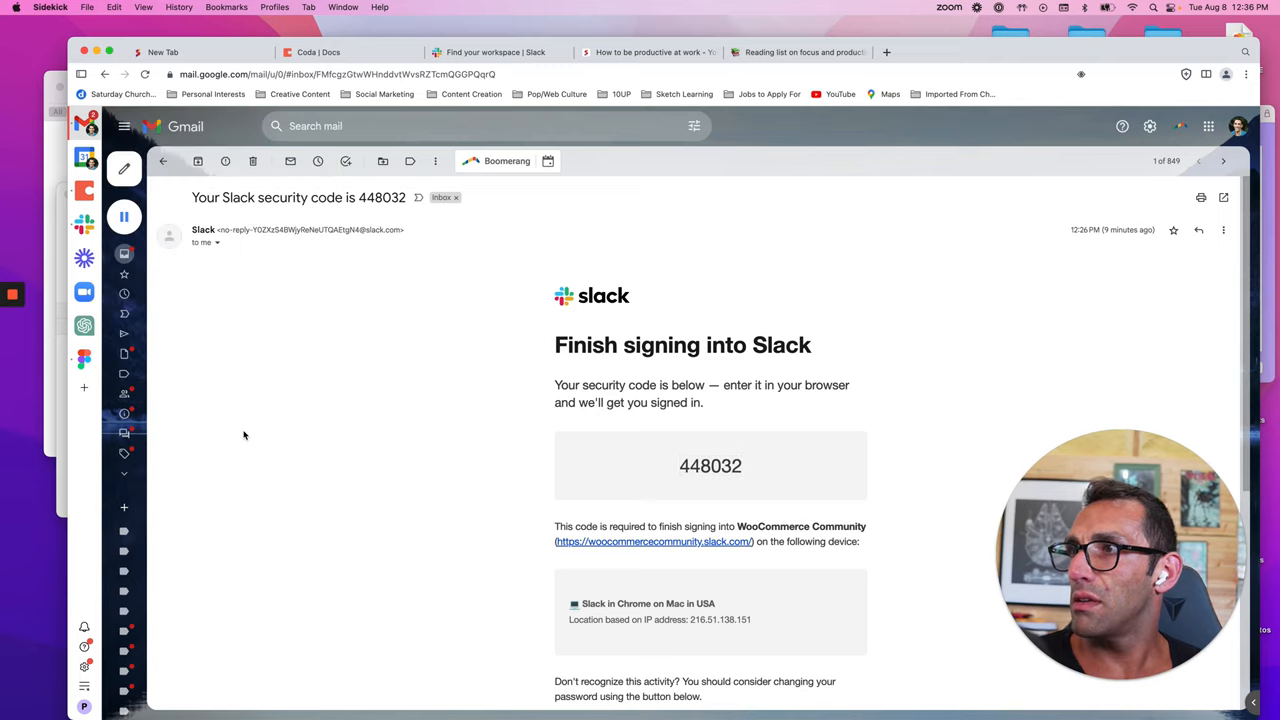
mouse_move(84, 326)
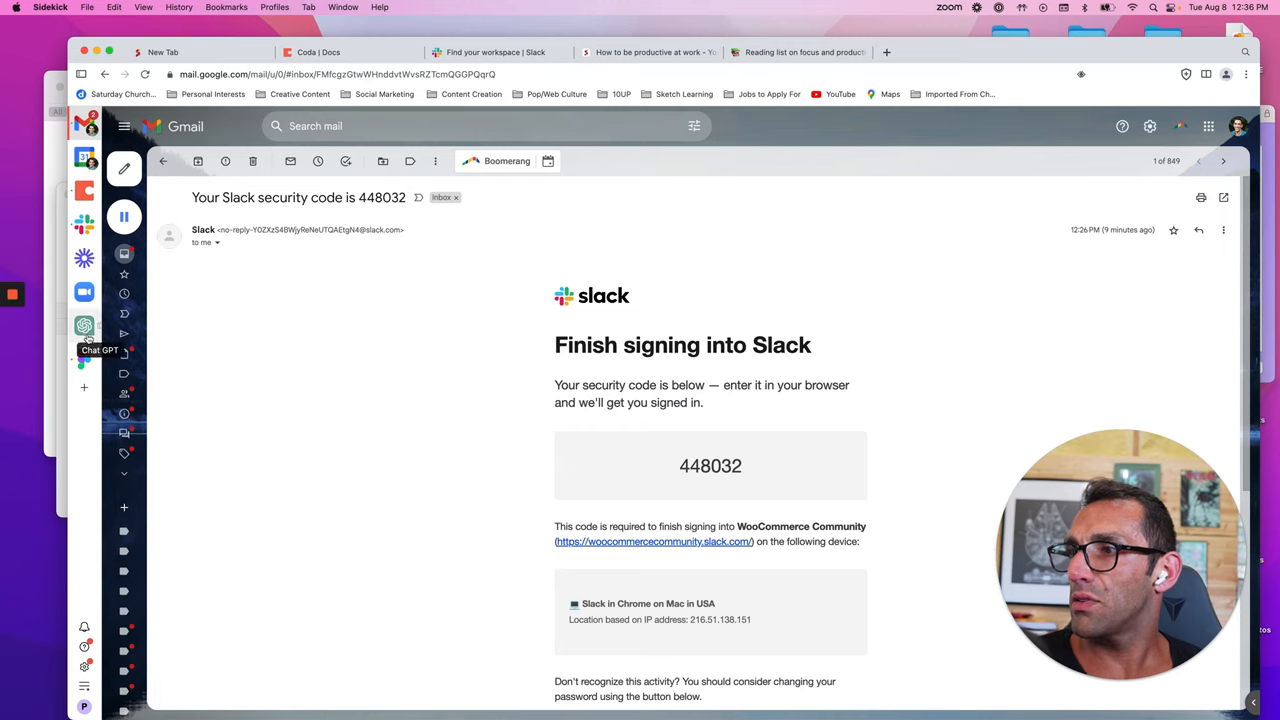
mouse_move(447, 420)
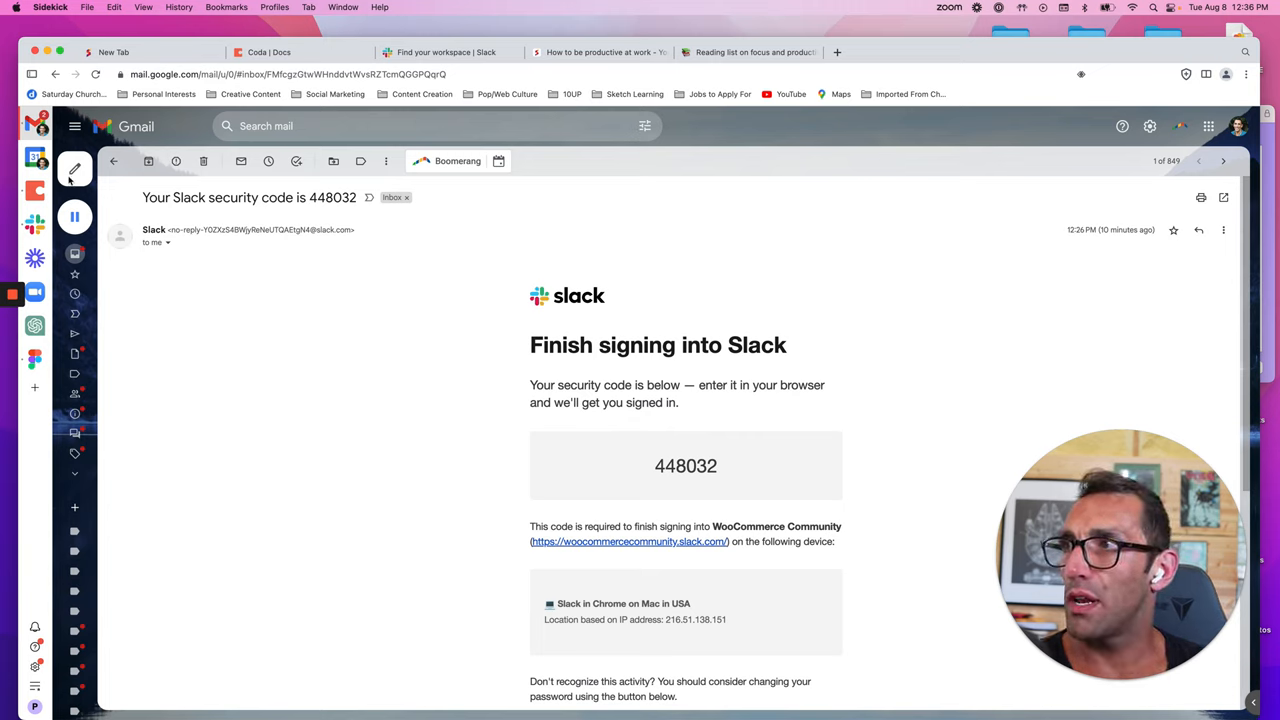
left_click(74, 126)
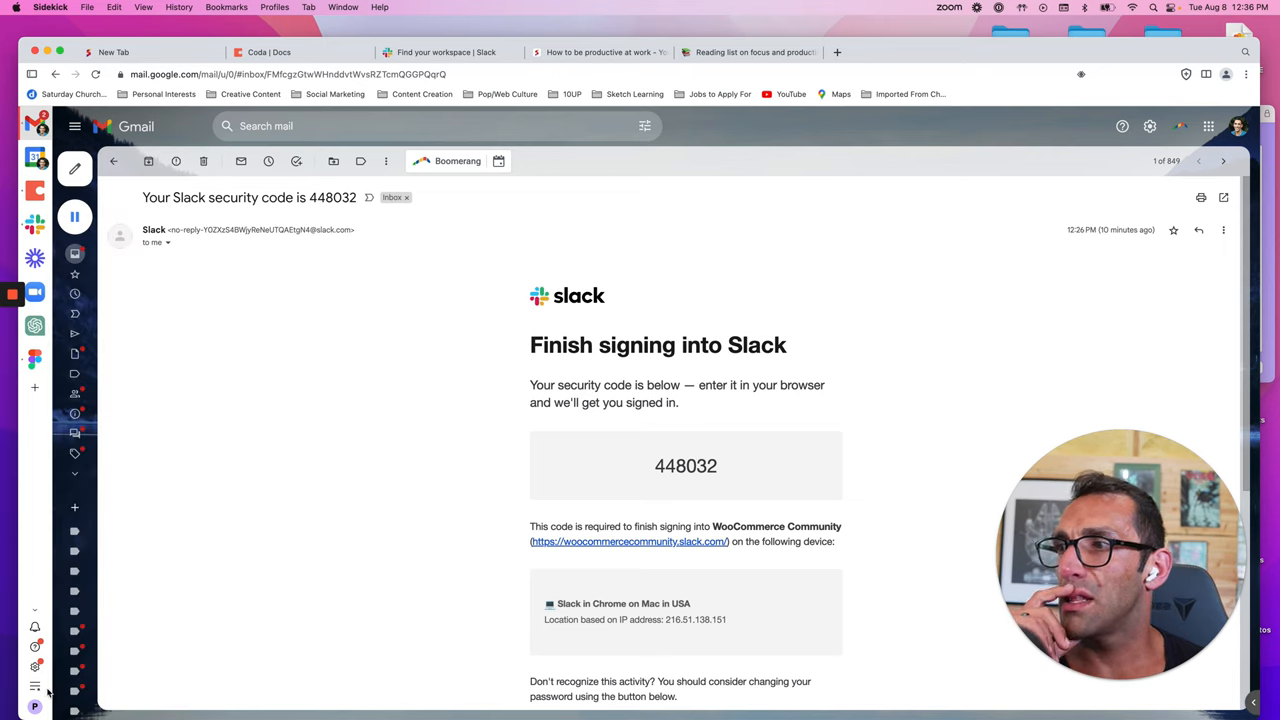
mouse_move(37, 689)
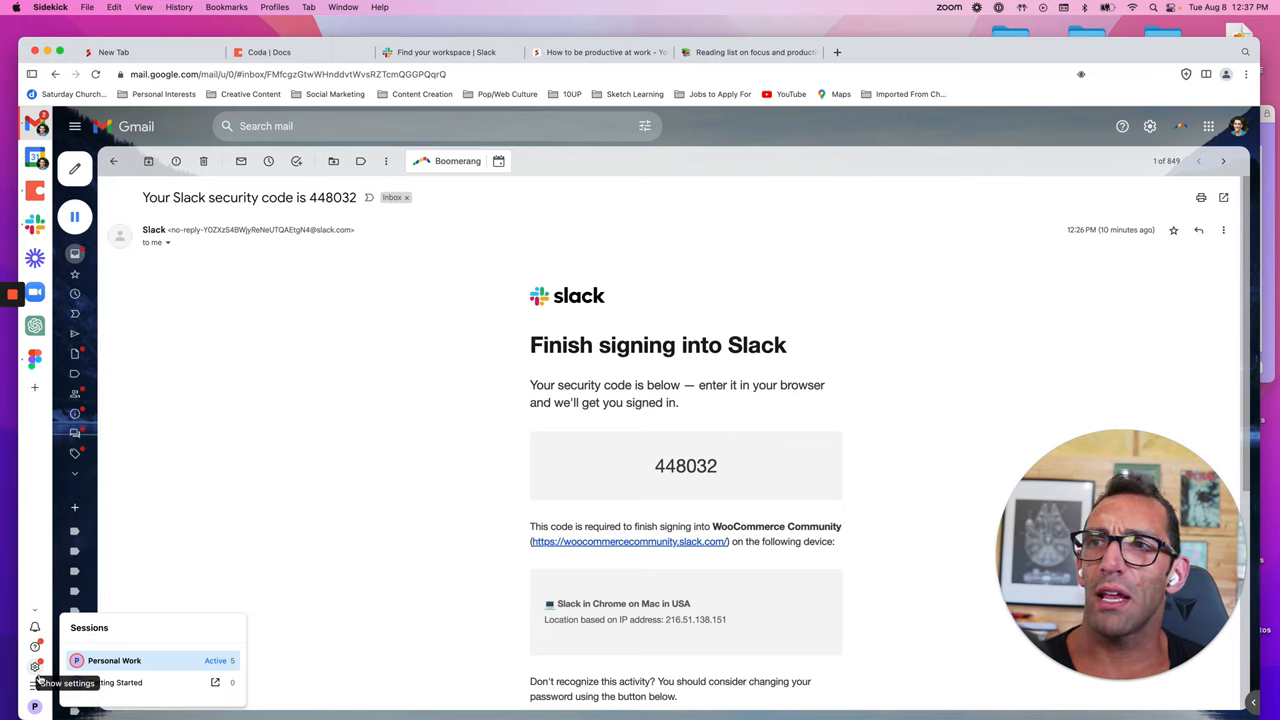
left_click(211, 500)
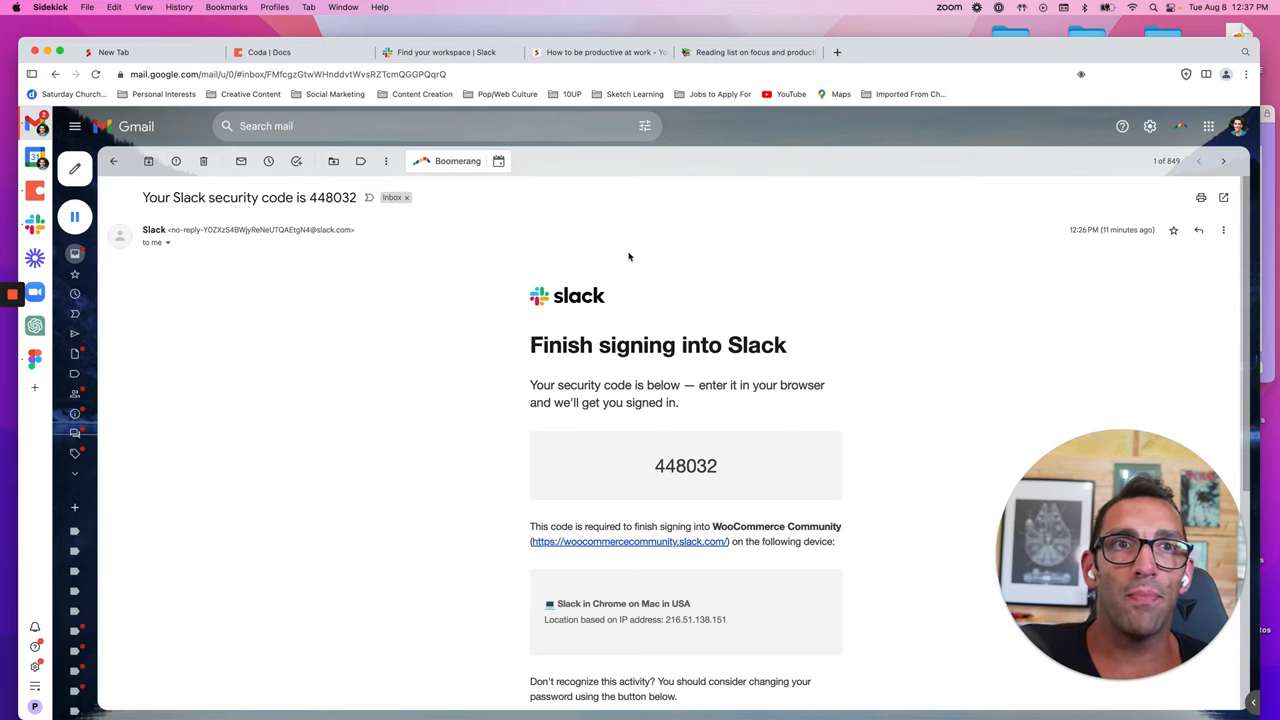
mouse_move(876, 289)
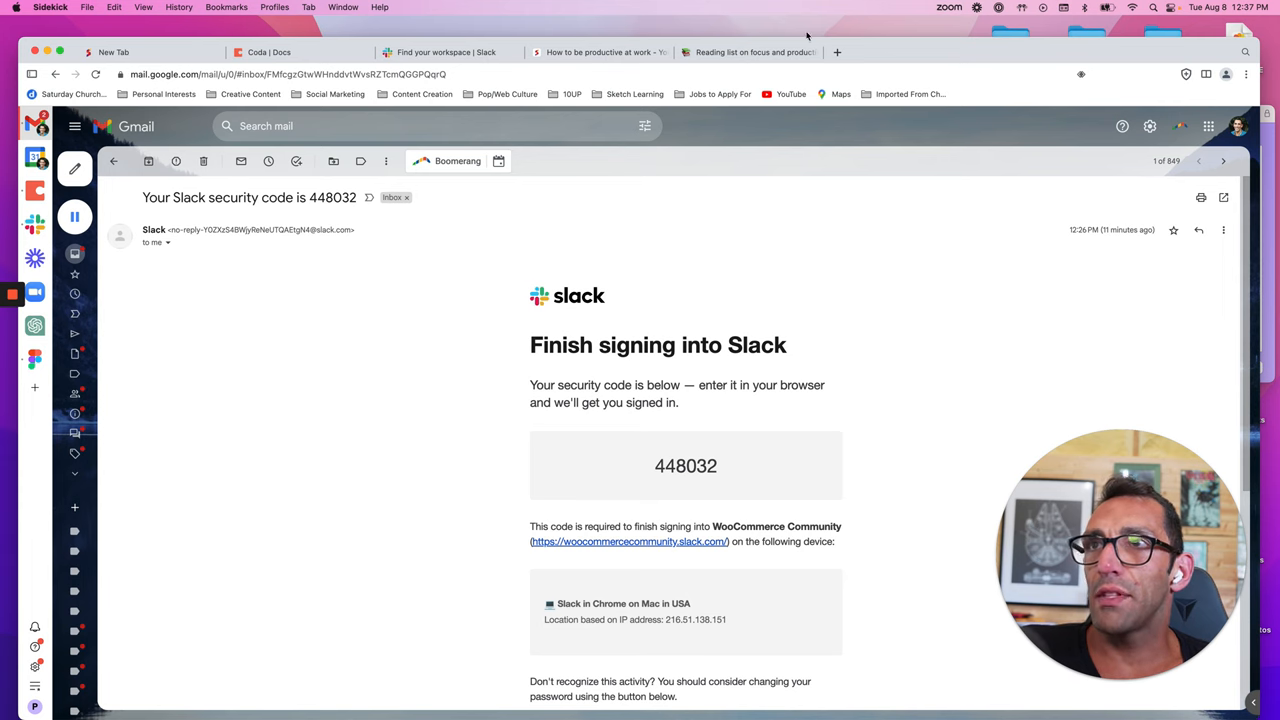
Step: Show the 'Reading list on focus and productivity' tab in split view and scroll down
left_click(750, 52)
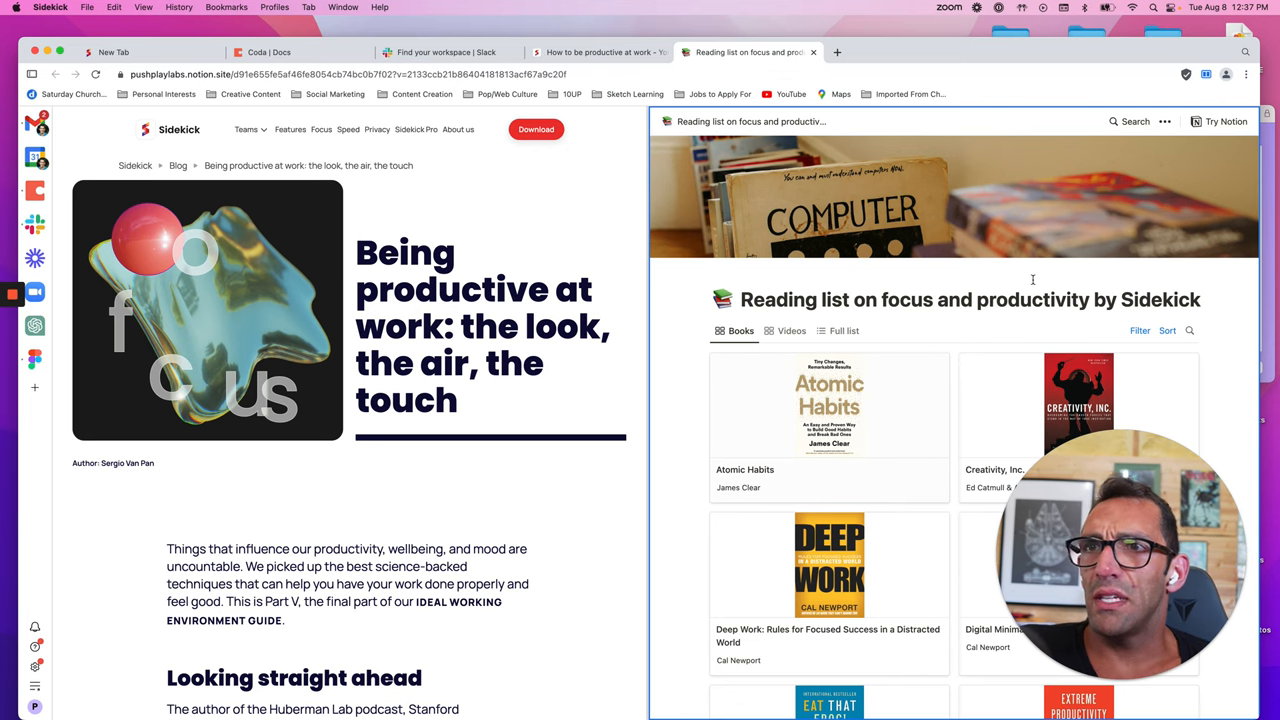
mouse_move(640, 231)
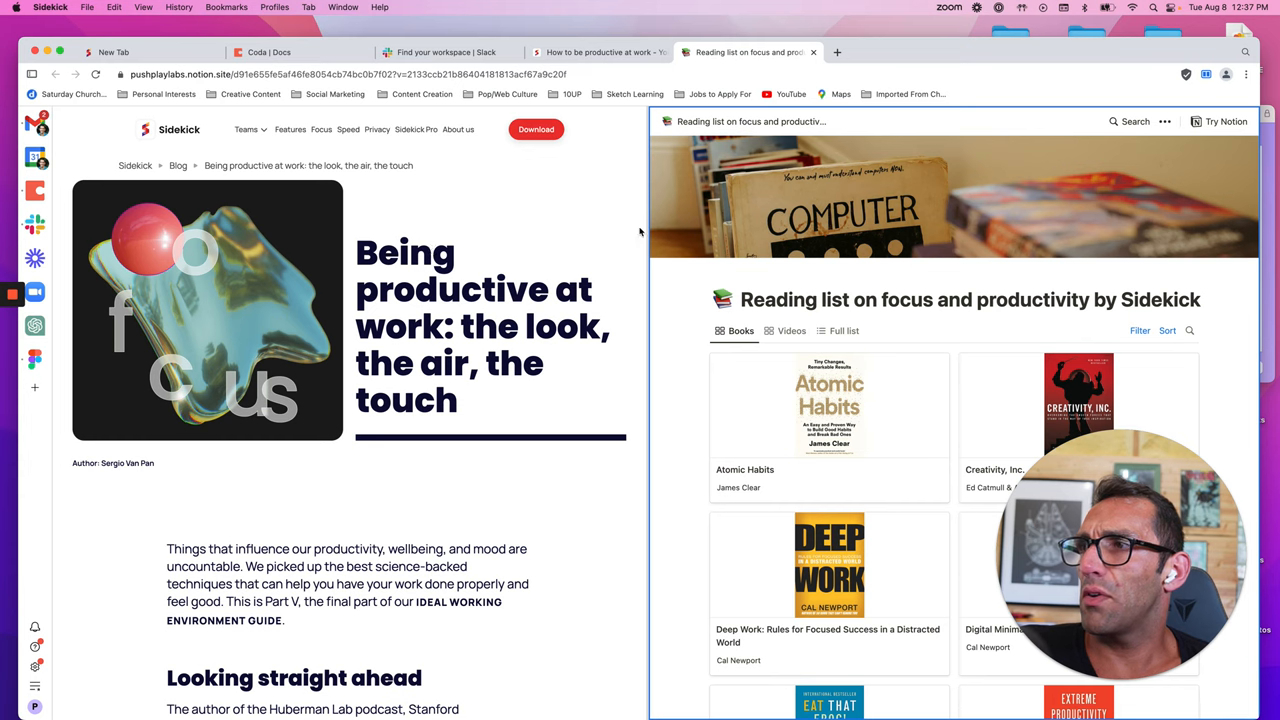
mouse_move(571, 368)
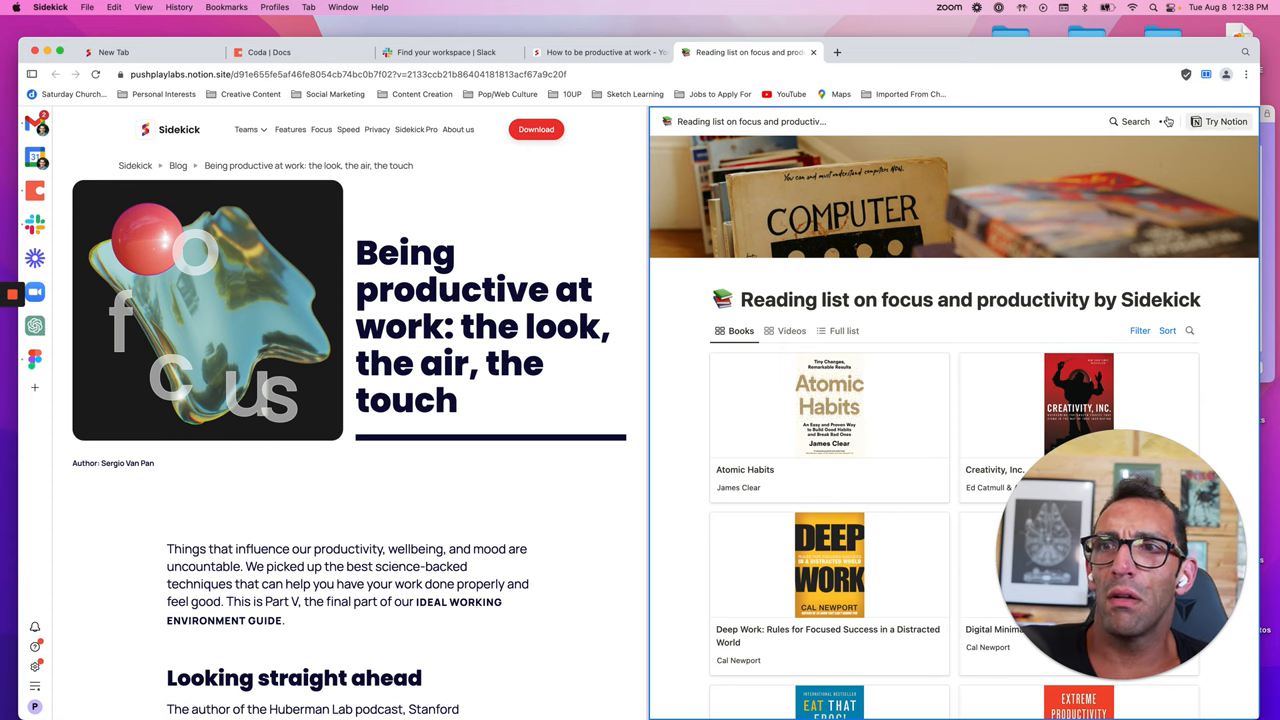
scroll("down", 3)
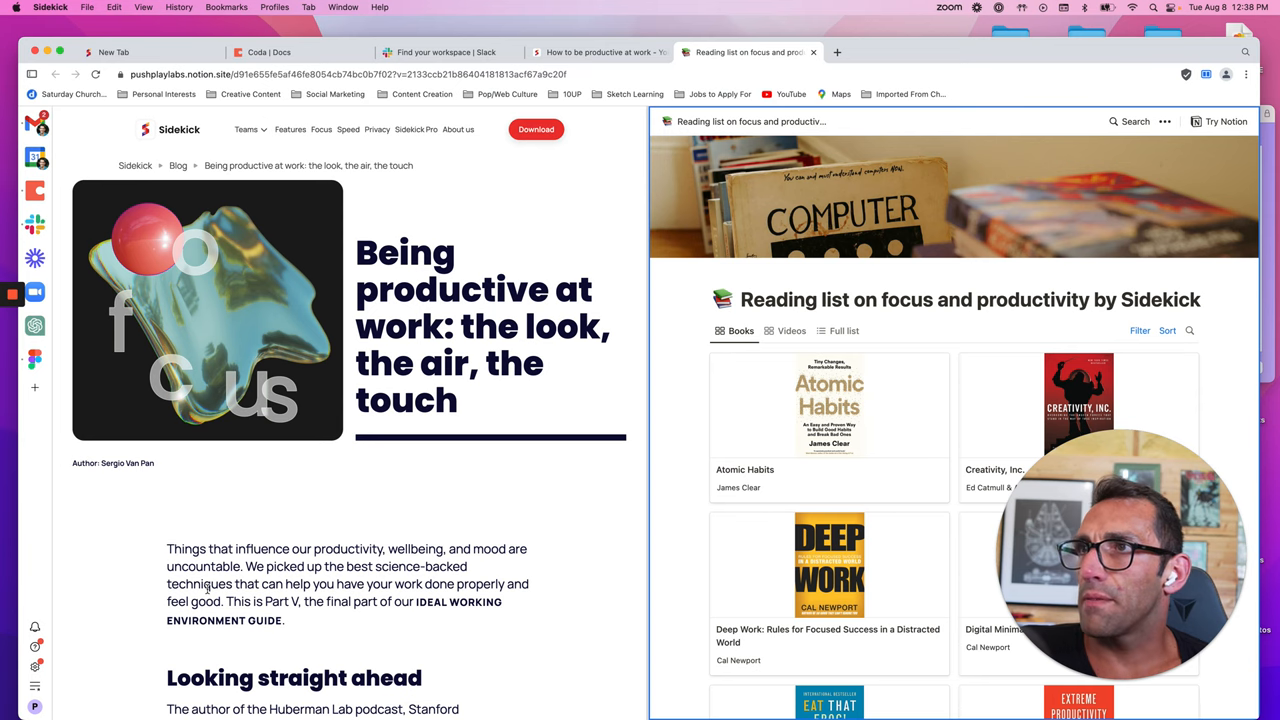
mouse_move(35, 663)
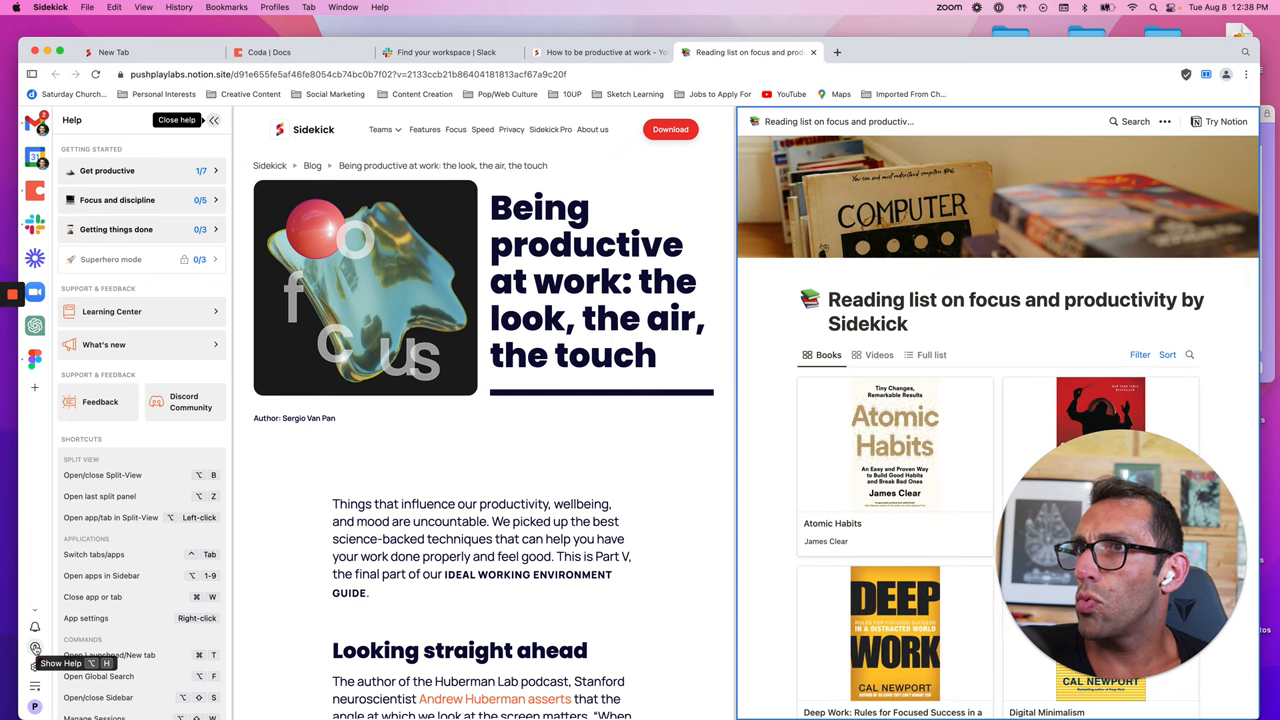
mouse_move(133, 517)
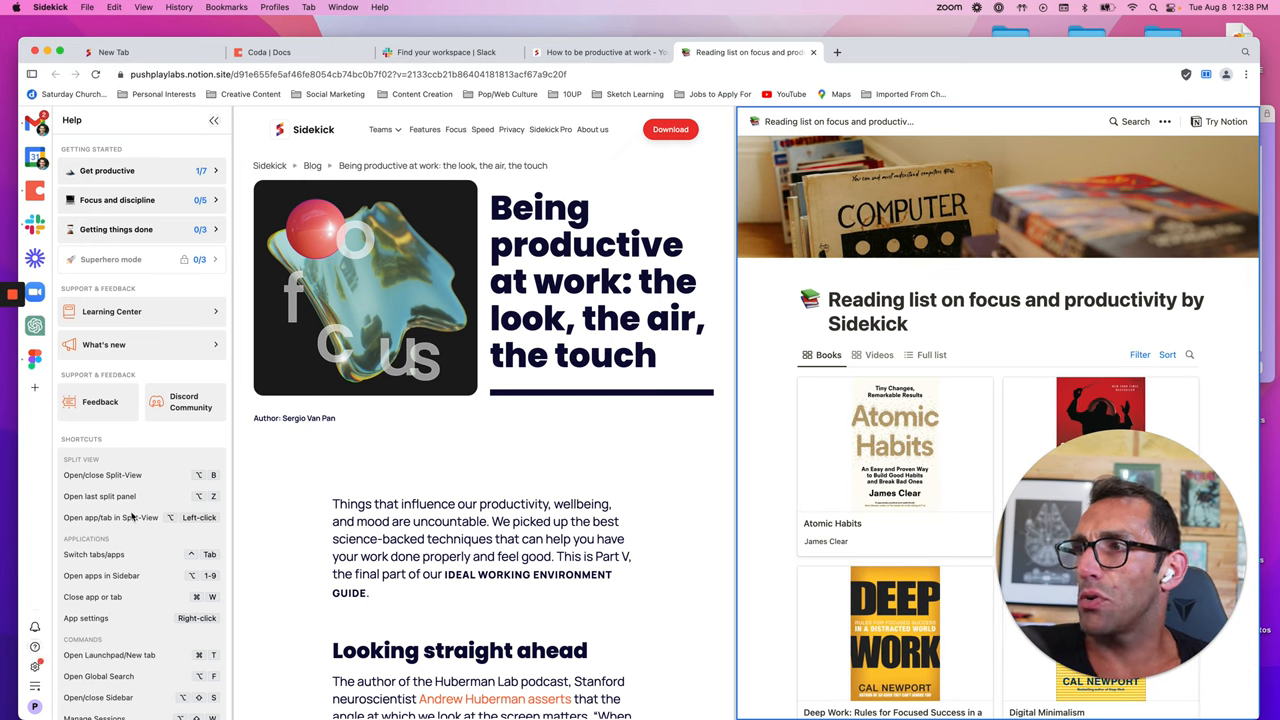
mouse_move(155, 311)
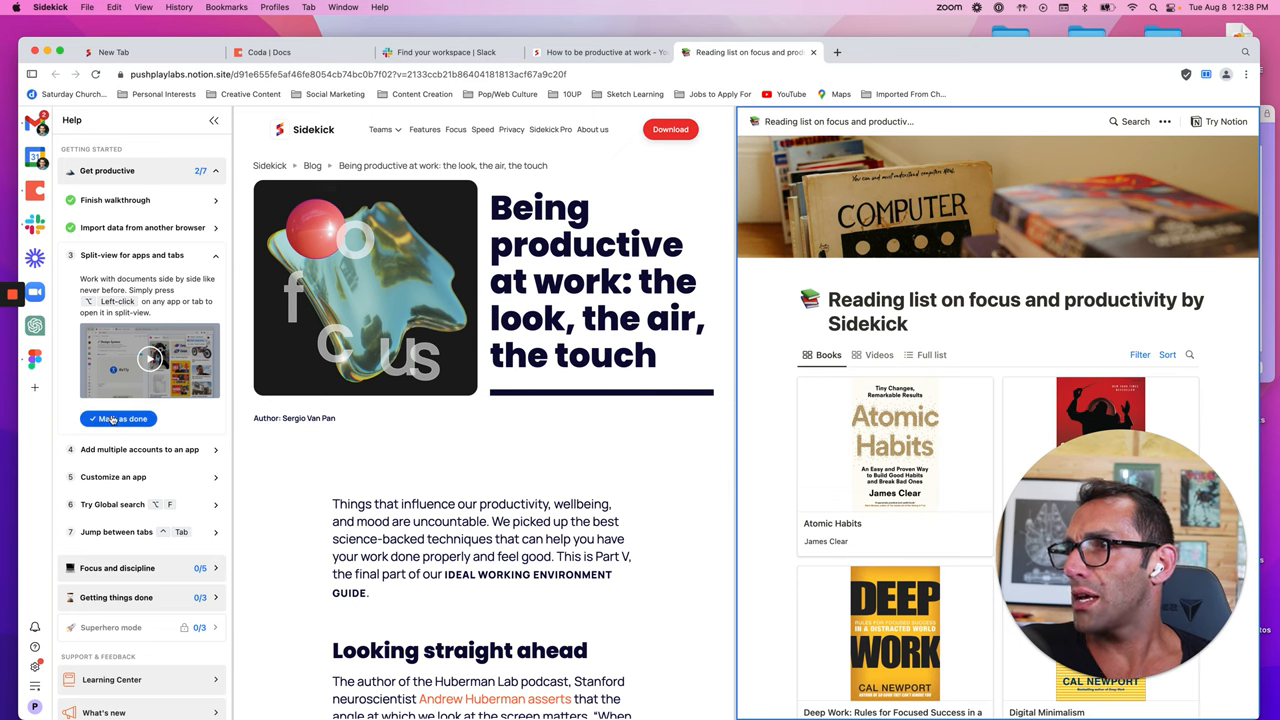
Step: Mark the split-view and multiple-accounts checklist steps done, then open ChatGPT
left_click(117, 418)
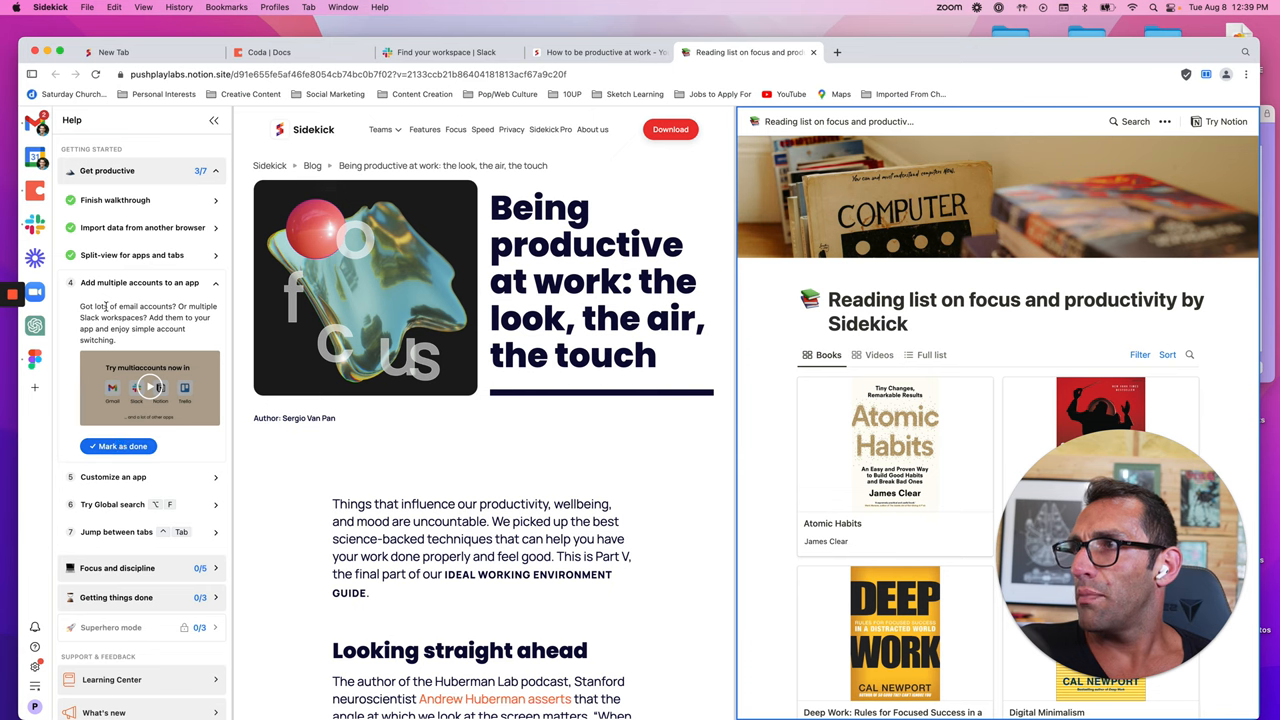
mouse_move(17, 120)
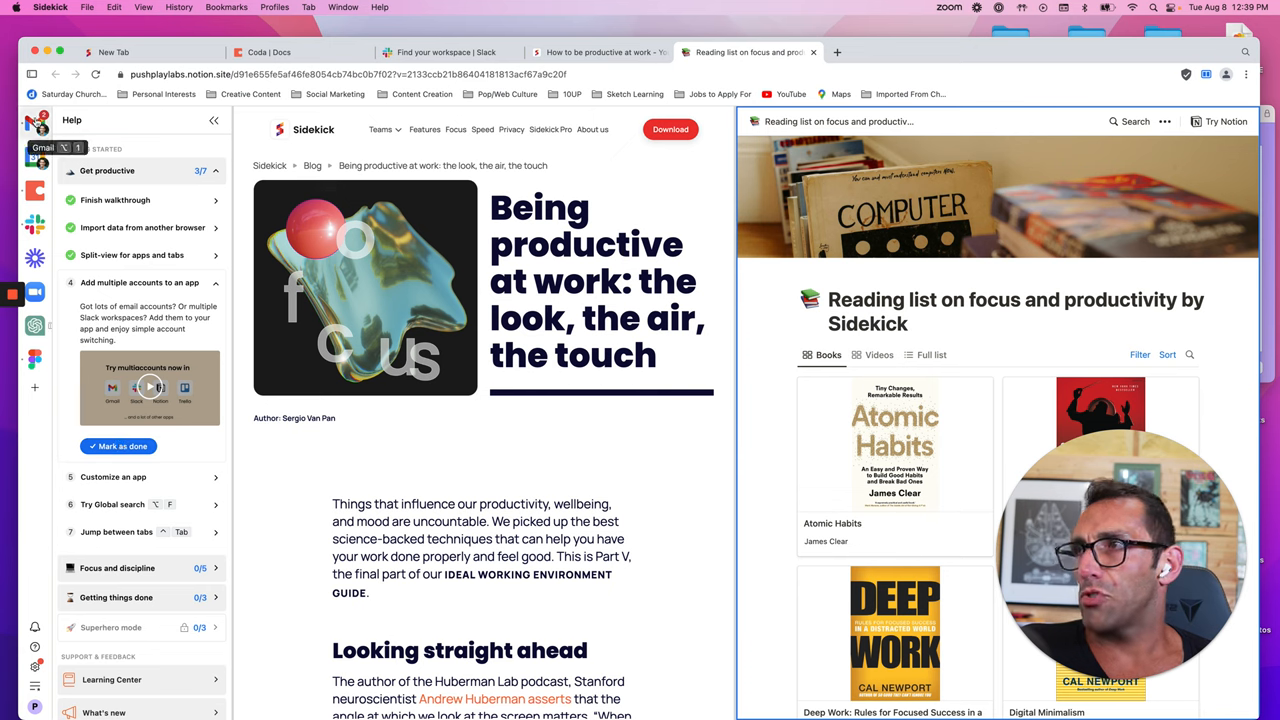
left_click(118, 446)
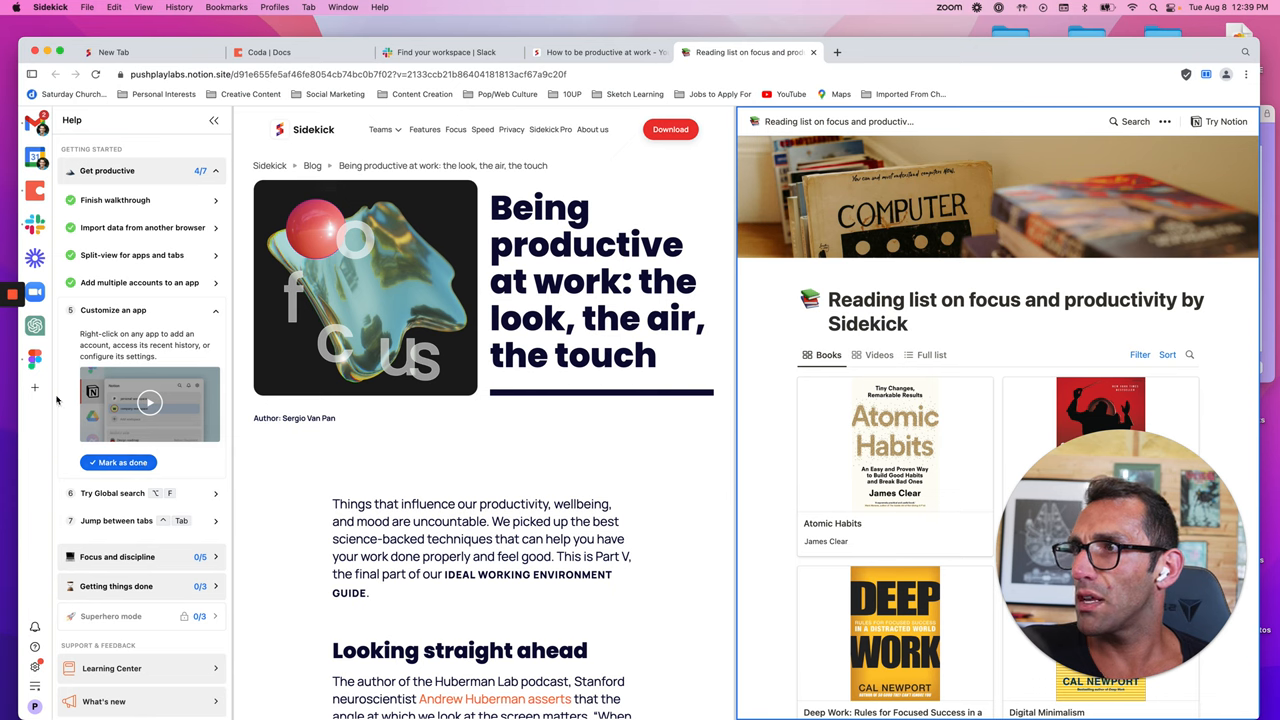
left_click(36, 324)
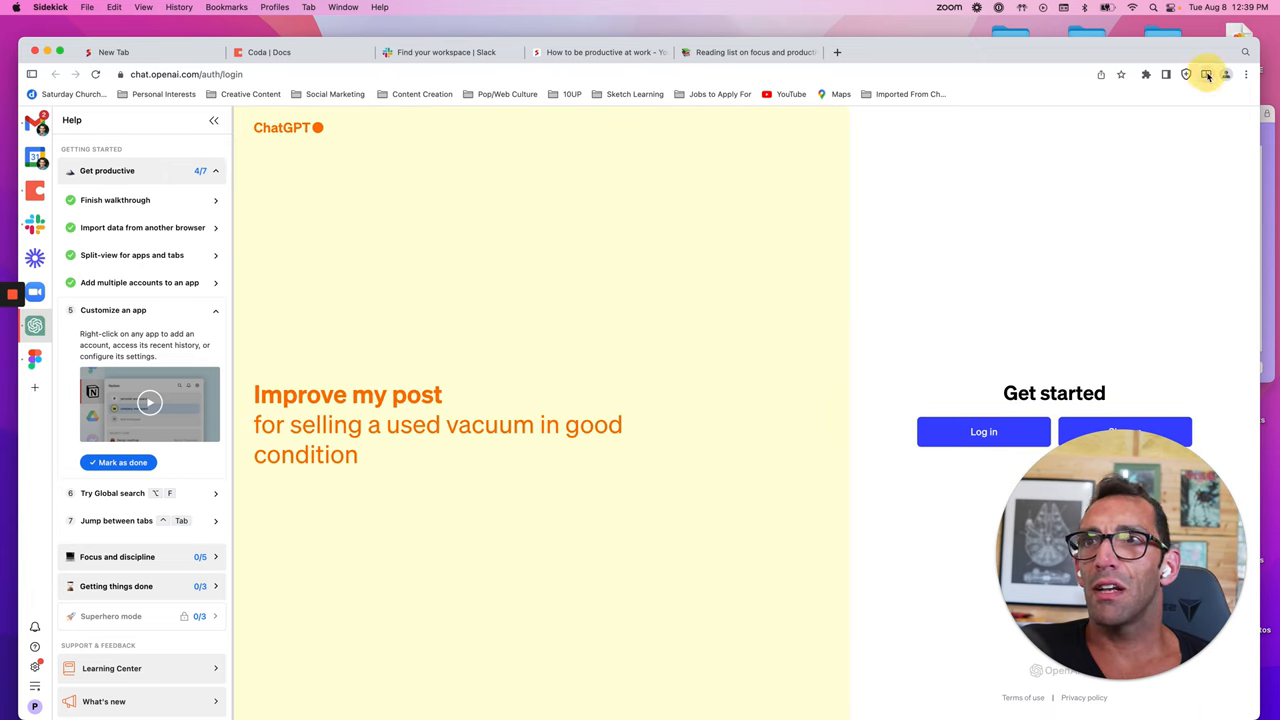
Step: Log in to ChatGPT with the saved email and autofilled password
left_click(983, 431)
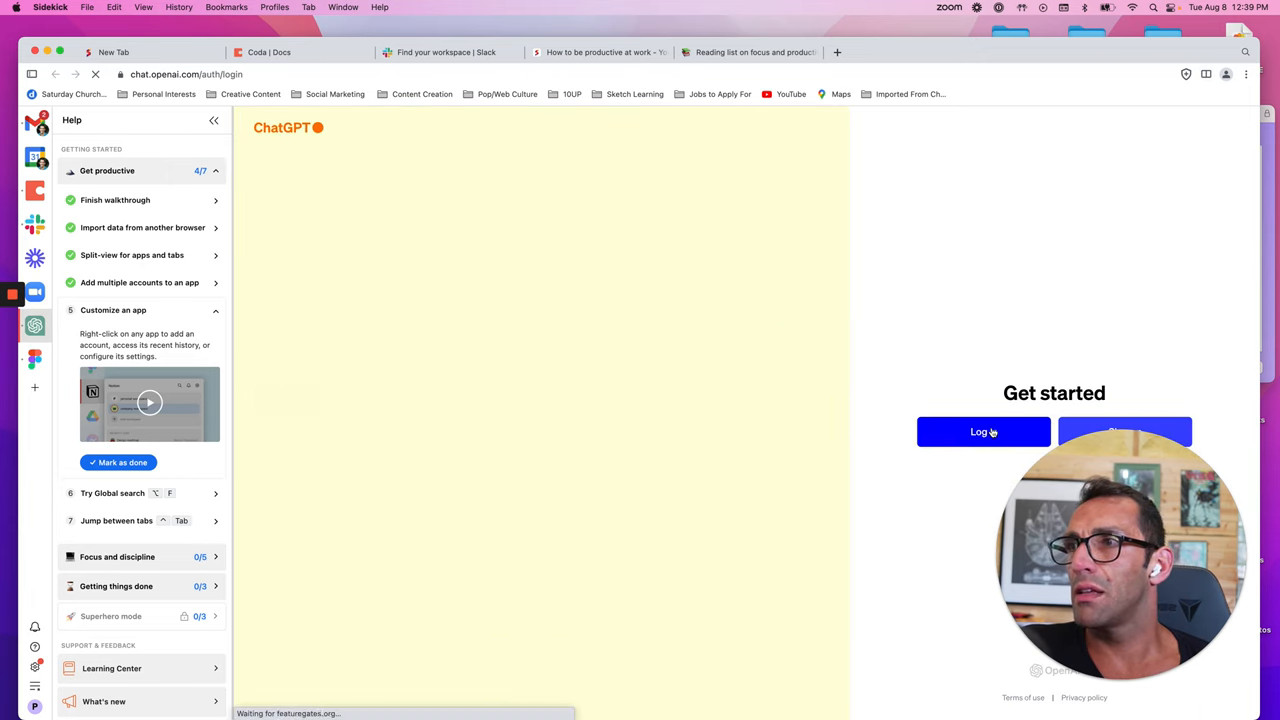
left_click(983, 432)
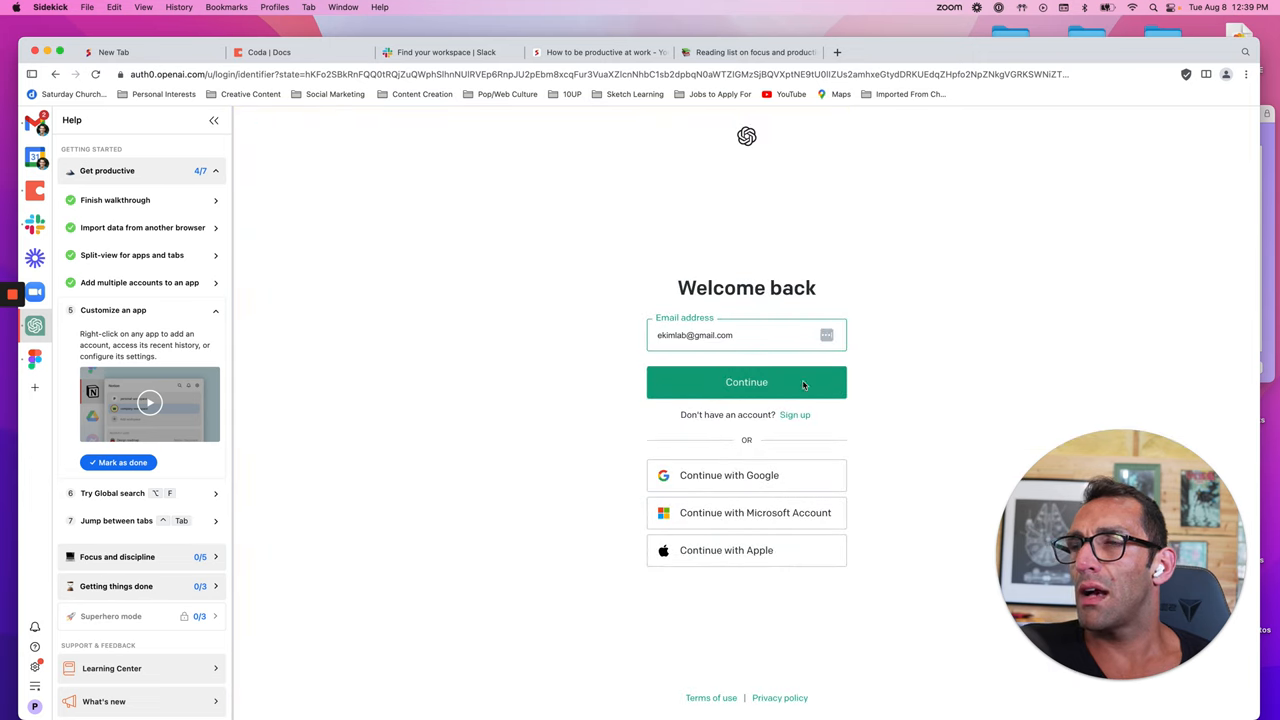
mouse_move(37, 325)
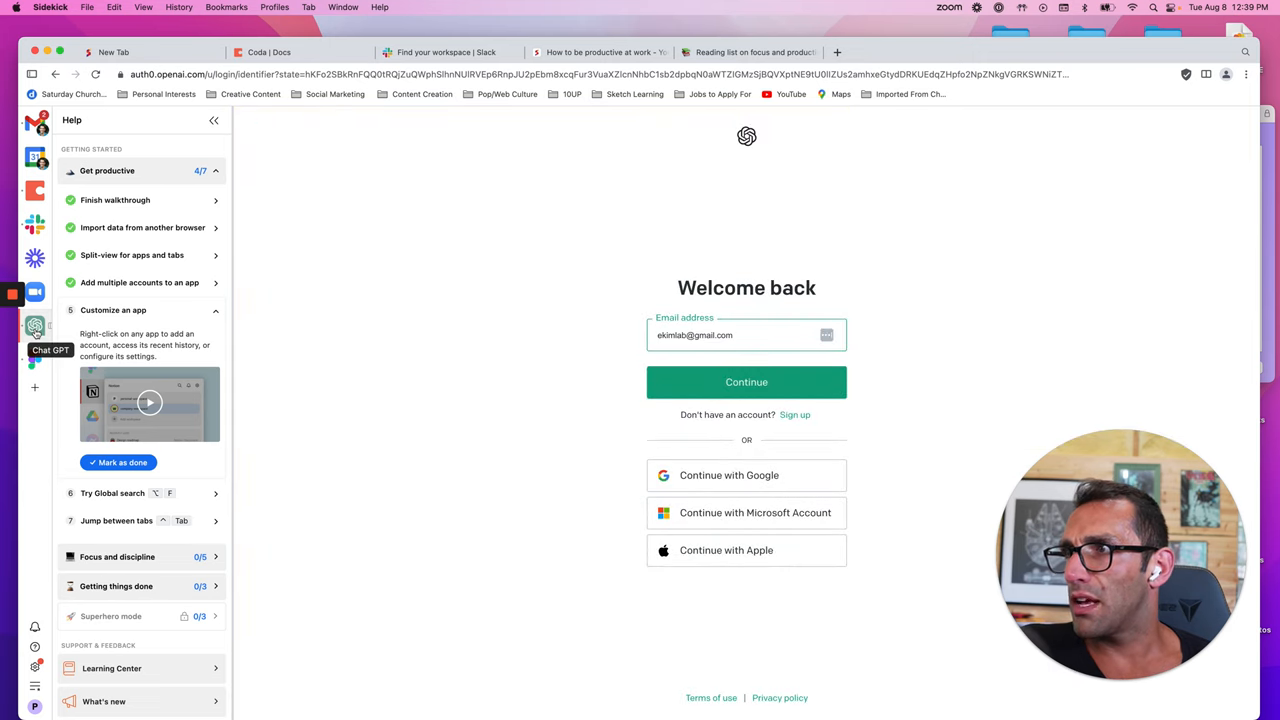
left_click(39, 326)
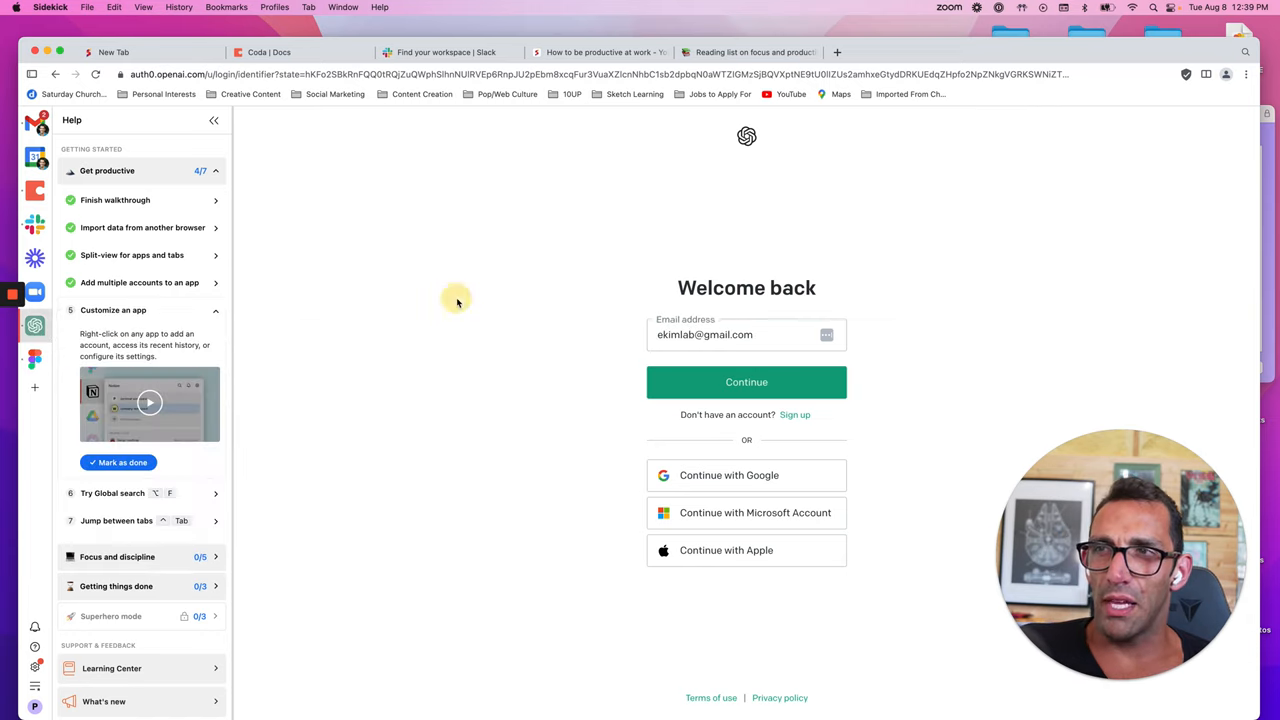
left_click(746, 382)
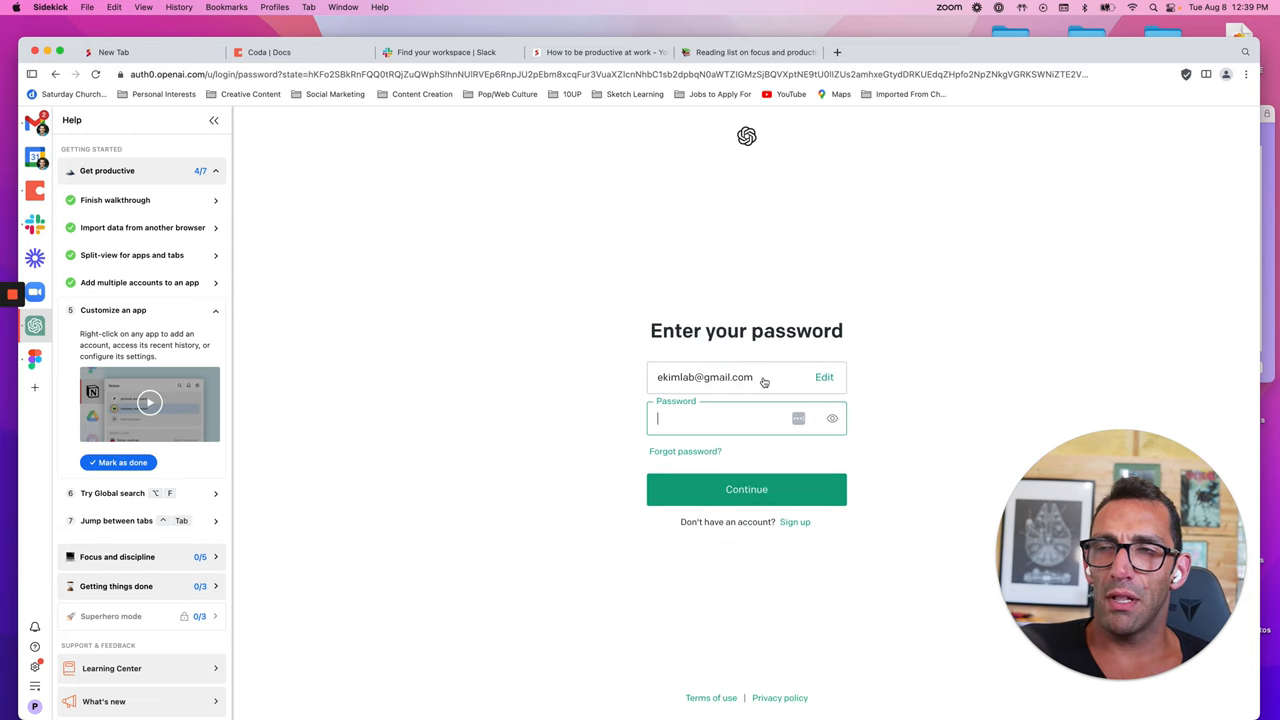
left_click(746, 489)
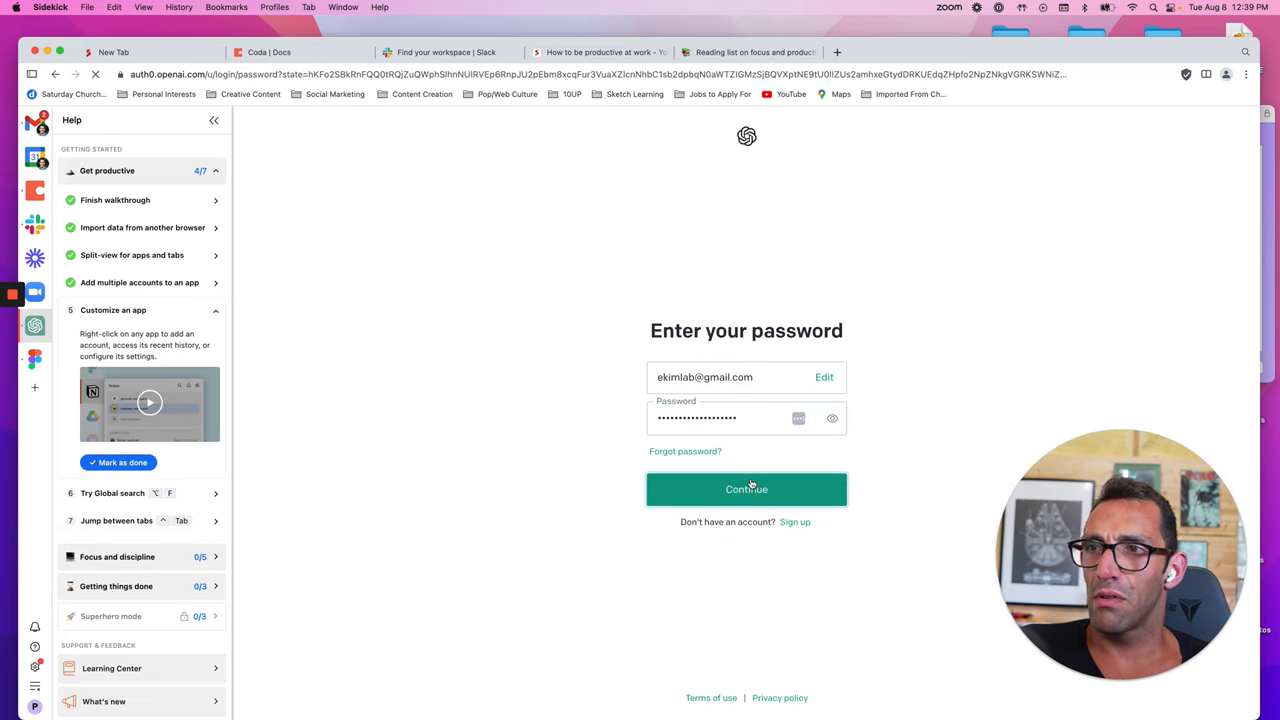
left_click(746, 489)
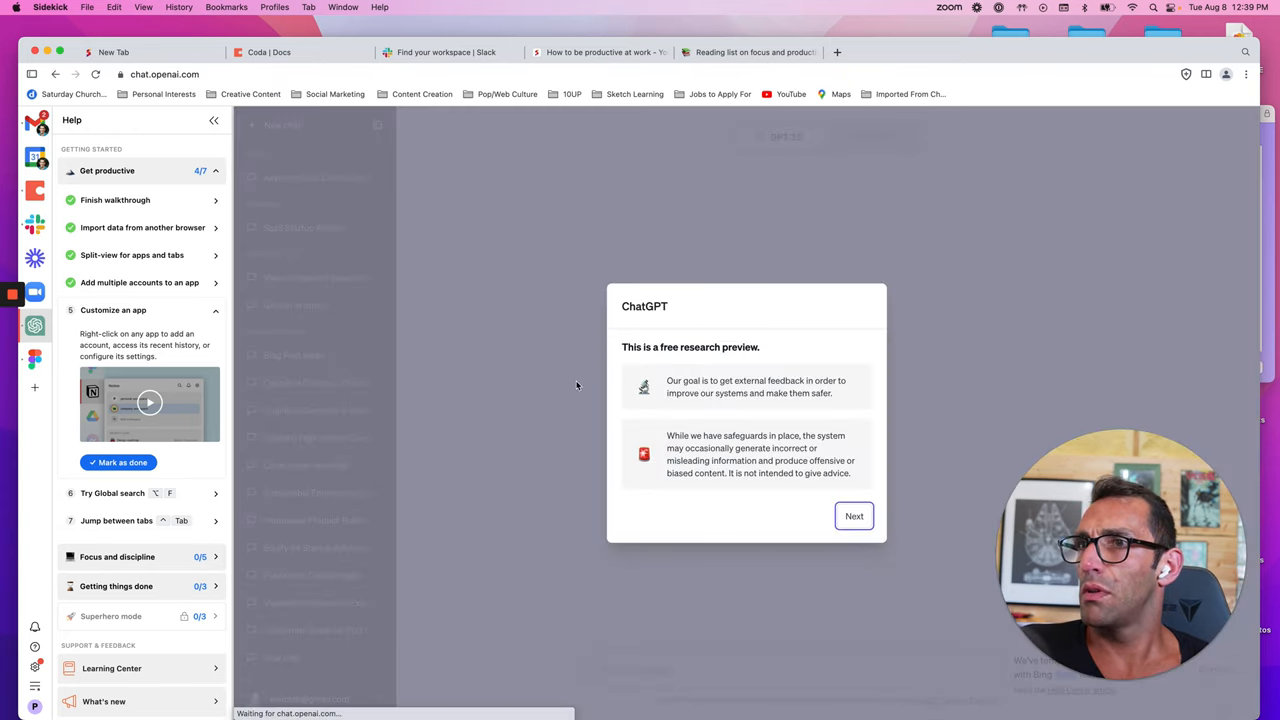
Step: Dismiss ChatGPT's introductory notices with Next, Next and Done
left_click(854, 515)
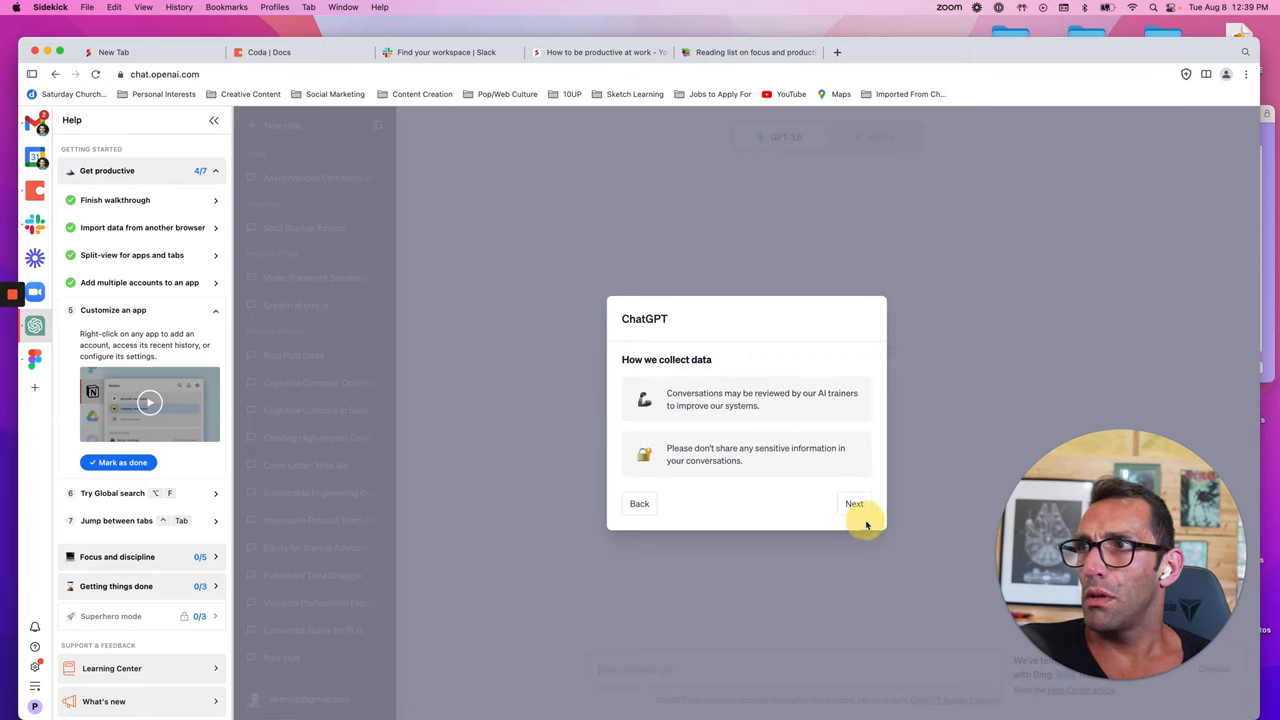
left_click(853, 503)
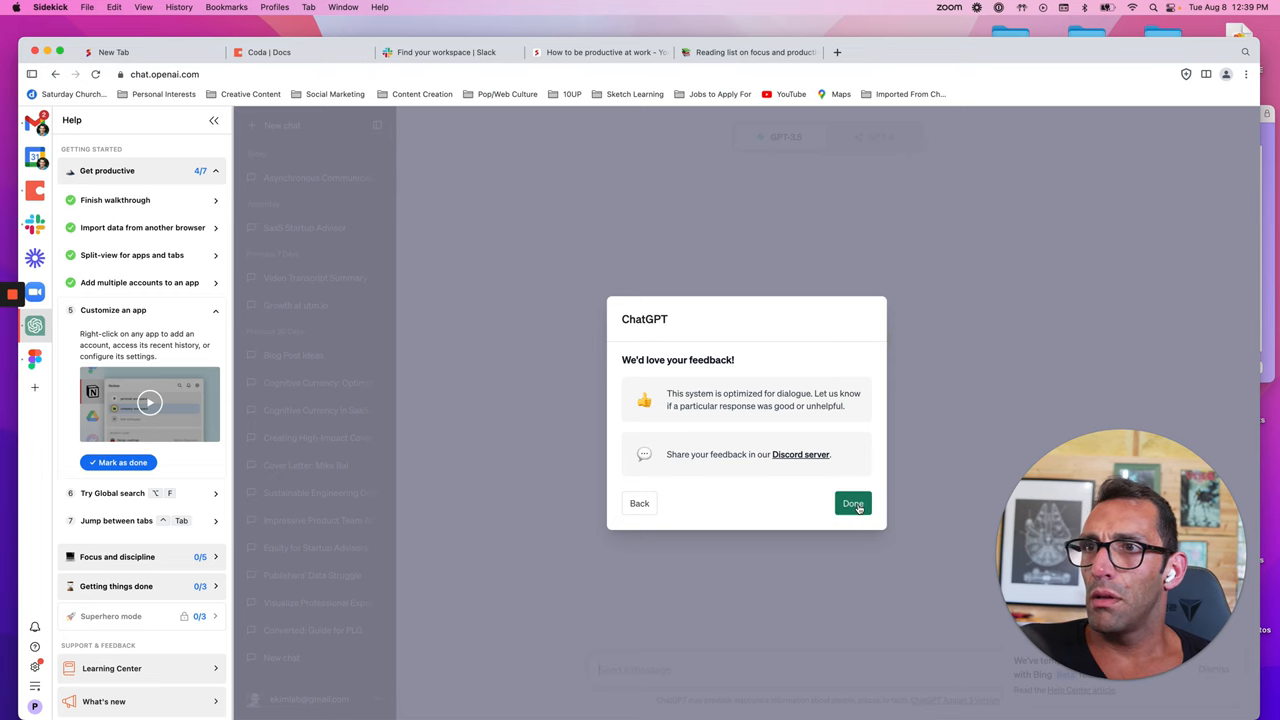
left_click(852, 503)
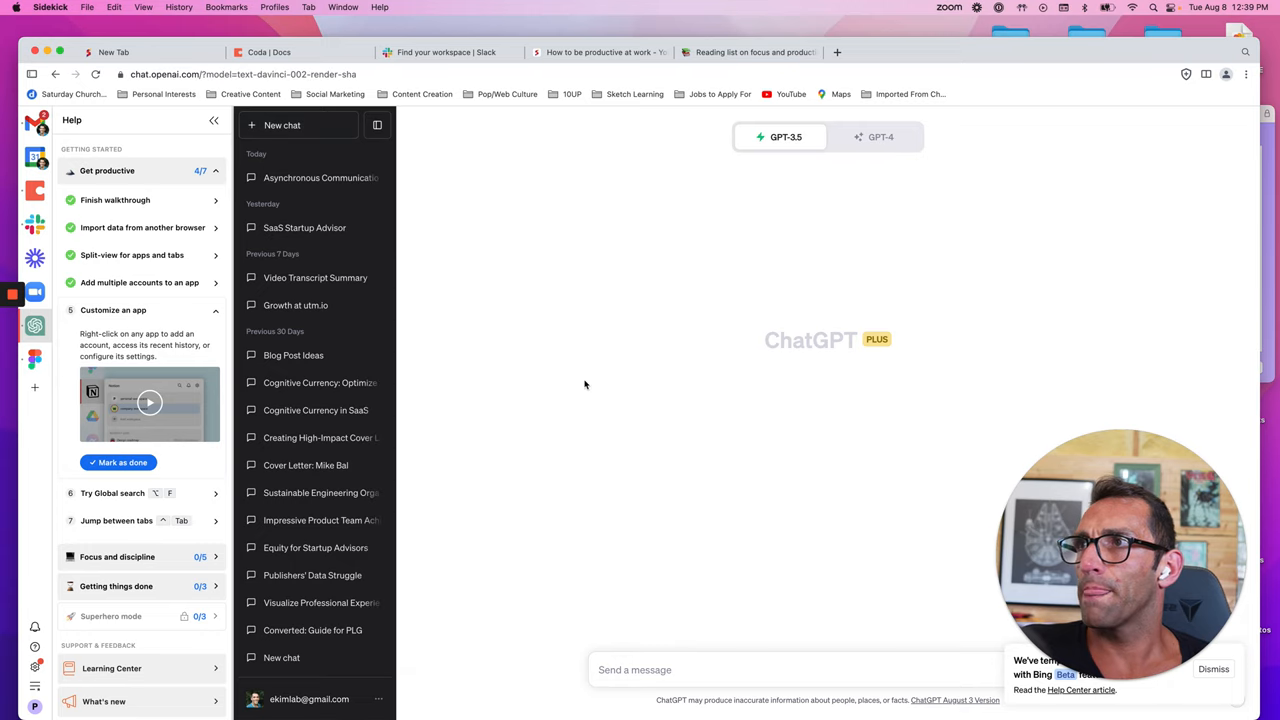
Step: Ask GPT-4 'What do you think of the sidekick browser?' and mark Customize an app done
left_click(876, 137)
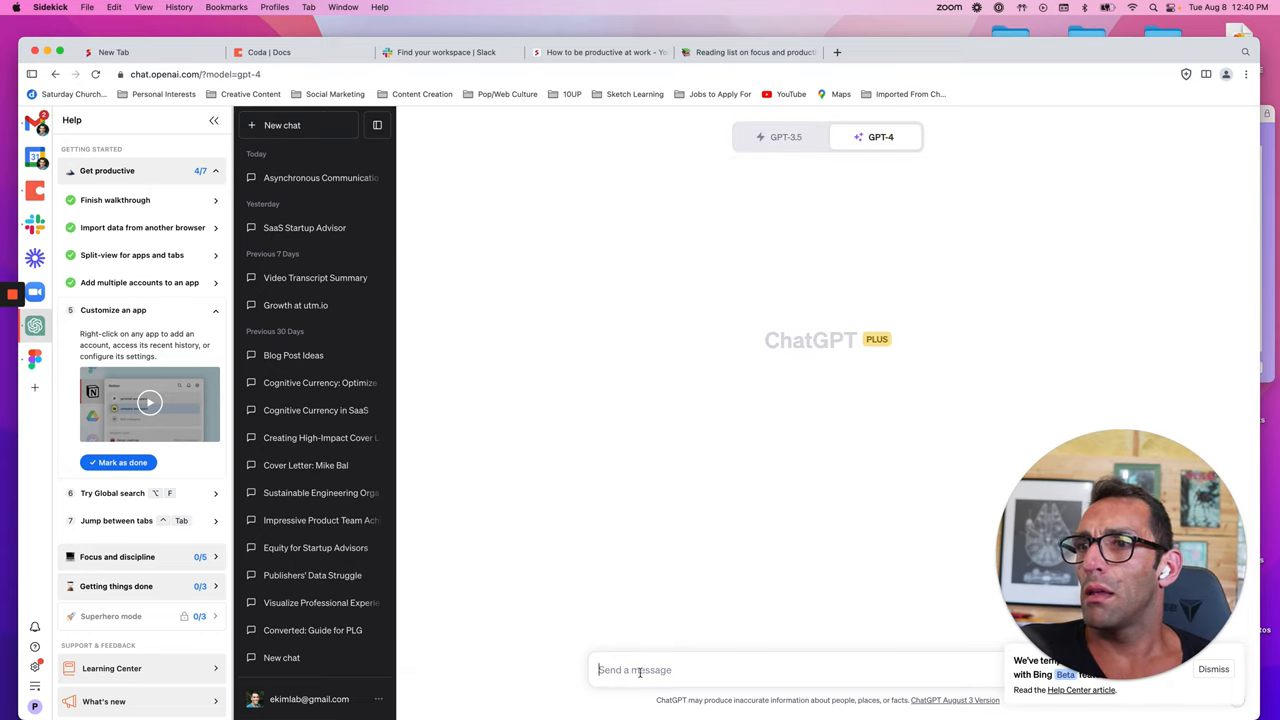
type("What do y")
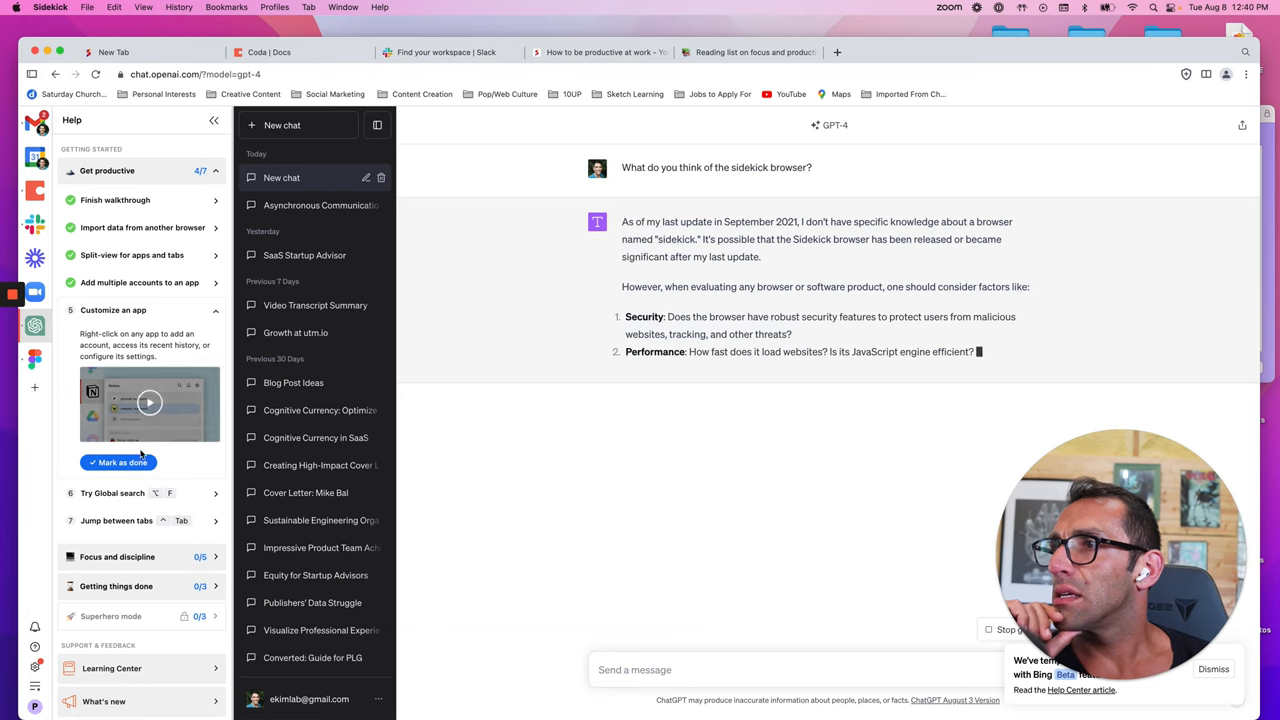
left_click(118, 462)
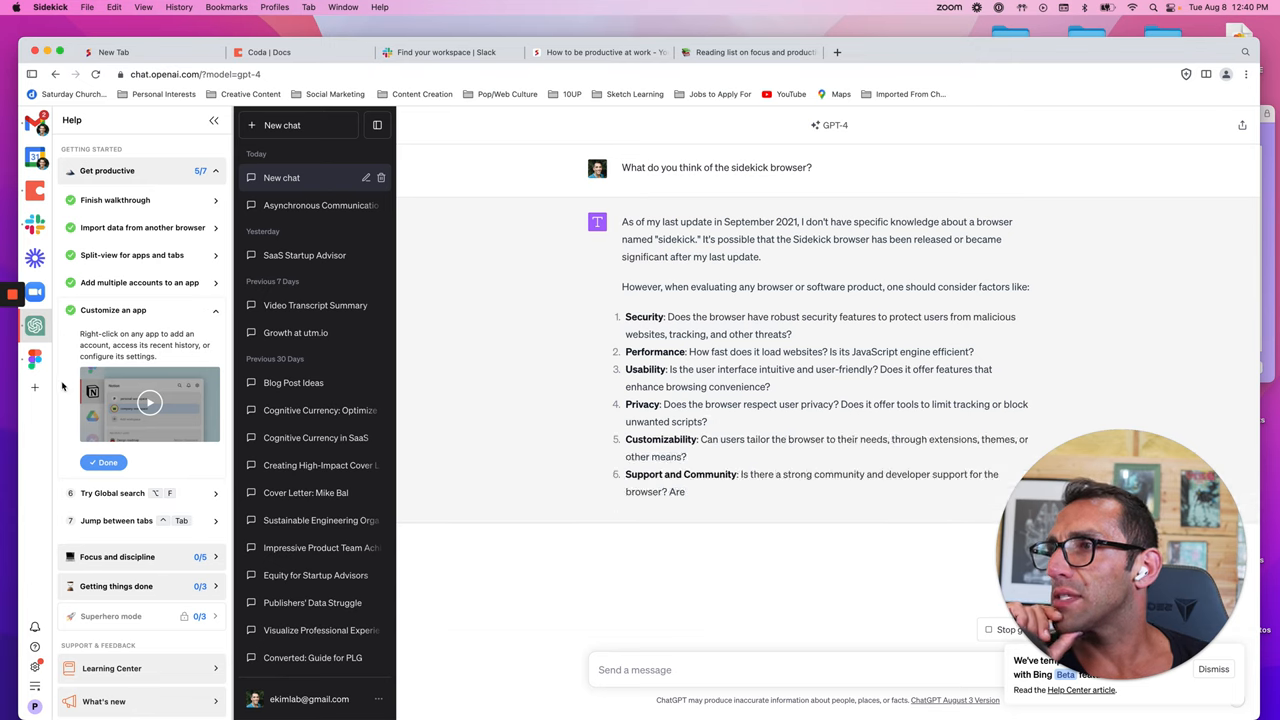
left_click(38, 325)
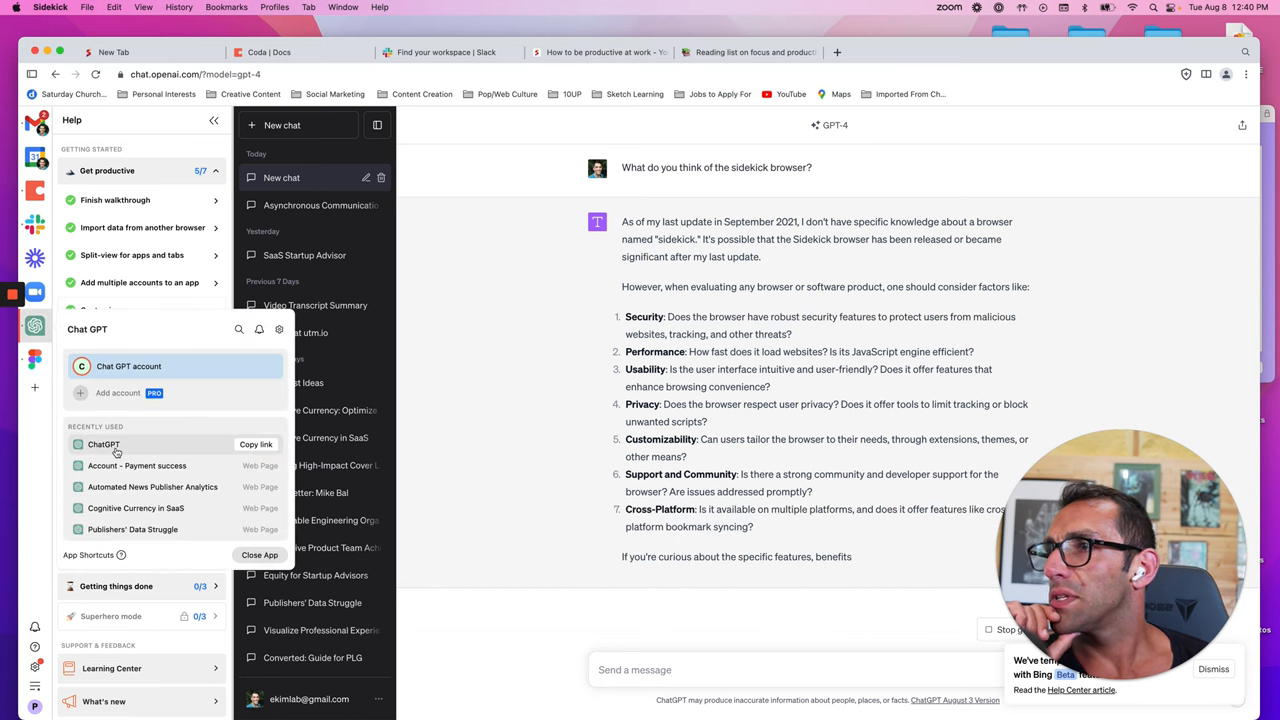
Step: Scroll through the ChatGPT answer and open the Coda app's accounts and recent history
scroll("down", 3)
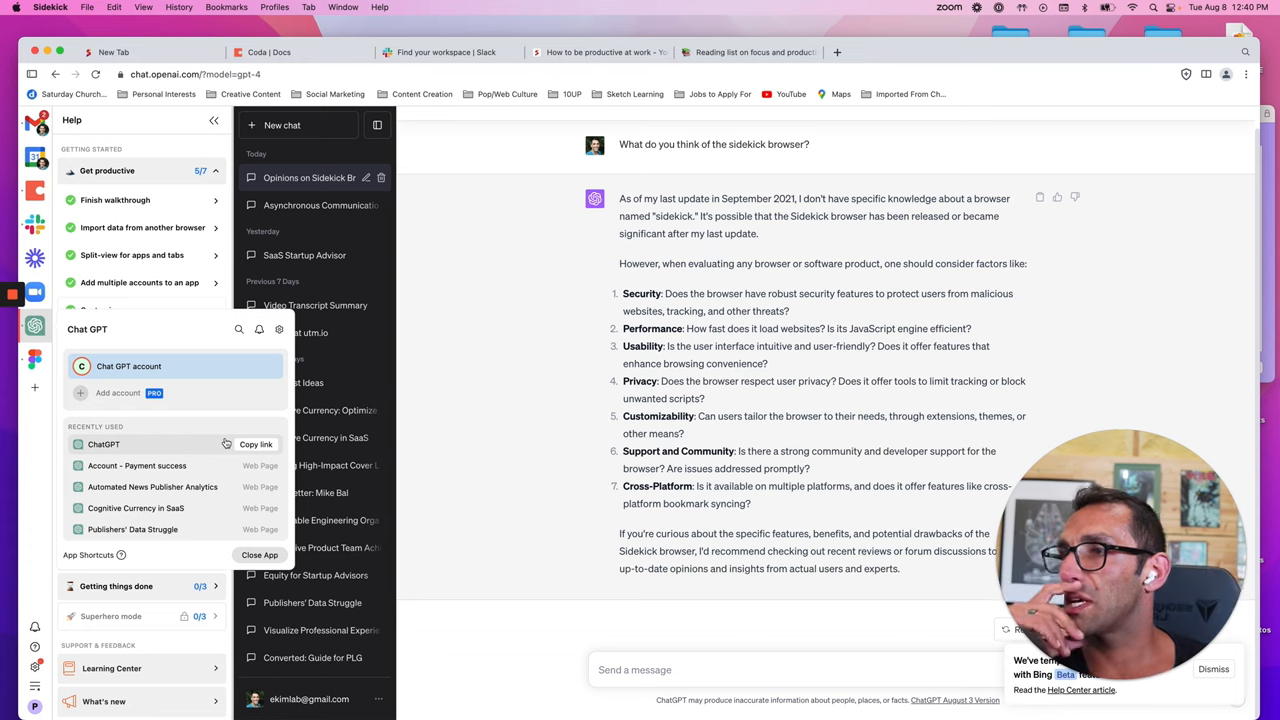
mouse_move(460, 294)
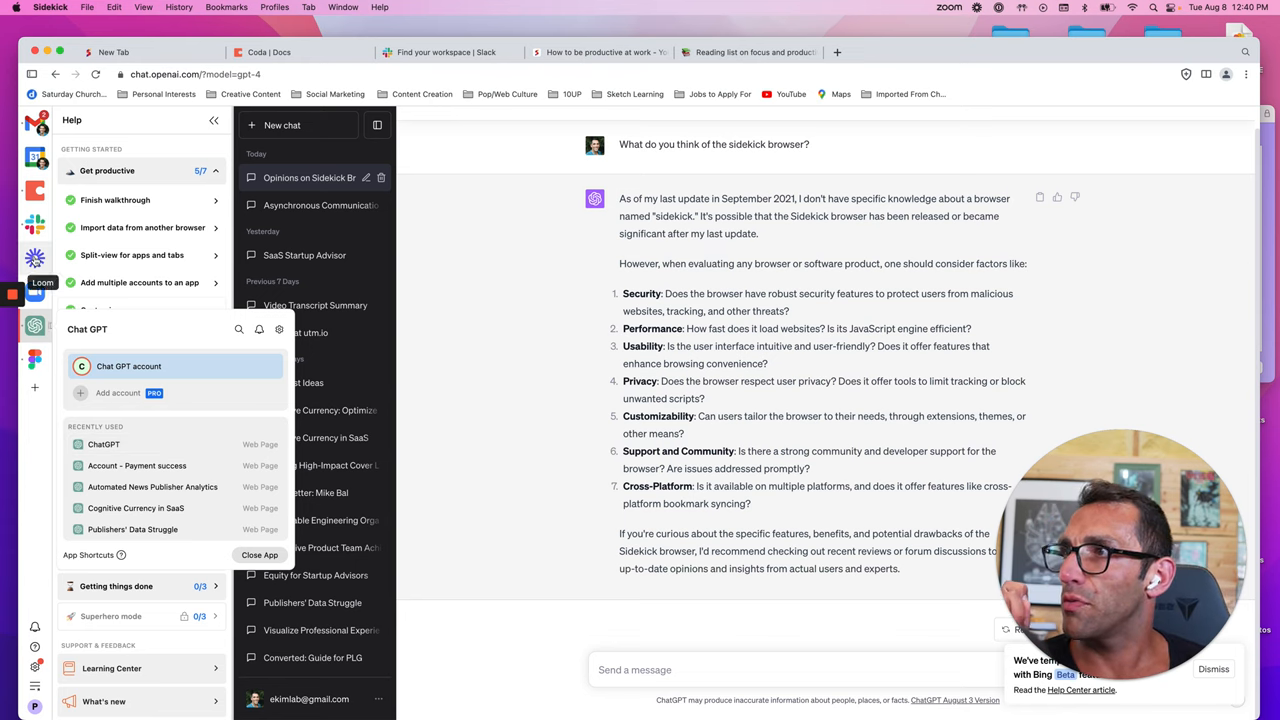
left_click(35, 188)
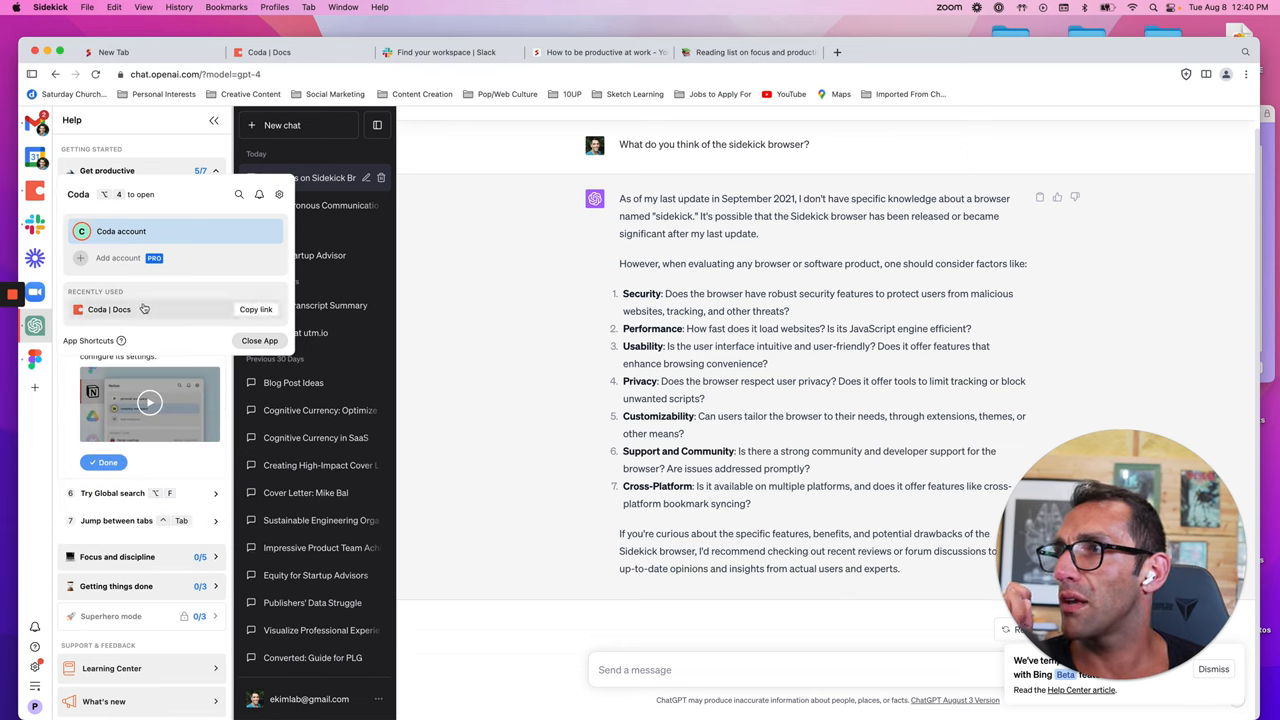
mouse_move(120, 309)
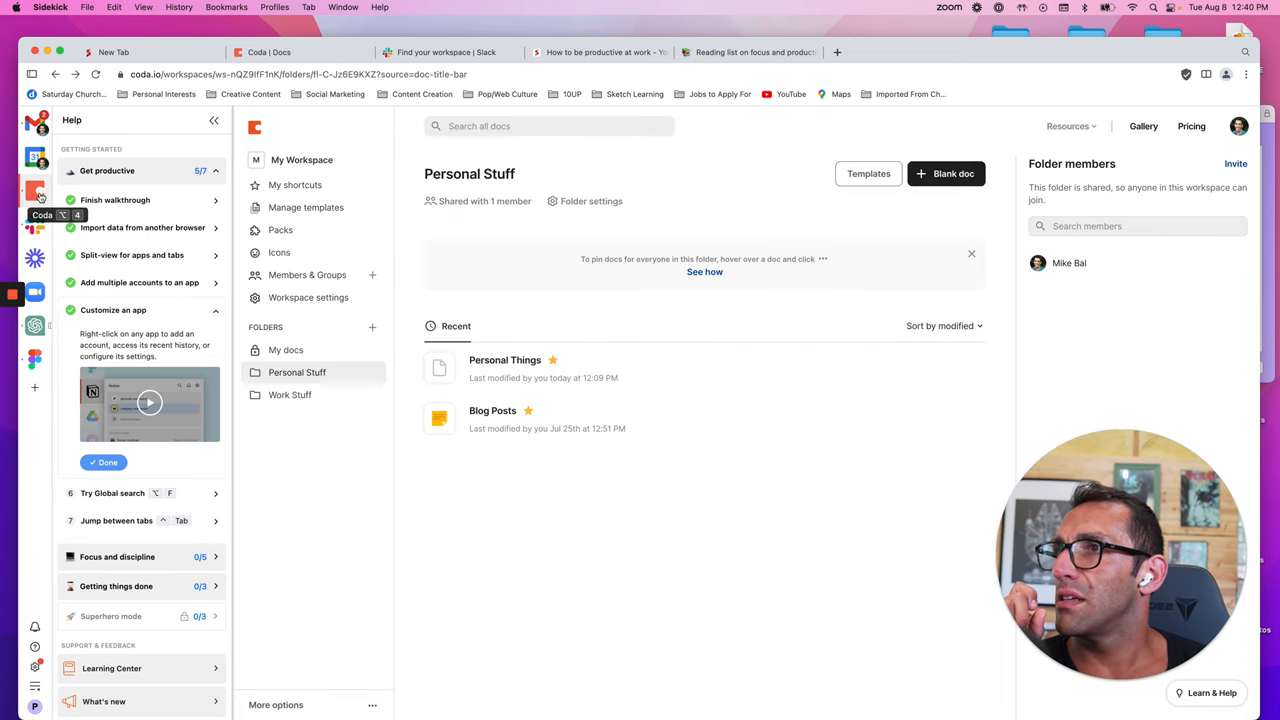
Step: Open the Personal Things doc from Coda's recent list and mark Customize an app done
left_click(35, 192)
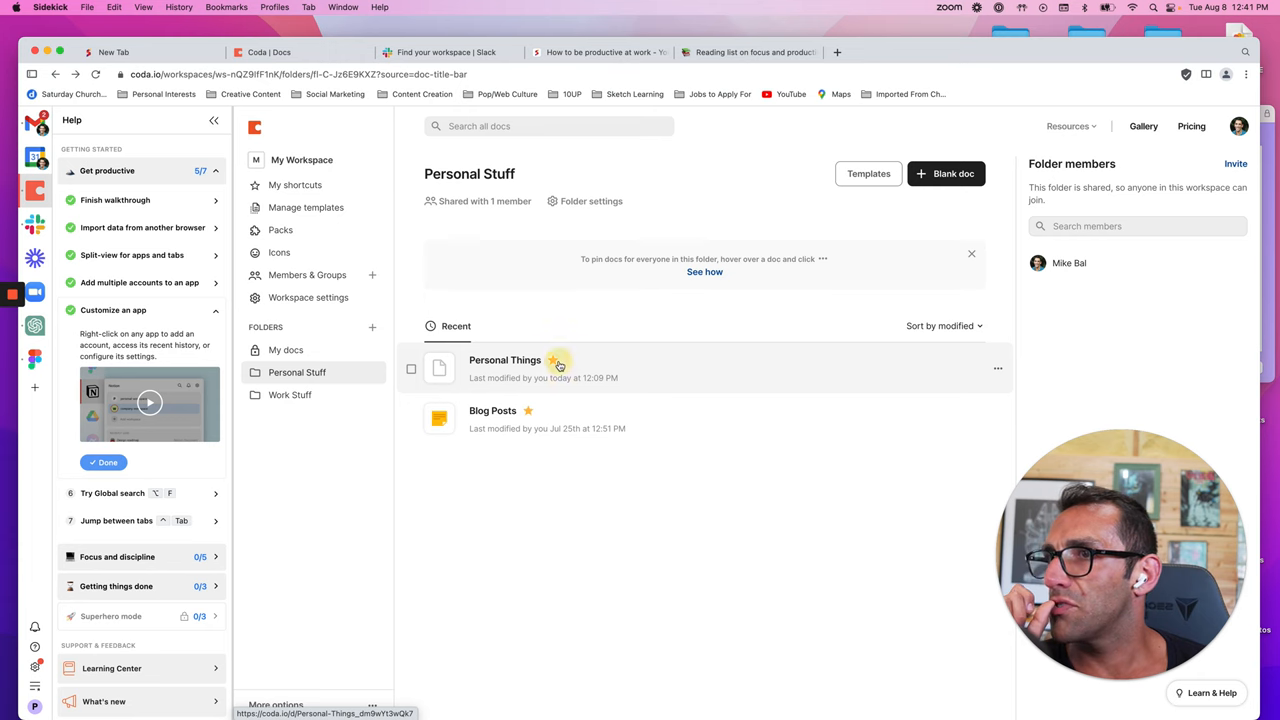
left_click(504, 360)
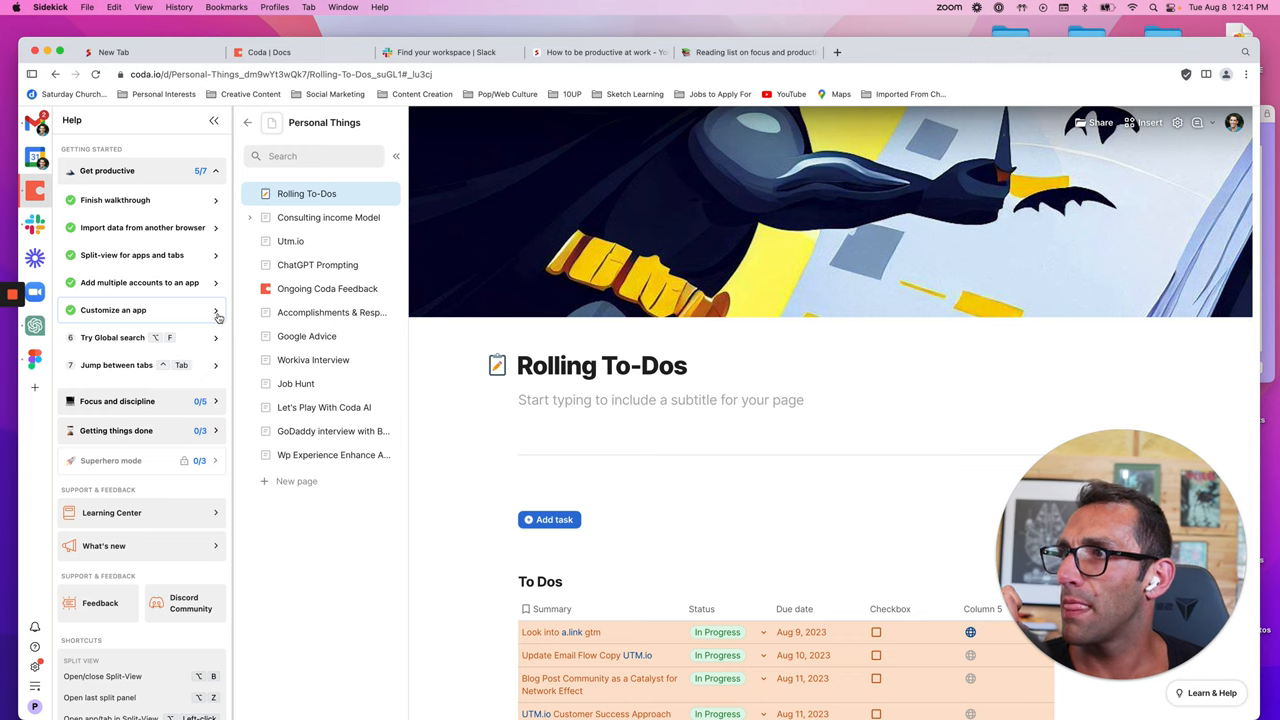
left_click(113, 309)
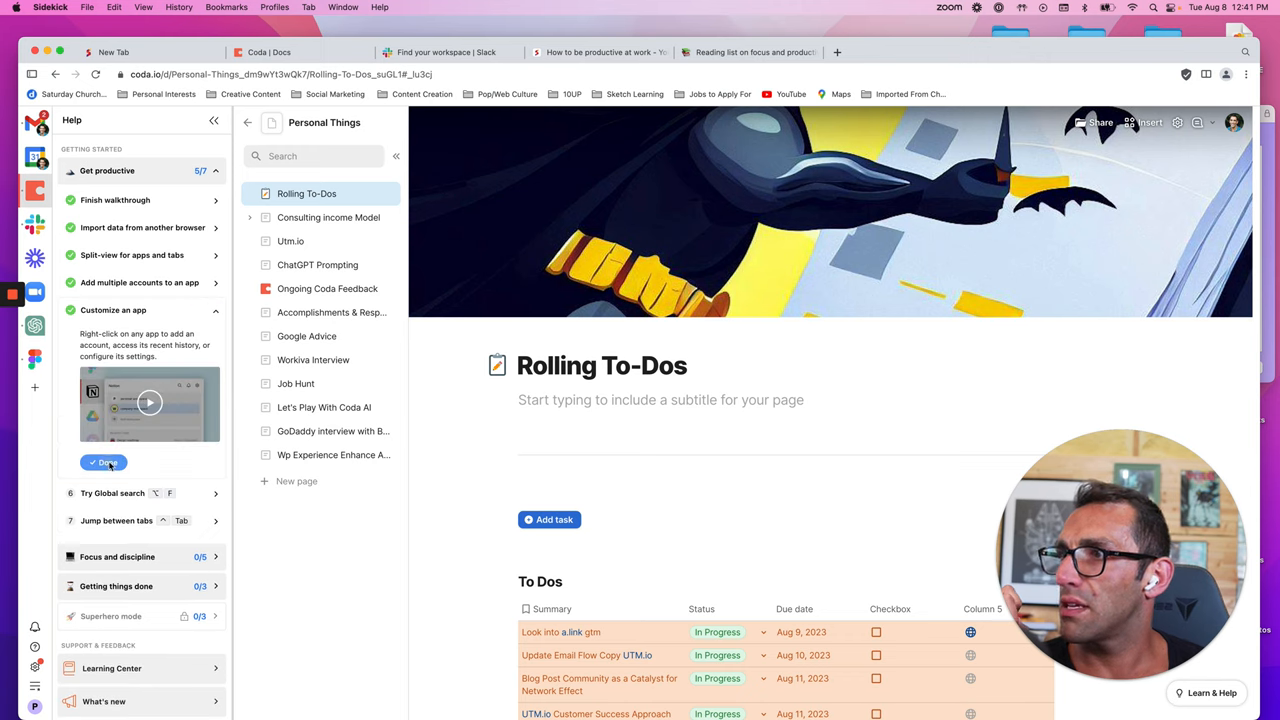
left_click(104, 462)
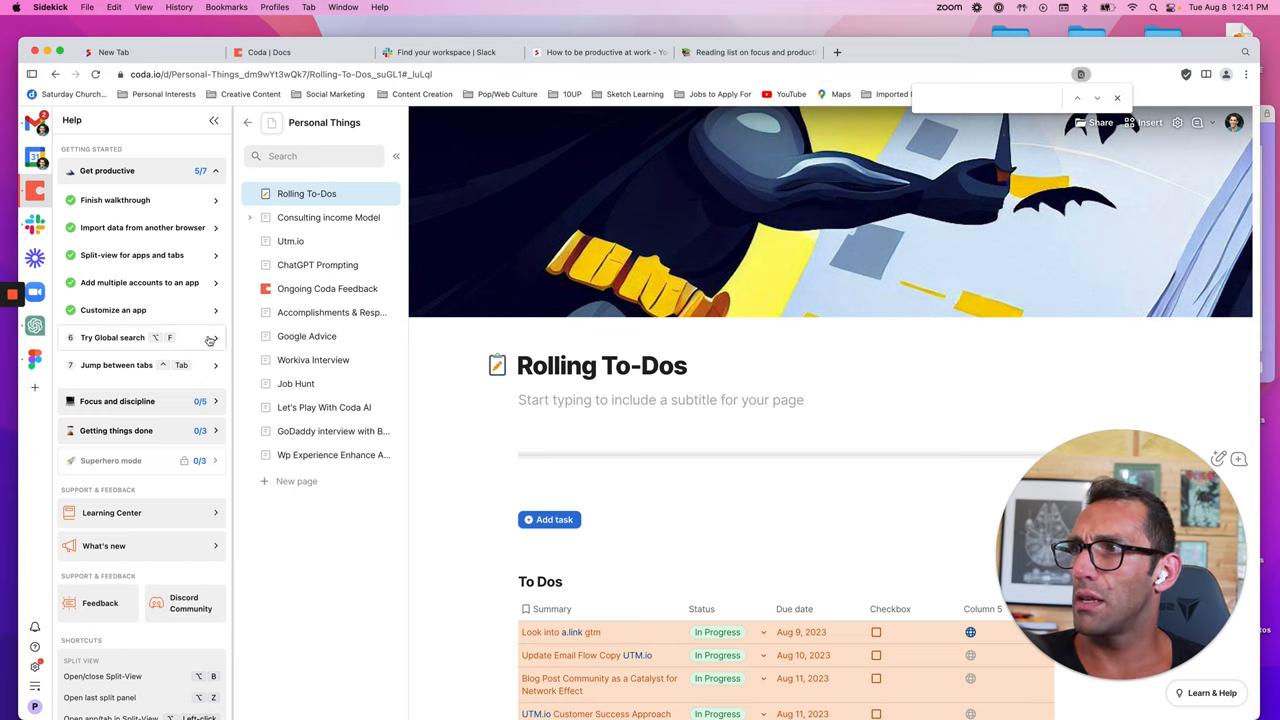
Step: Mark Try Global search done, bringing Get productive to 6/7
left_click(116, 365)
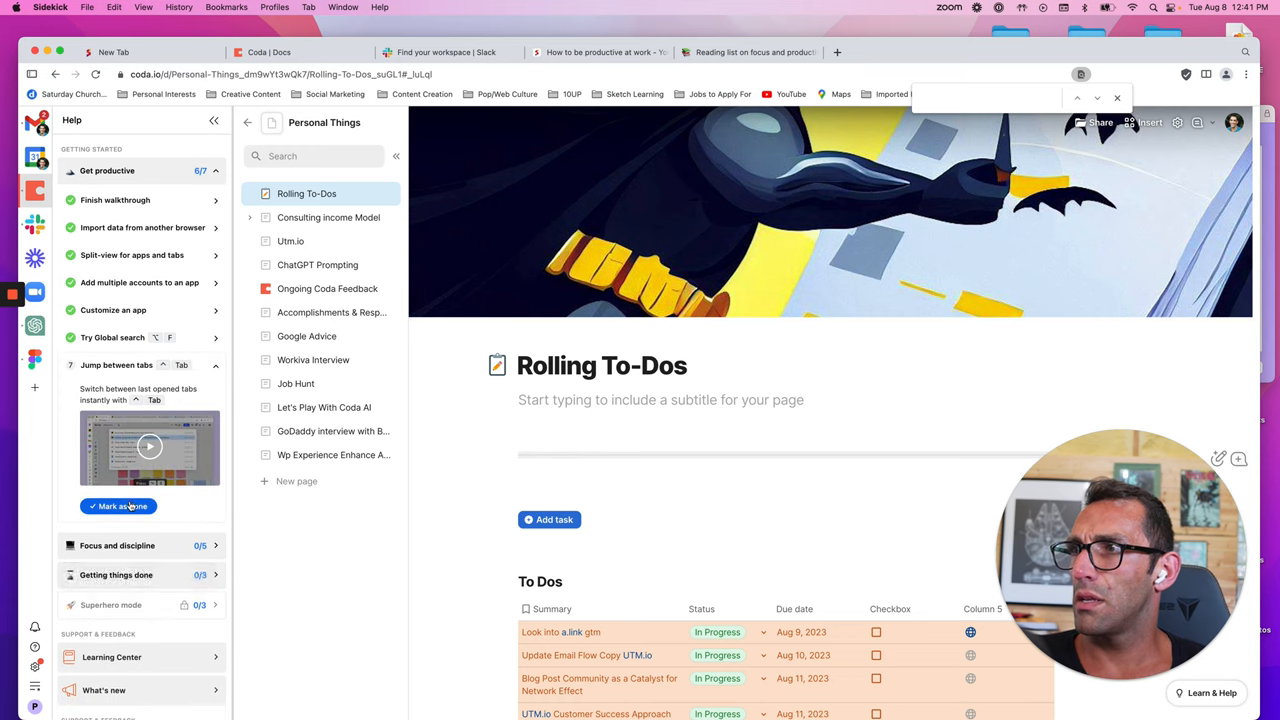
mouse_move(107, 365)
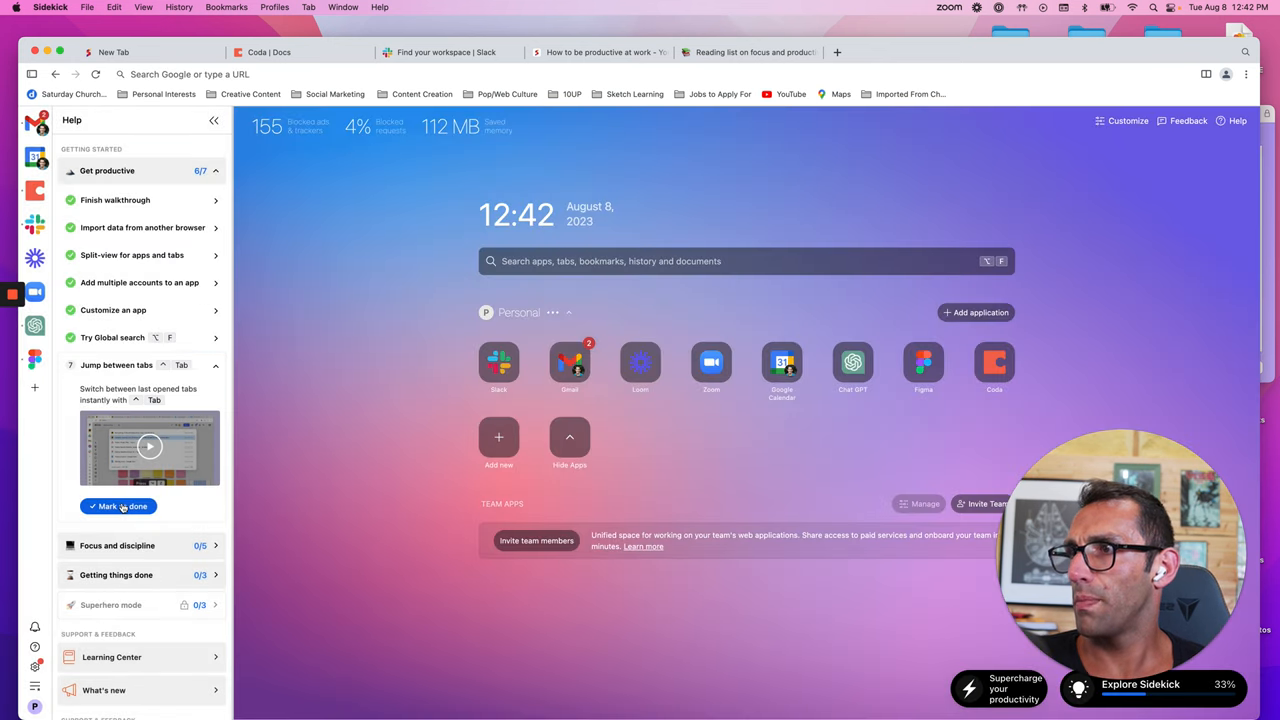
Step: Mark Jump between tabs done, completing Get productive at 7/7
left_click(118, 506)
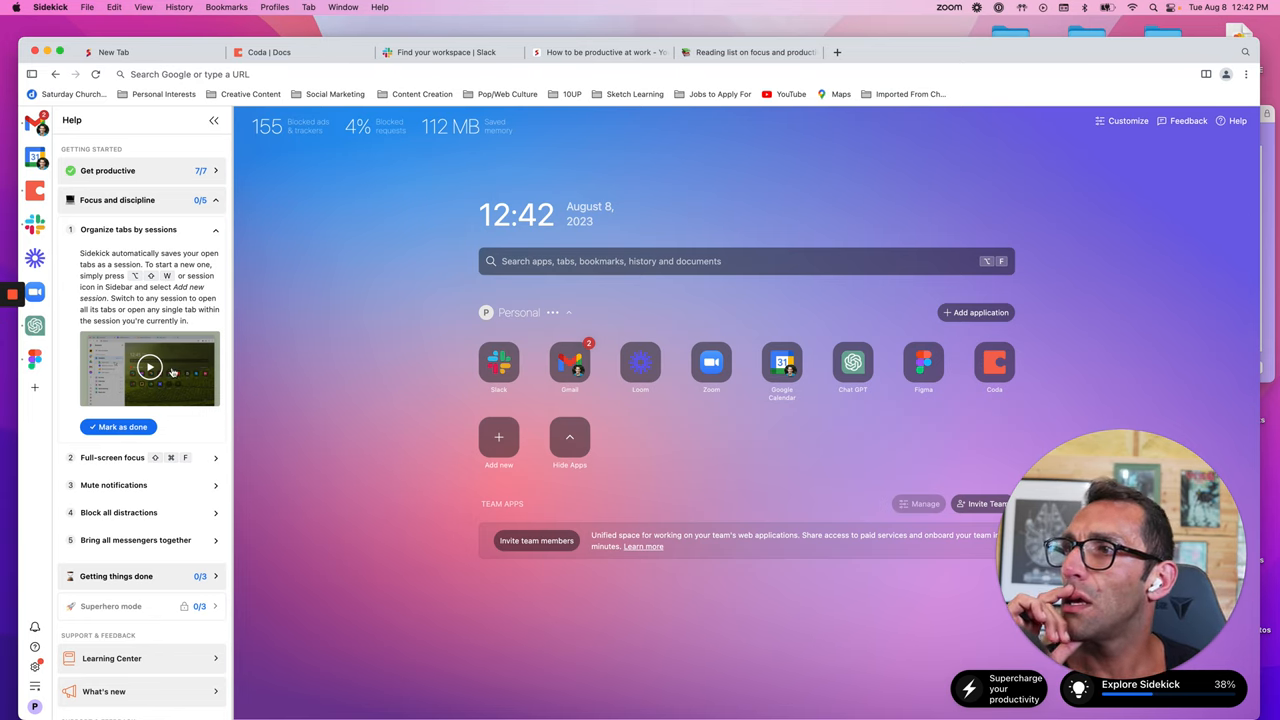
mouse_move(128, 514)
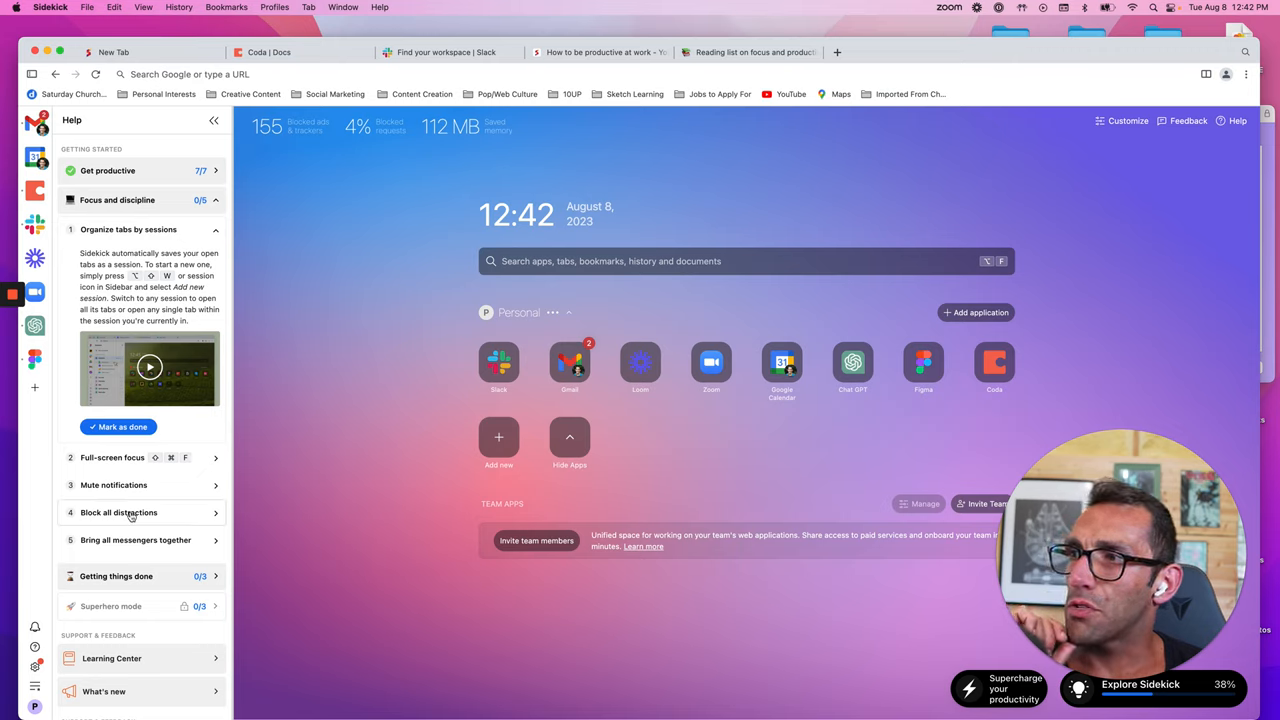
mouse_move(148, 485)
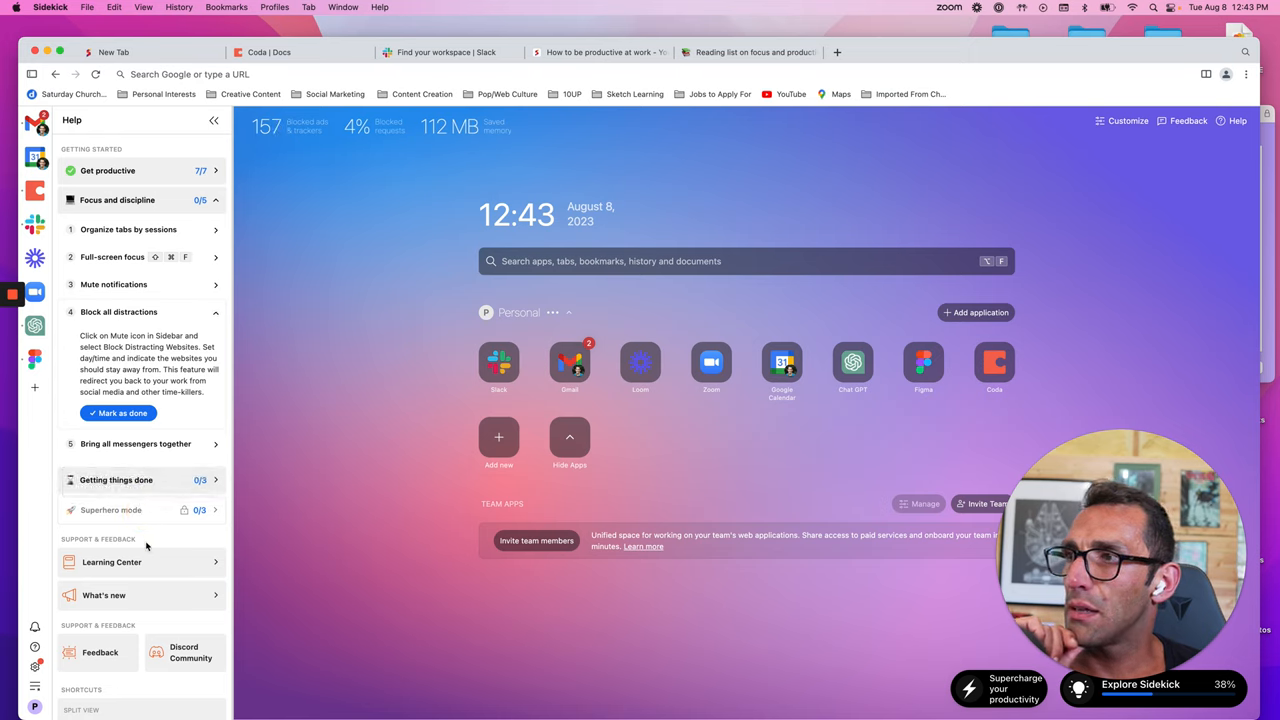
mouse_move(150, 510)
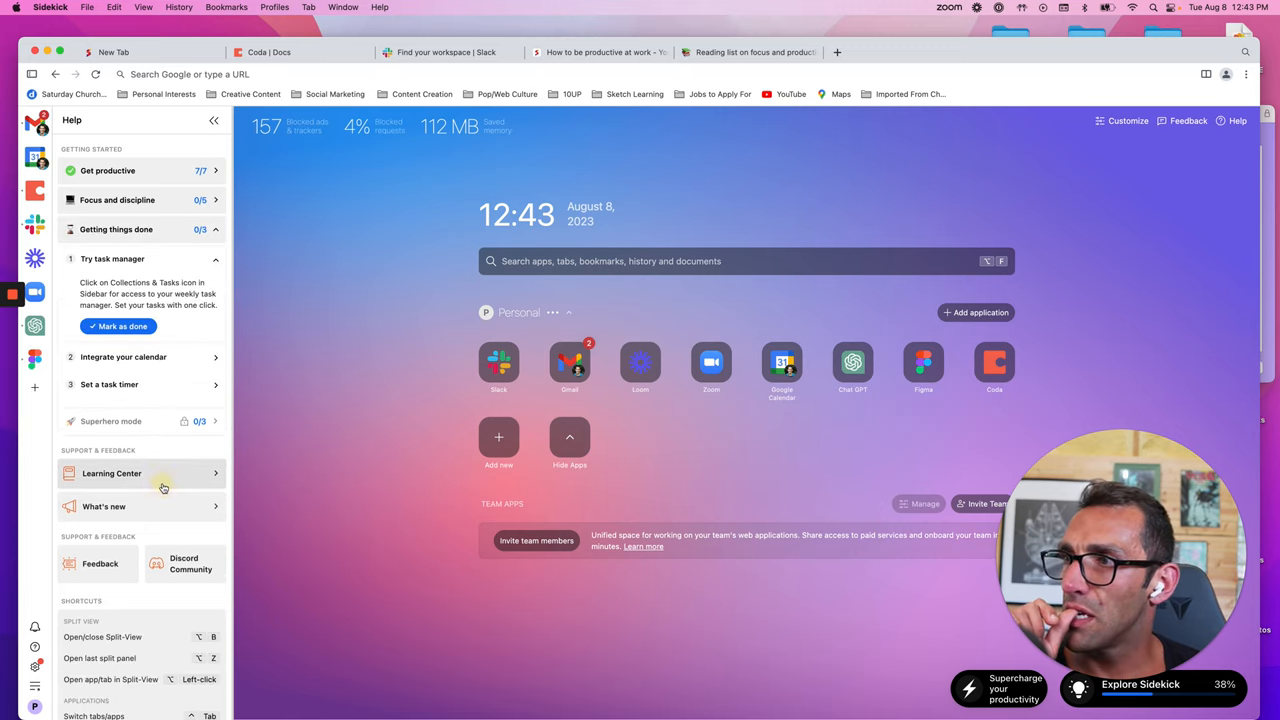
mouse_move(172, 362)
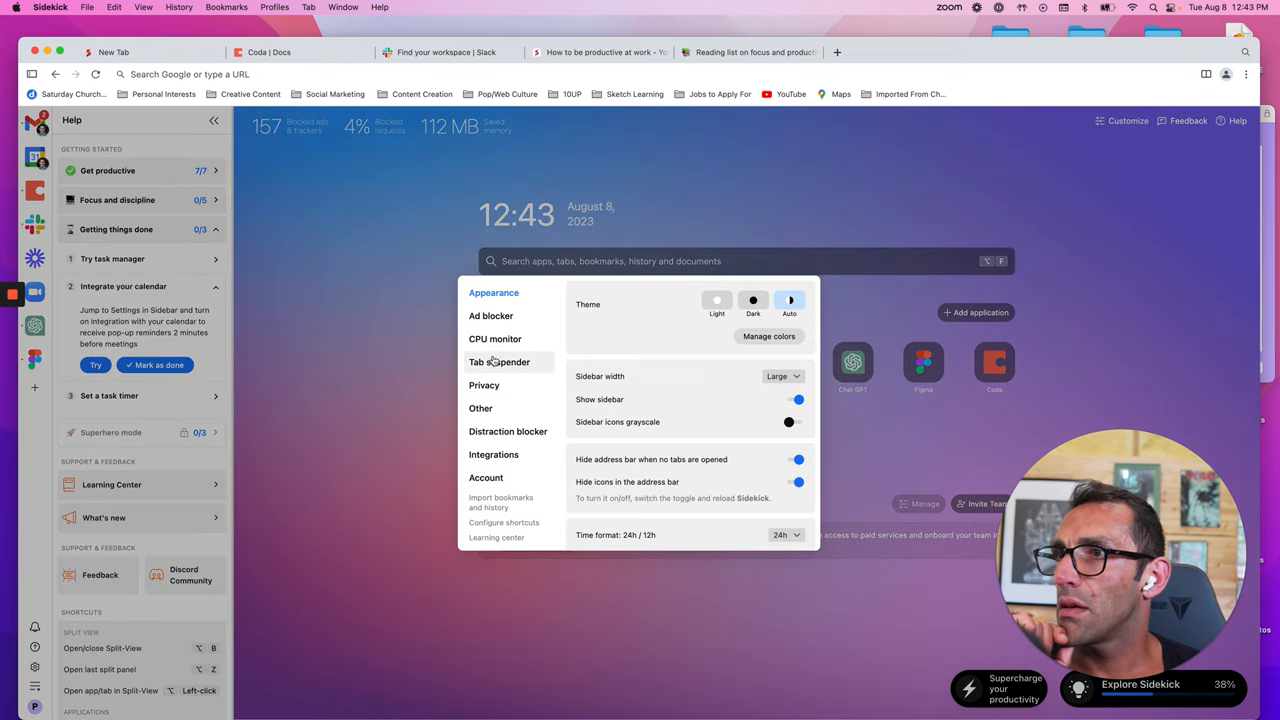
mouse_move(512, 464)
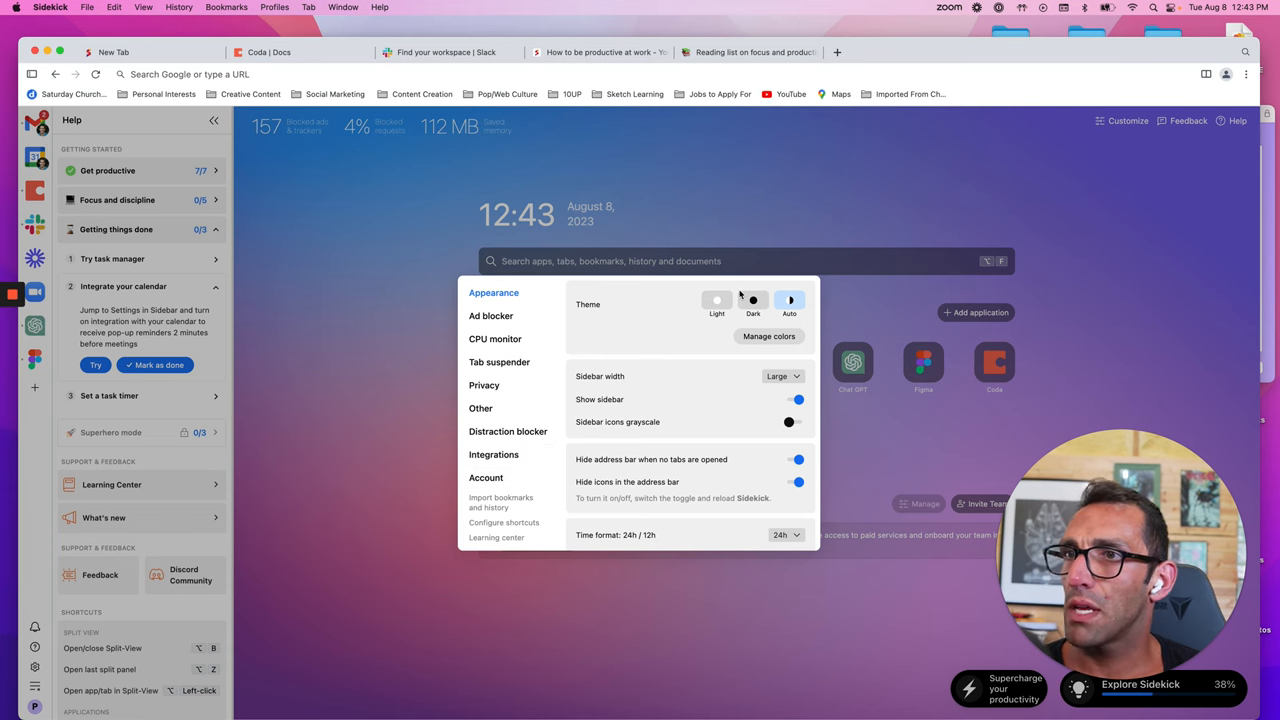
Step: Switch Sidekick to the dark theme, then review the Other and Tab suspender settings
left_click(753, 300)
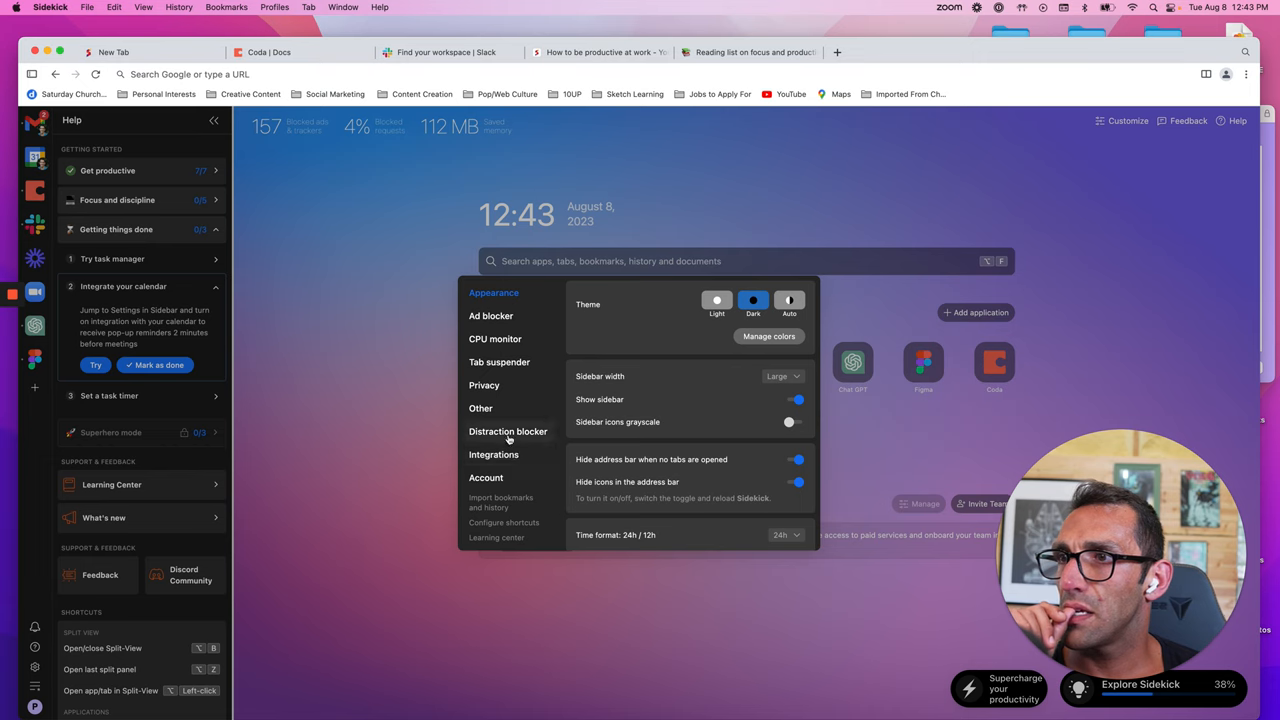
scroll("down", 3)
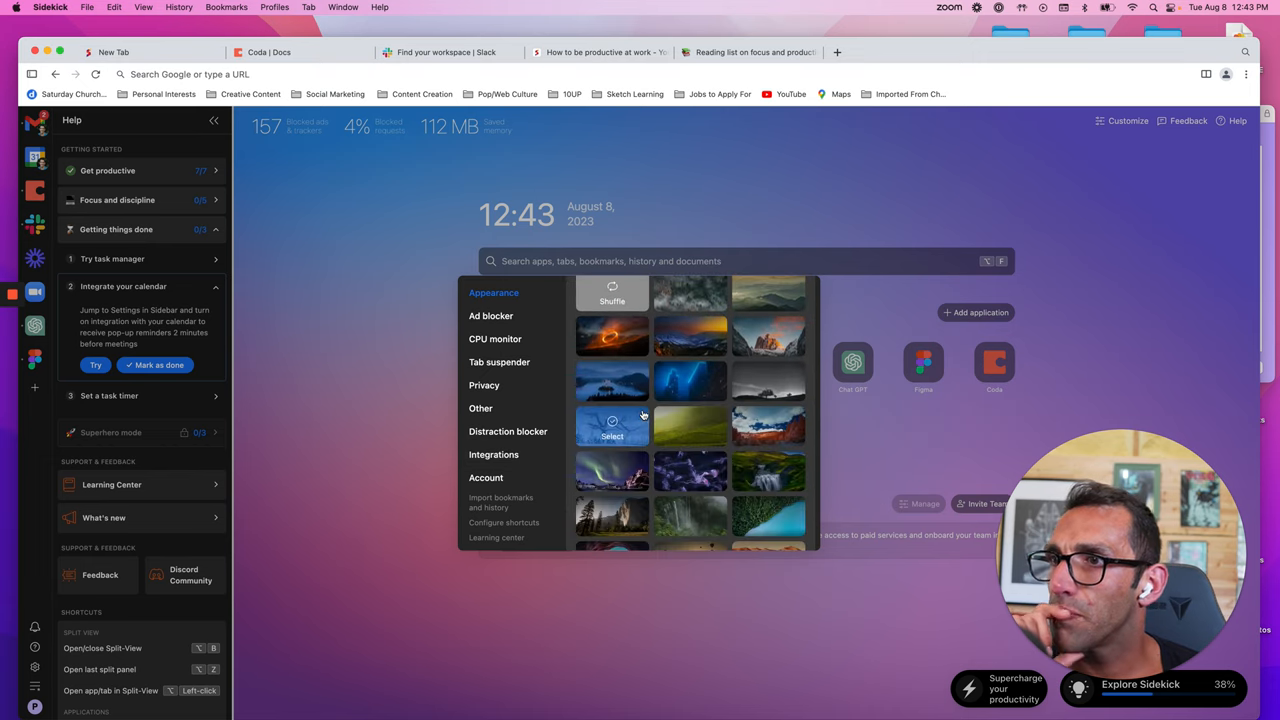
scroll("down", 3)
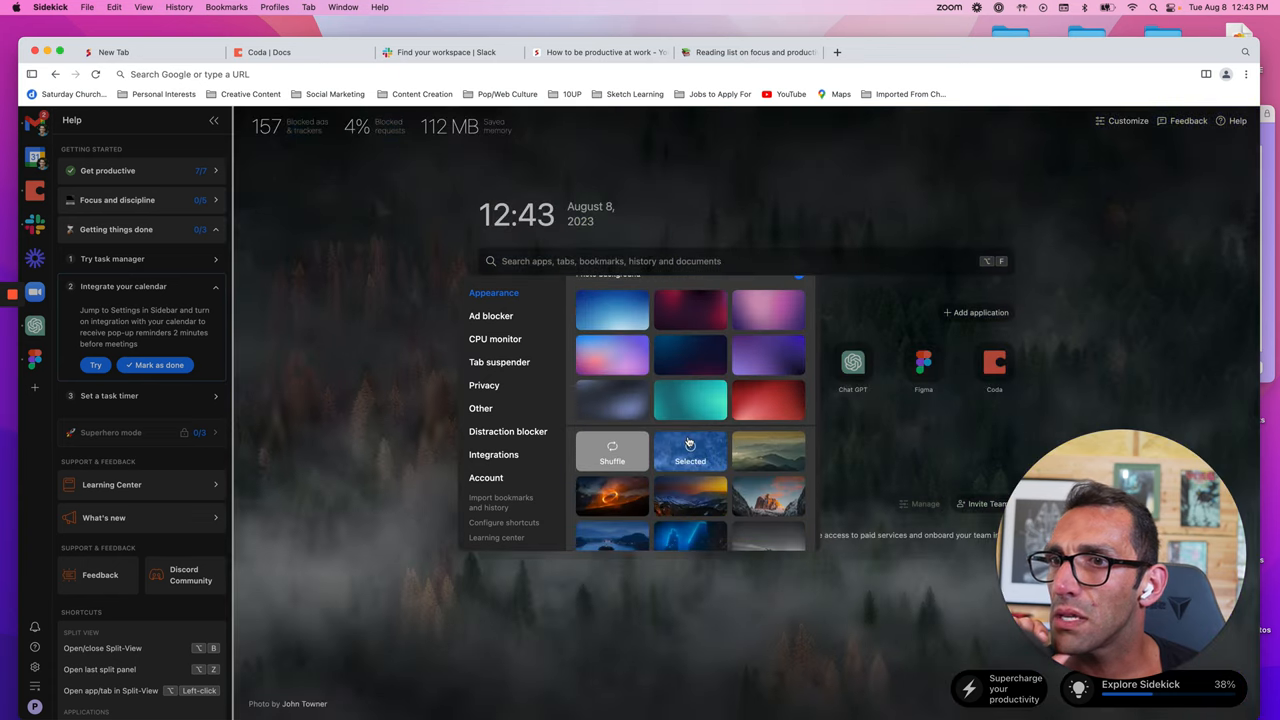
scroll("down", 3)
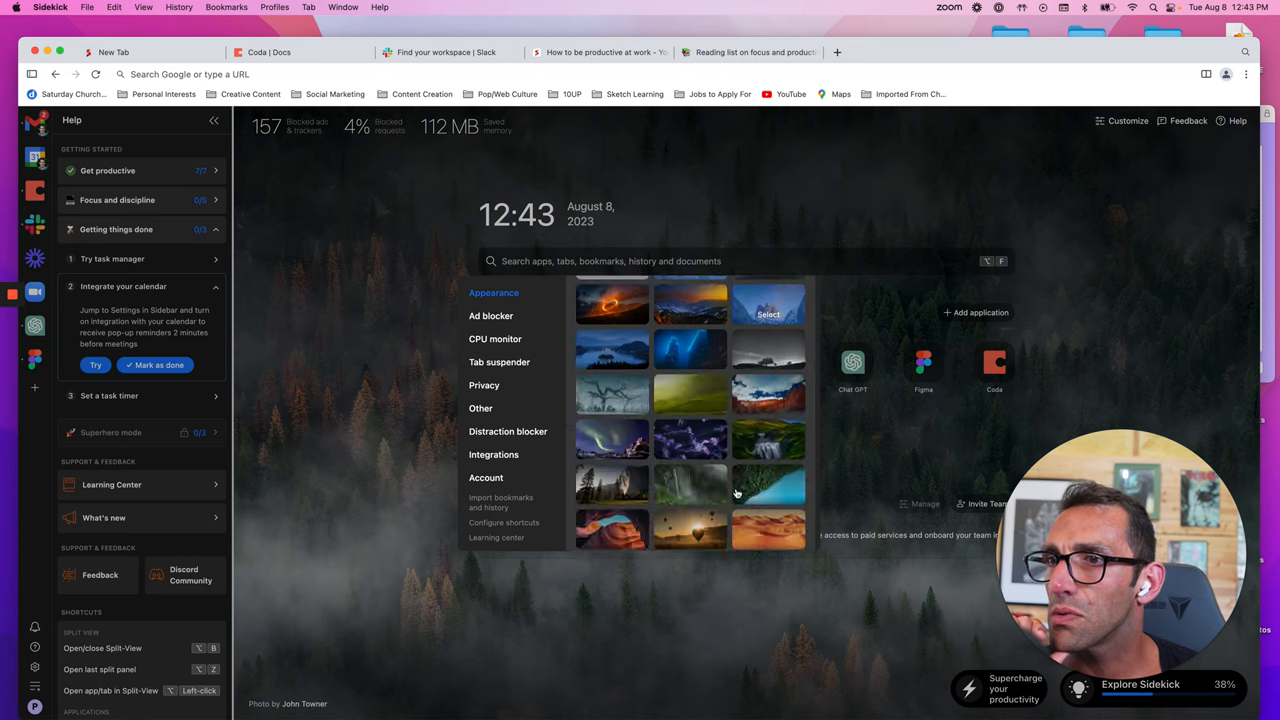
scroll("down", 3)
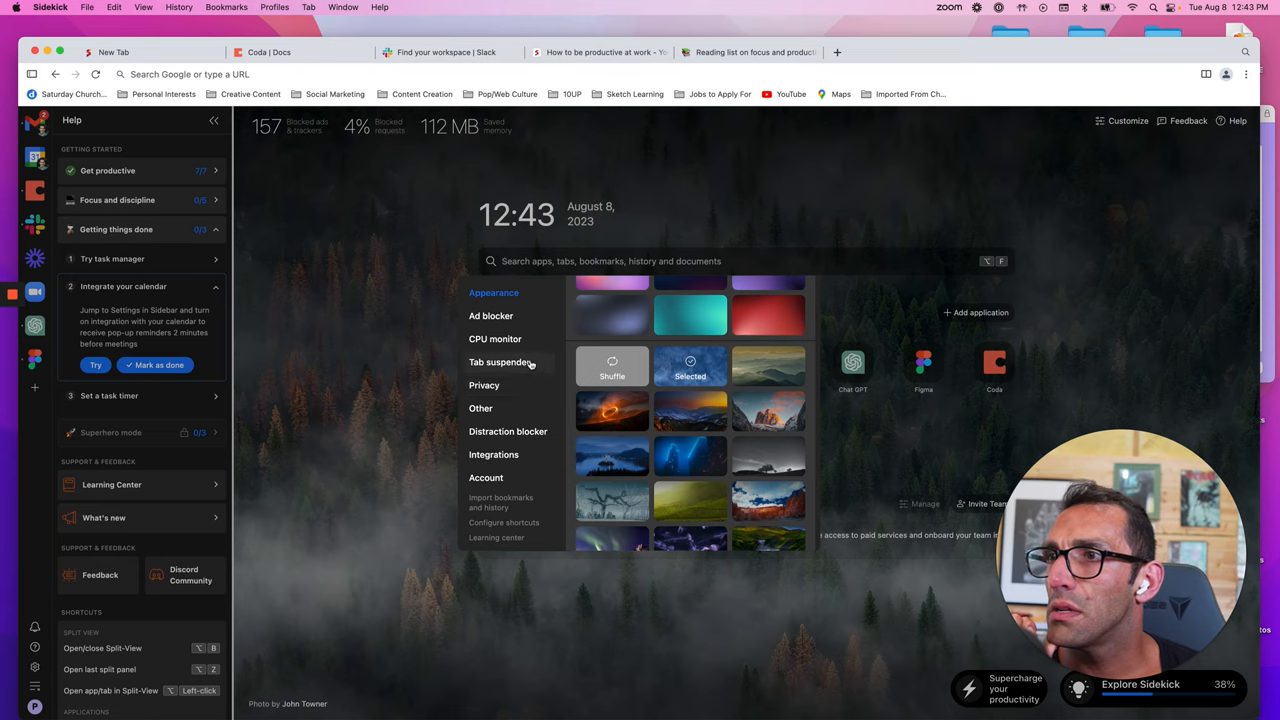
left_click(480, 408)
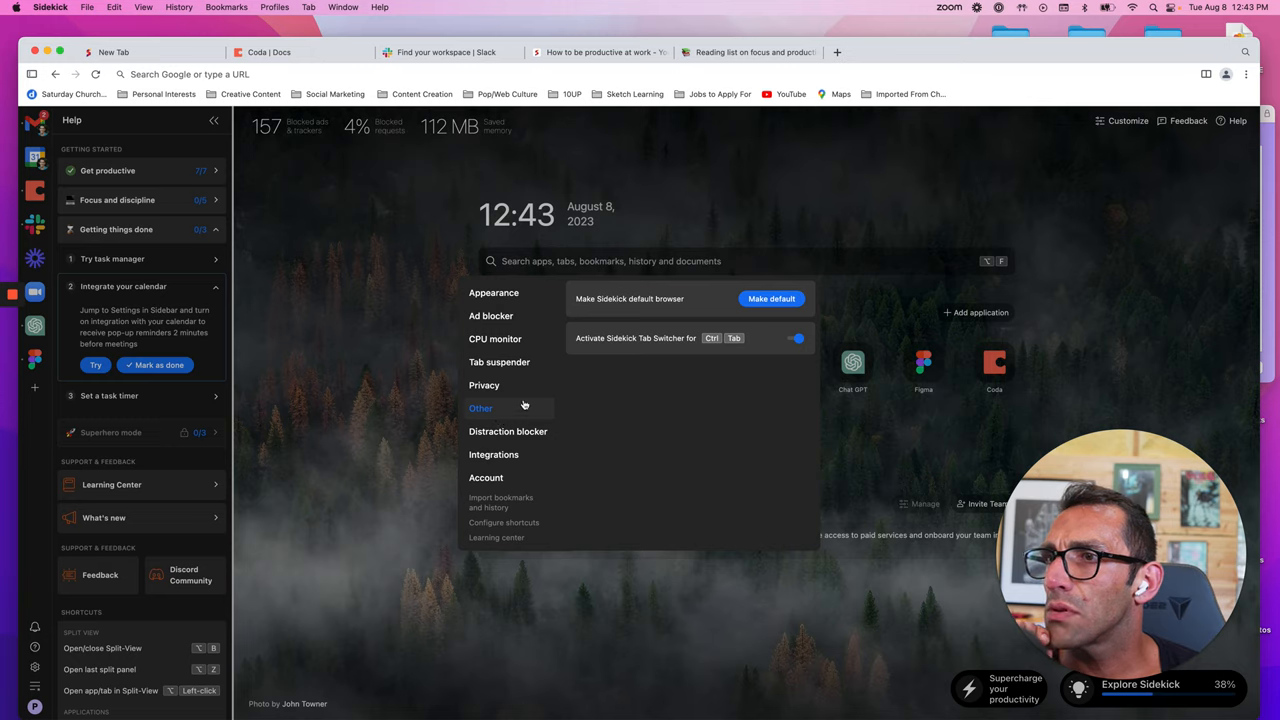
mouse_move(503, 362)
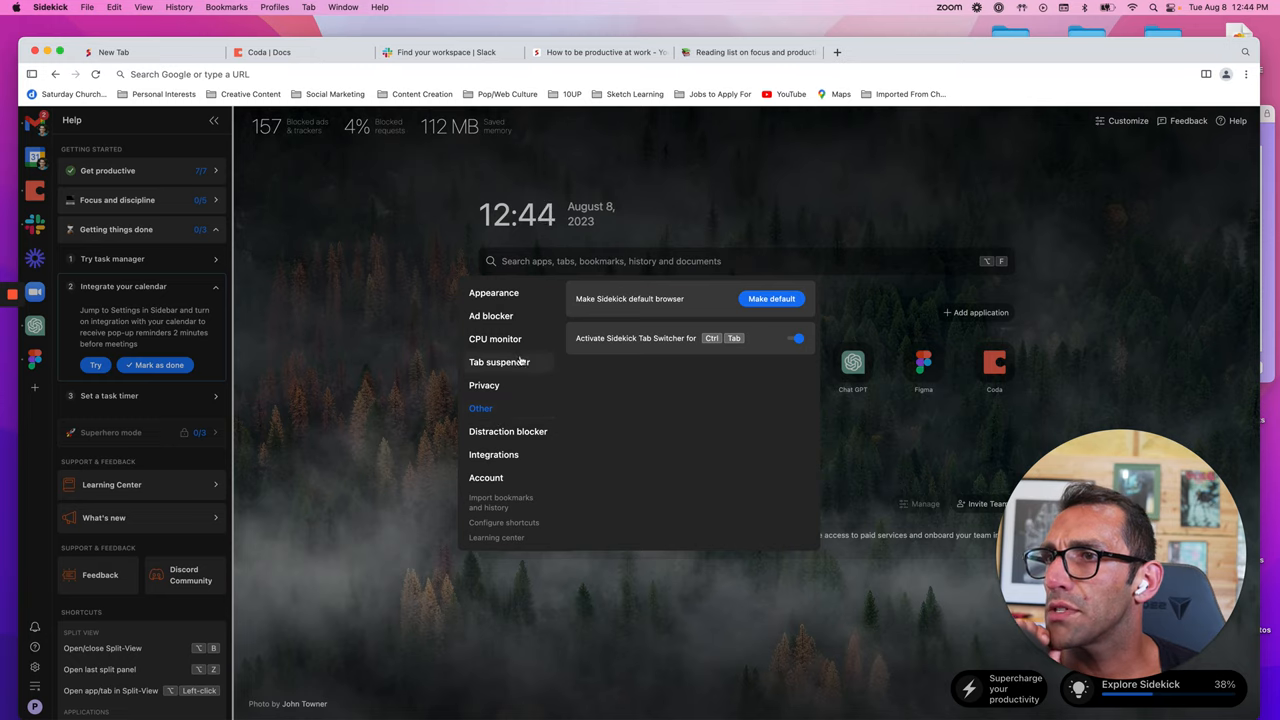
left_click(499, 362)
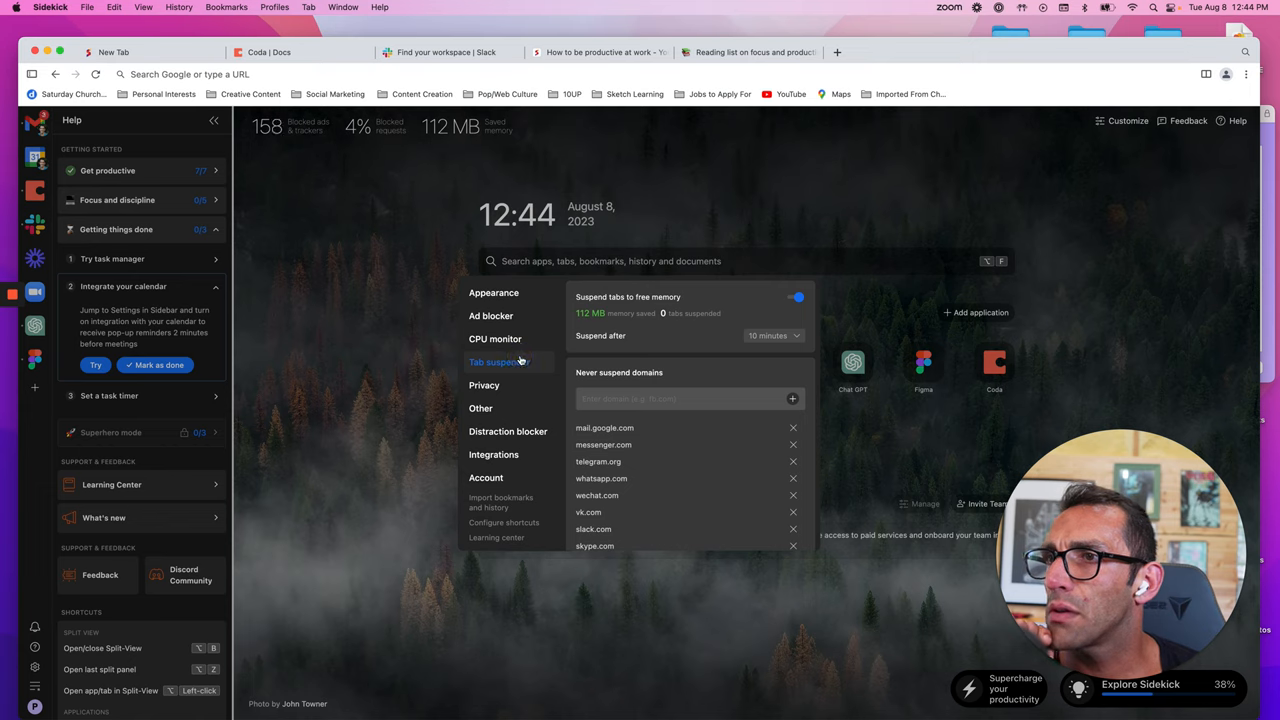
mouse_move(521, 539)
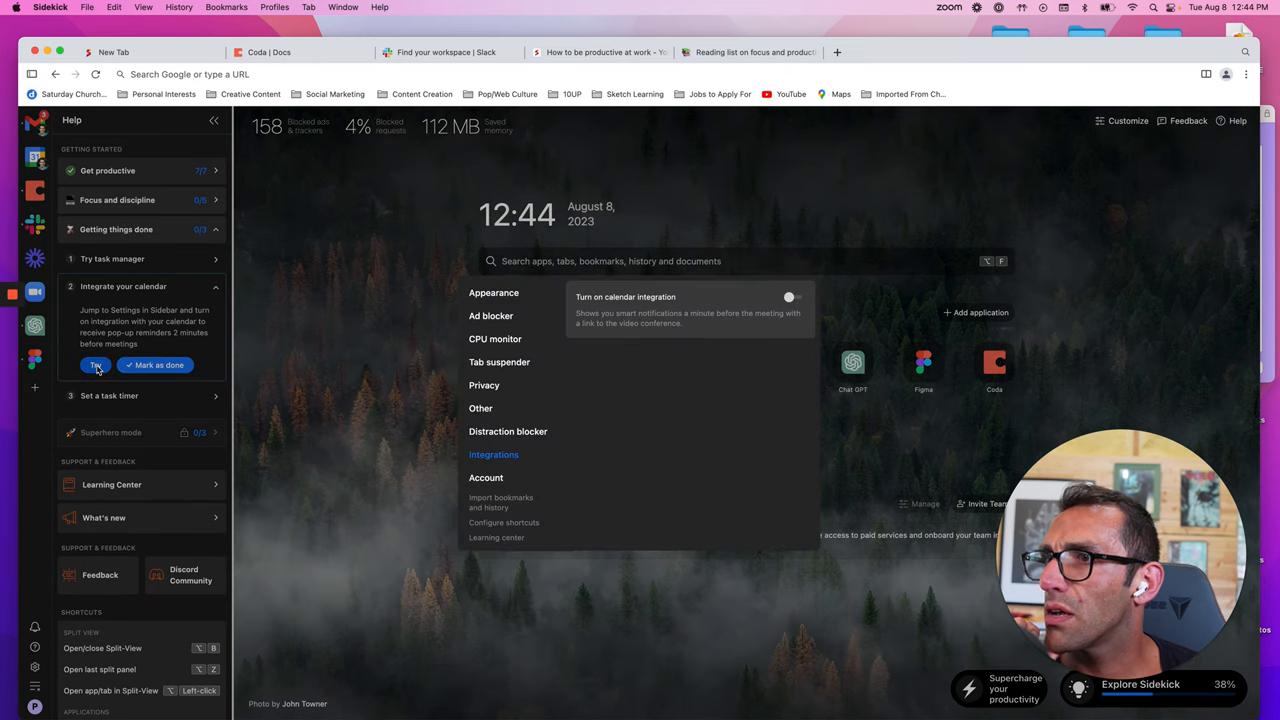
Step: Enable calendar integration, save the new calendar, and grant access through Google sign-in
left_click(789, 296)
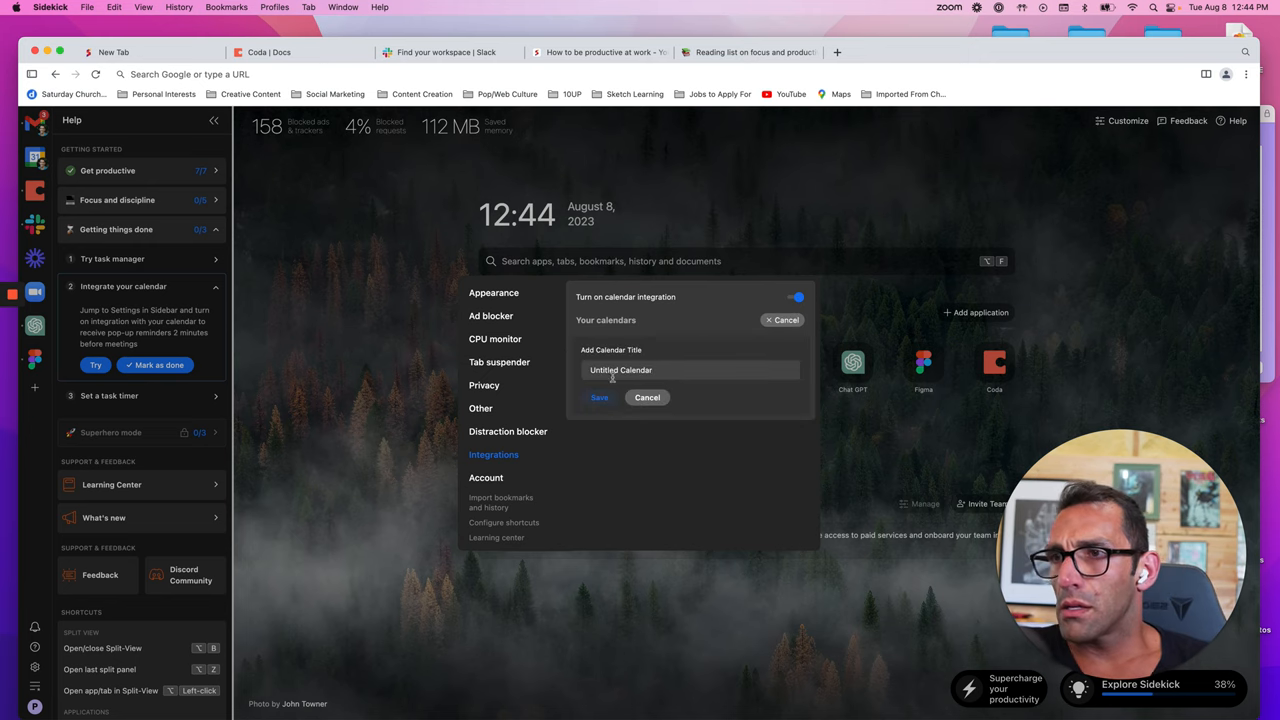
type("Ex")
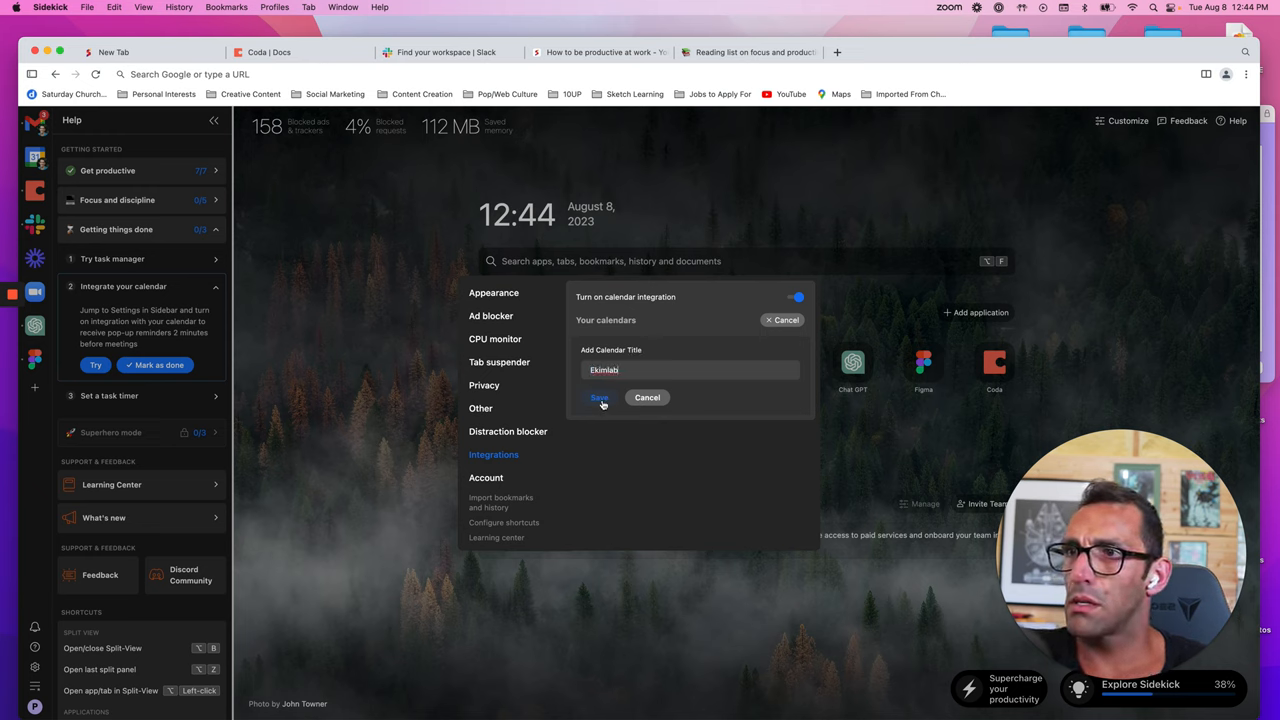
left_click(598, 397)
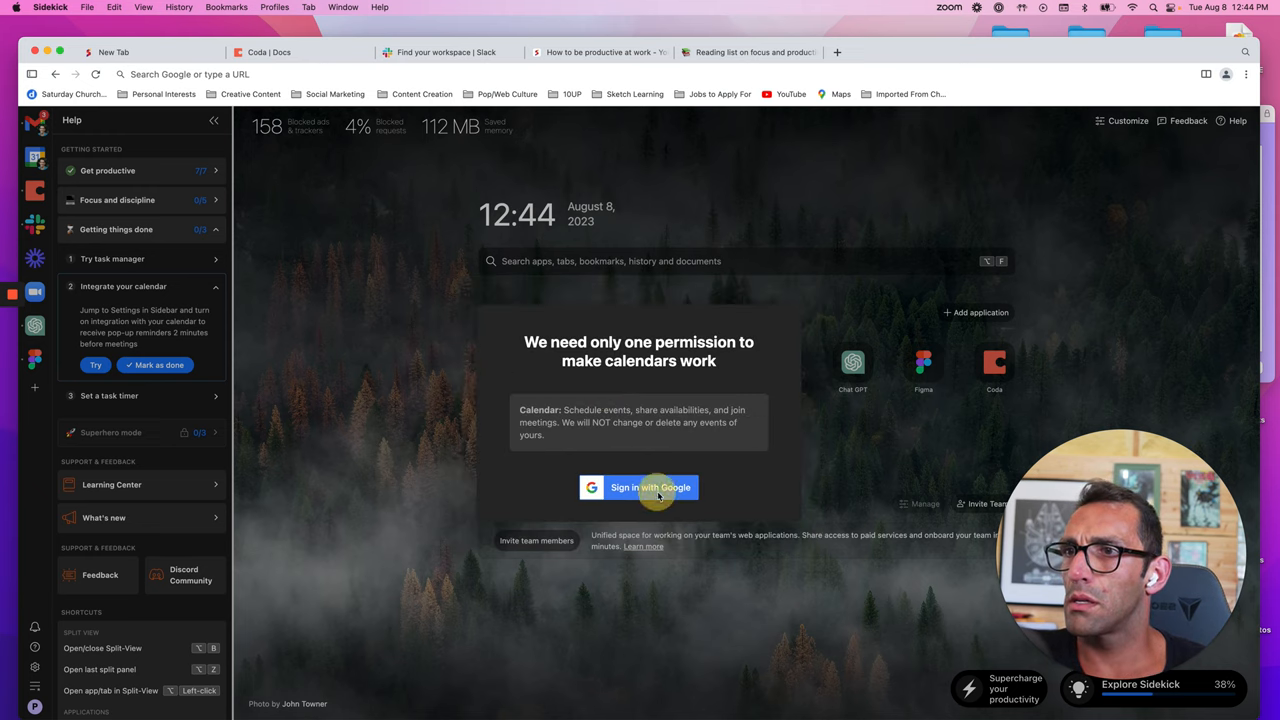
left_click(639, 487)
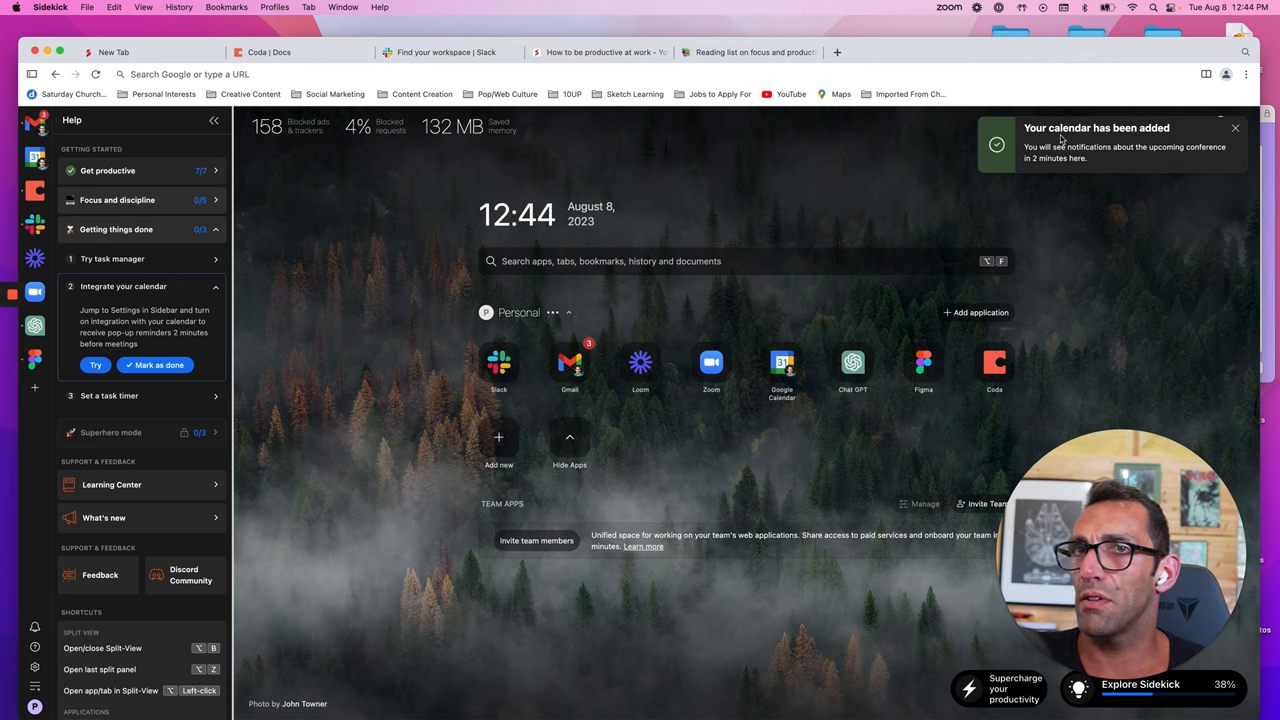
Step: Dismiss the calendar notification and check off the calendar and task-timer checklist steps
left_click(1235, 128)
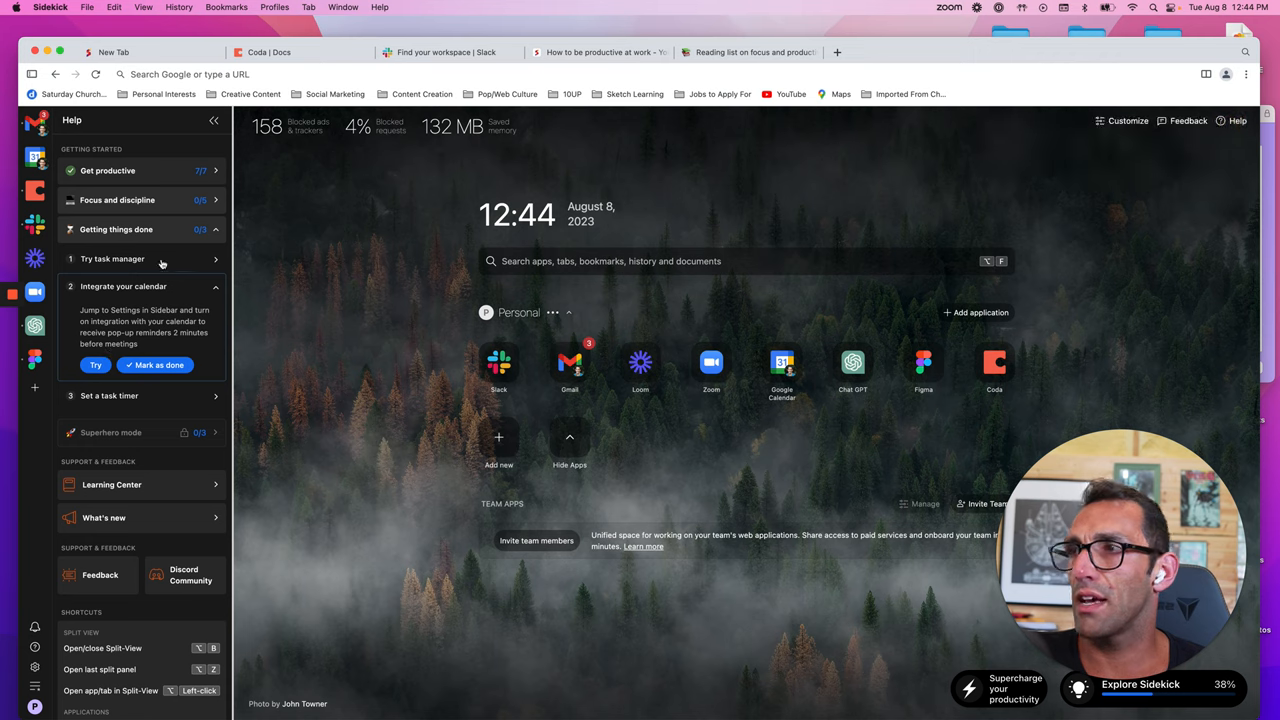
left_click(155, 365)
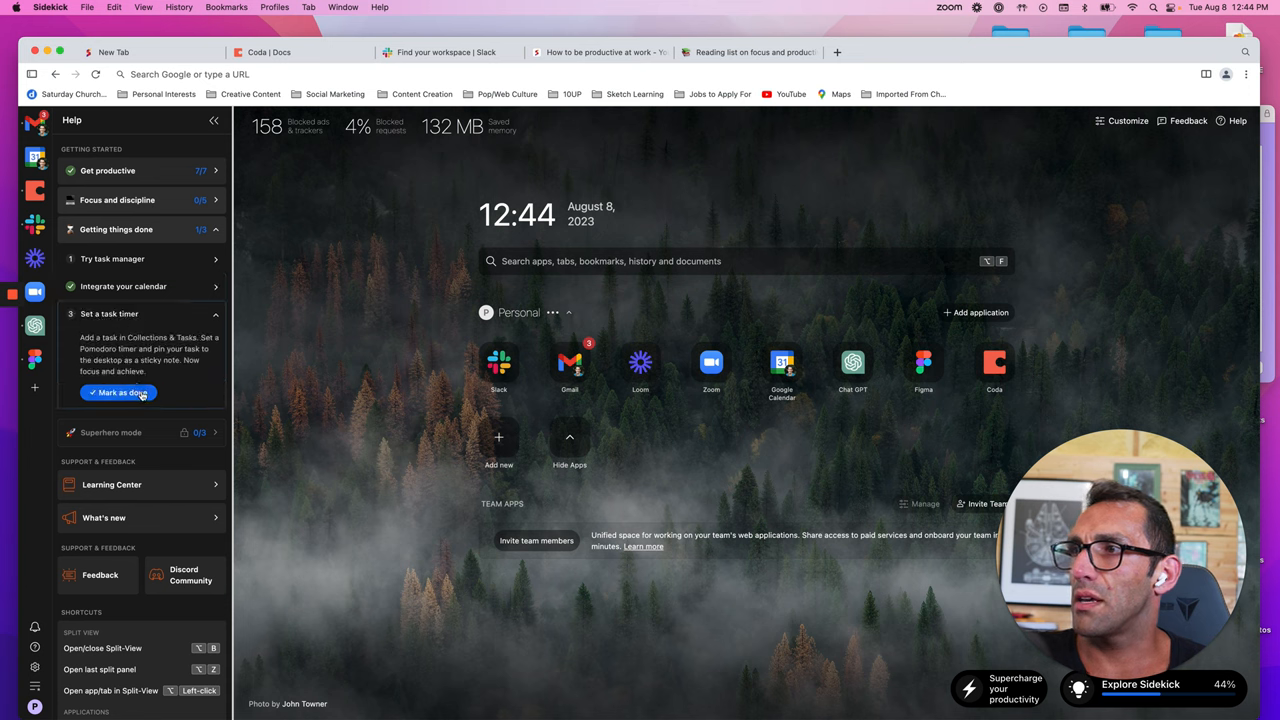
left_click(113, 392)
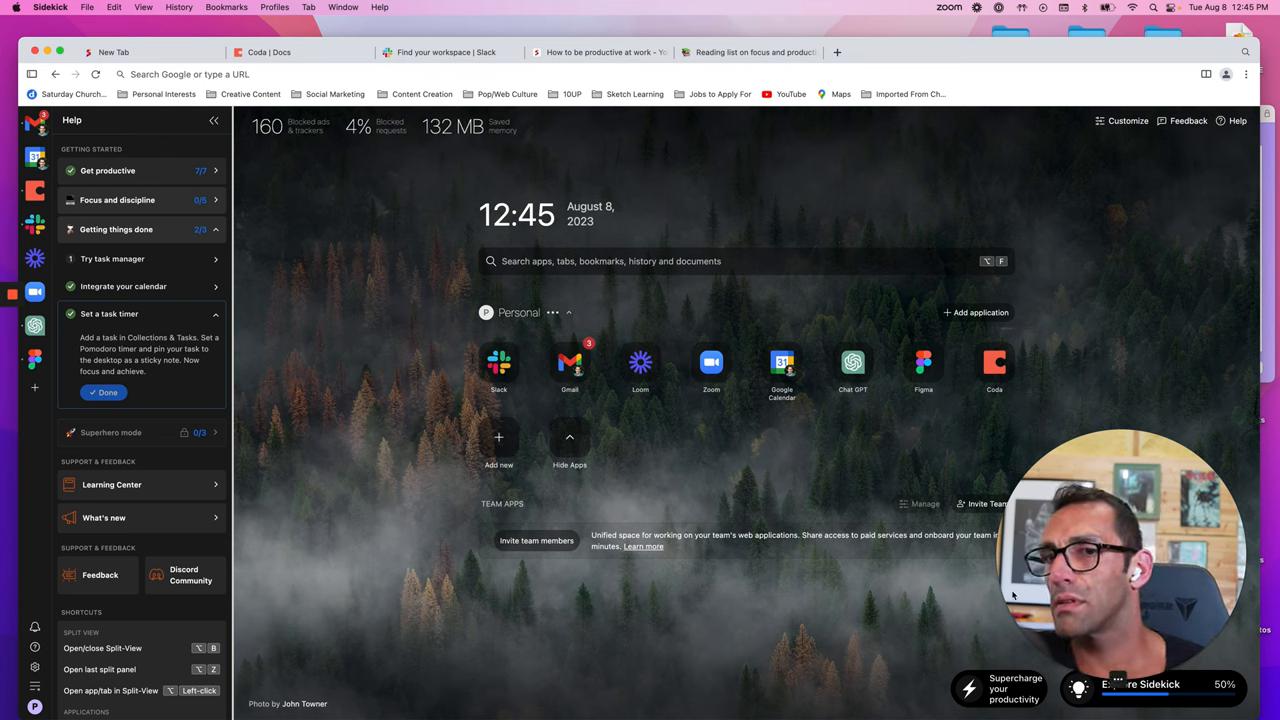
left_click_drag(1113, 550, 420, 530)
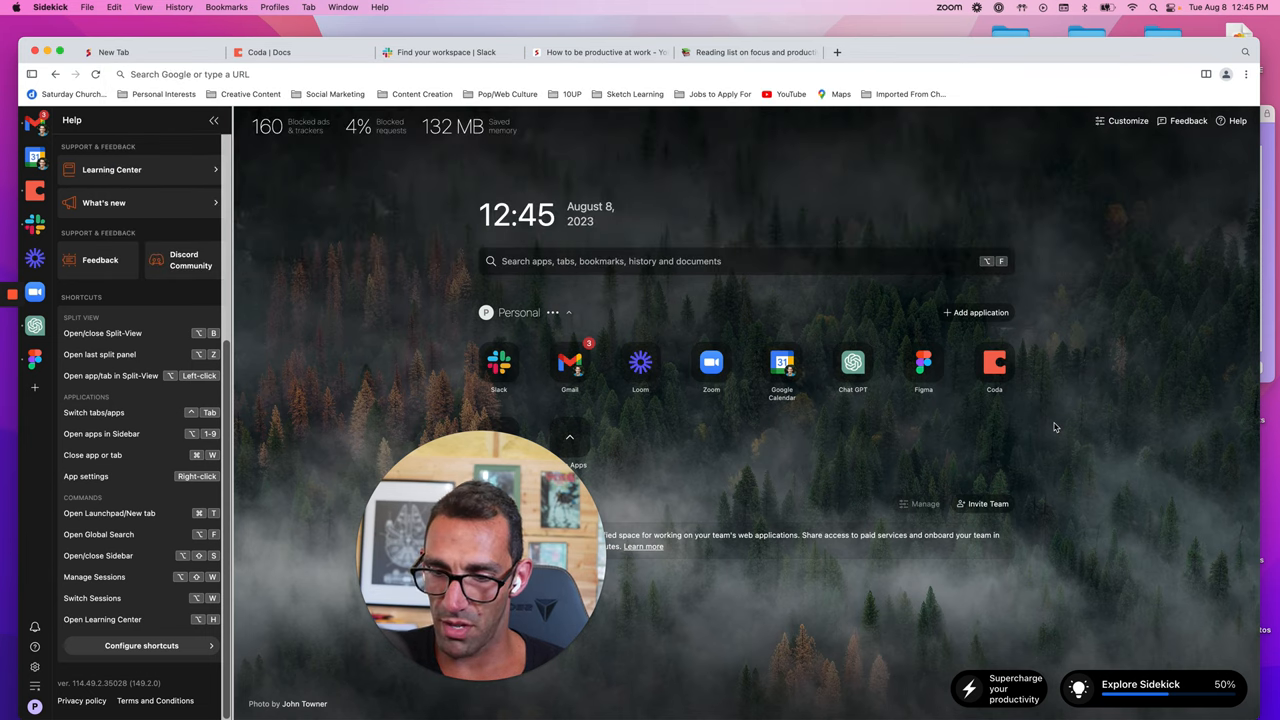
Step: Search apps and documents for 'tasks', close the find bar, and collapse the Help sidebar
type("collections and")
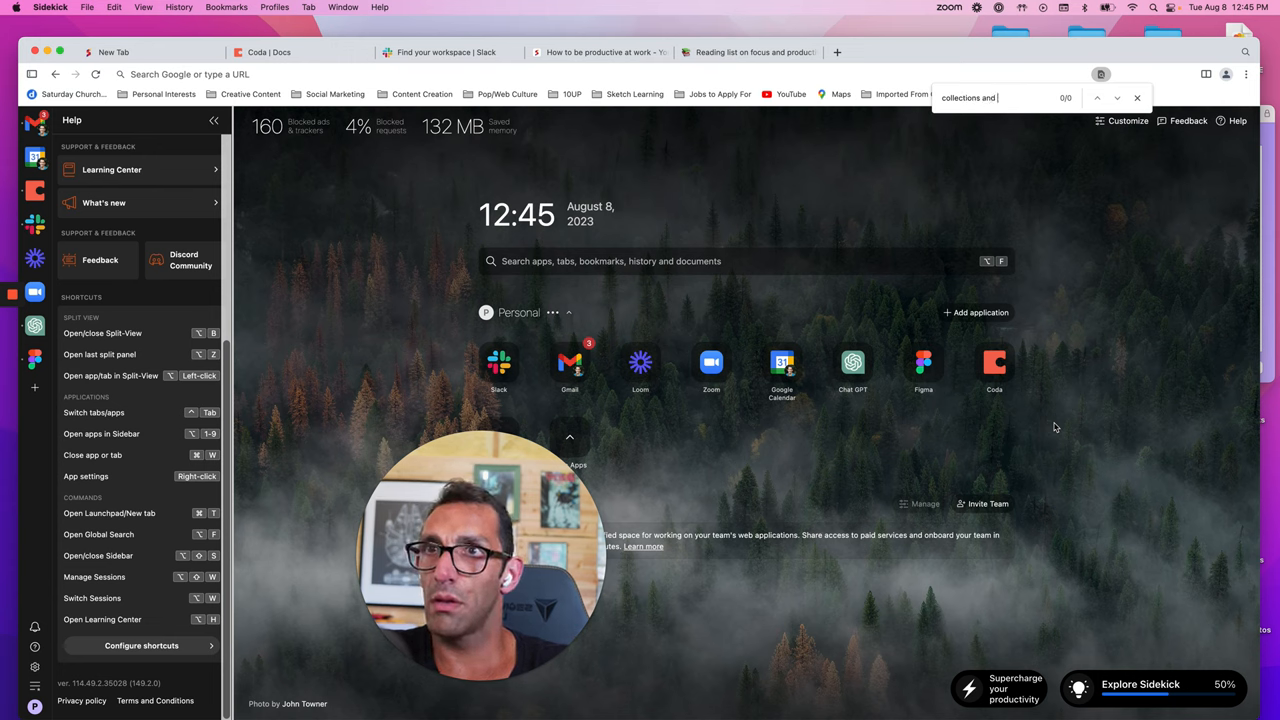
type("tasks")
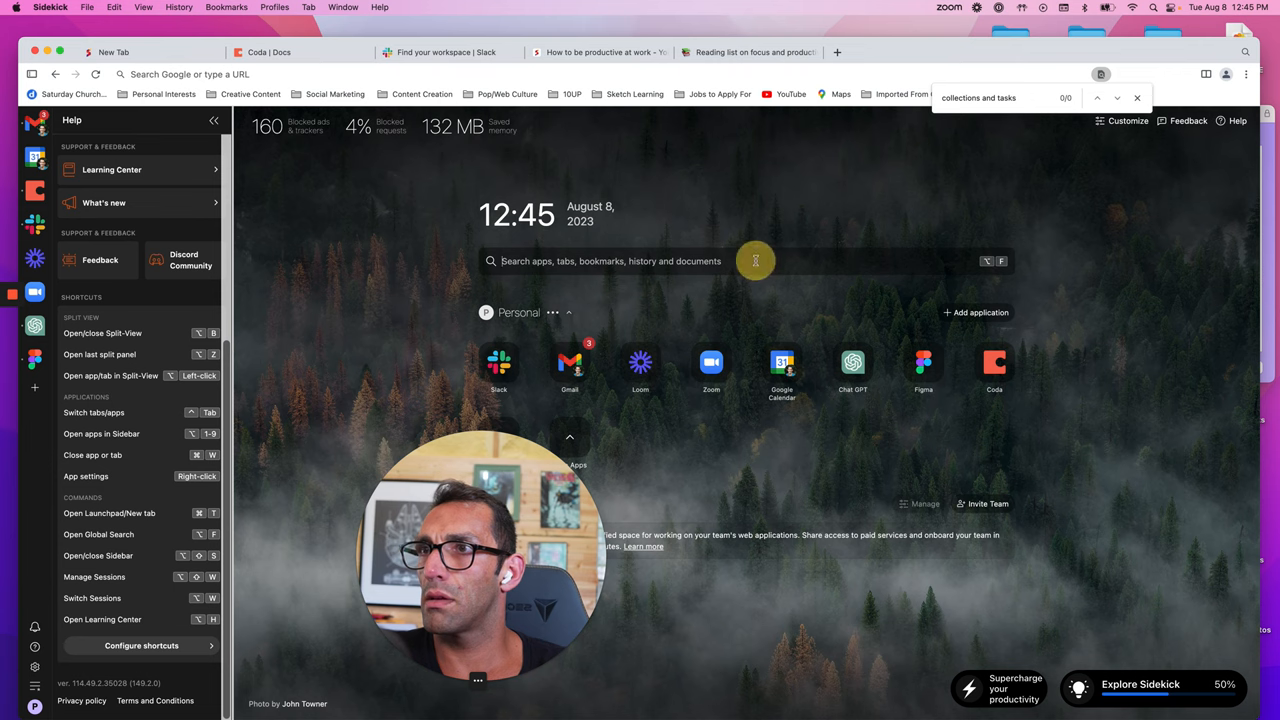
type("tasks")
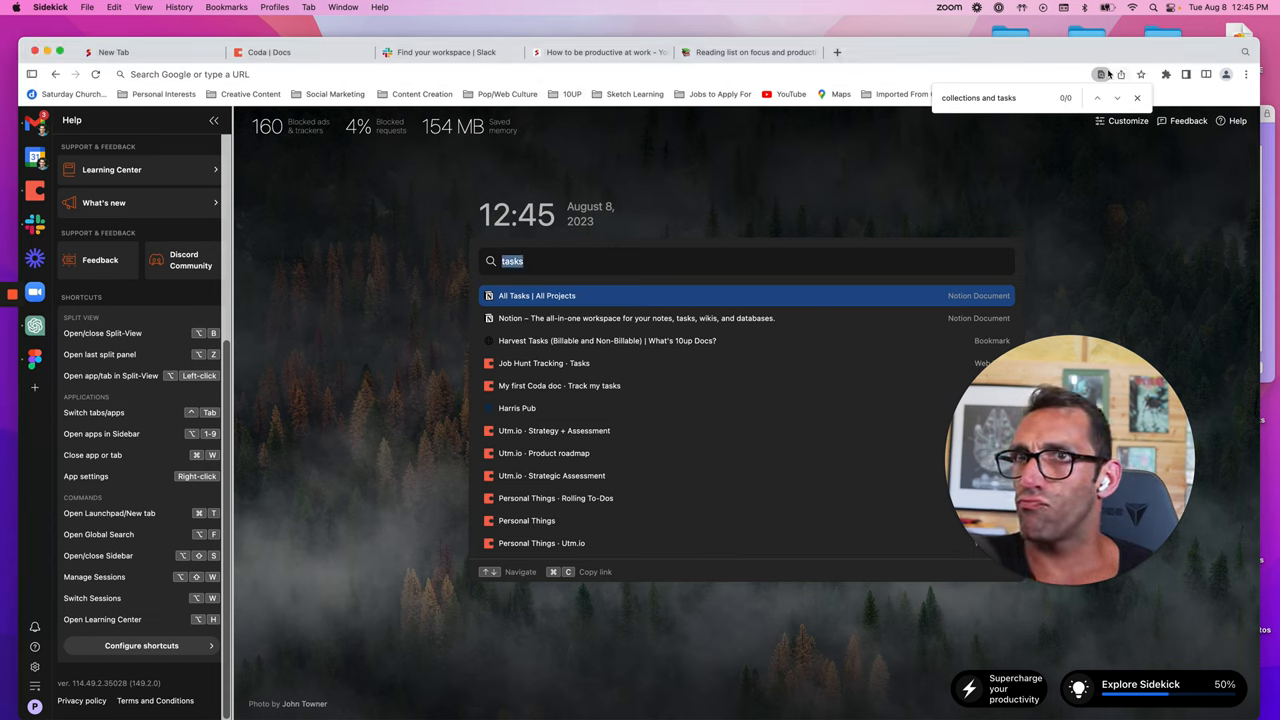
left_click(1137, 97)
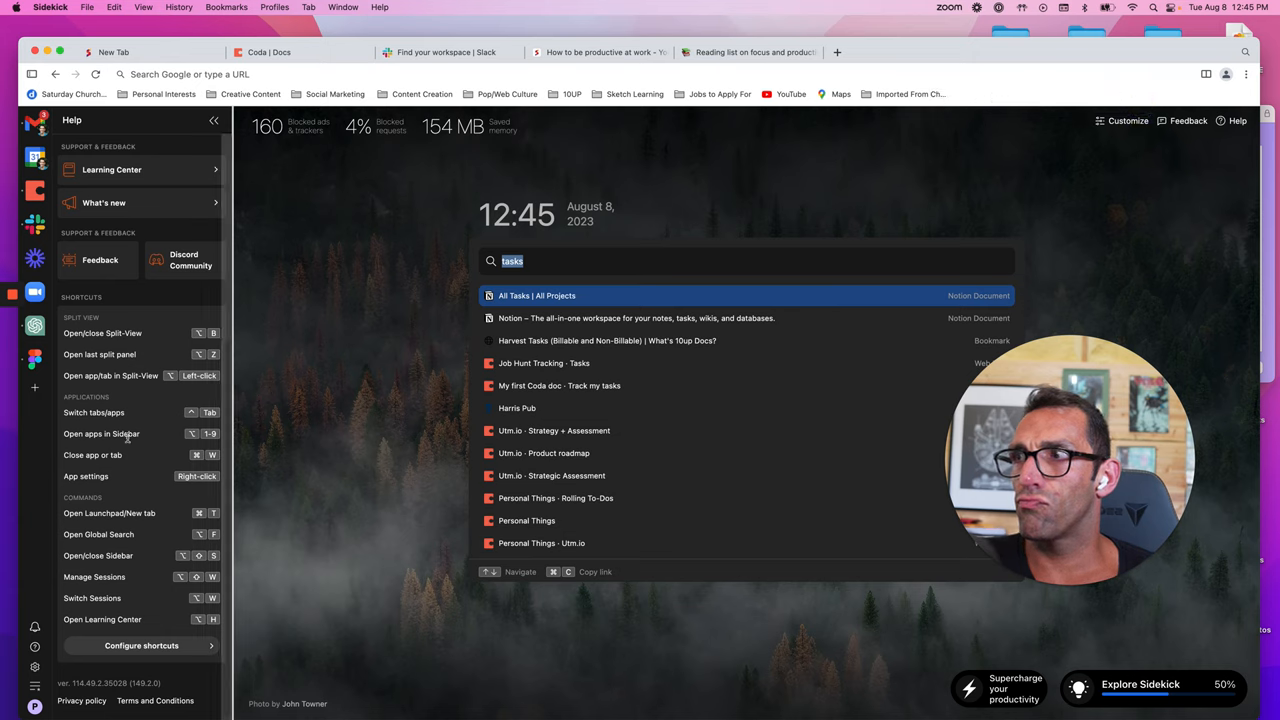
mouse_move(101, 620)
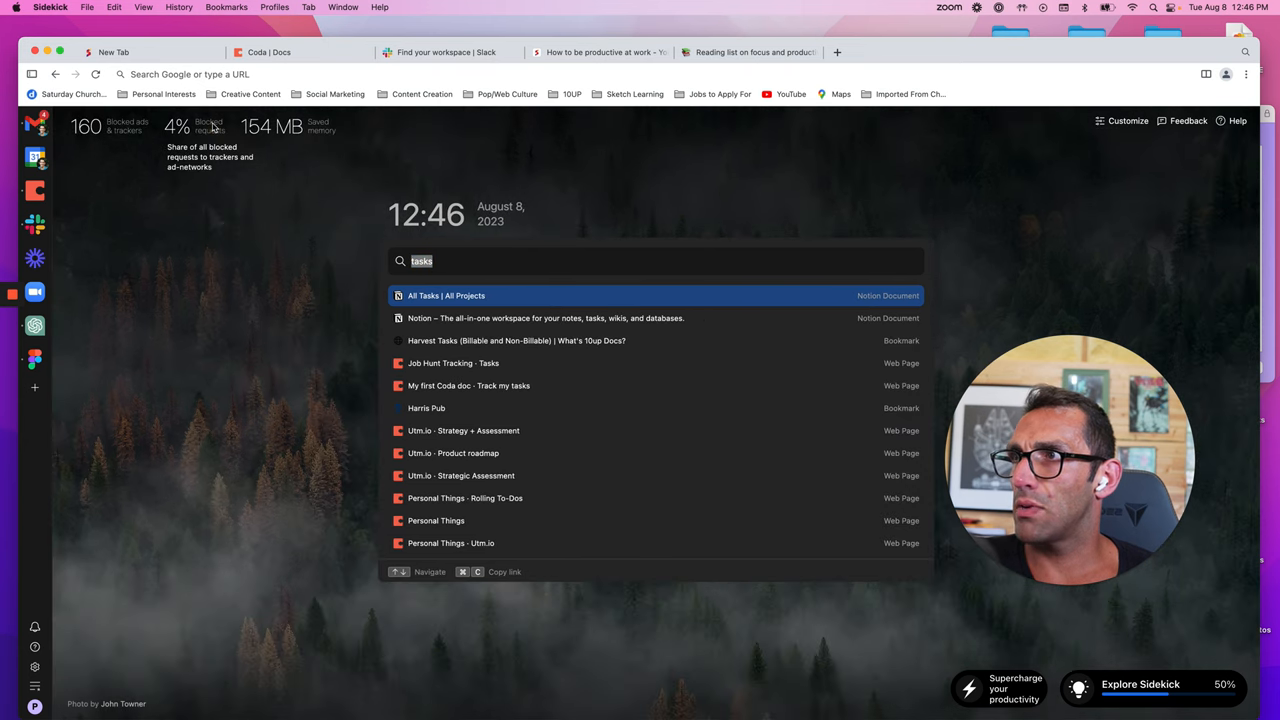
left_click(37, 624)
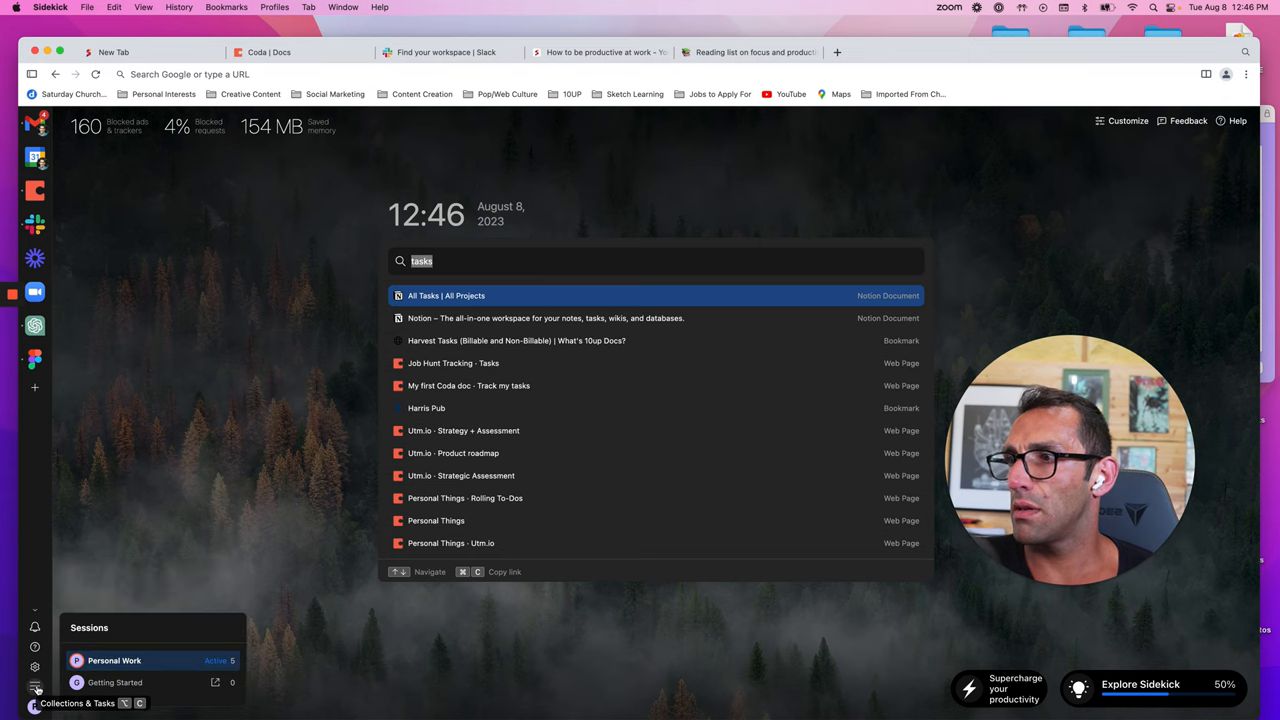
Step: Add a 'Try the timer' task for today, start its timer, and tick it complete
left_click(36, 691)
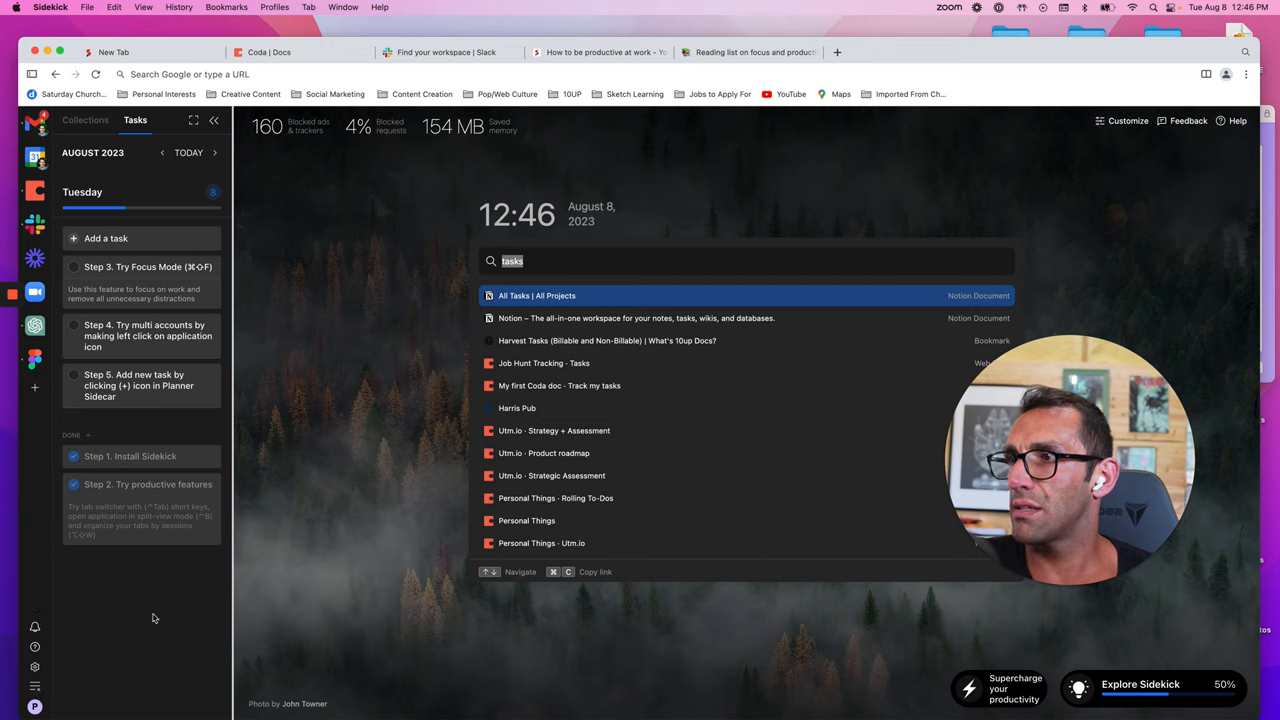
mouse_move(160, 245)
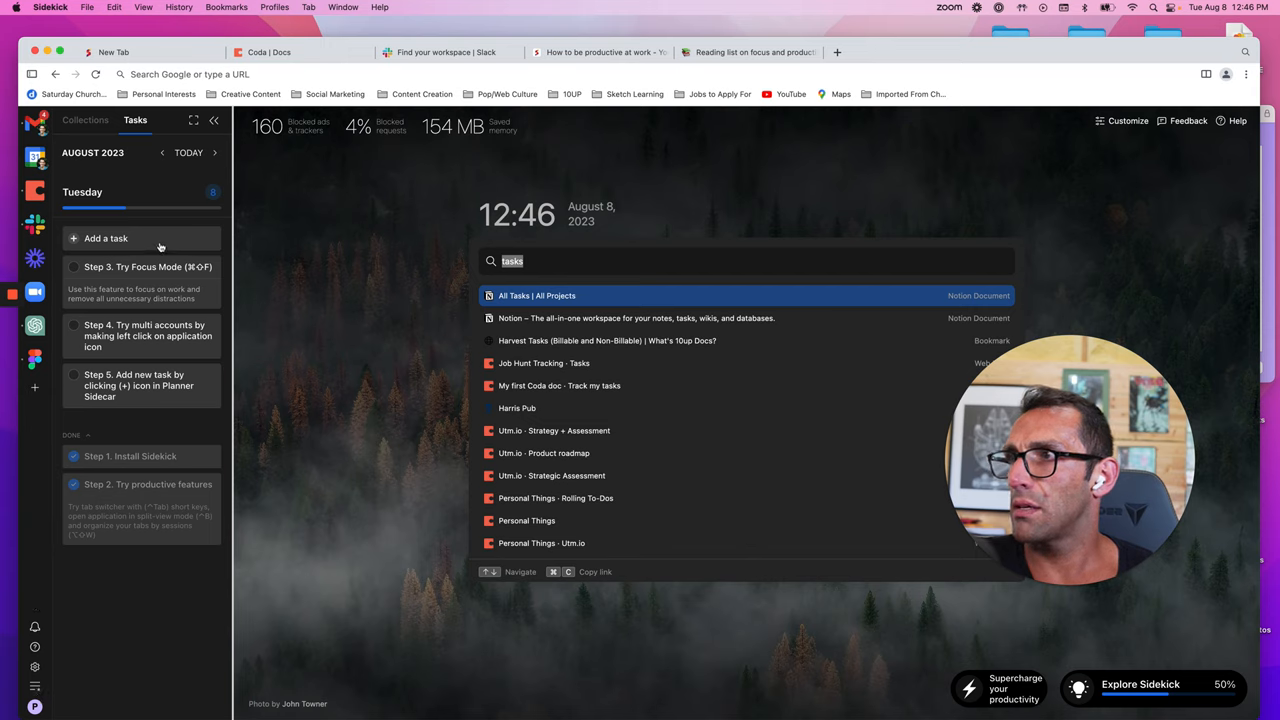
left_click(140, 238)
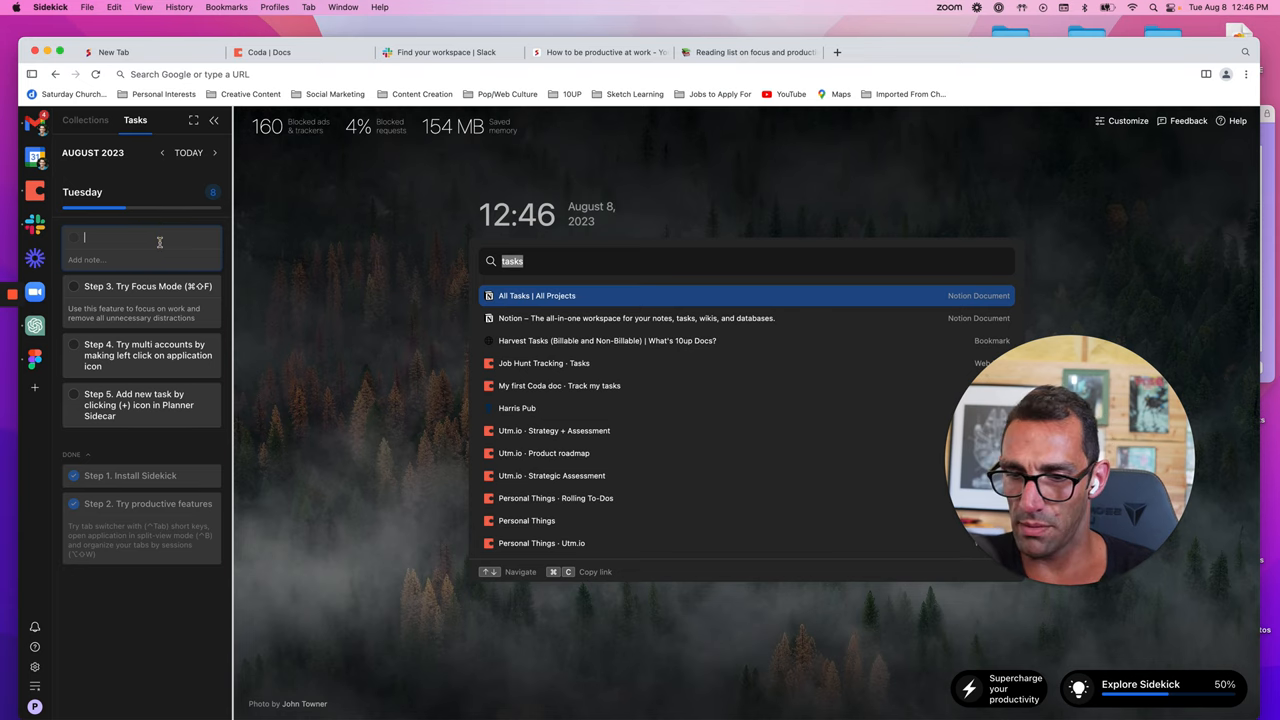
type("Try the timer")
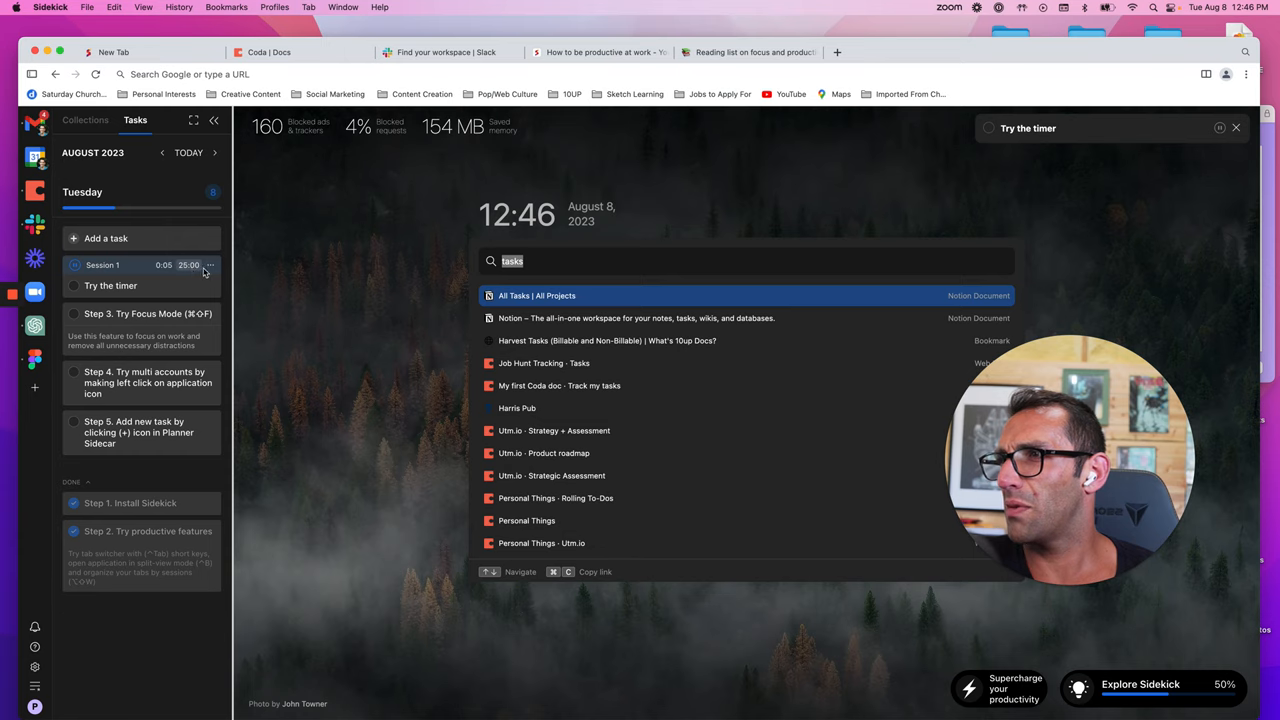
left_click(210, 265)
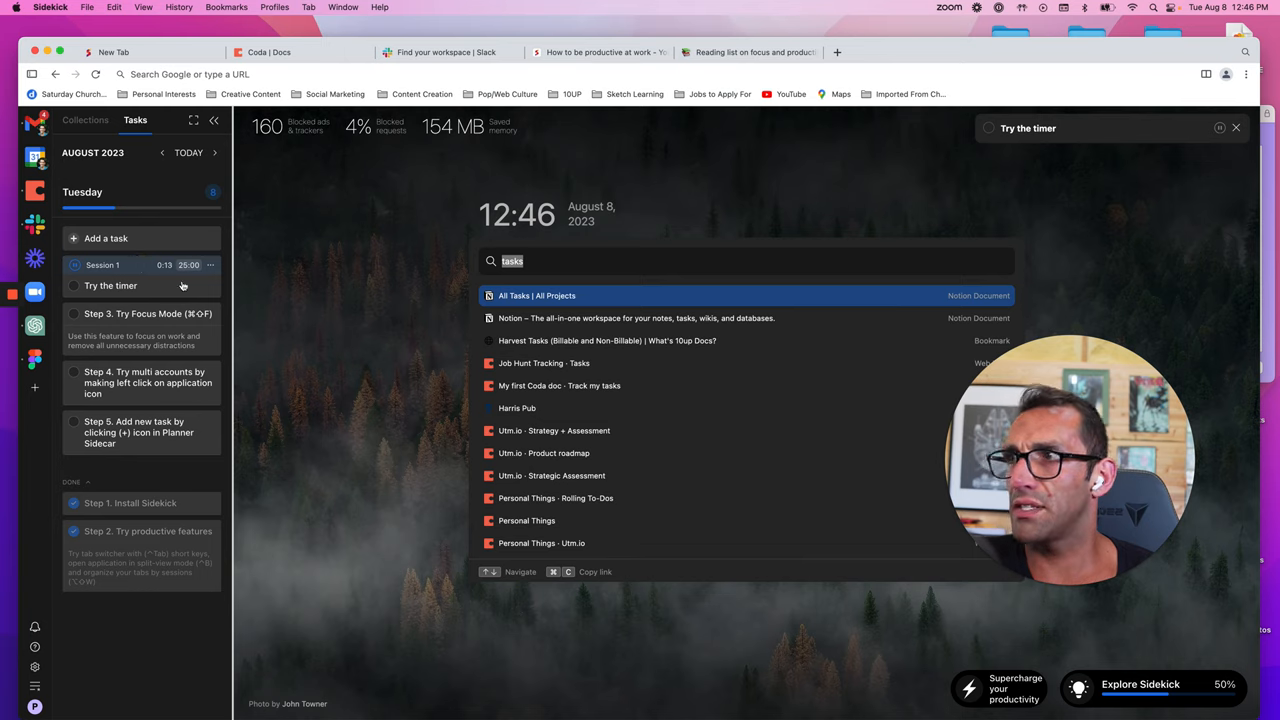
mouse_move(178, 282)
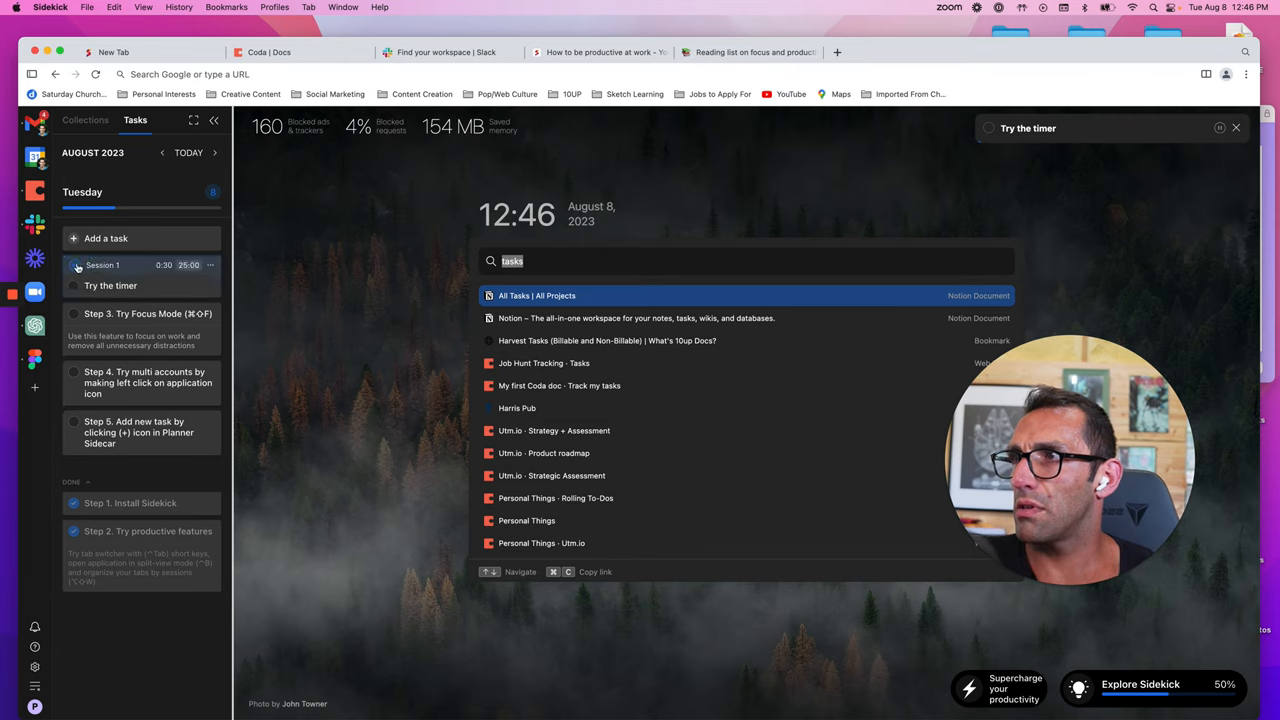
left_click(74, 285)
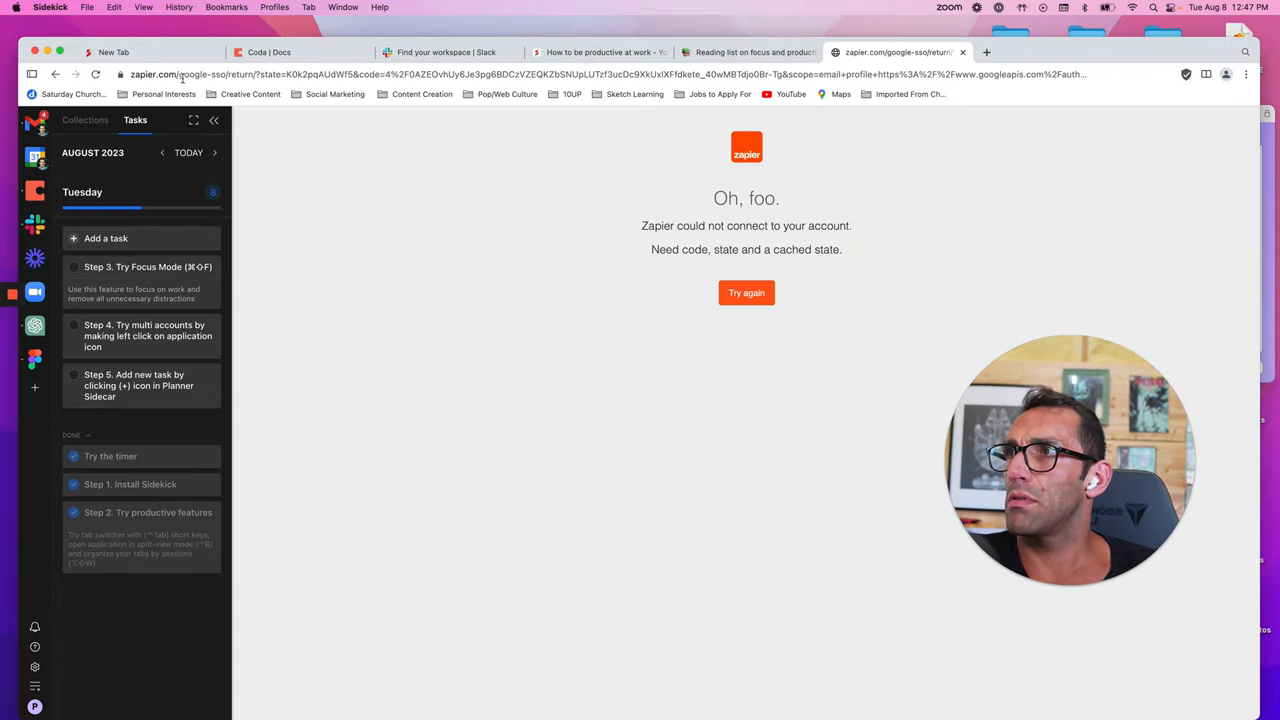
Step: Sign in to Zapier with Google, search apps for 'sidek', and close the dashboard
left_click(746, 292)
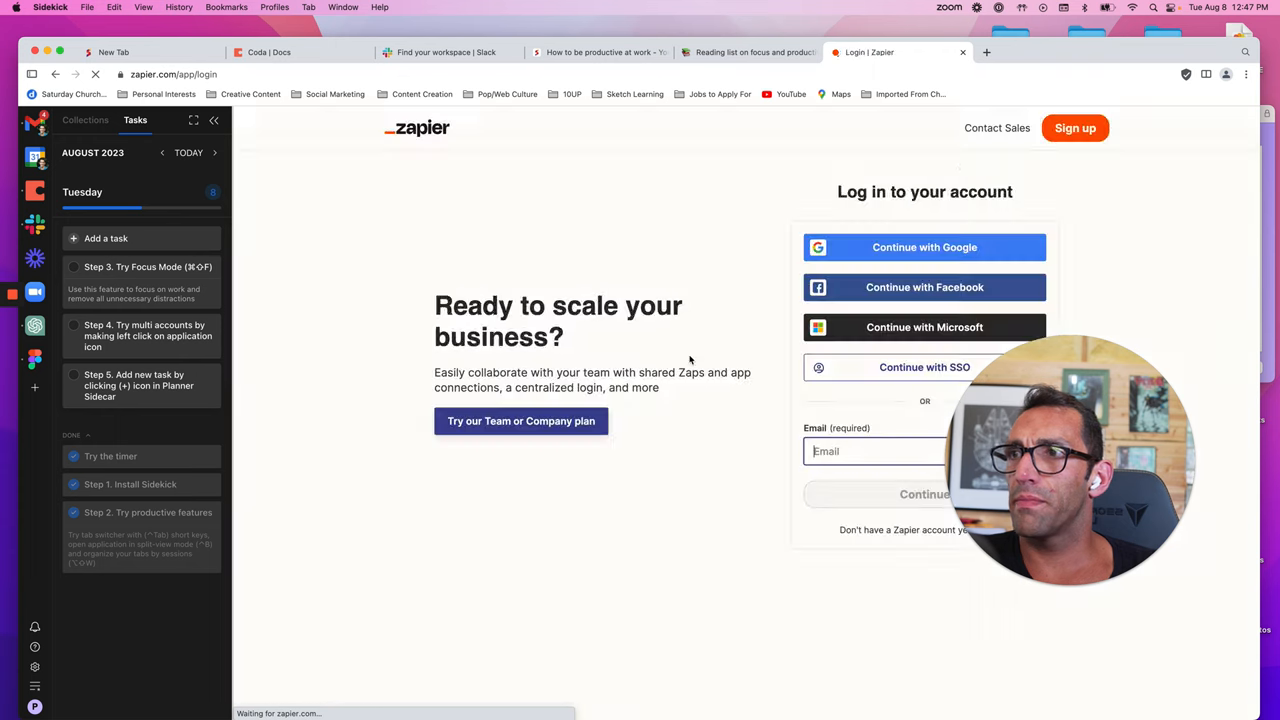
left_click(924, 247)
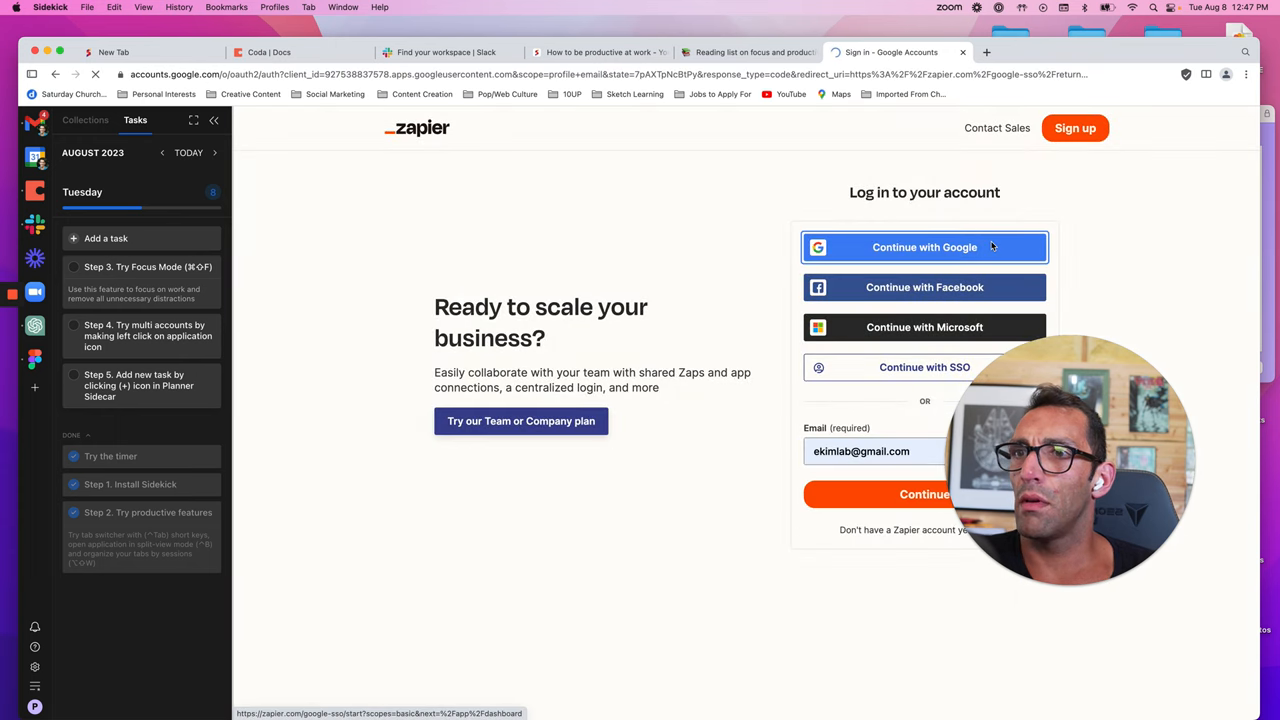
left_click(924, 247)
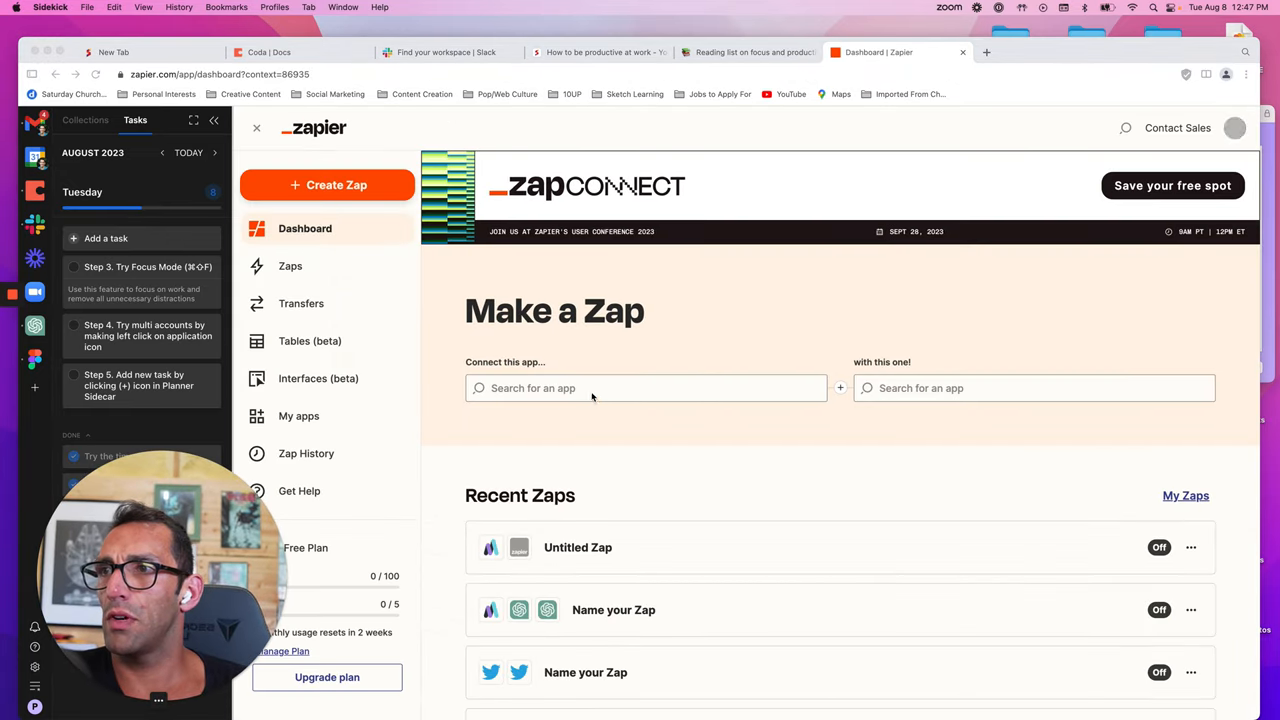
left_click(645, 388)
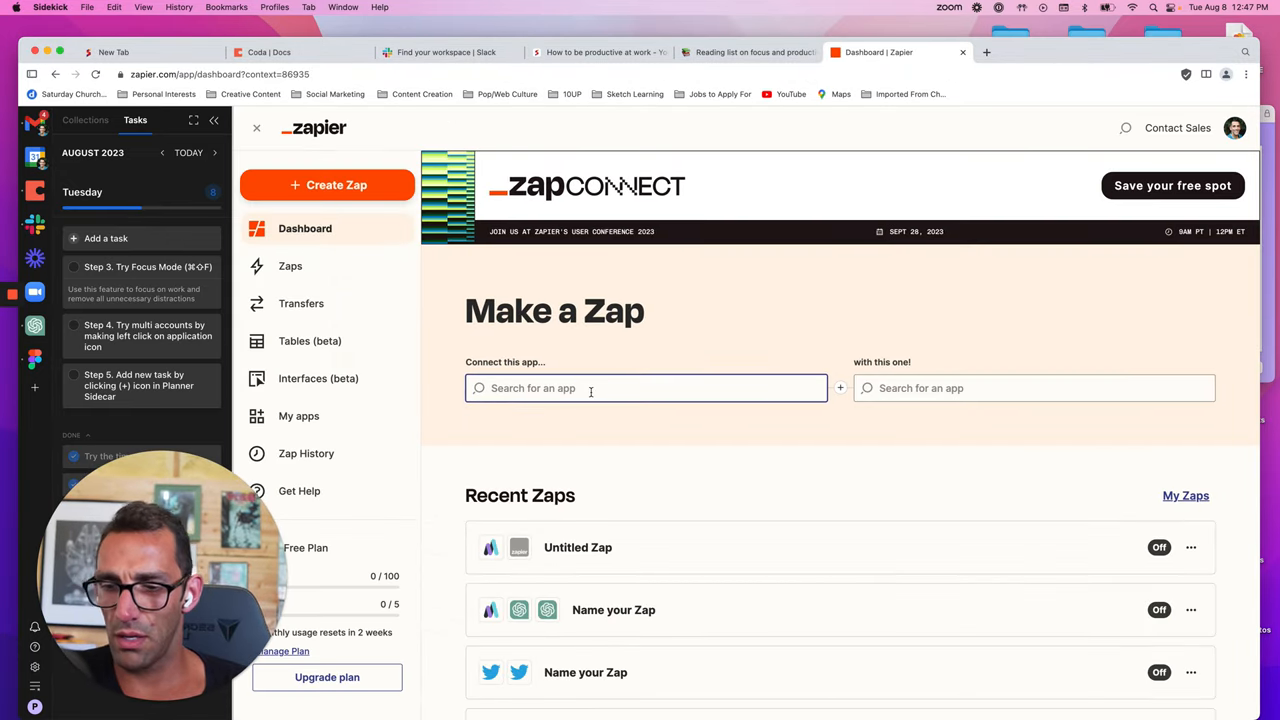
type("sidekick browser")
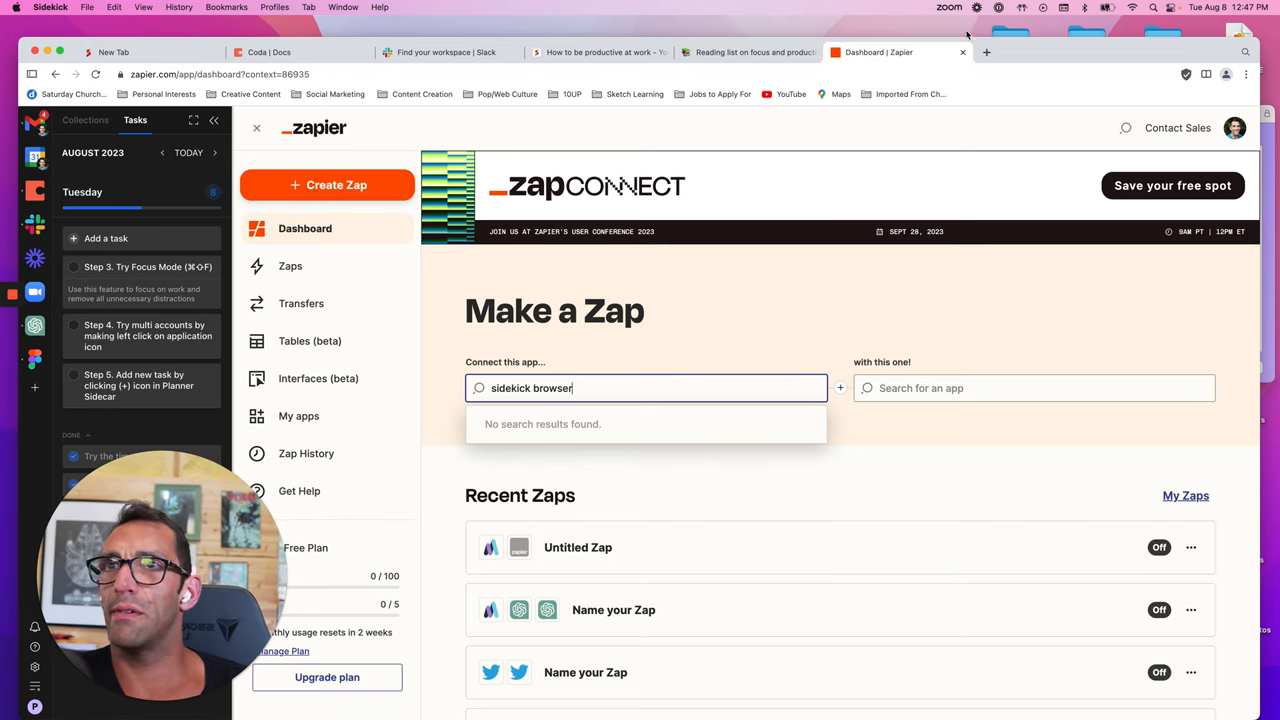
left_click(755, 52)
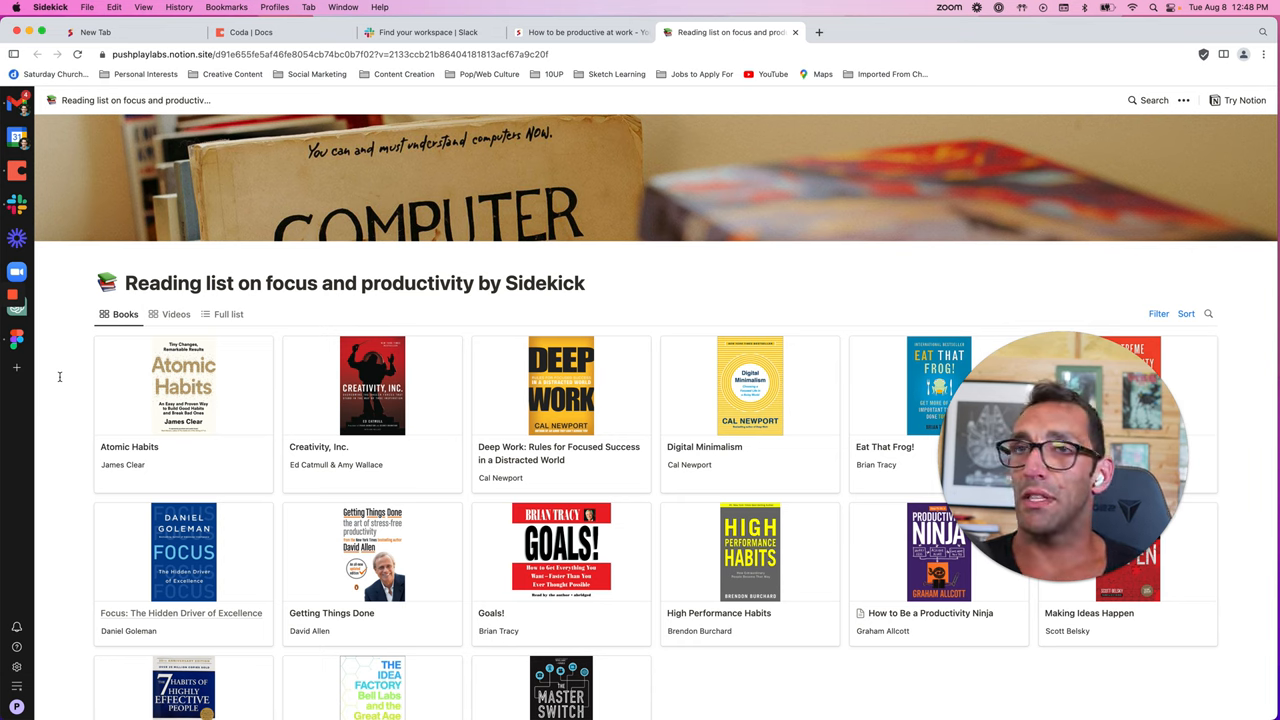
mouse_move(205, 208)
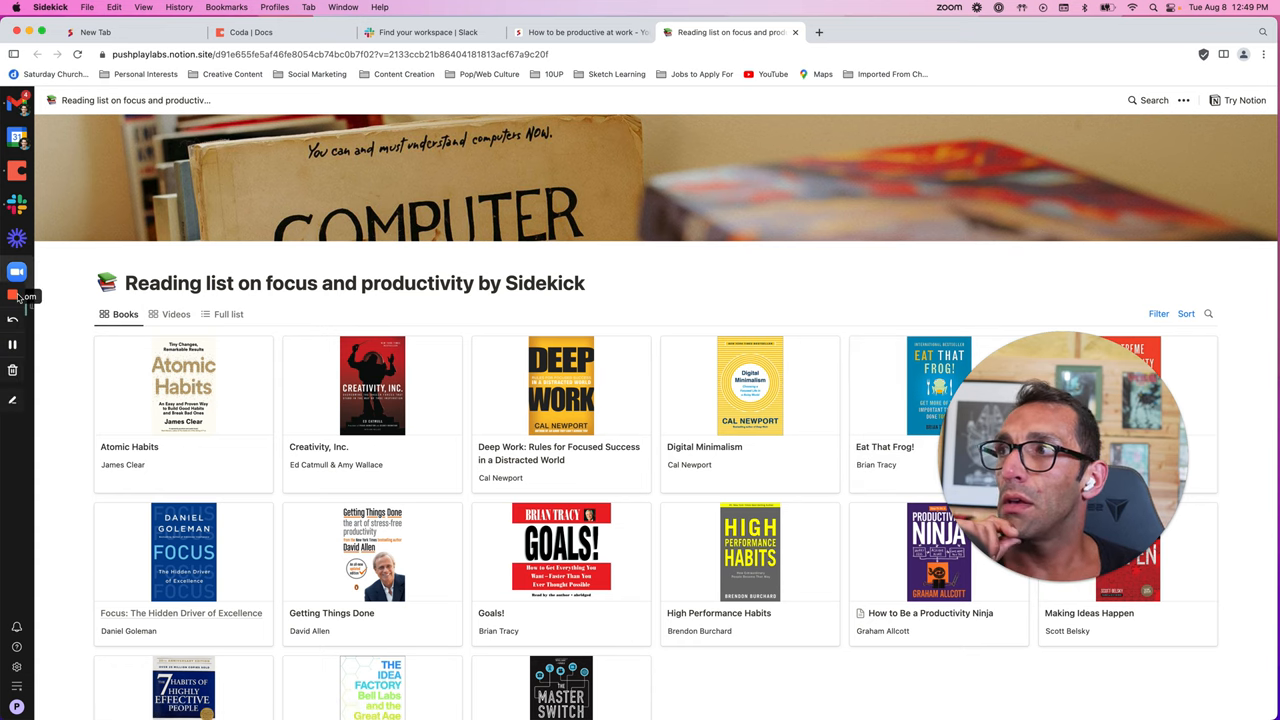
mouse_move(13, 295)
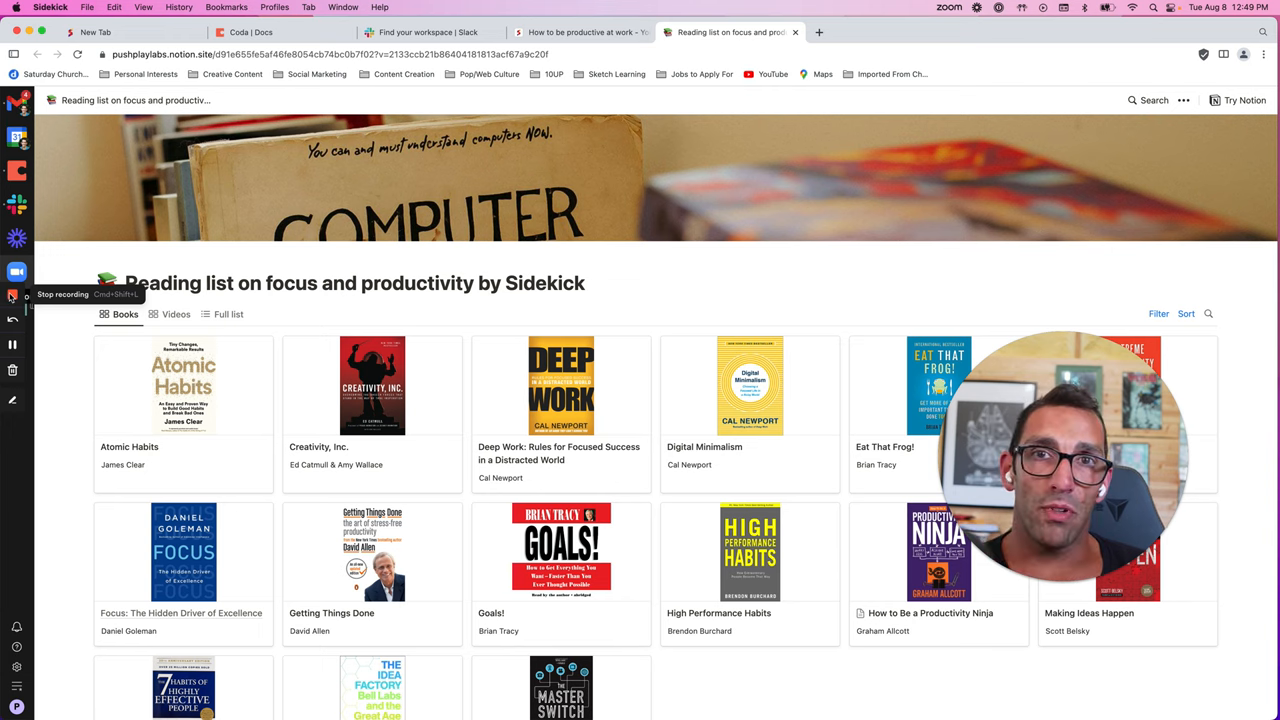